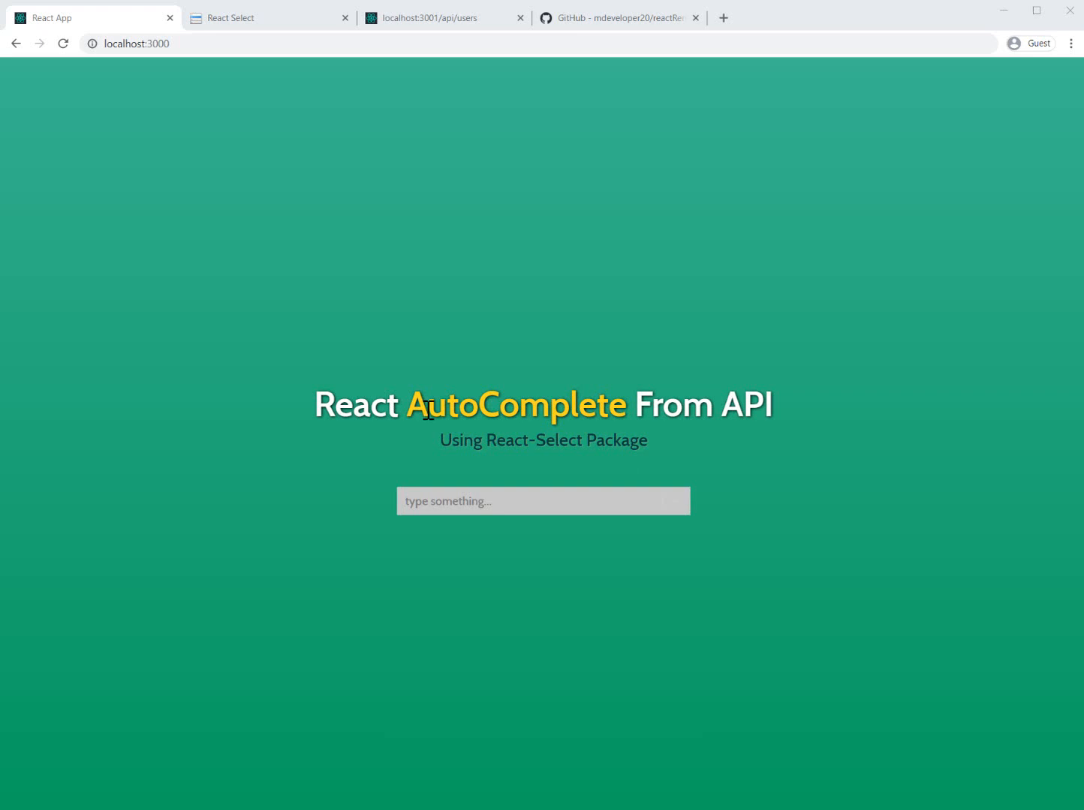
# Search 'a' in the users autocomplete and pick Janet, then Tracey, showing both avatars
pyautogui.click(544, 501)
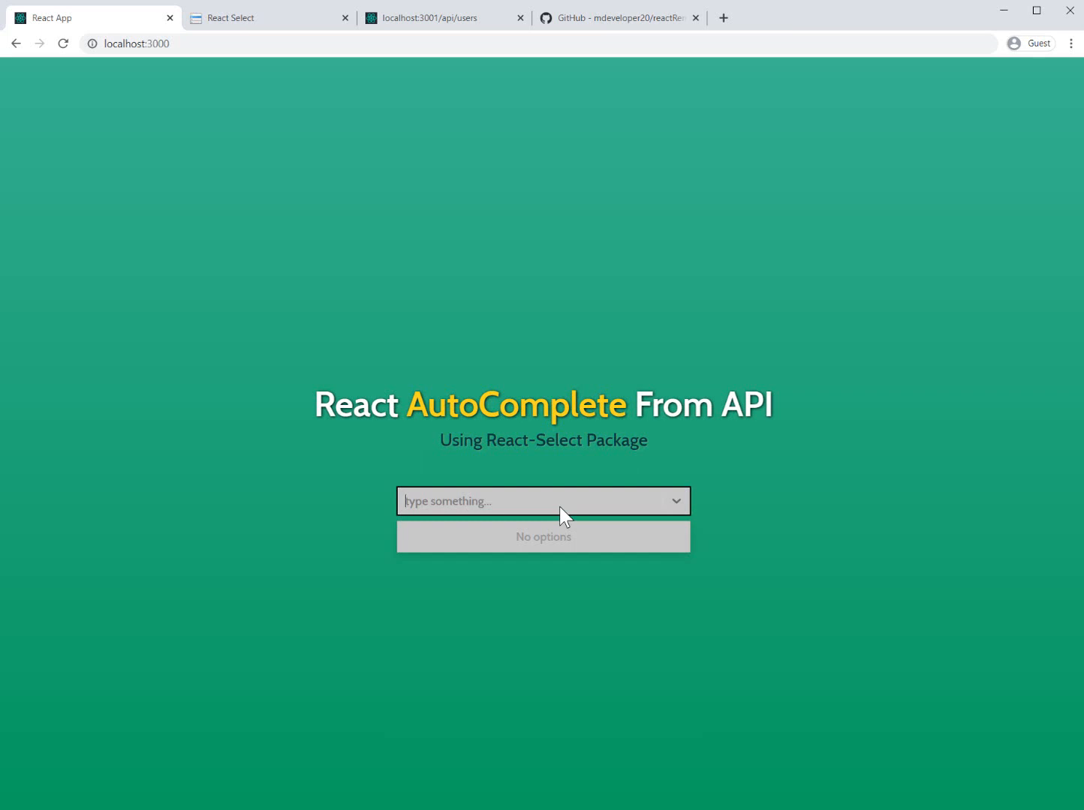
pyautogui.write('a')
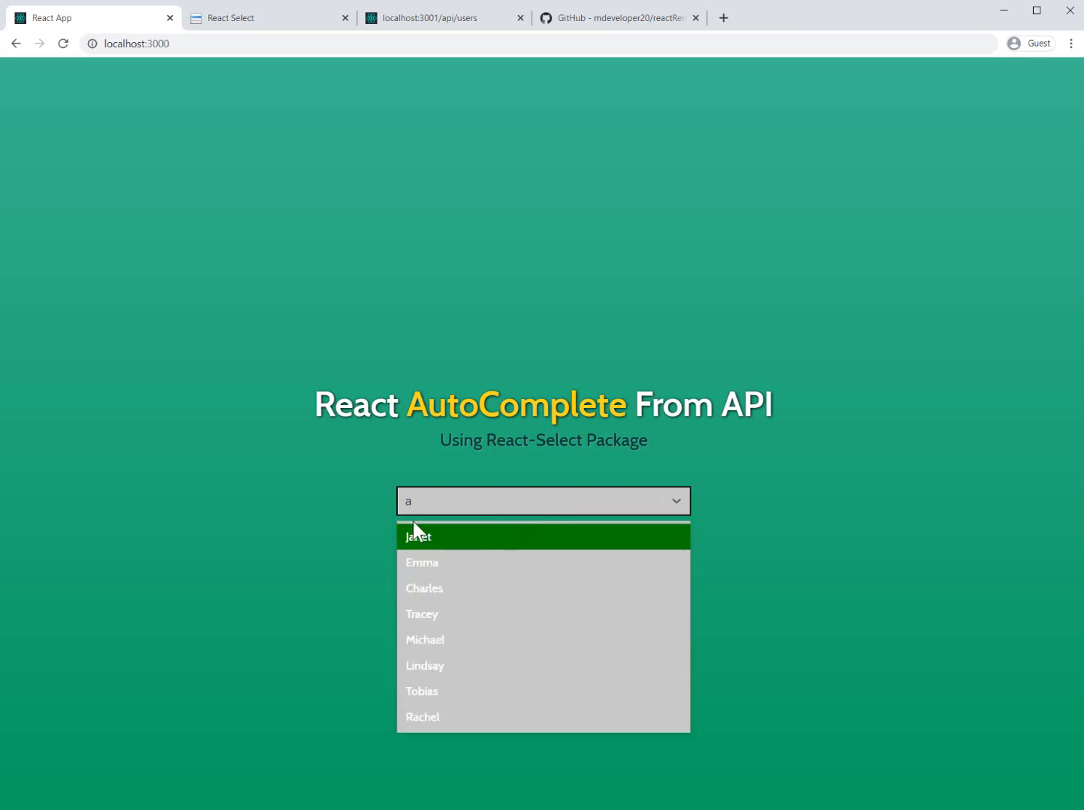
pyautogui.moveTo(423, 666)
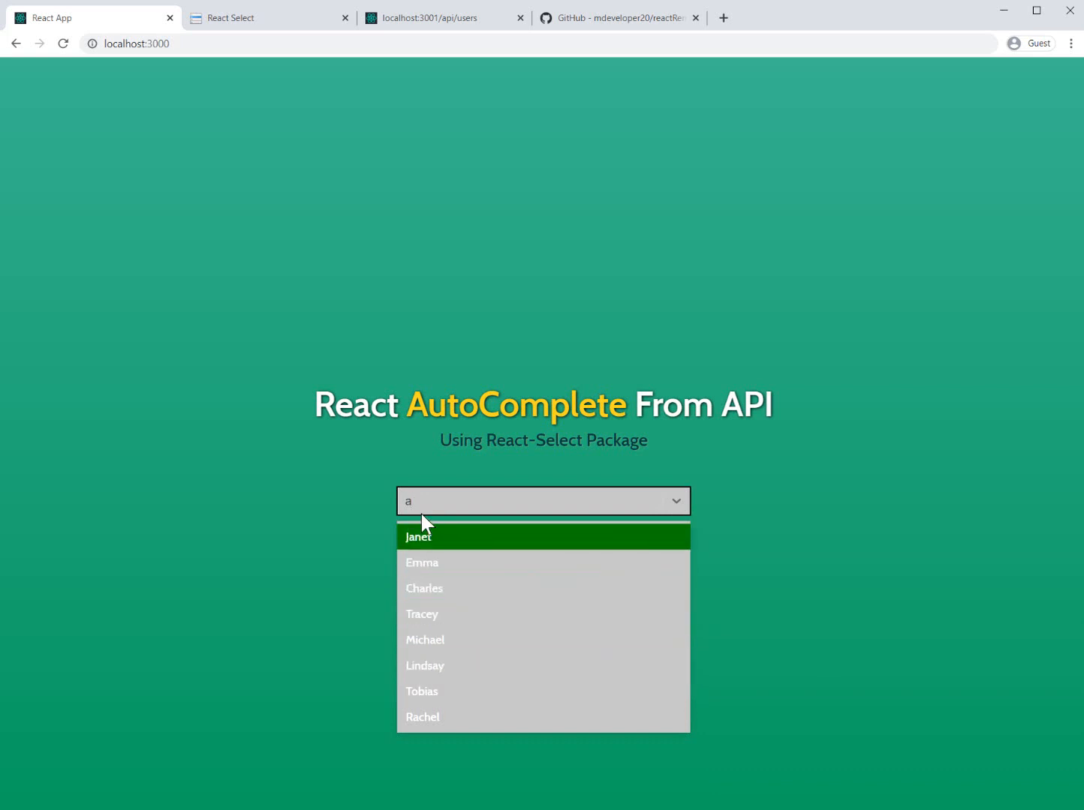
pyautogui.click(417, 537)
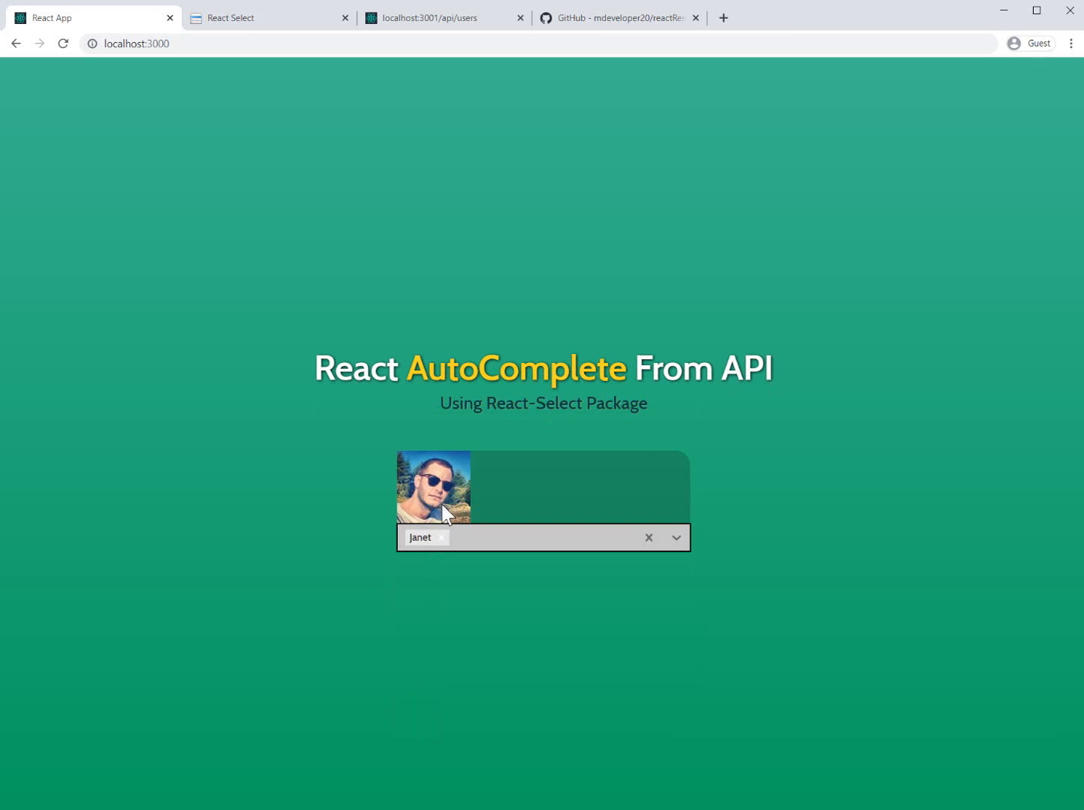
pyautogui.moveTo(463, 555)
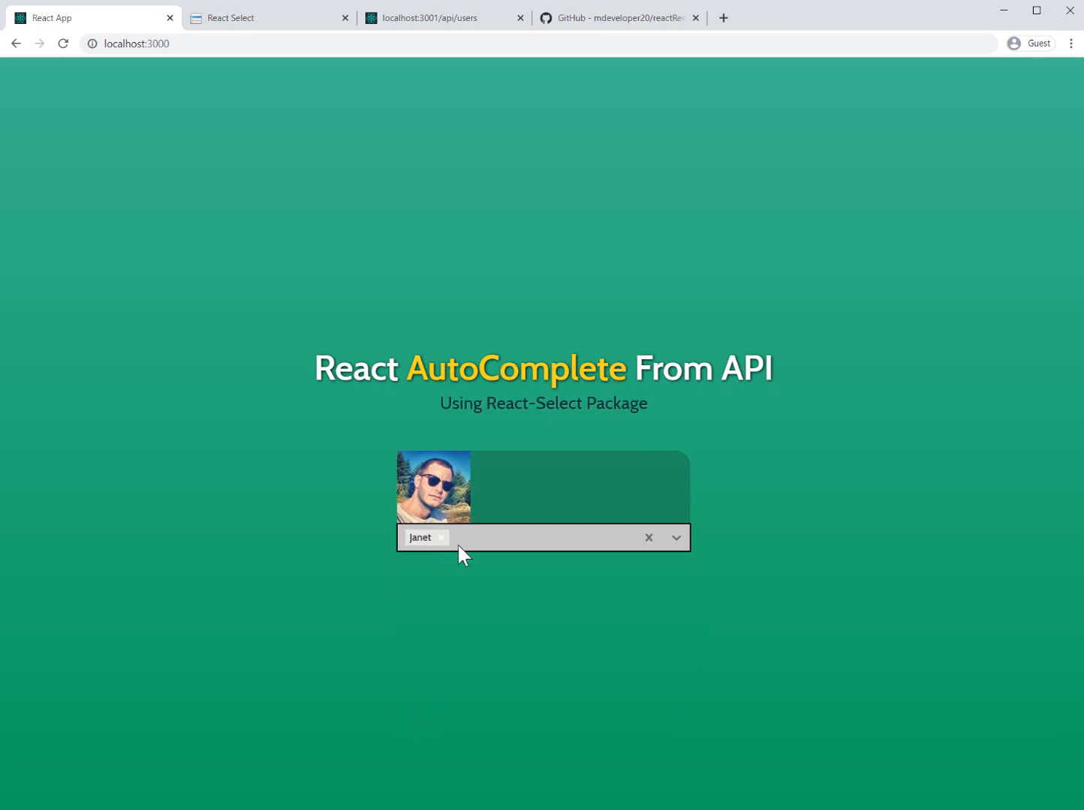
pyautogui.write('a')
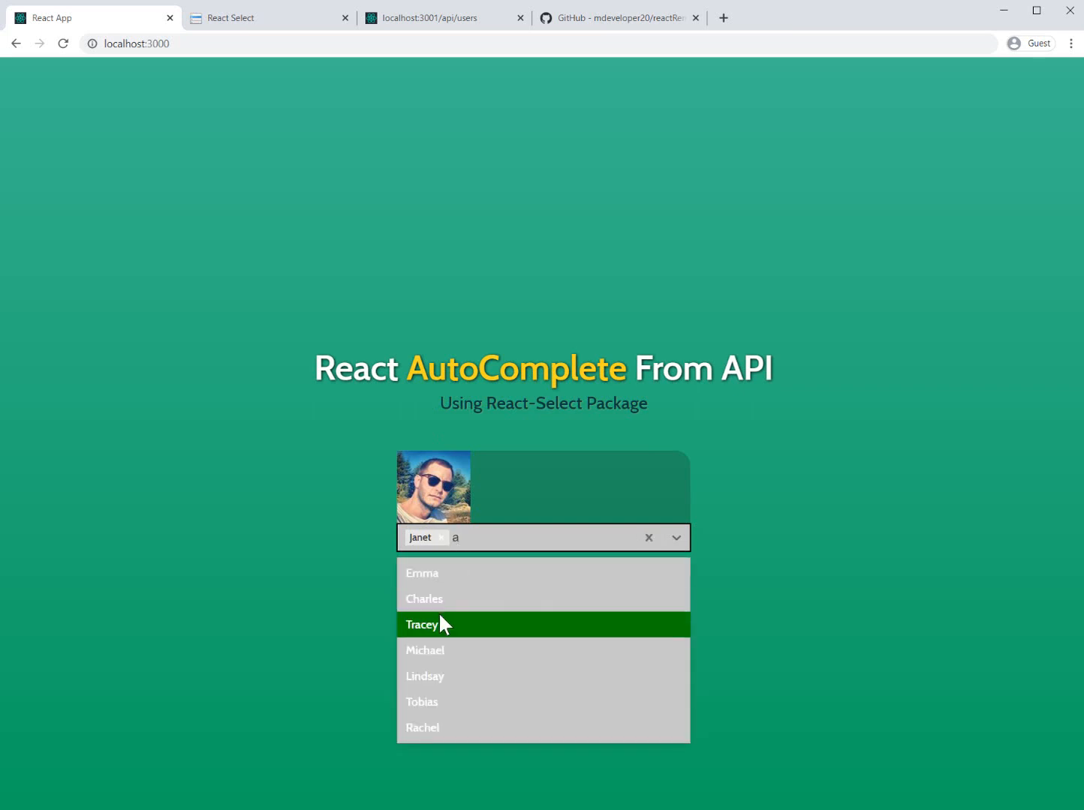
pyautogui.click(420, 625)
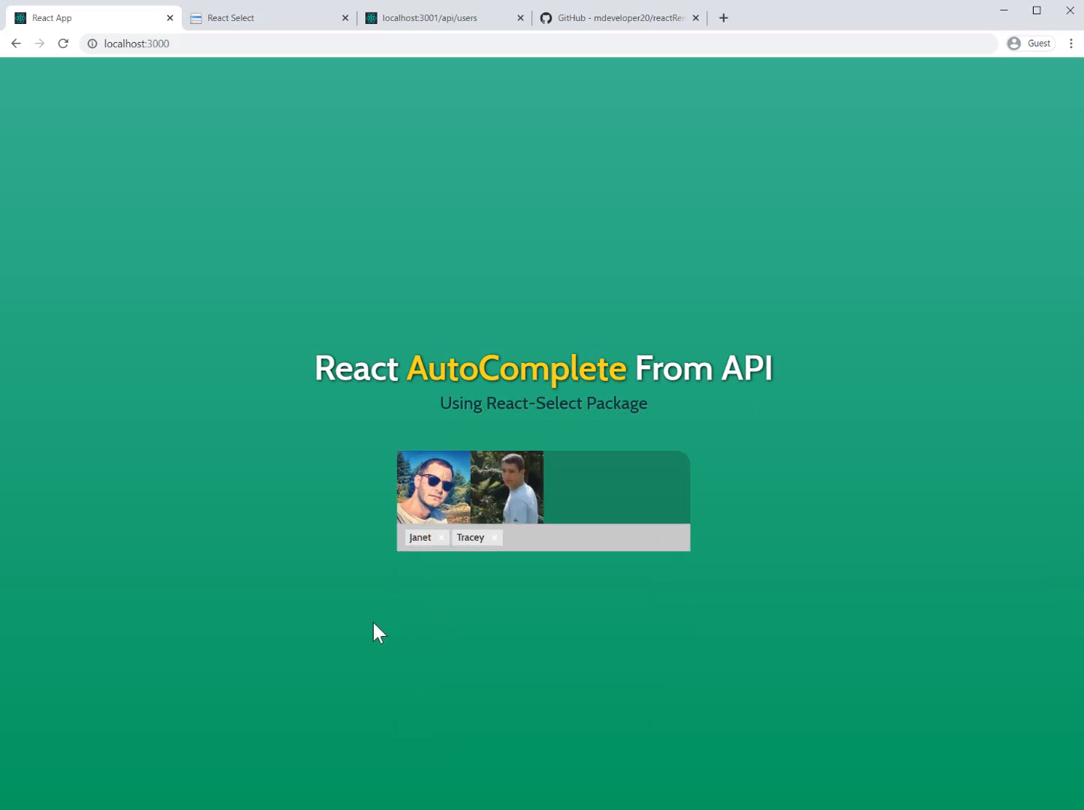
pyautogui.click(269, 18)
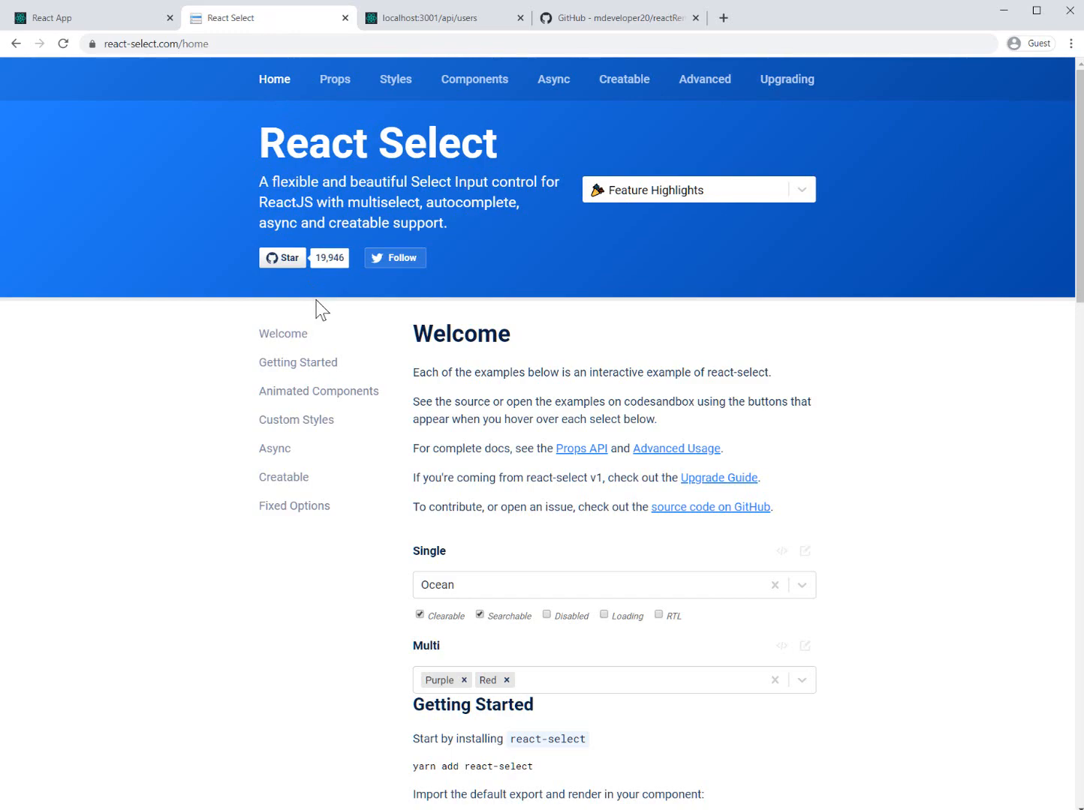
pyautogui.scroll(-3)
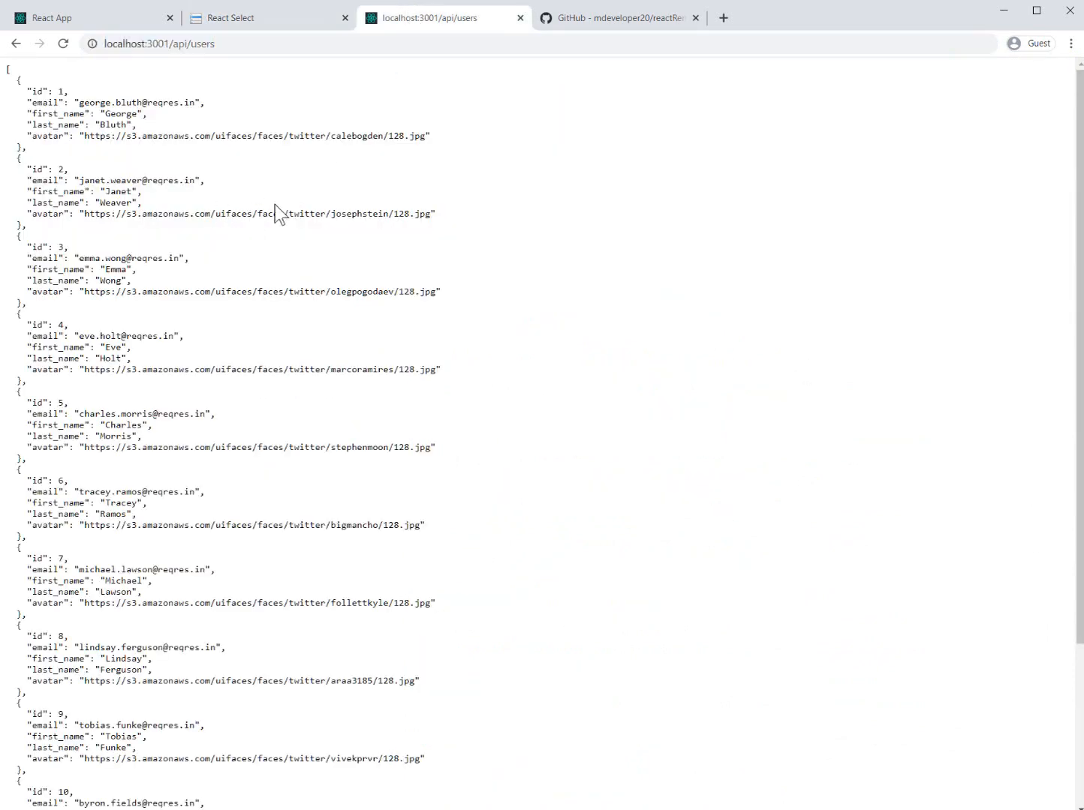
pyautogui.moveTo(168, 123)
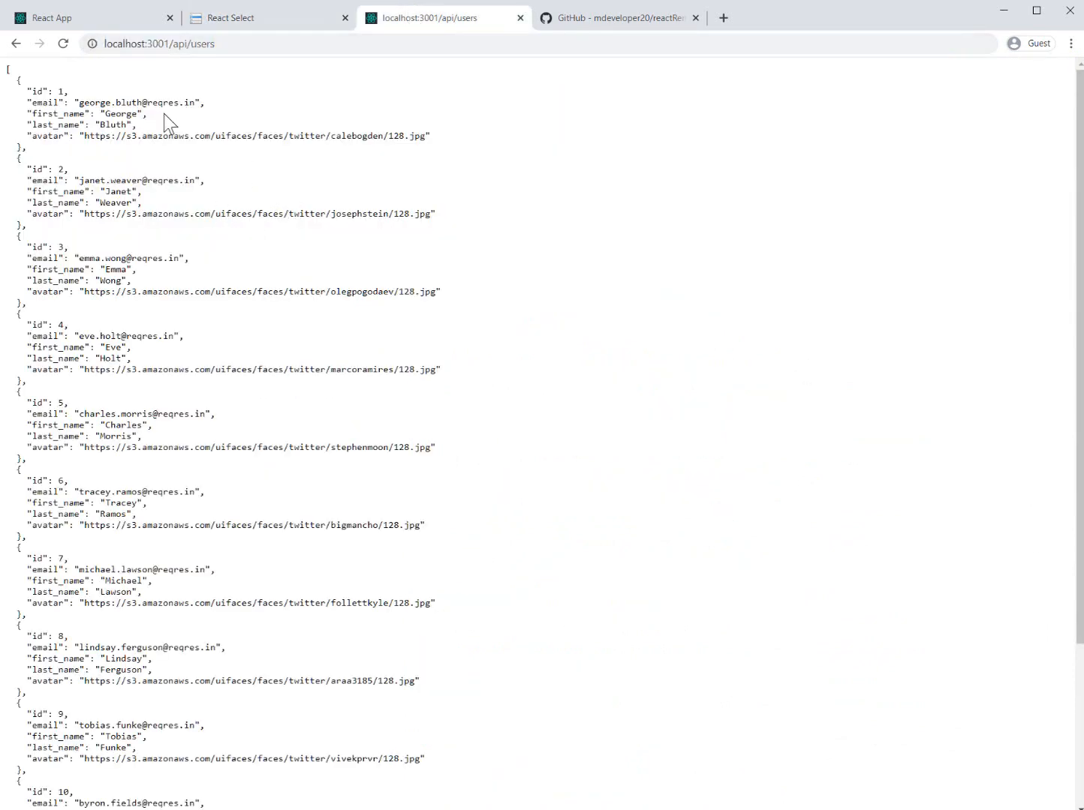
pyautogui.moveTo(180, 136)
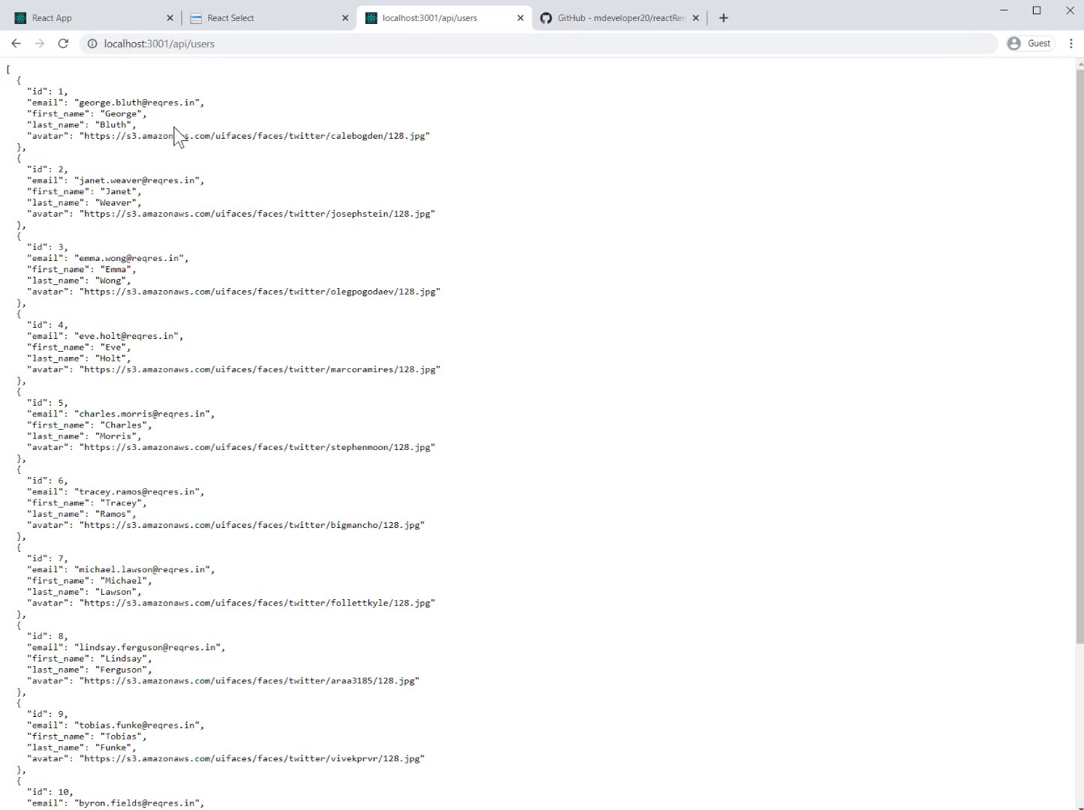
# Scroll through the twelve-user JSON at localhost:3001/api/users and move to the GitHub tab
pyautogui.scroll(-3)
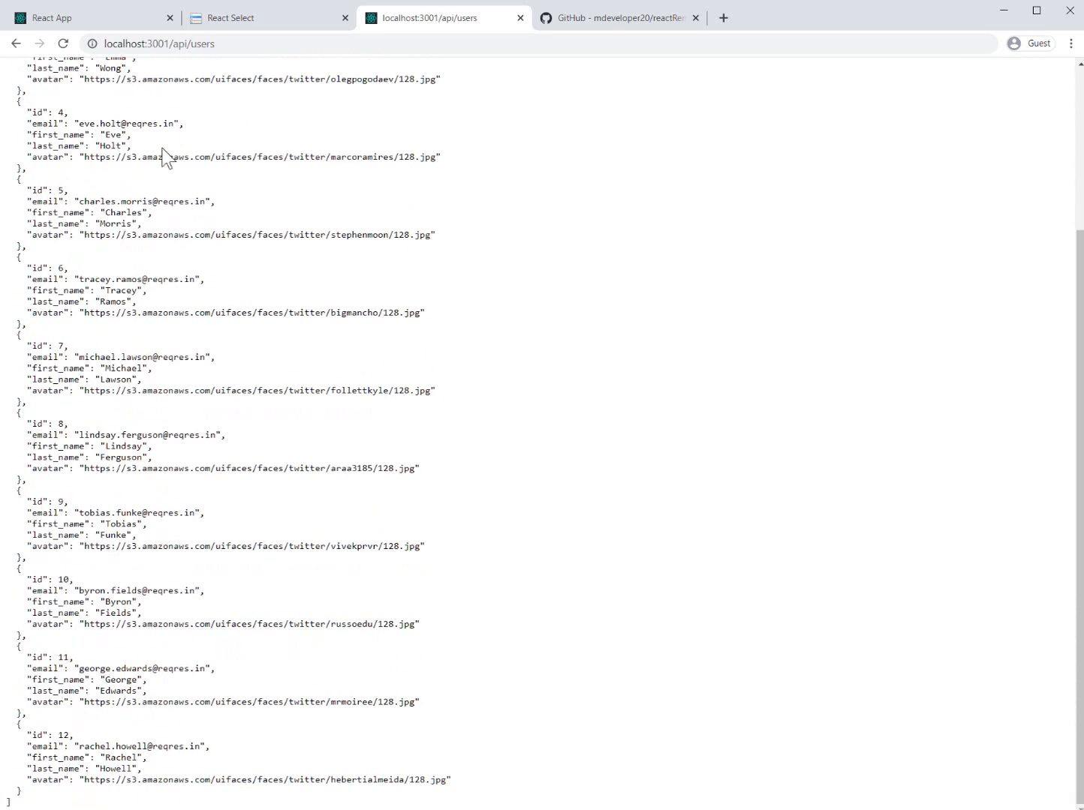
pyautogui.scroll(3)
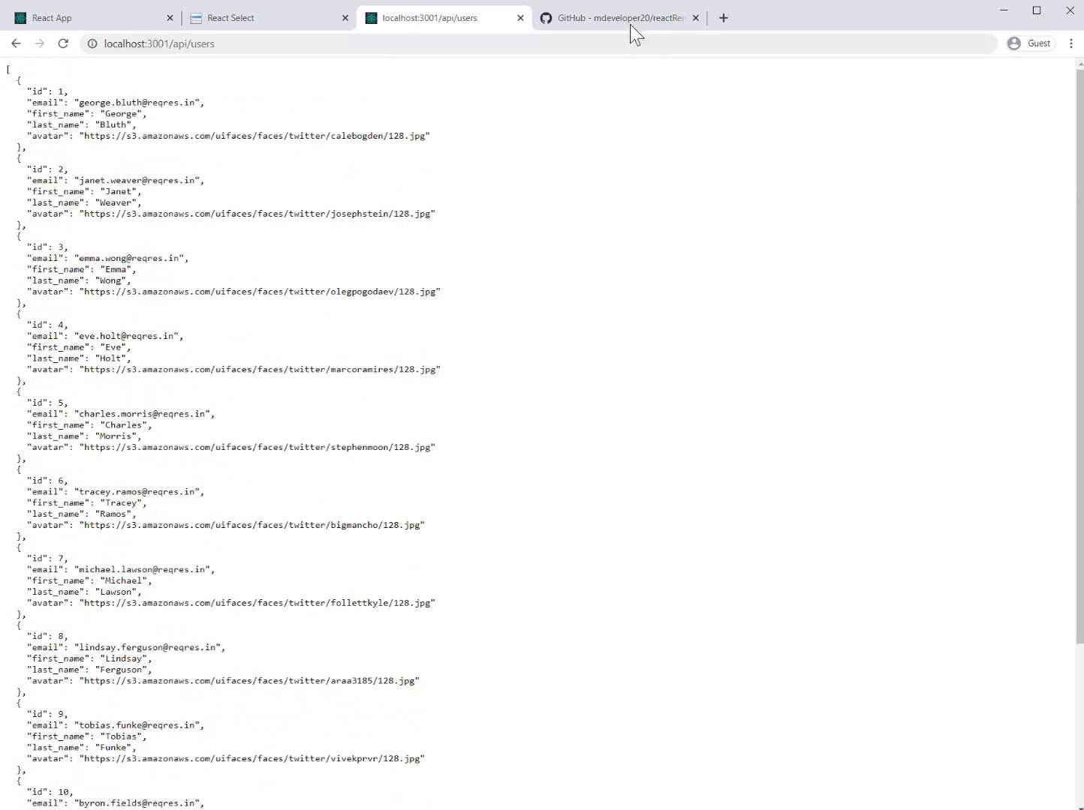
pyautogui.click(616, 18)
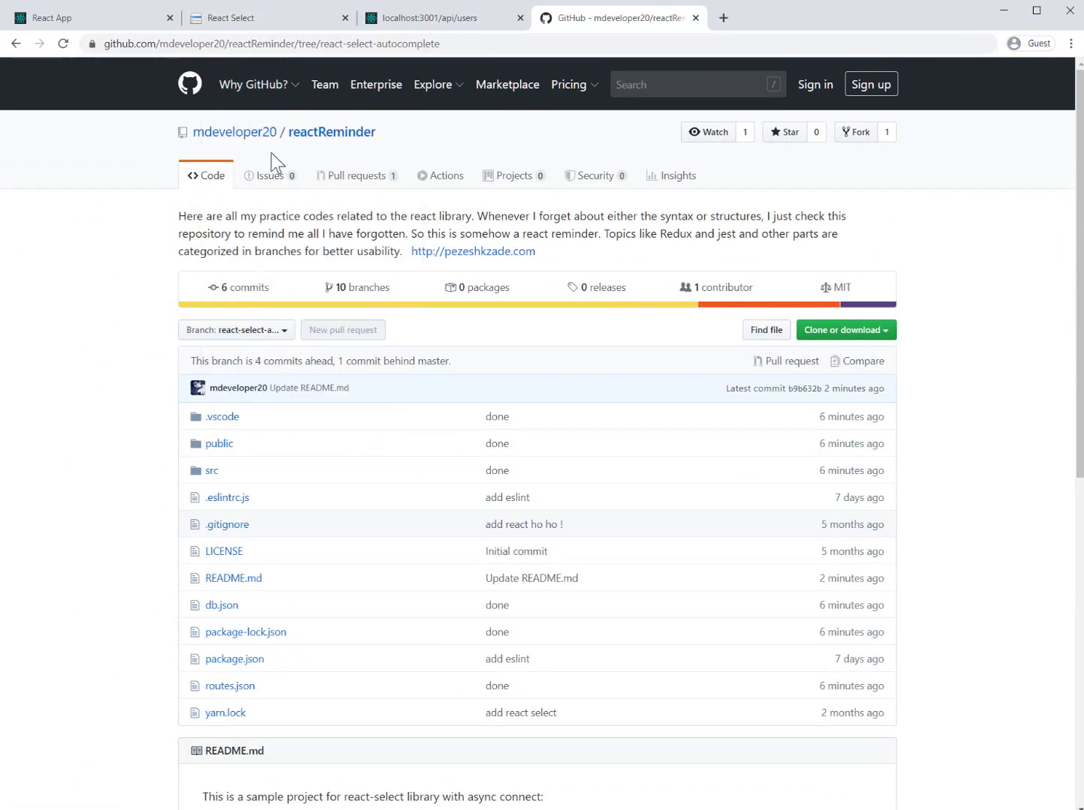
pyautogui.moveTo(320, 353)
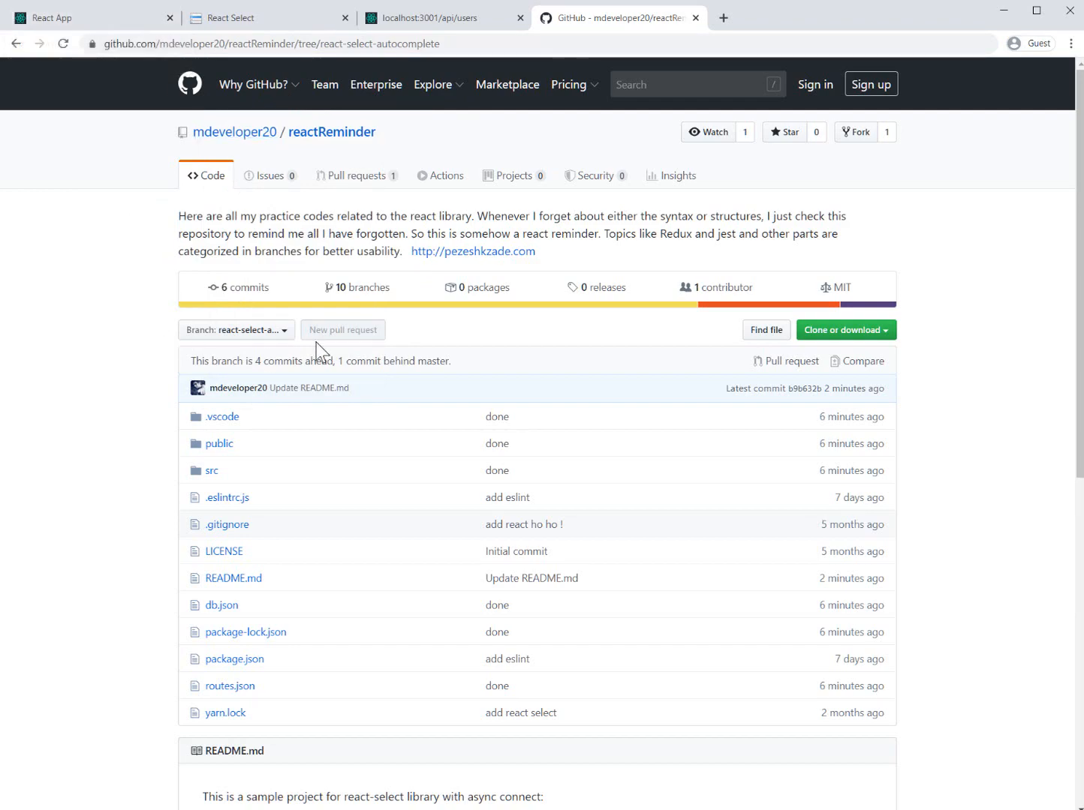
# Review the react-select-autocomplete branch on GitHub and return to UsersList.js in the editor
pyautogui.scroll(-3)
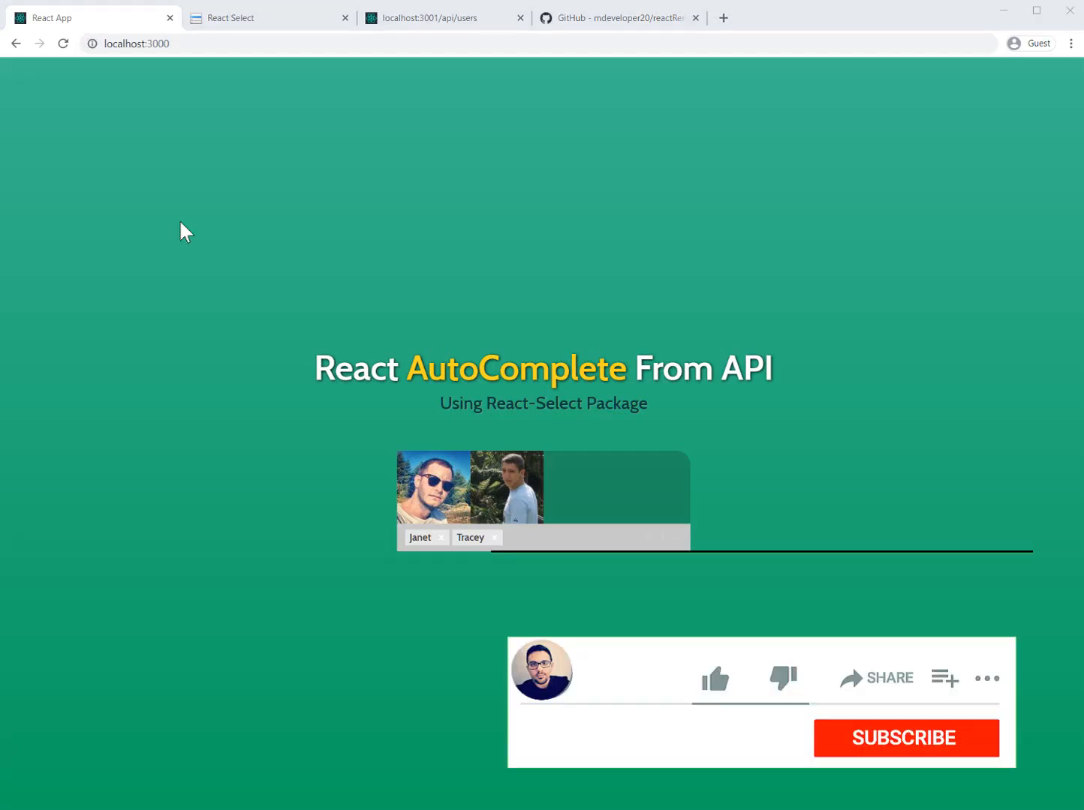
pyautogui.click(714, 679)
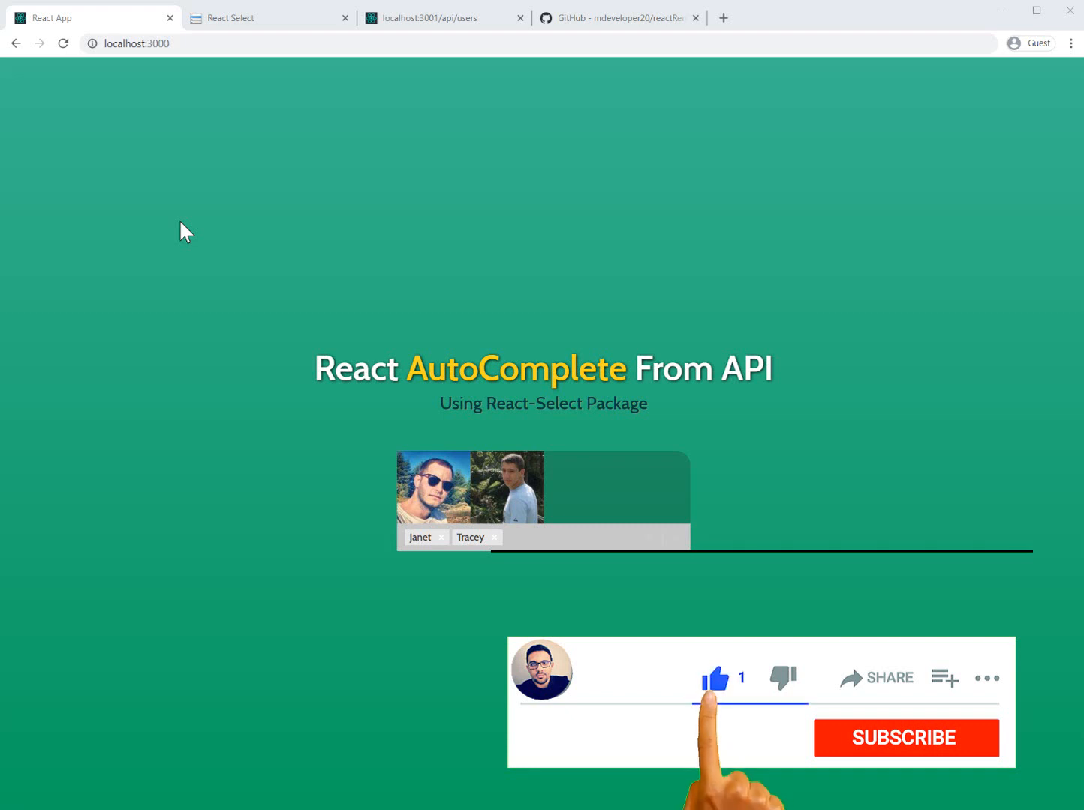
pyautogui.click(906, 738)
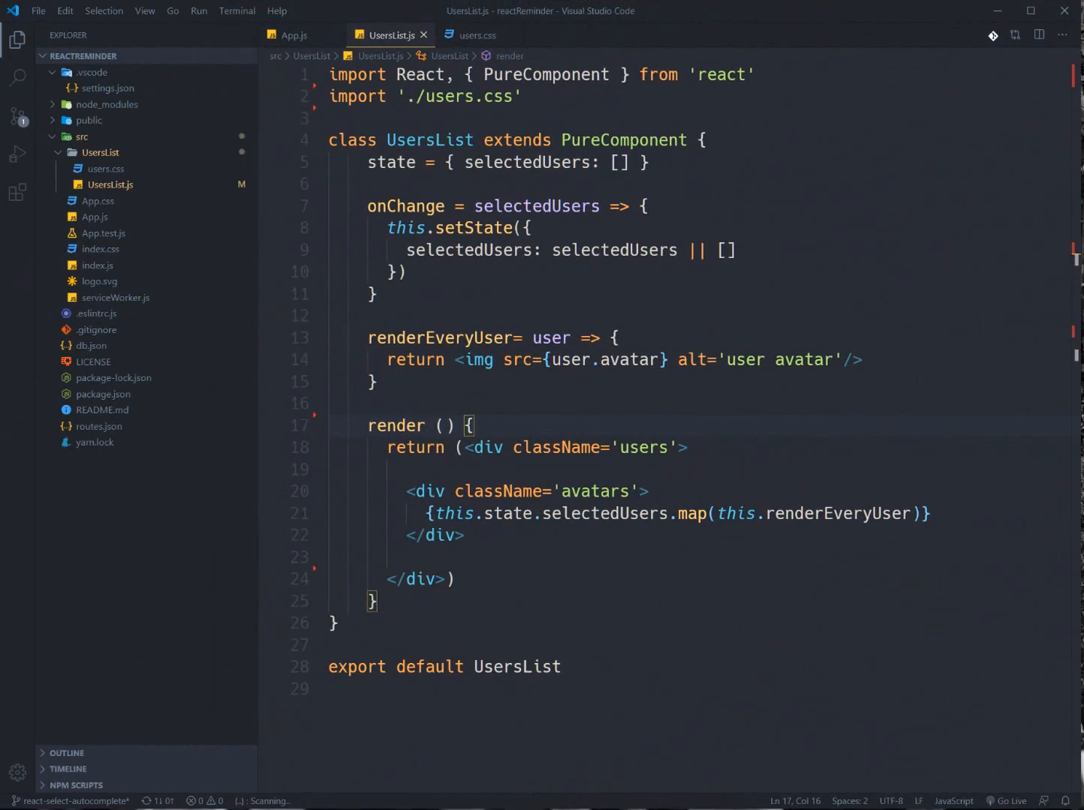
pyautogui.click(378, 294)
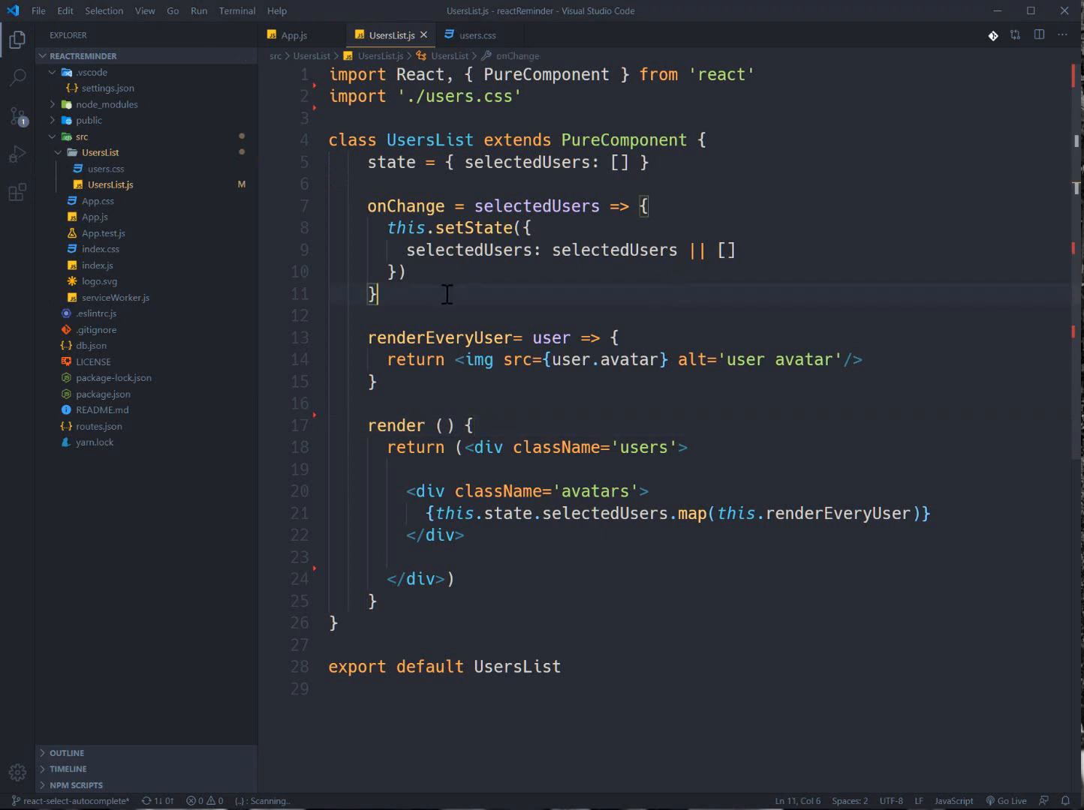
pyautogui.click(293, 34)
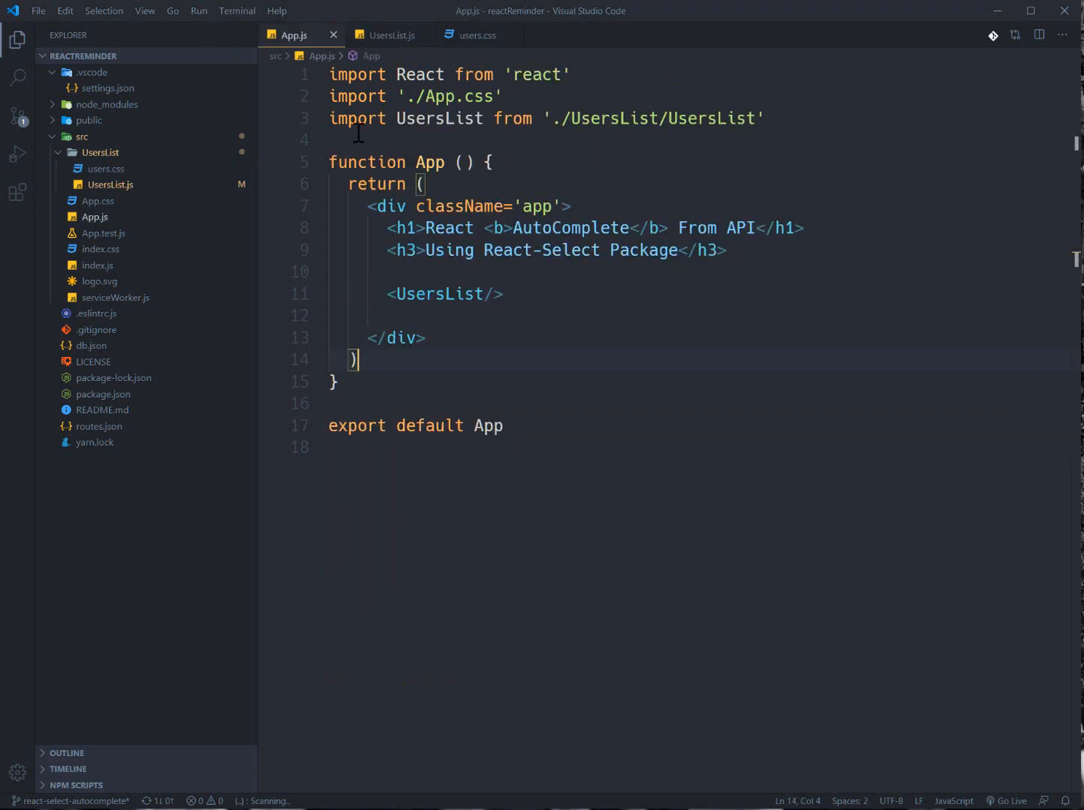
pyautogui.click(438, 294)
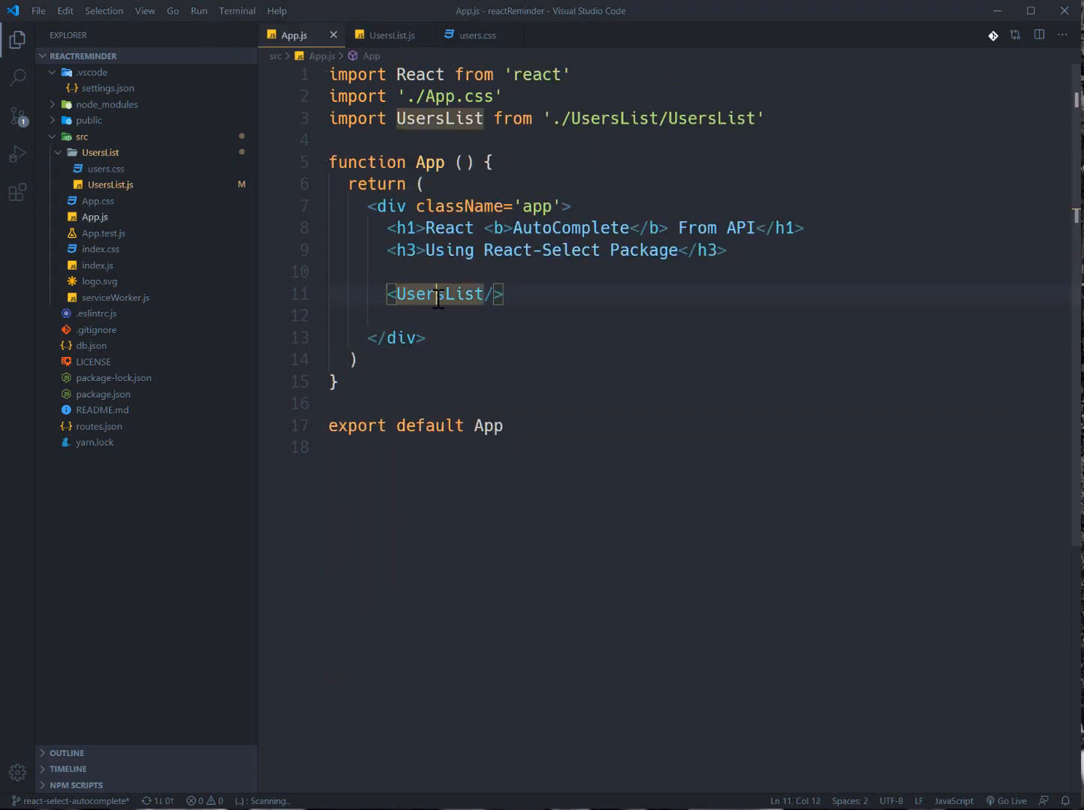
pyautogui.click(387, 35)
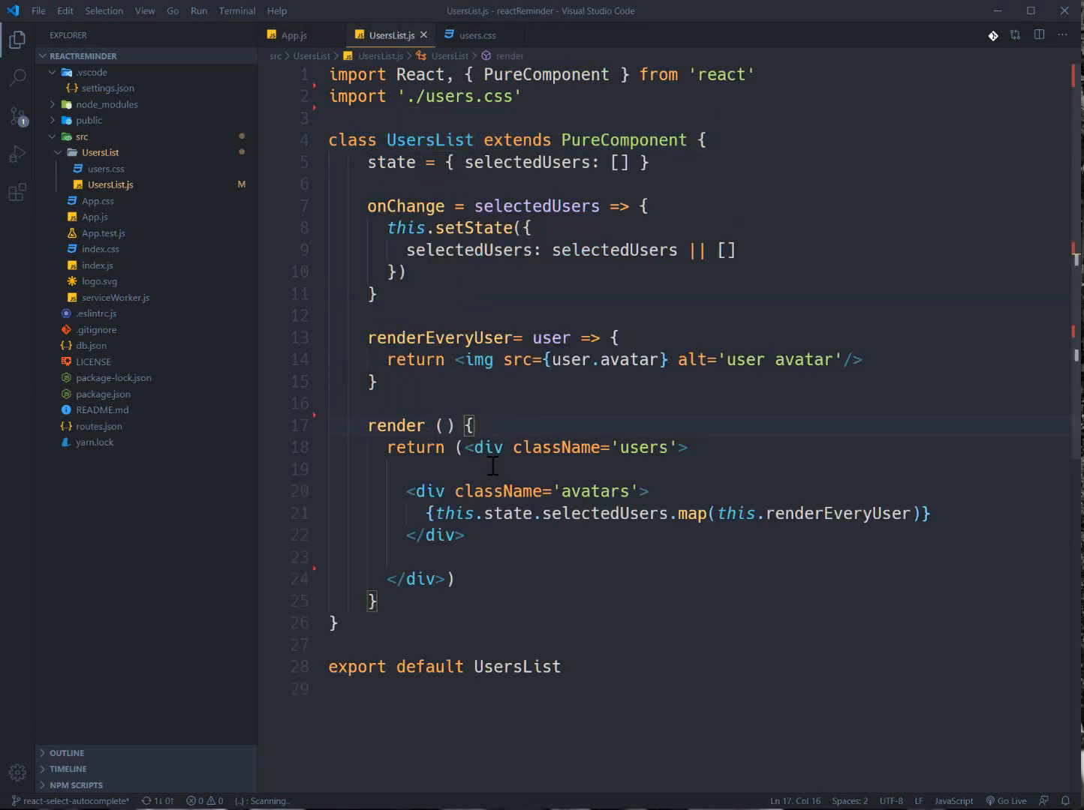
pyautogui.click(469, 514)
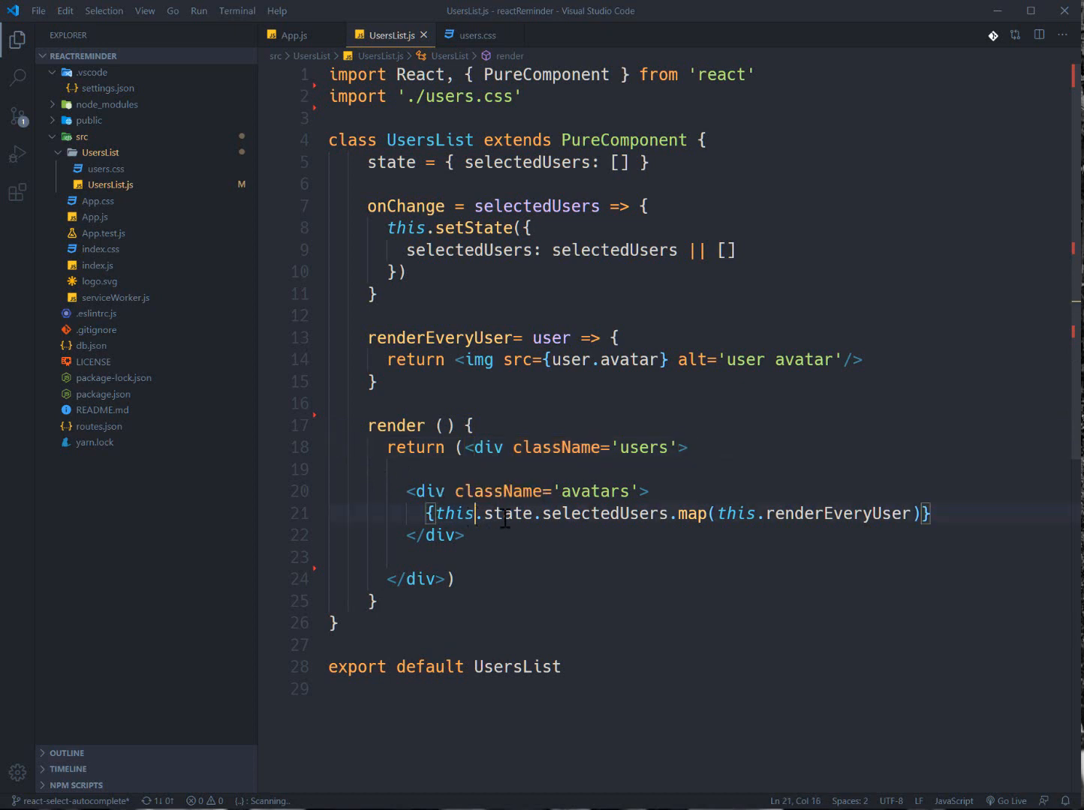
pyautogui.doubleClick(600, 513)
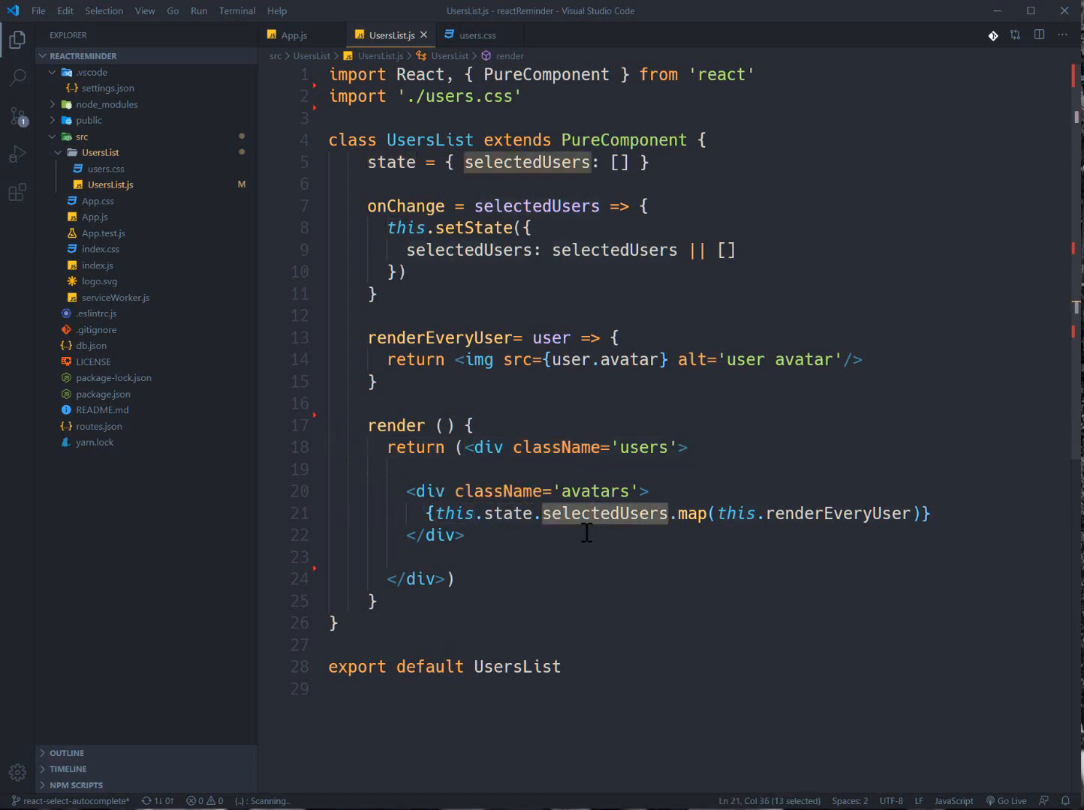
pyautogui.moveTo(708, 525)
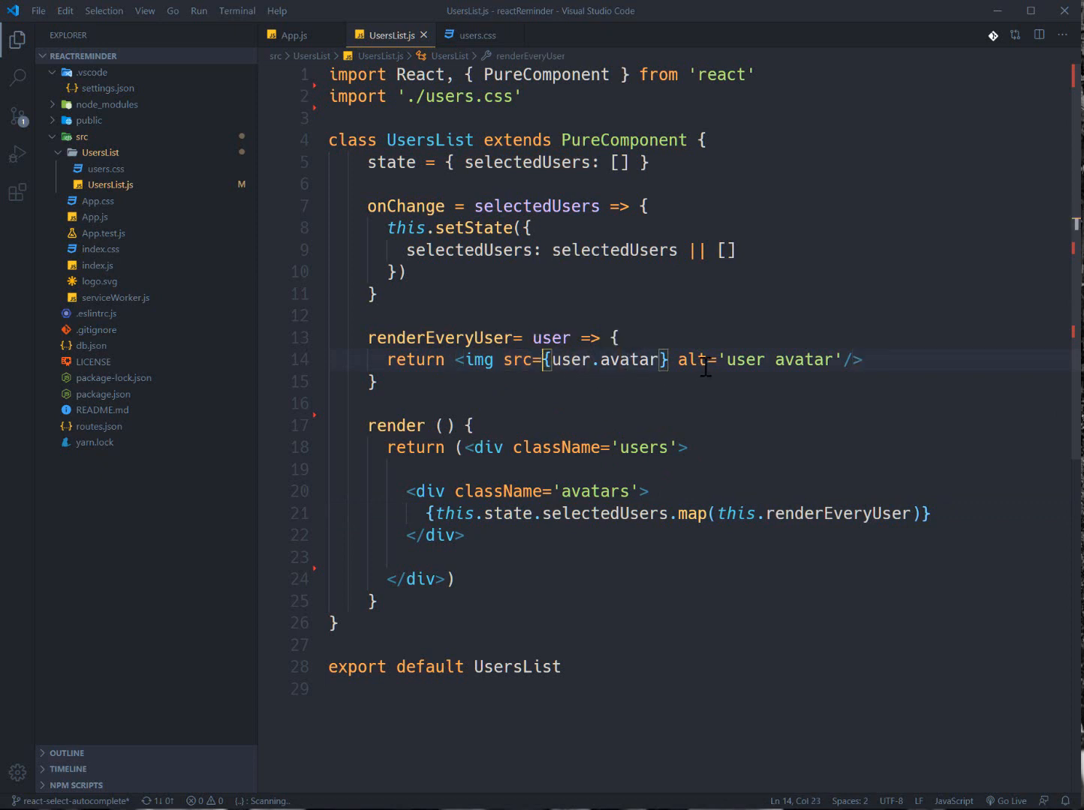
pyautogui.doubleClick(778, 360)
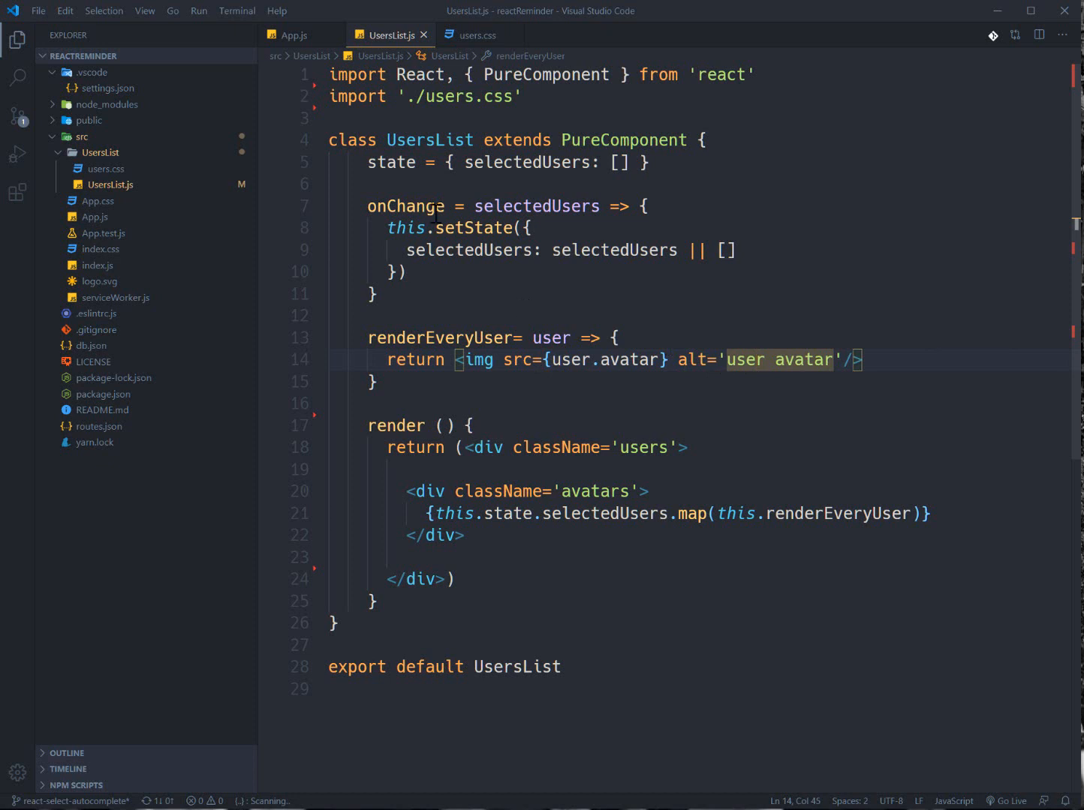
pyautogui.doubleClick(405, 206)
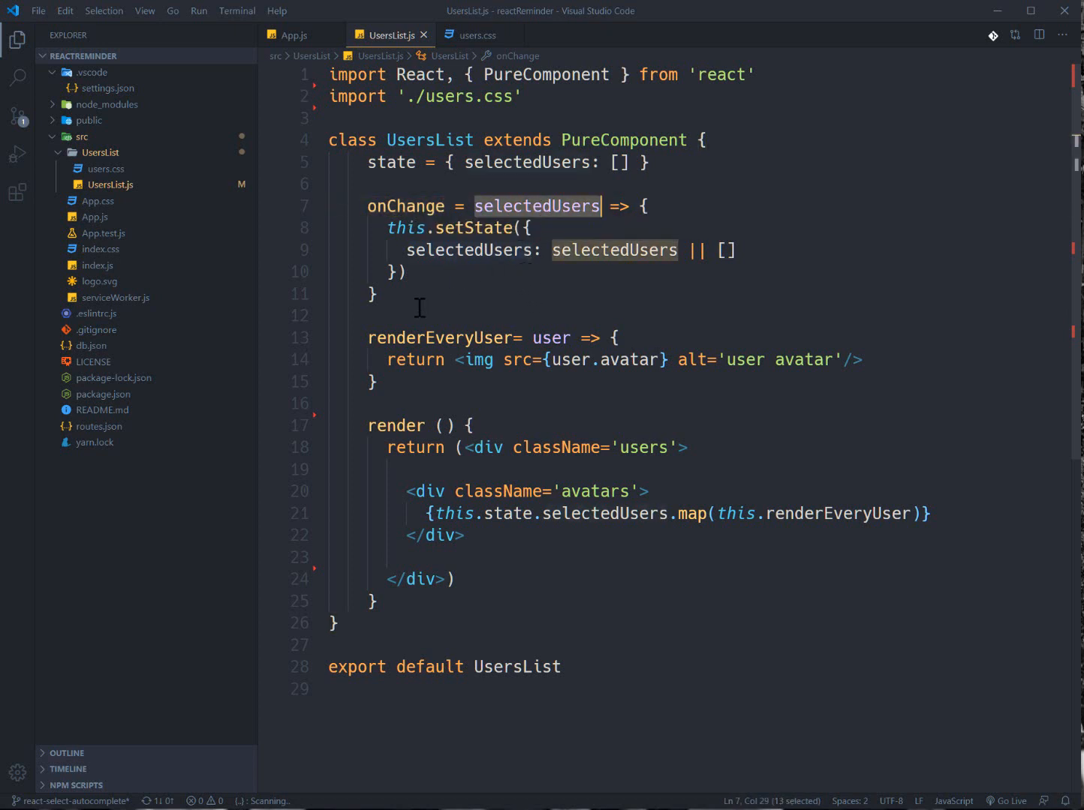
pyautogui.moveTo(537, 205)
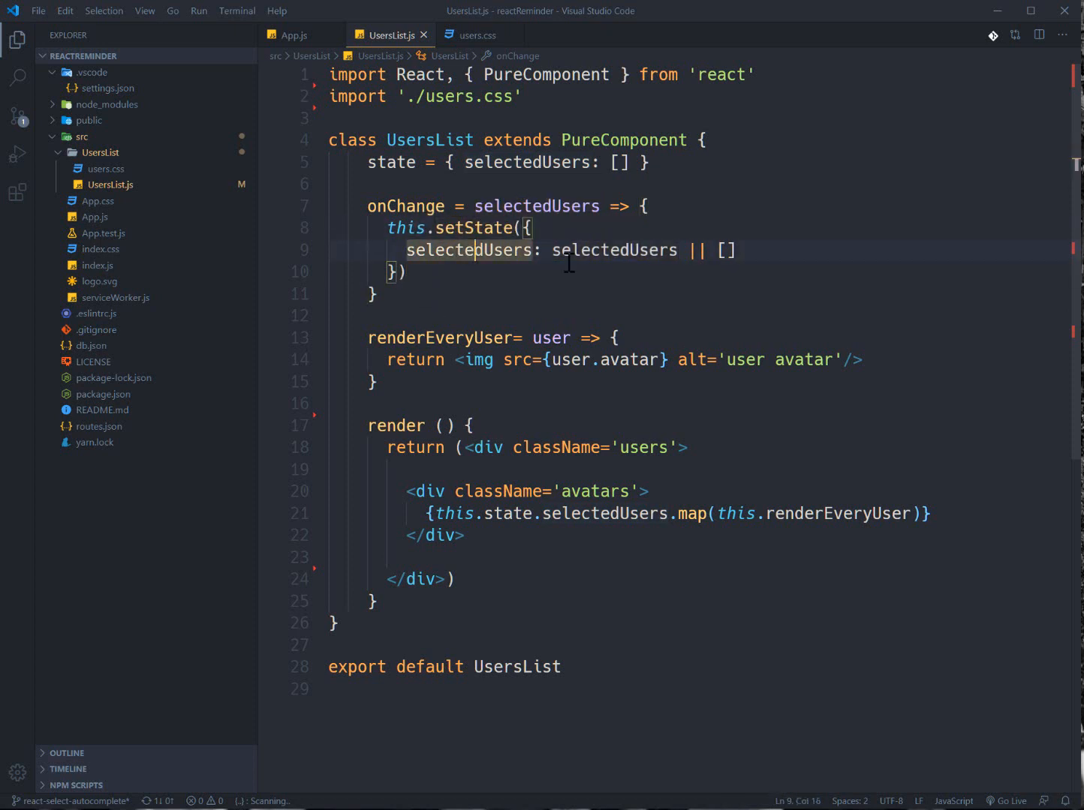
pyautogui.doubleClick(612, 249)
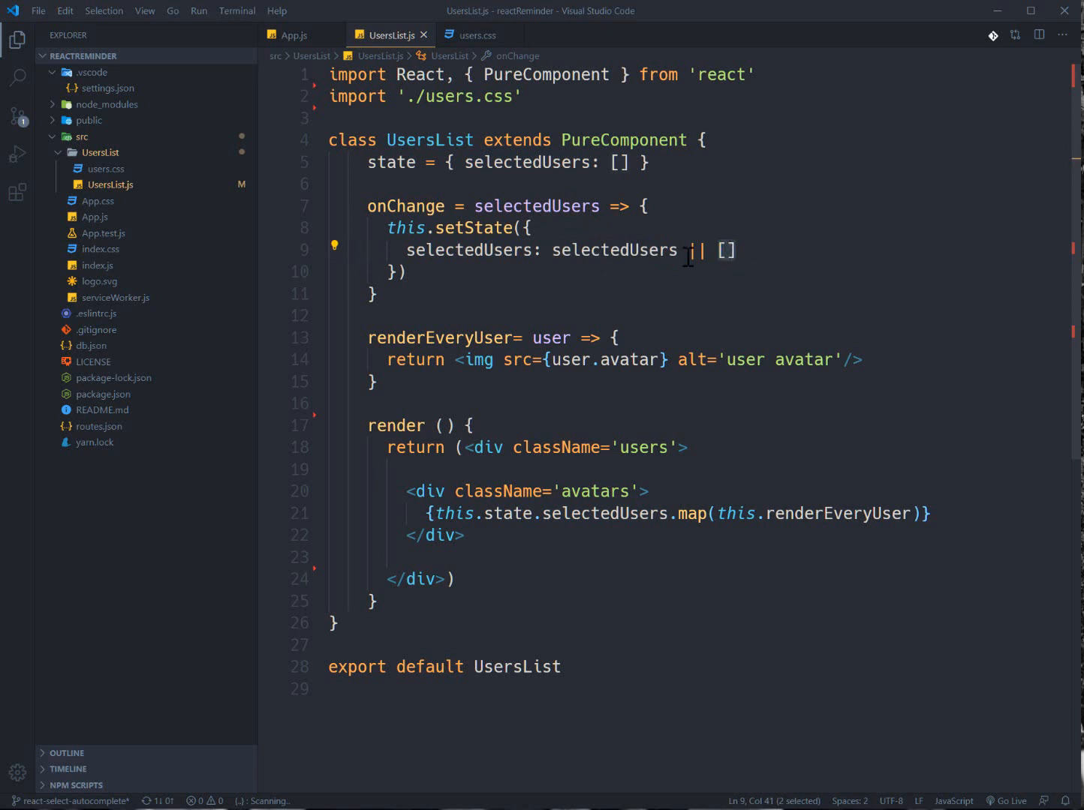
pyautogui.doubleClick(468, 249)
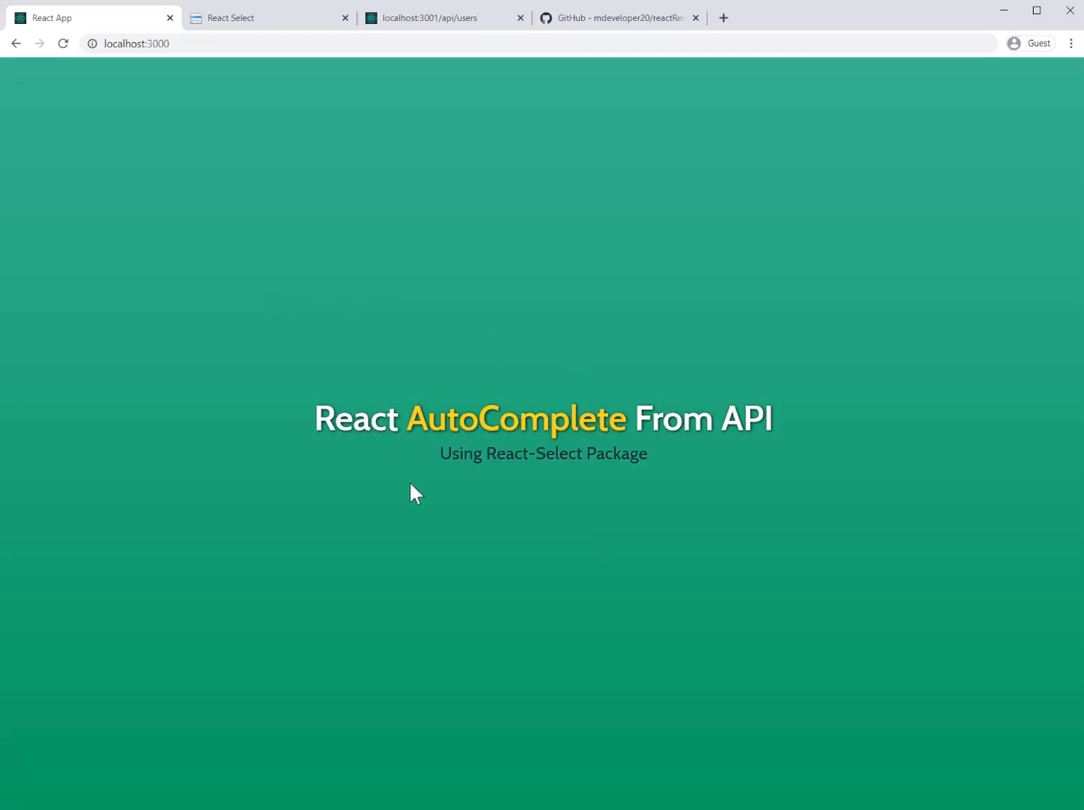
pyautogui.moveTo(502, 519)
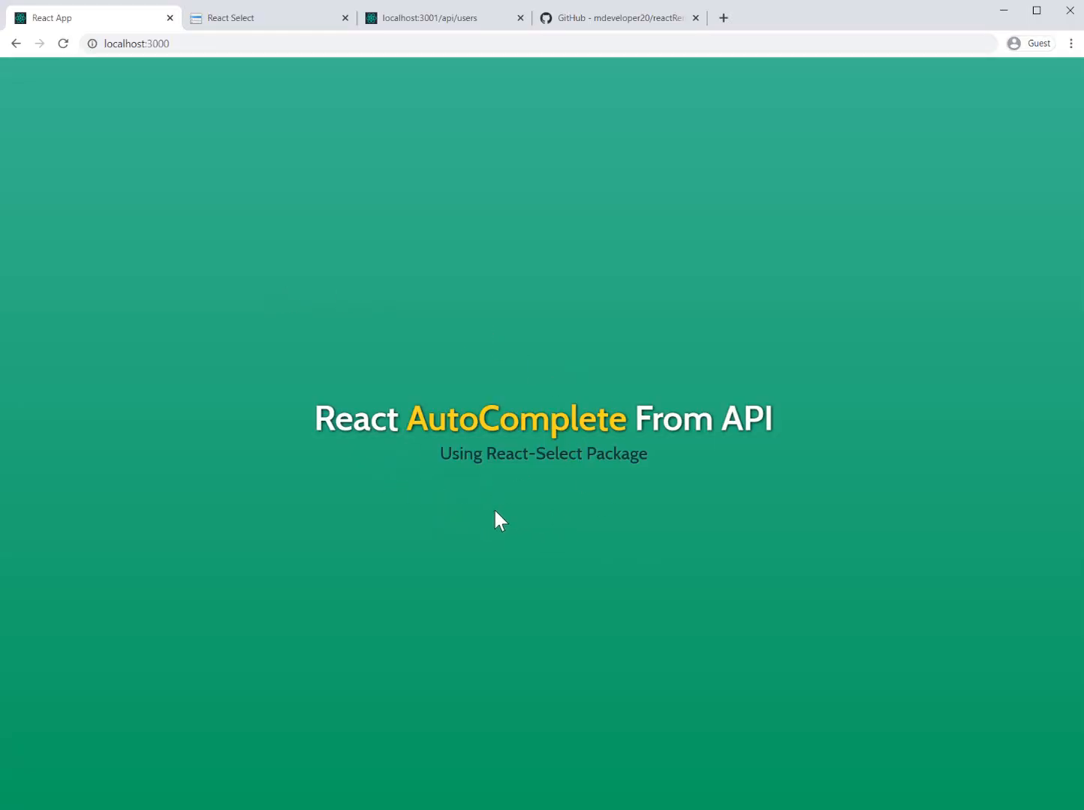
pyautogui.moveTo(578, 533)
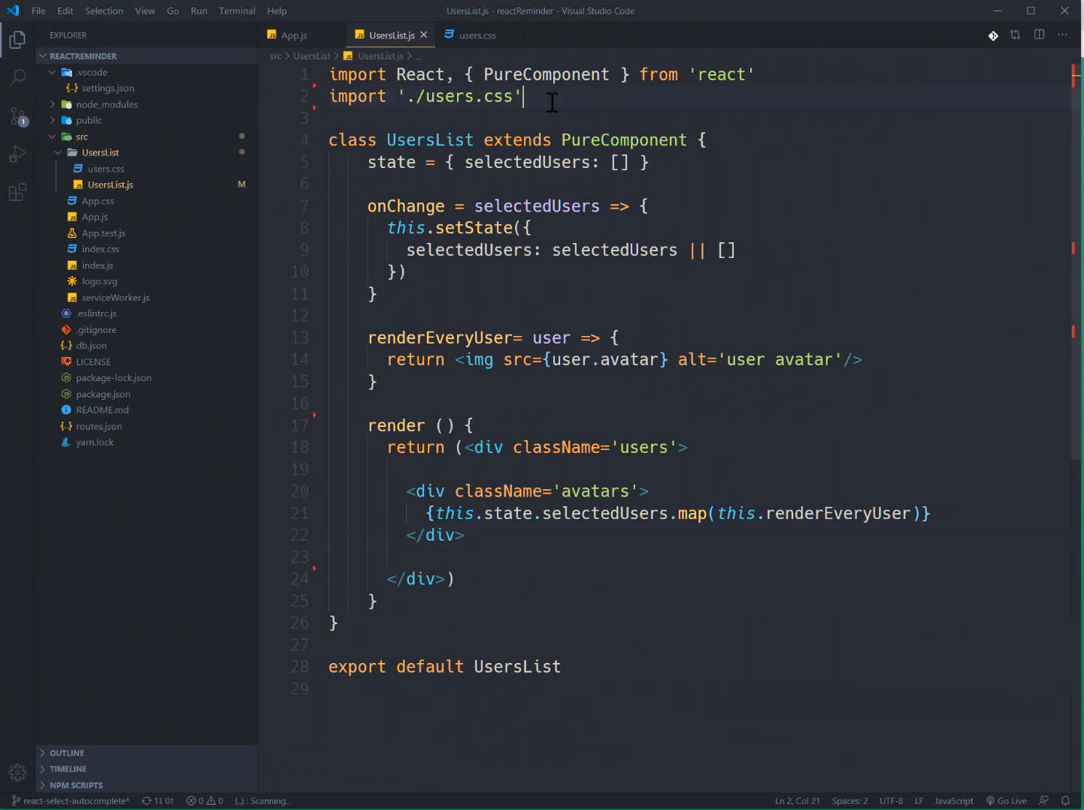
# Add import AsyncSelect from 'react-select/async' on line 3 below the users.css import
pyautogui.write('impor')
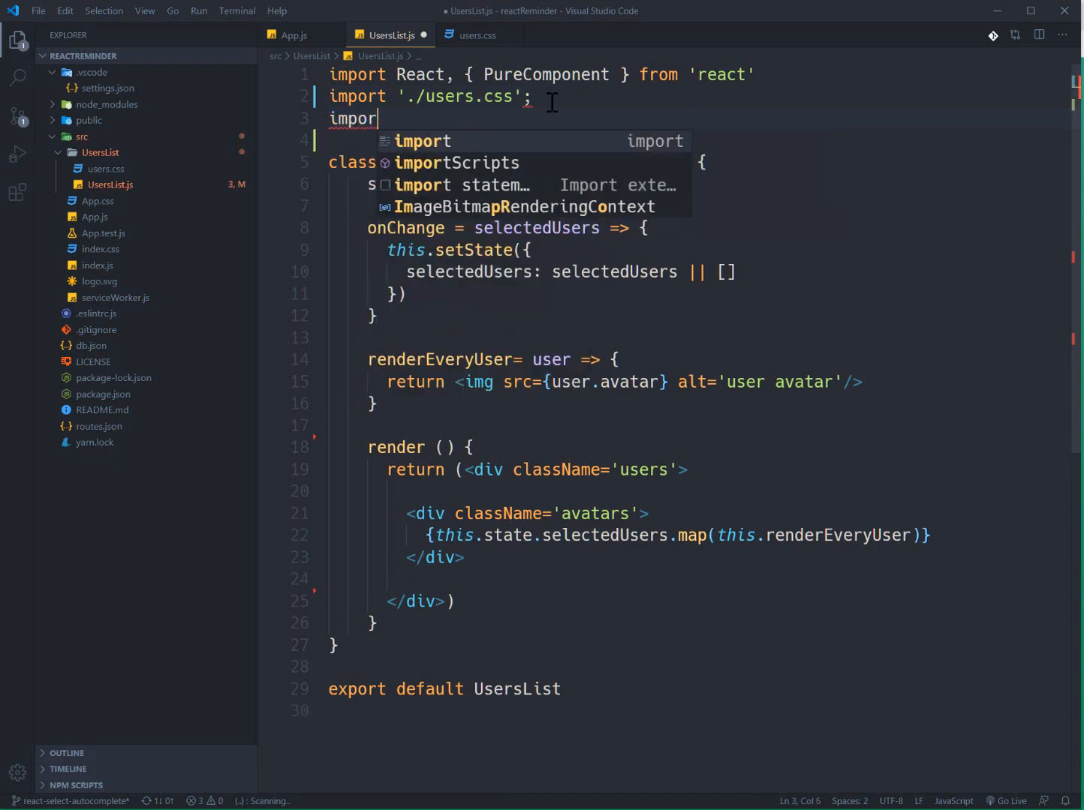
pyautogui.write('R')
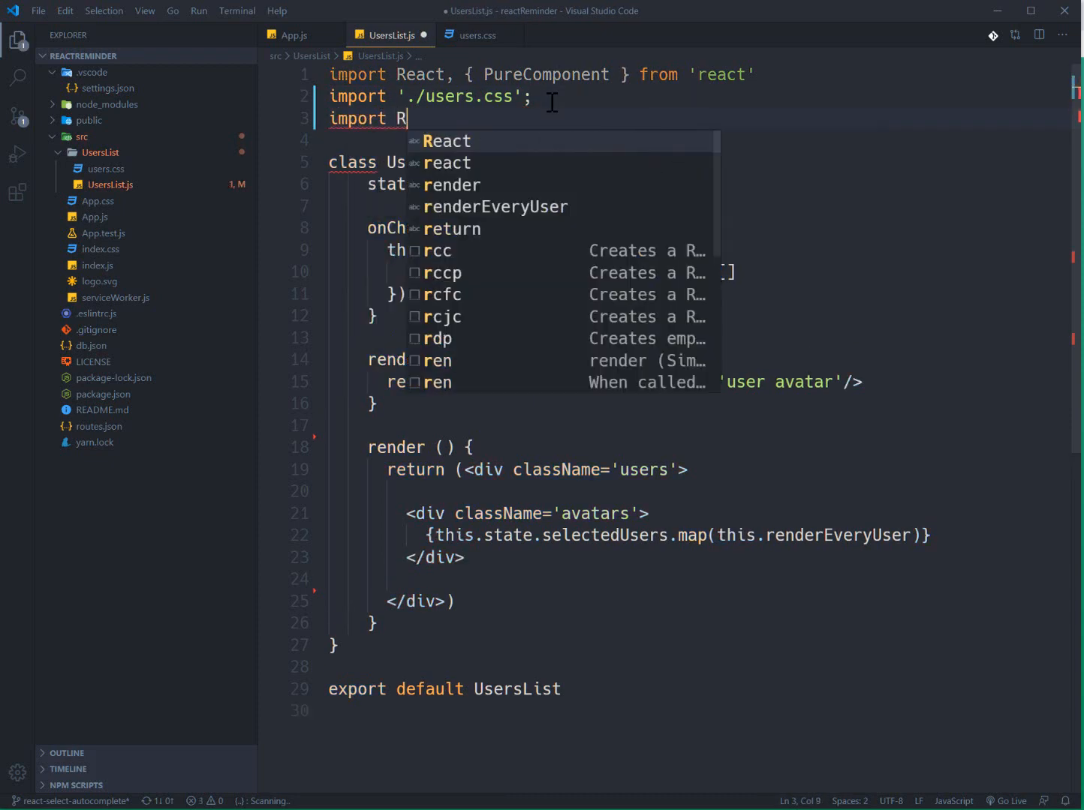
pyautogui.write('AsyncSelect')
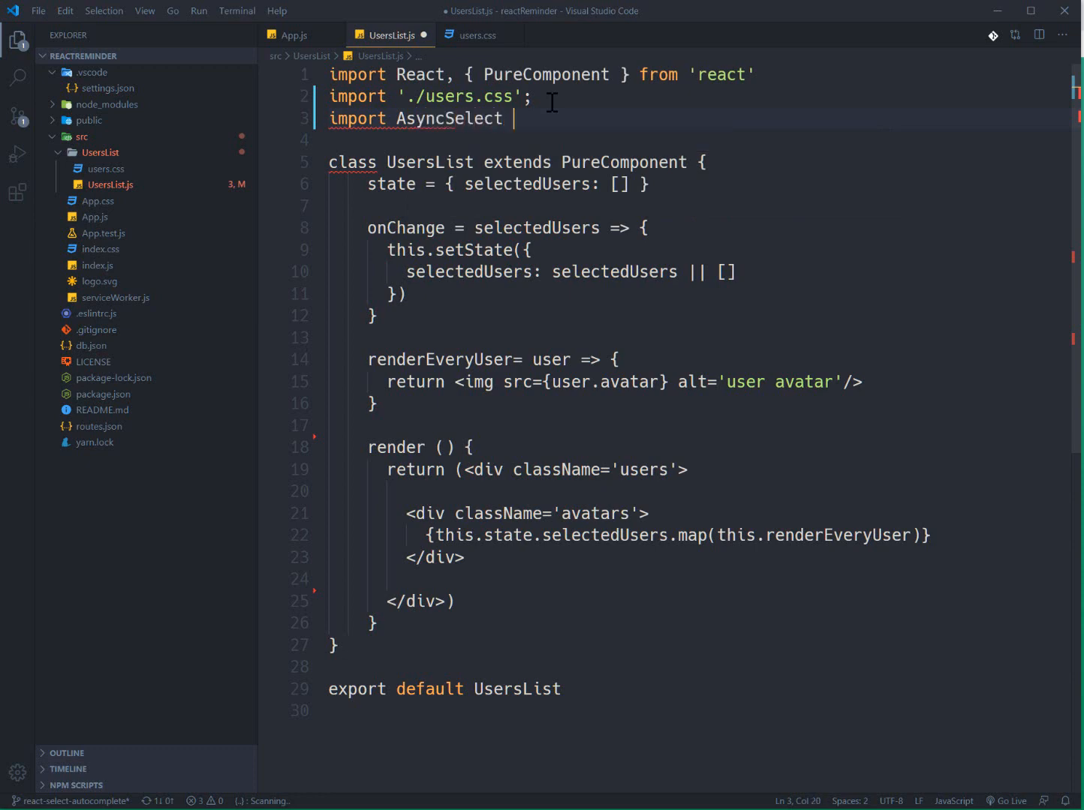
pyautogui.write('from')
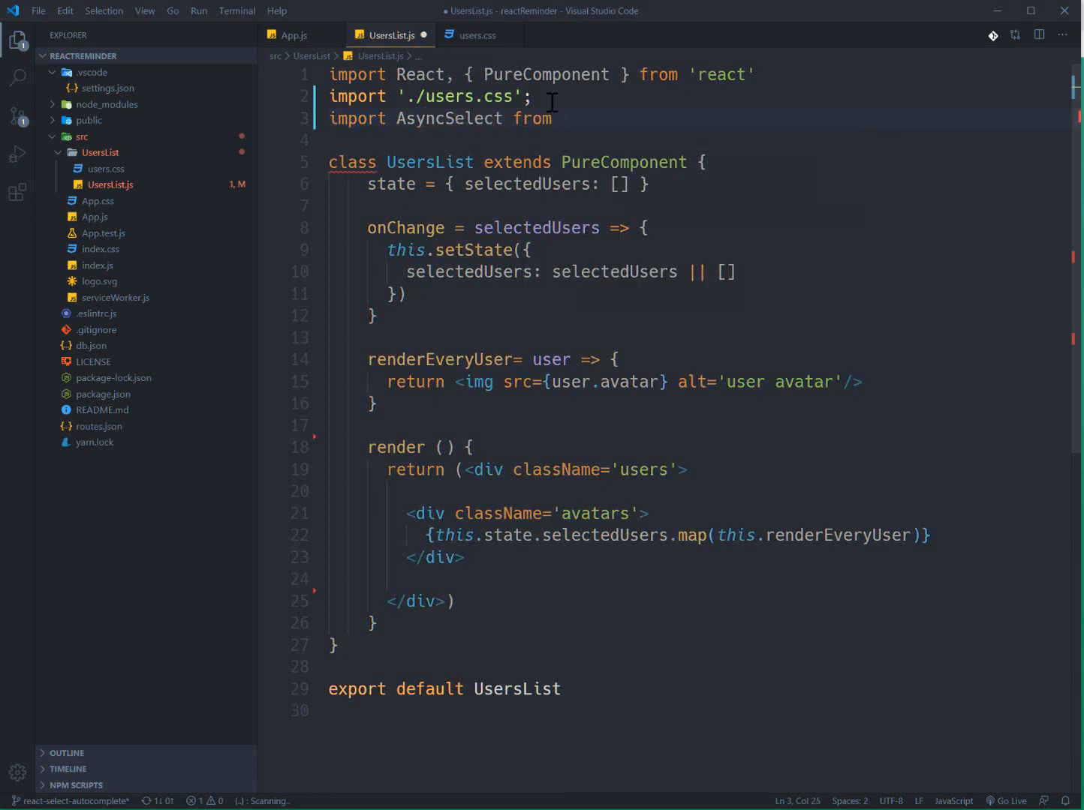
pyautogui.write("'react-")
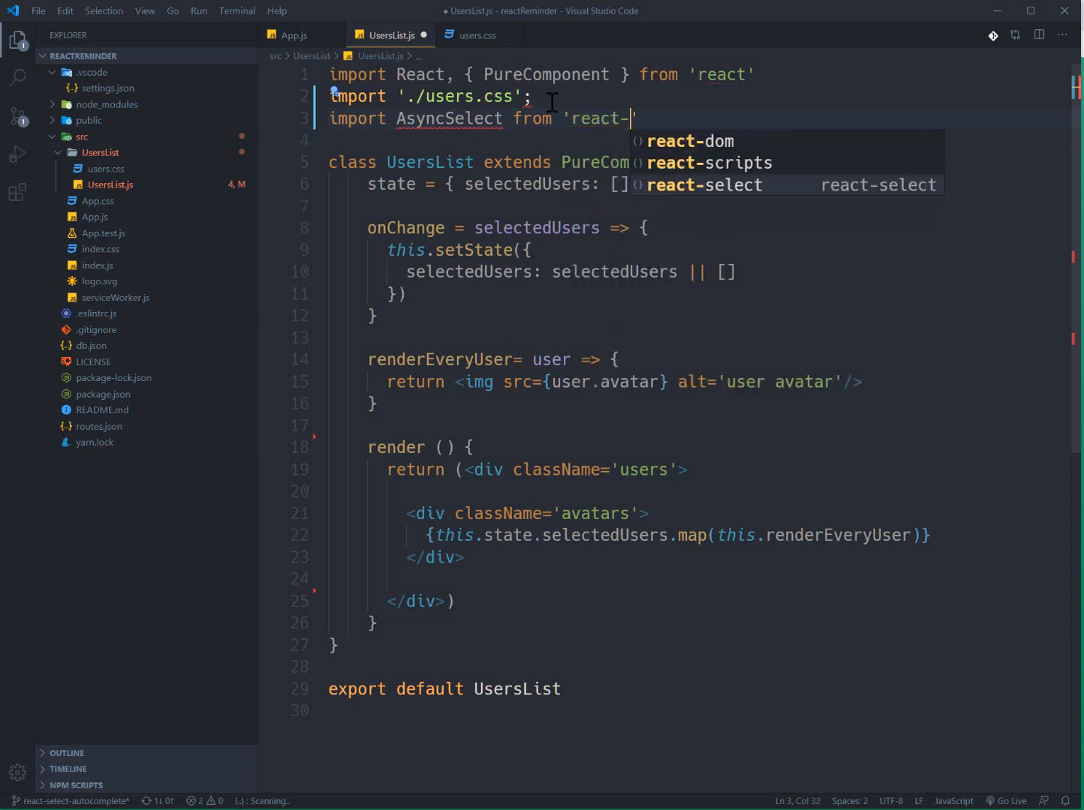
pyautogui.write('select/a')
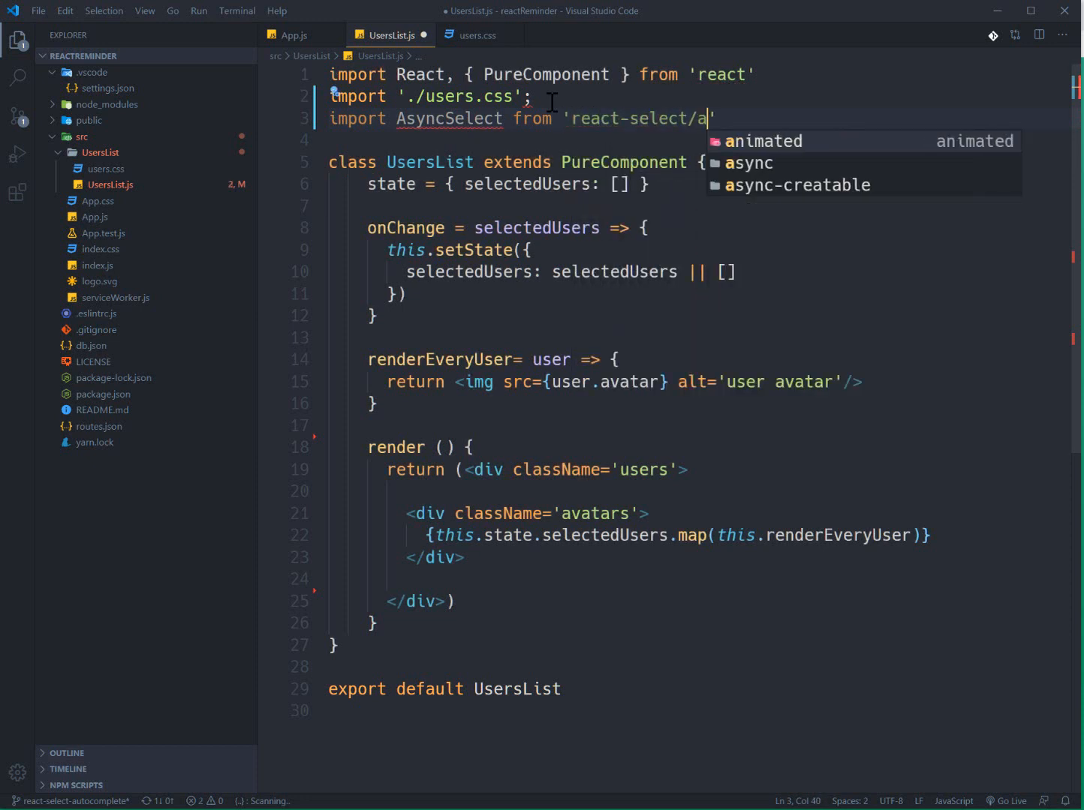
pyautogui.write('sync')
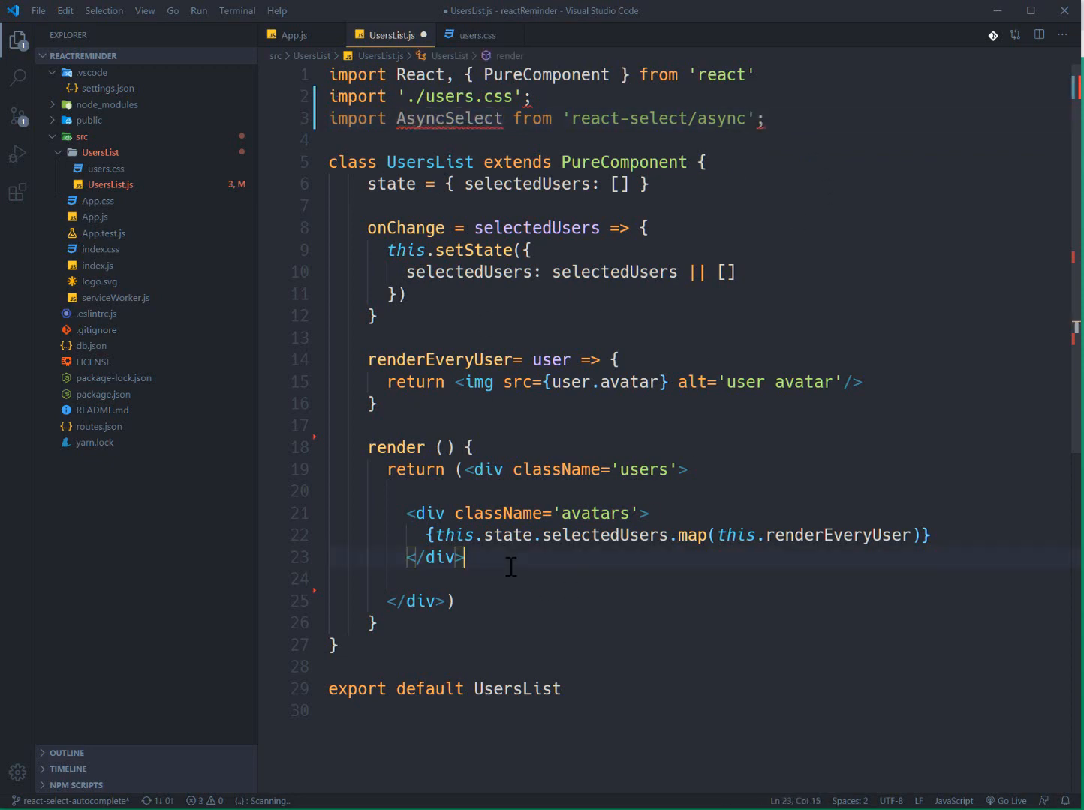
# Insert an <AsyncSelect> with isMulti and value={this.state.selectedUsers} inside the users div
pyautogui.press('Enter')
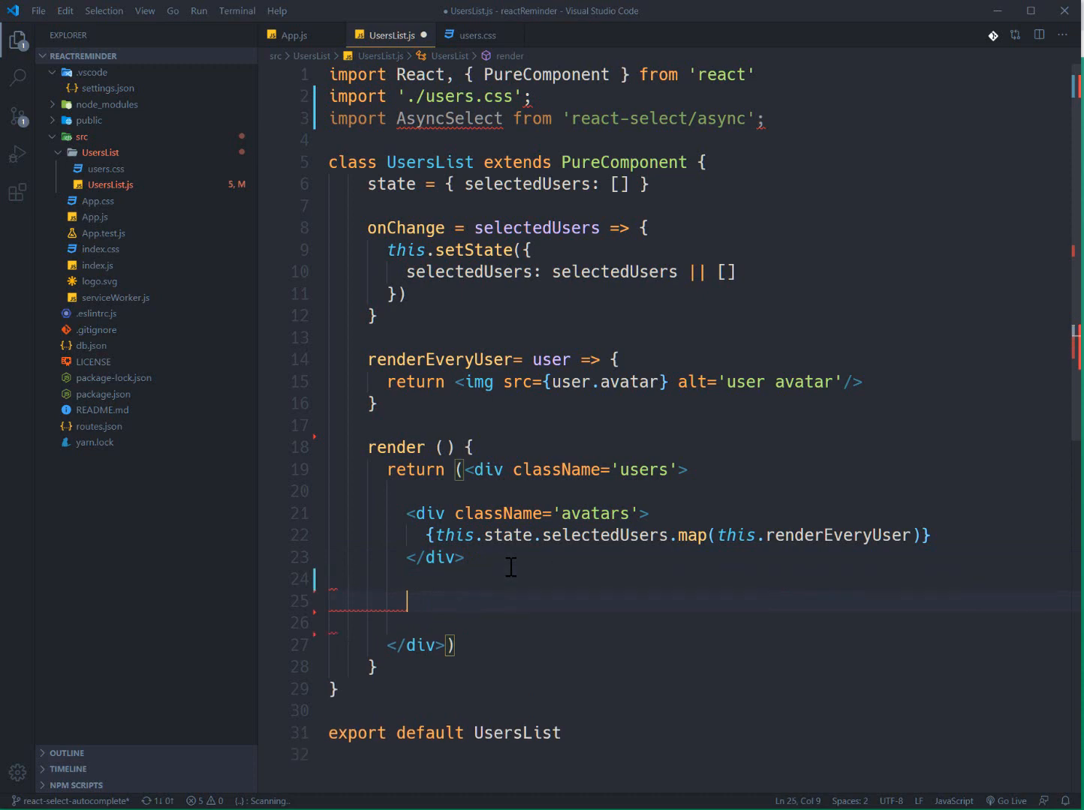
pyautogui.write('<AsyncSelect />')
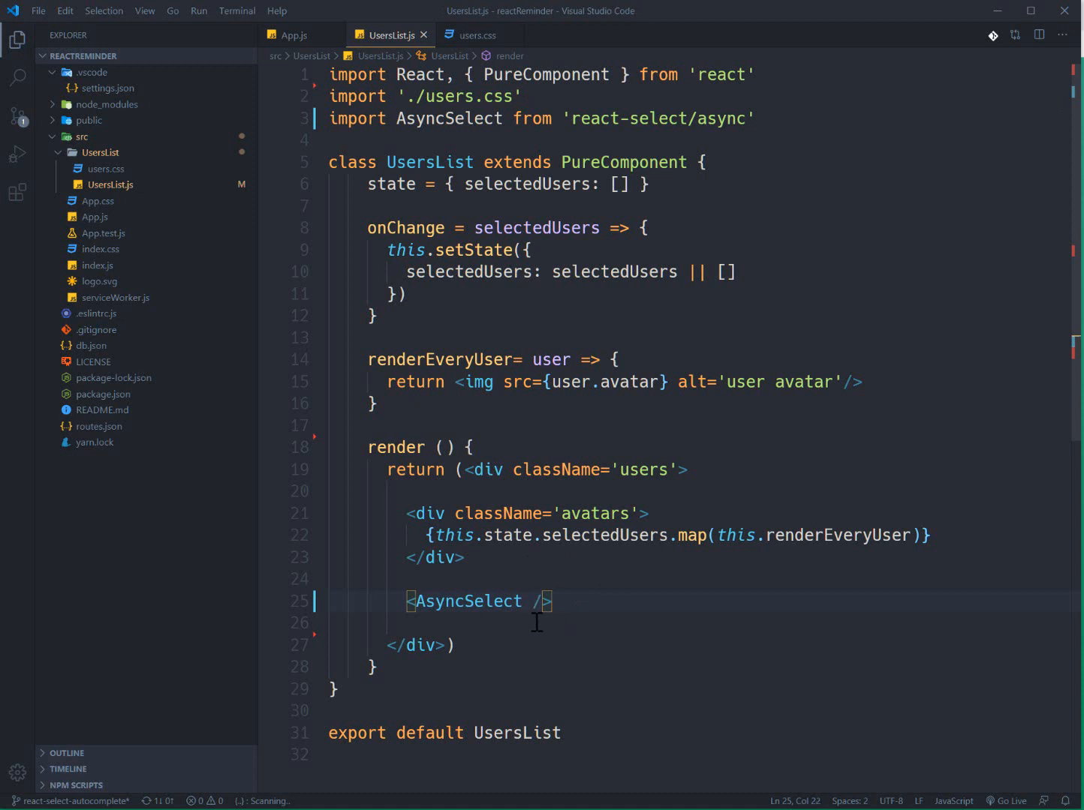
pyautogui.press('Enter')
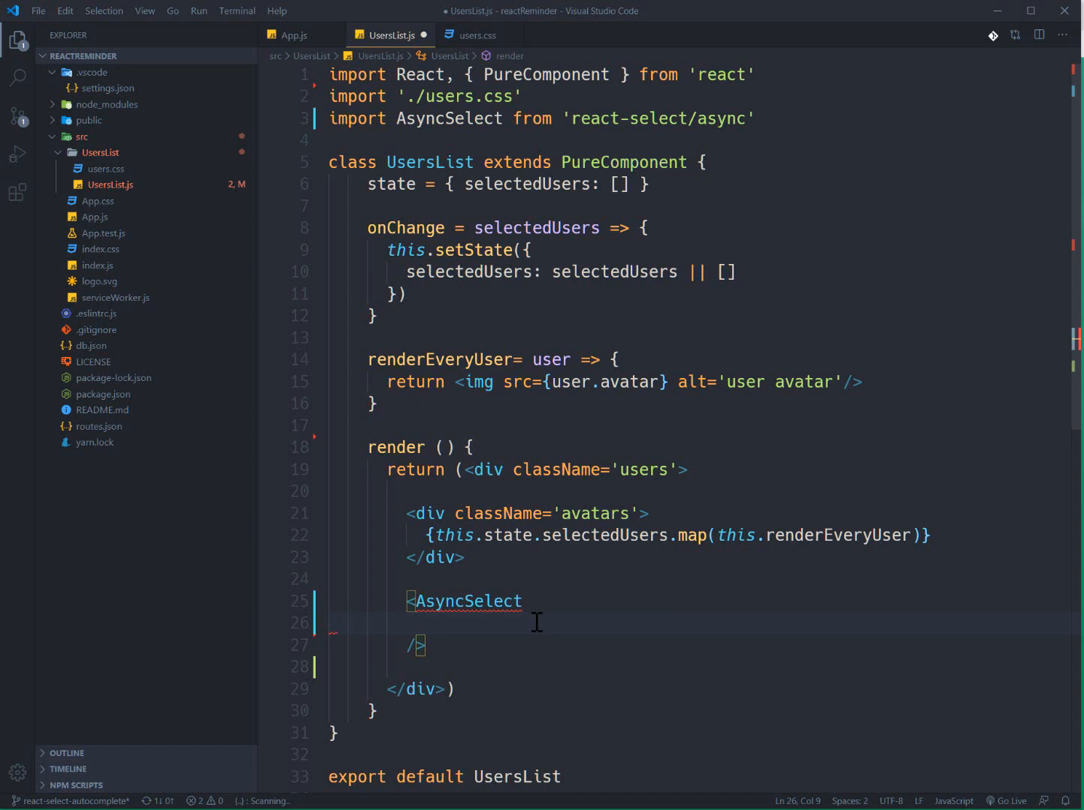
pyautogui.write('isMulti')
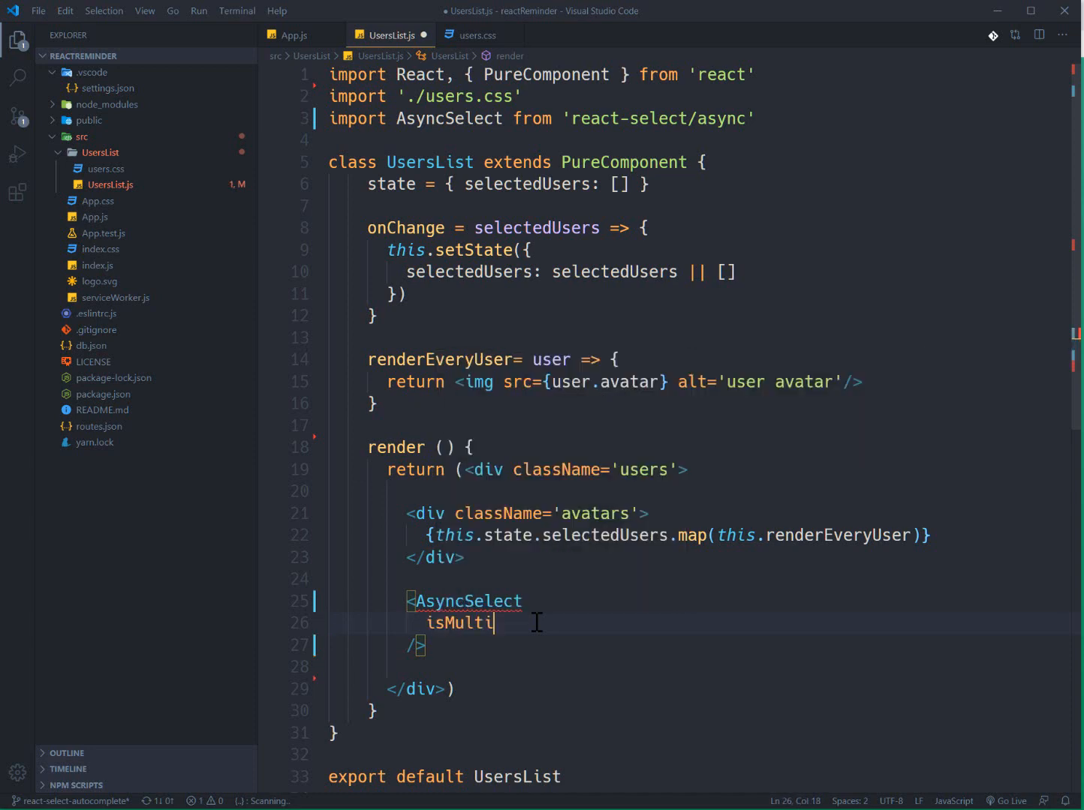
pyautogui.press('Enter')
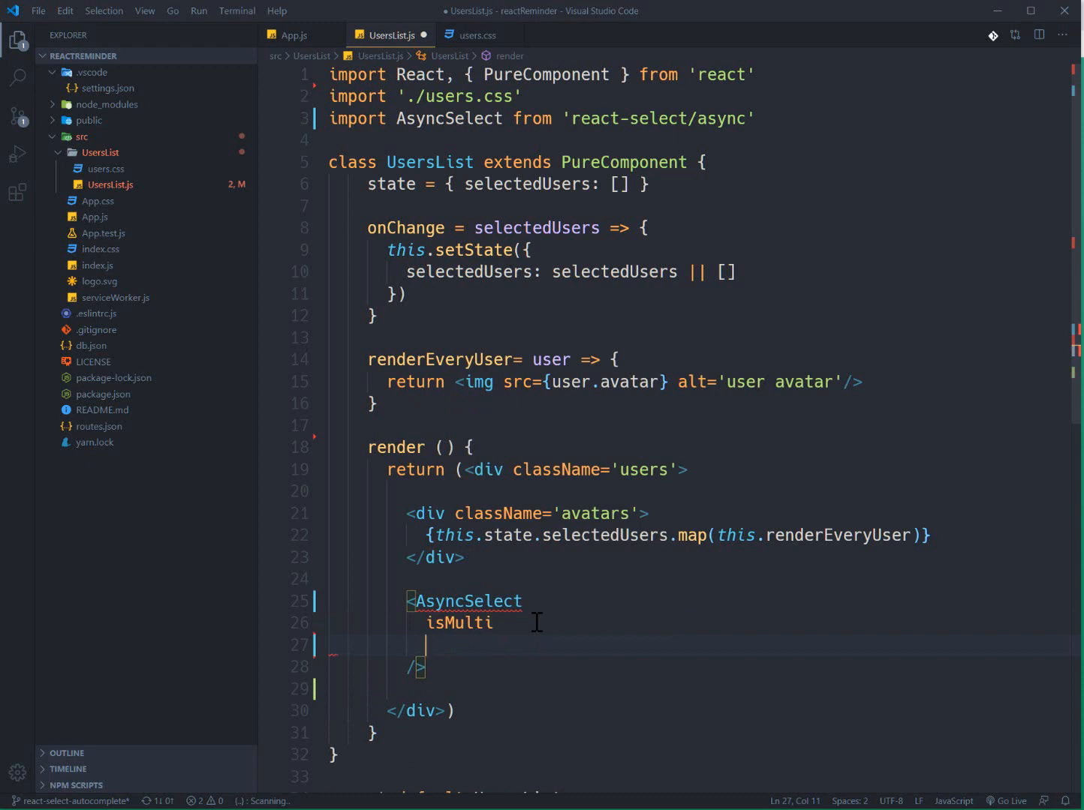
pyautogui.write('value=')
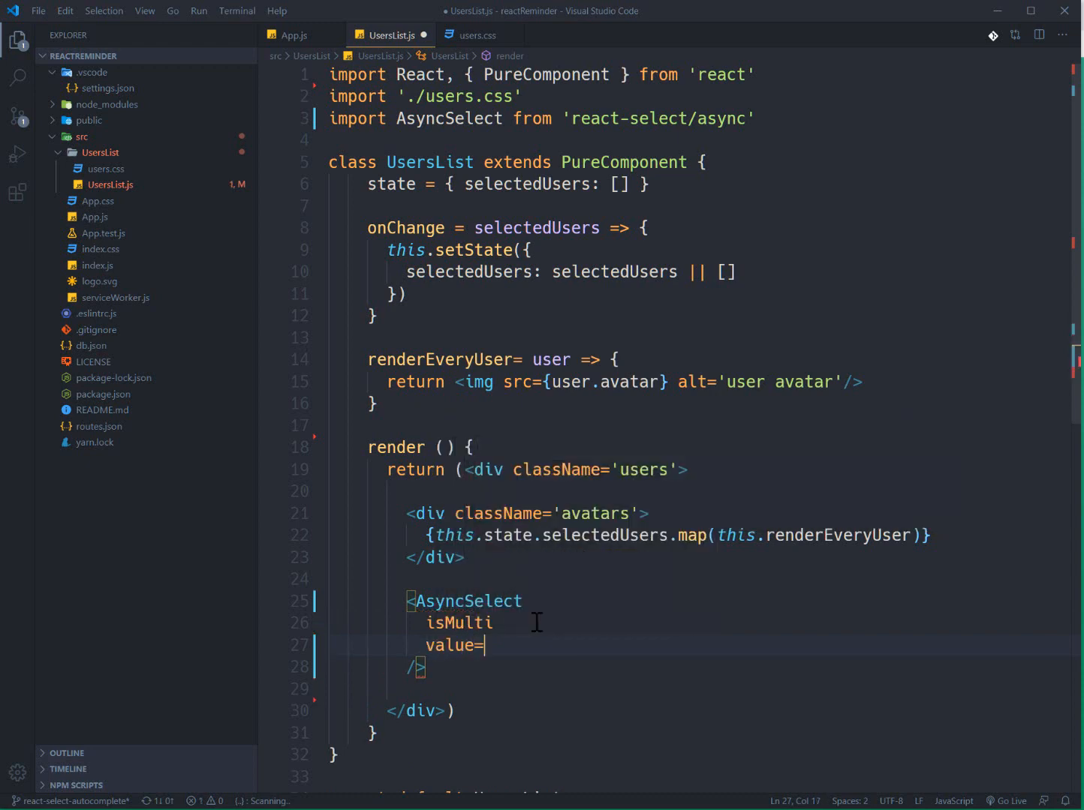
pyautogui.write('{}')
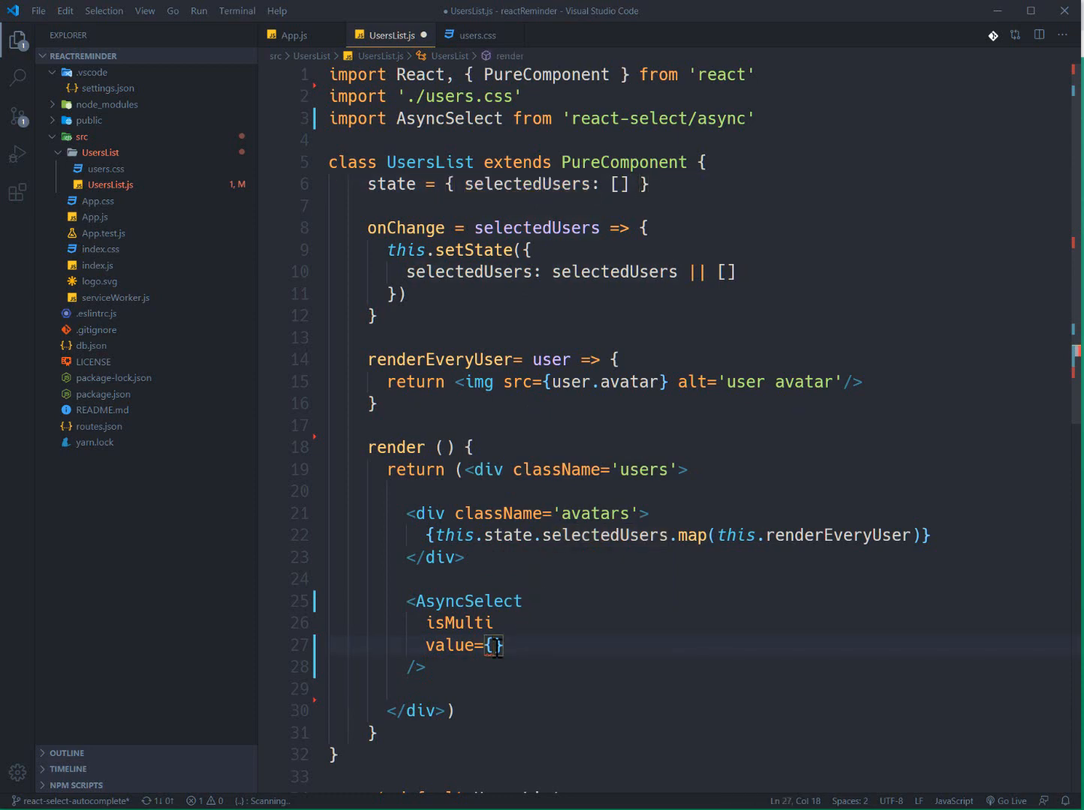
pyautogui.write('this.sa')
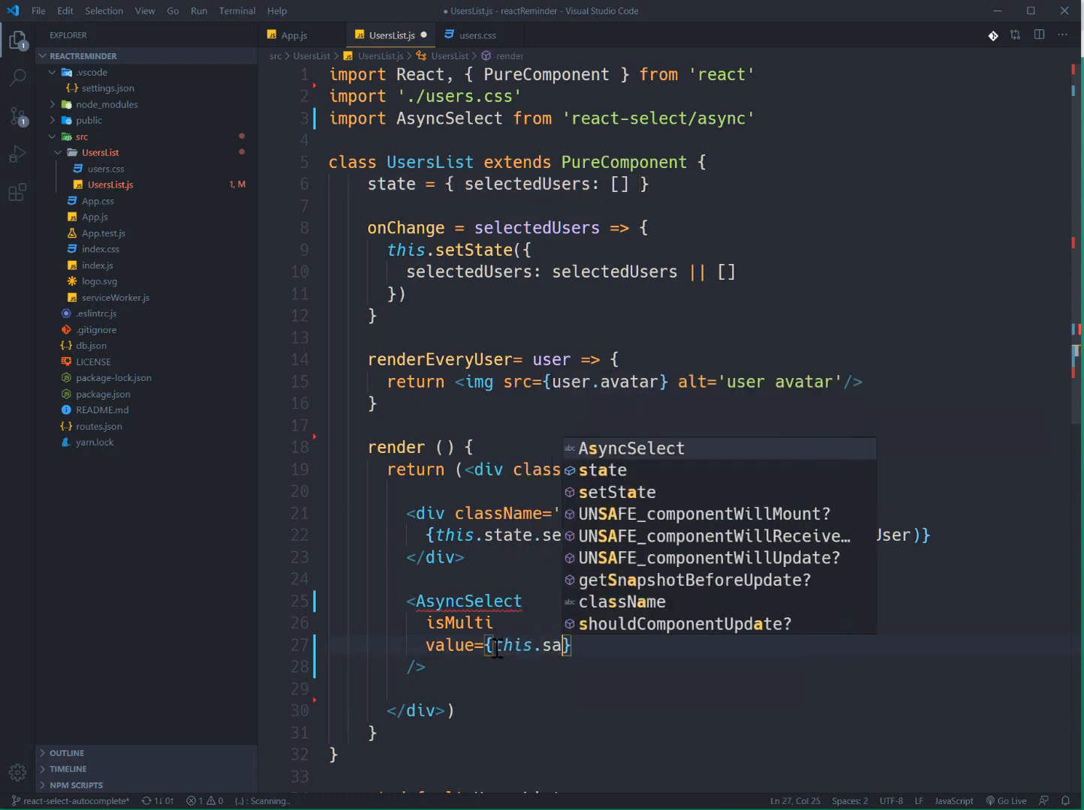
pyautogui.write('state.selectedUsers')
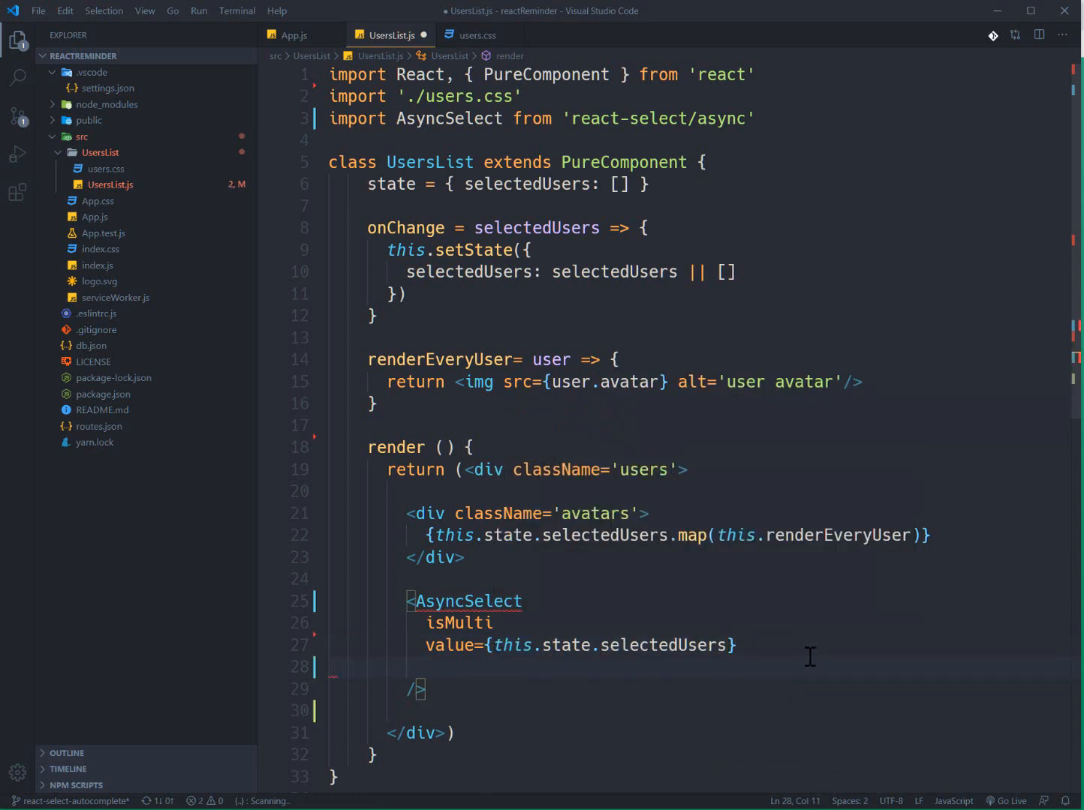
# Add onChange={this.onChange} and placeholder={'type something...'} props to the AsyncSelect
pyautogui.write('onChange={')
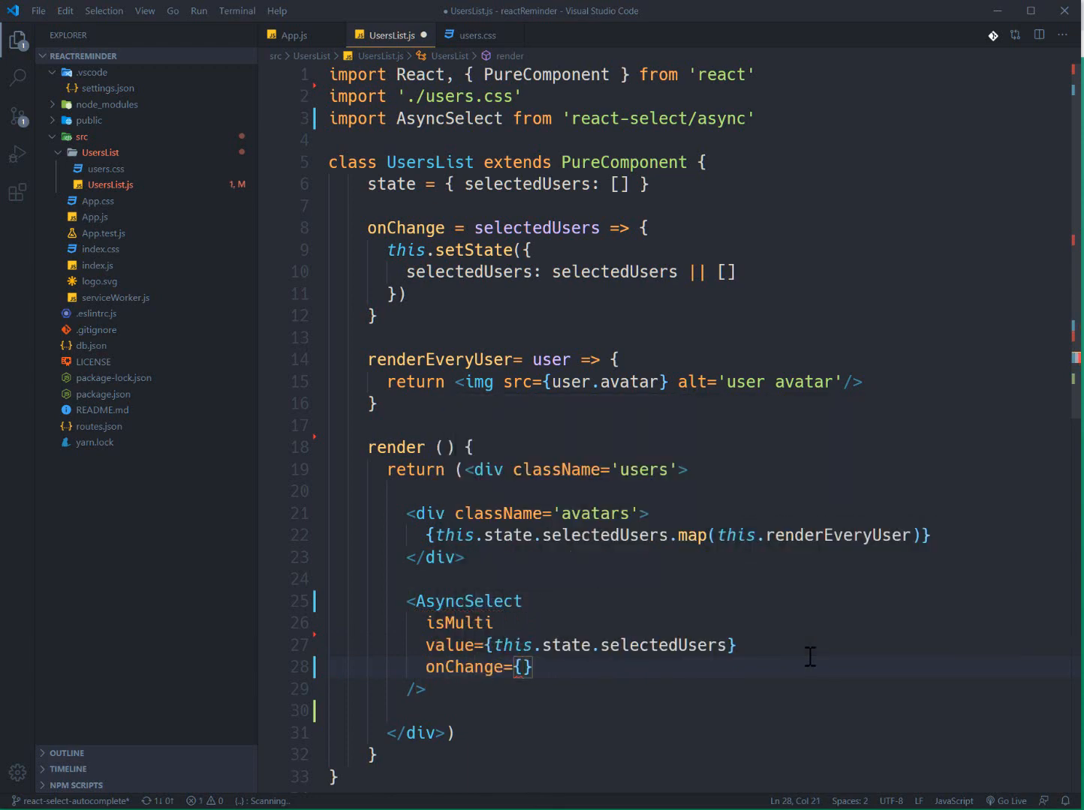
pyautogui.write('this.')
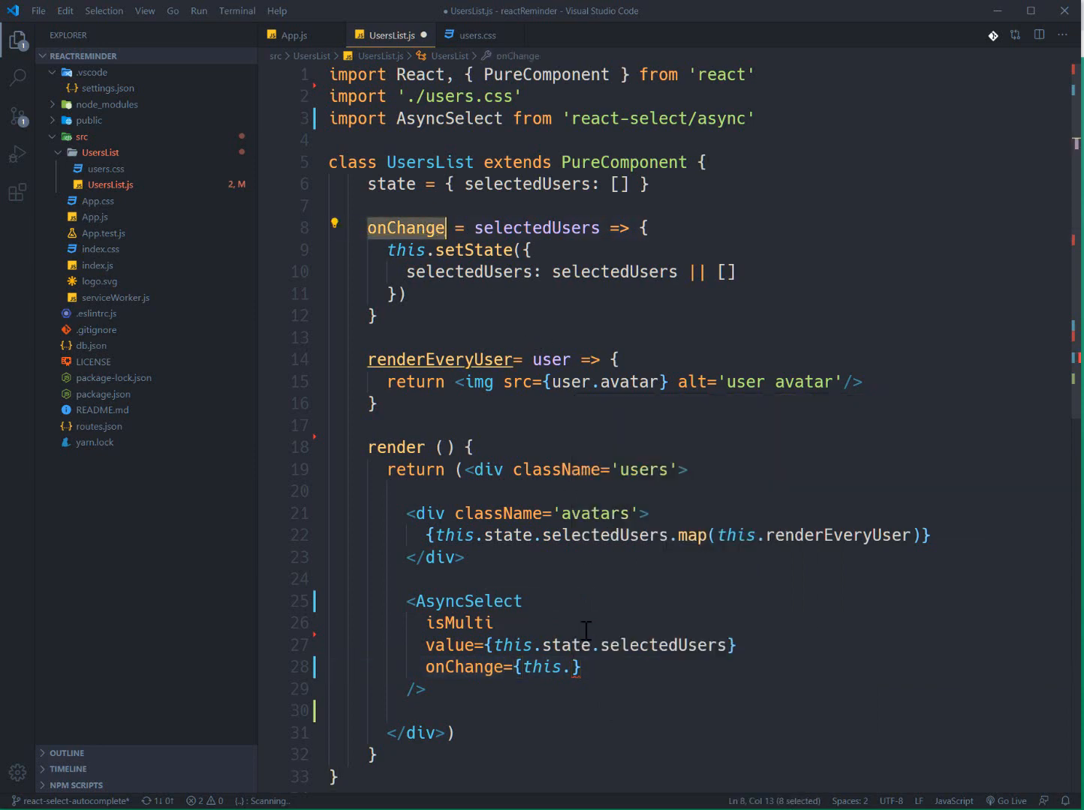
pyautogui.write('onChange')
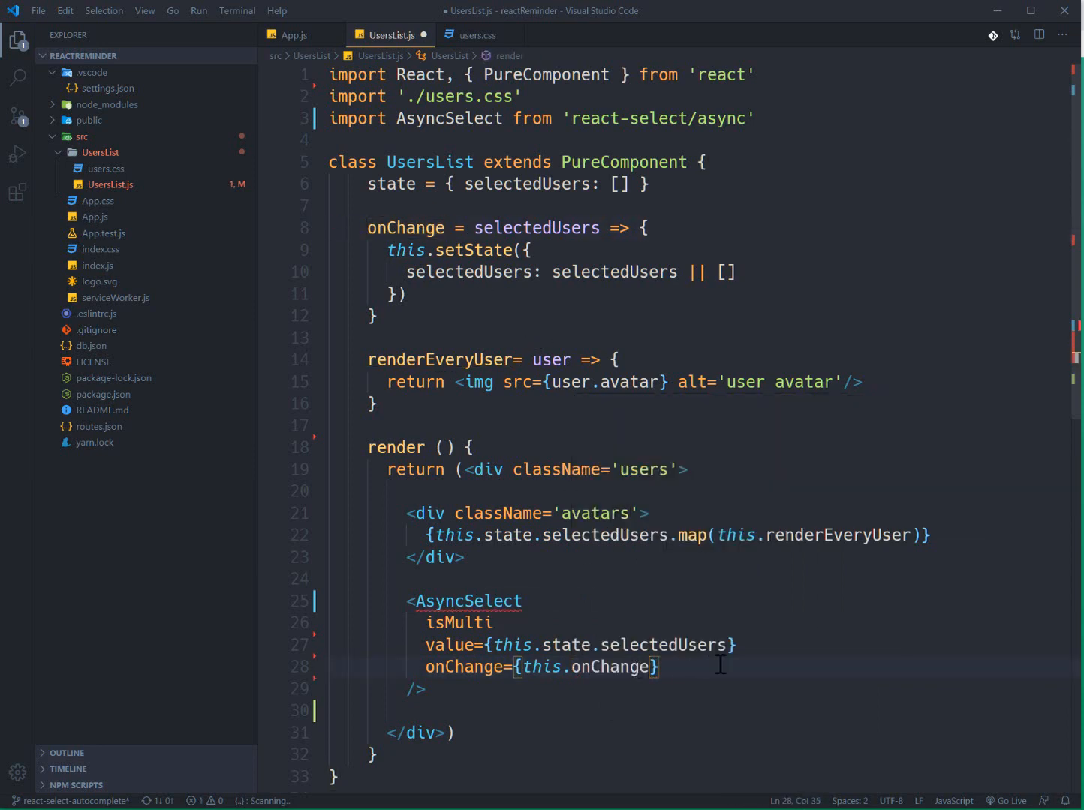
pyautogui.press('enter')
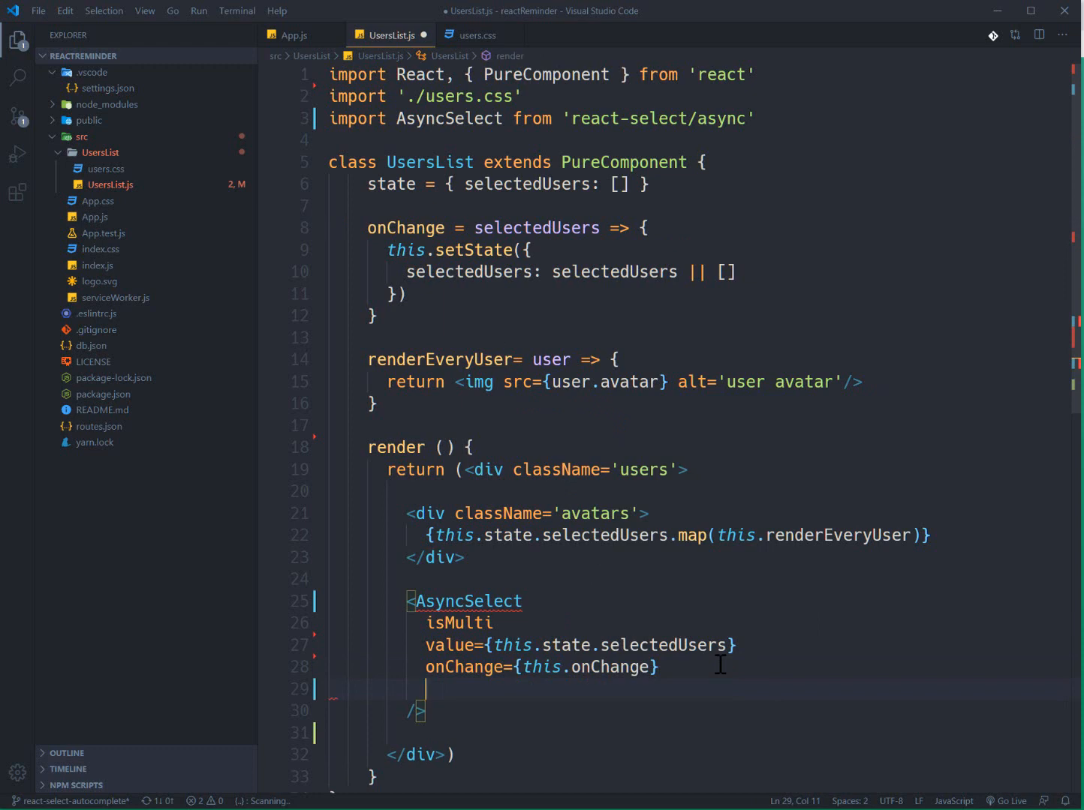
pyautogui.write('placeholder=')
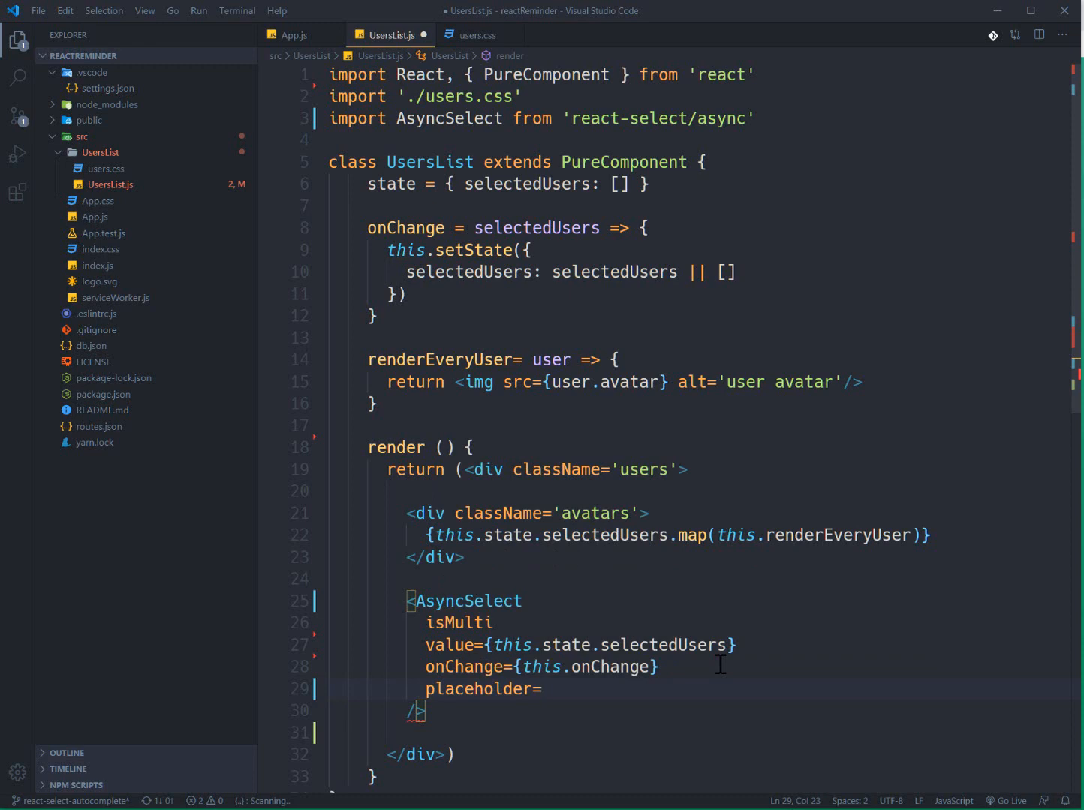
pyautogui.write('{}')
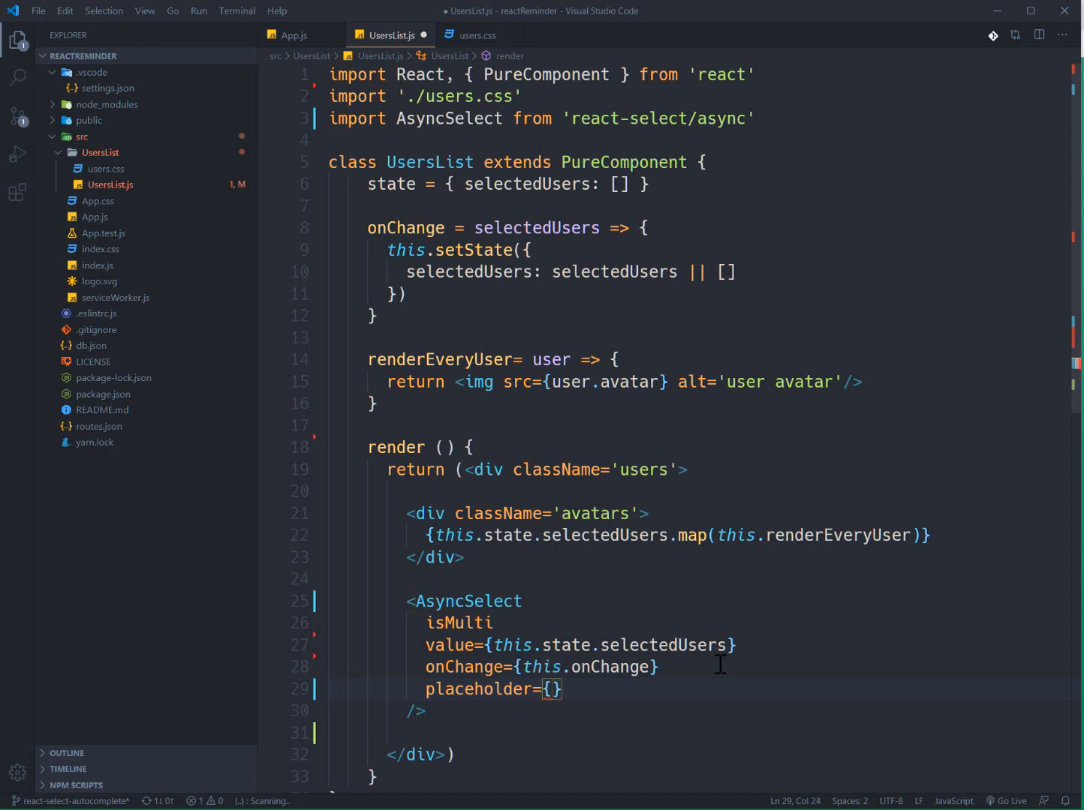
pyautogui.write("''")
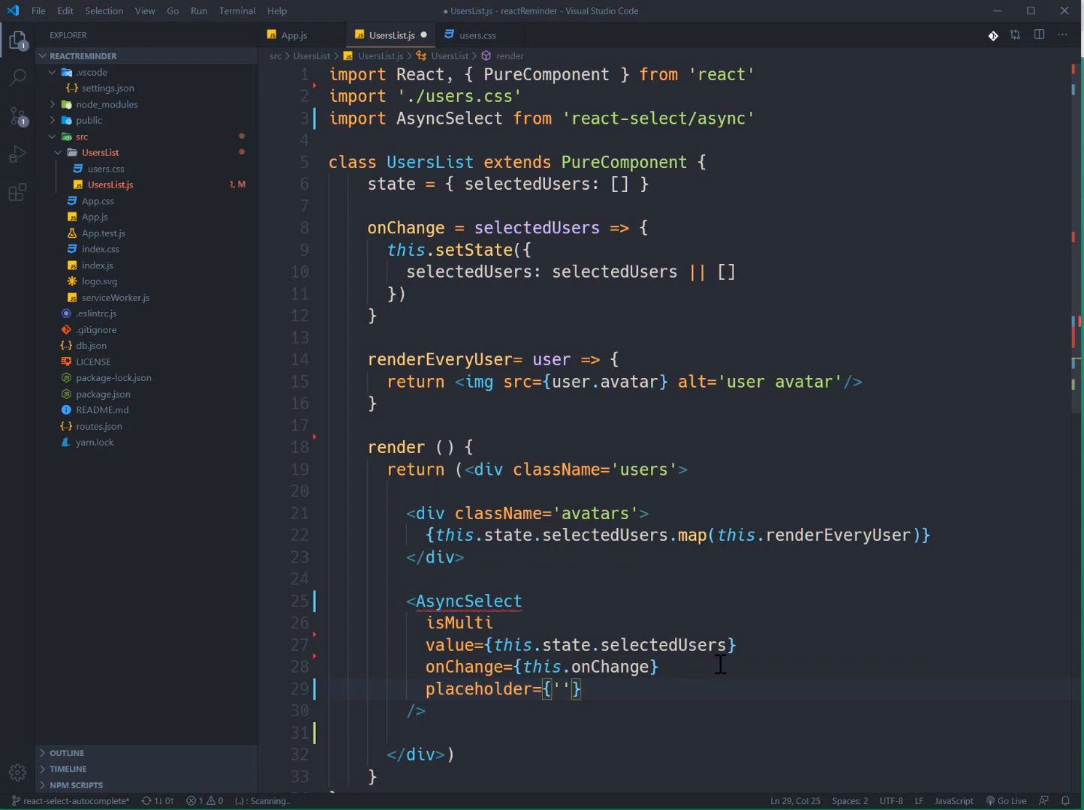
pyautogui.write('type')
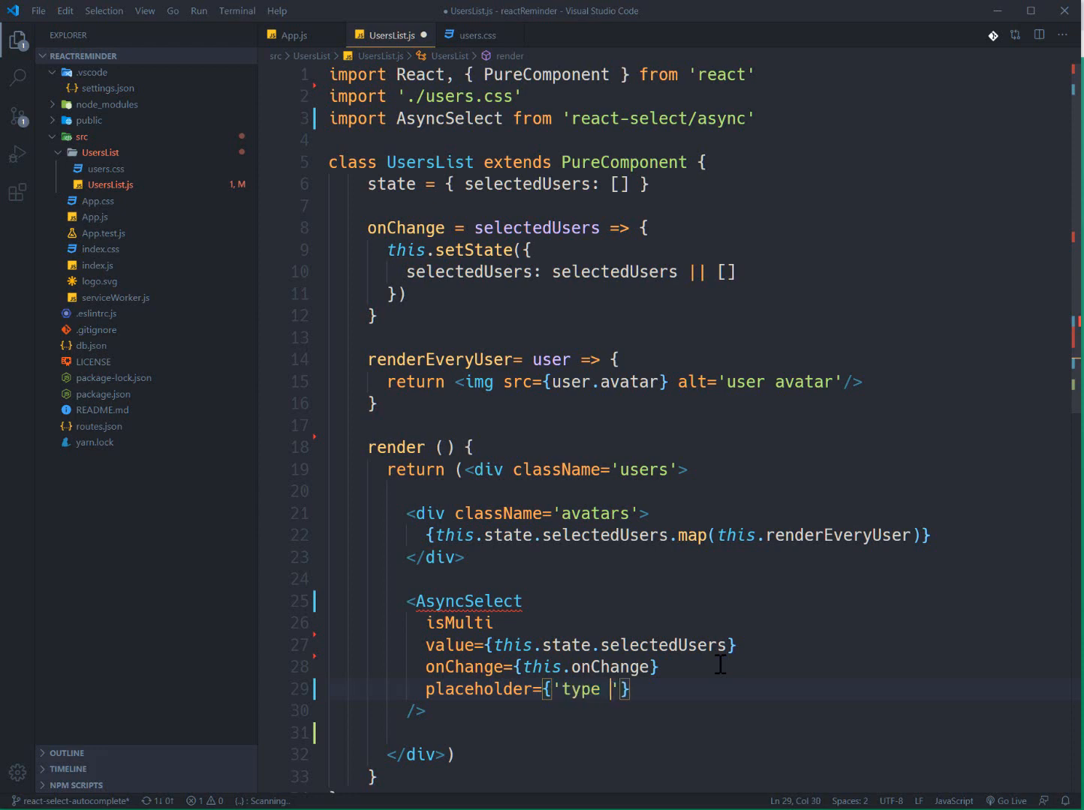
pyautogui.write('something...')
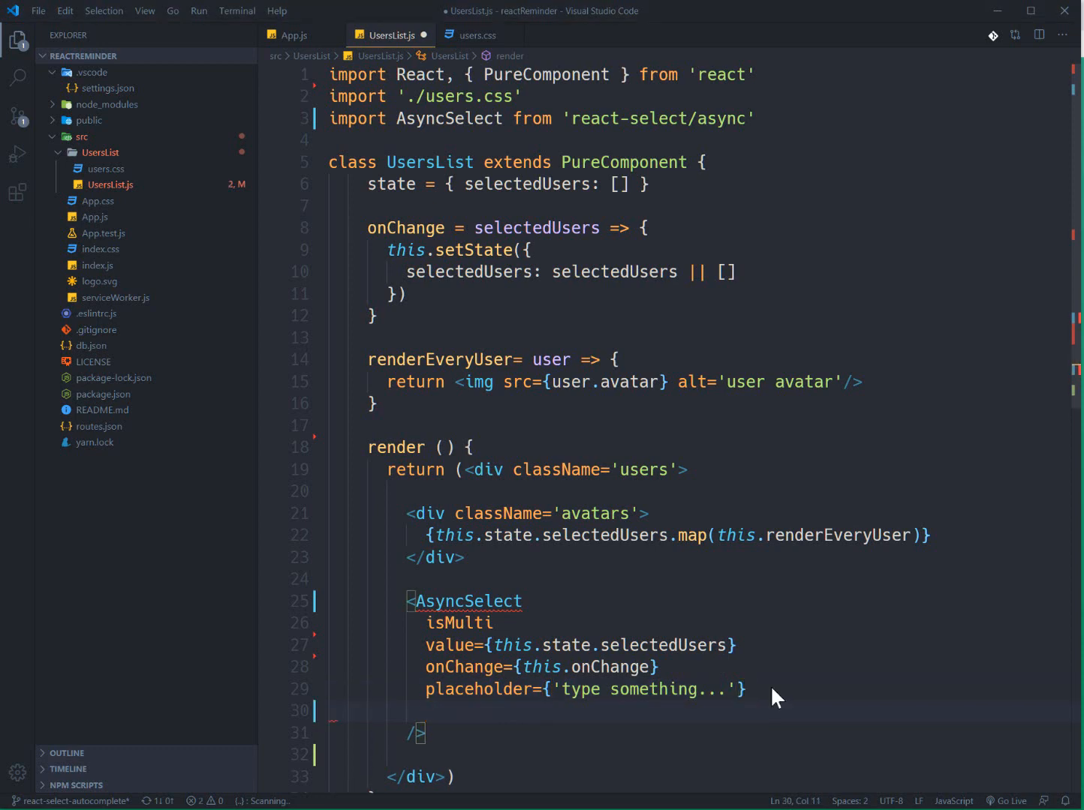
# Pass loadOptions={this.loadOptions} to the AsyncSelect after the placeholder prop
pyautogui.click(750, 689)
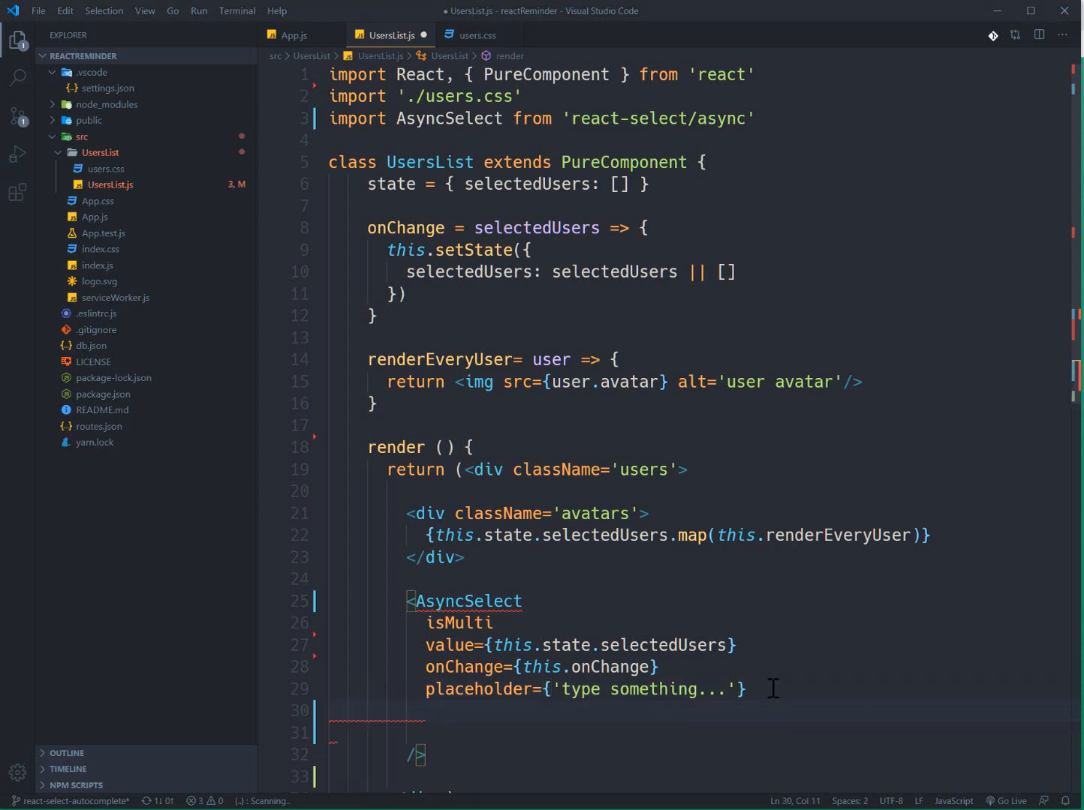
pyautogui.write('loadOptions')
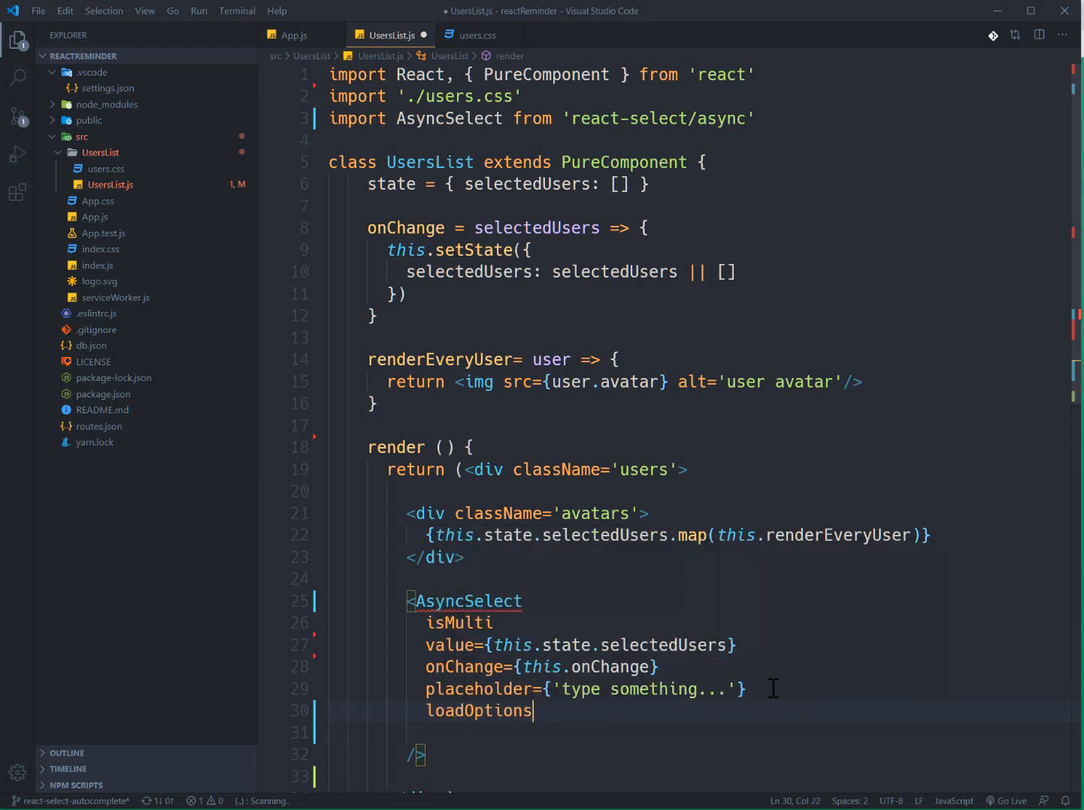
pyautogui.write('={}')
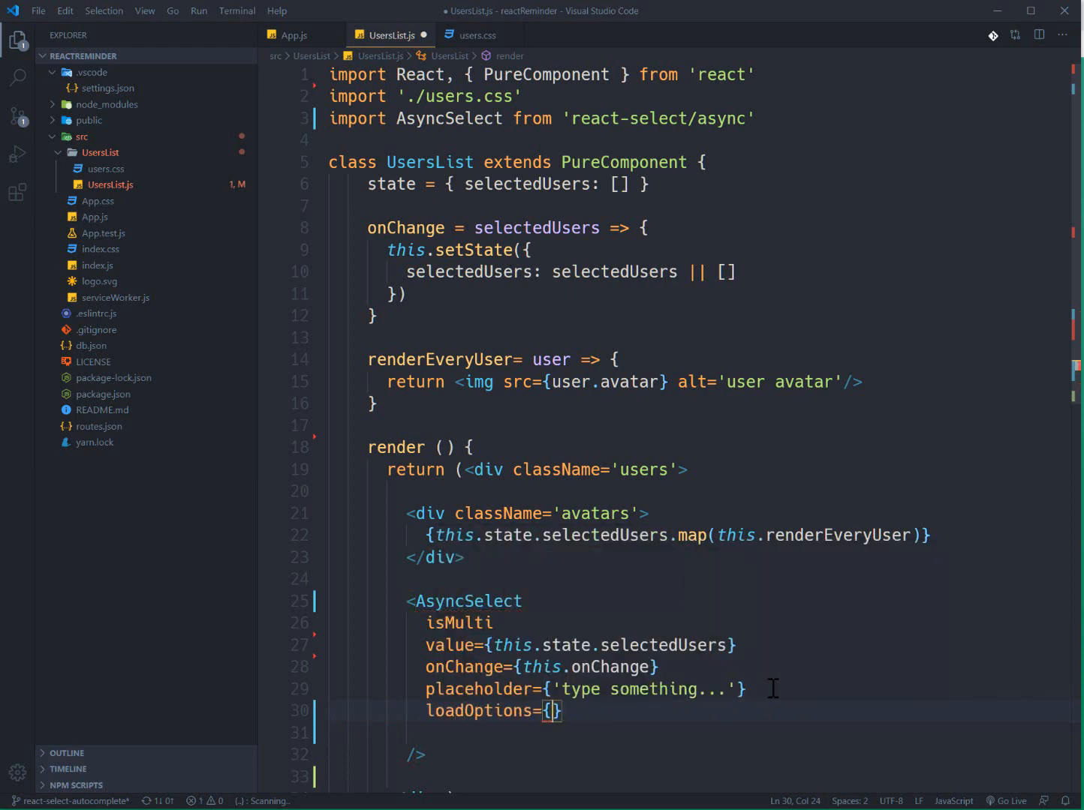
pyautogui.write('this')
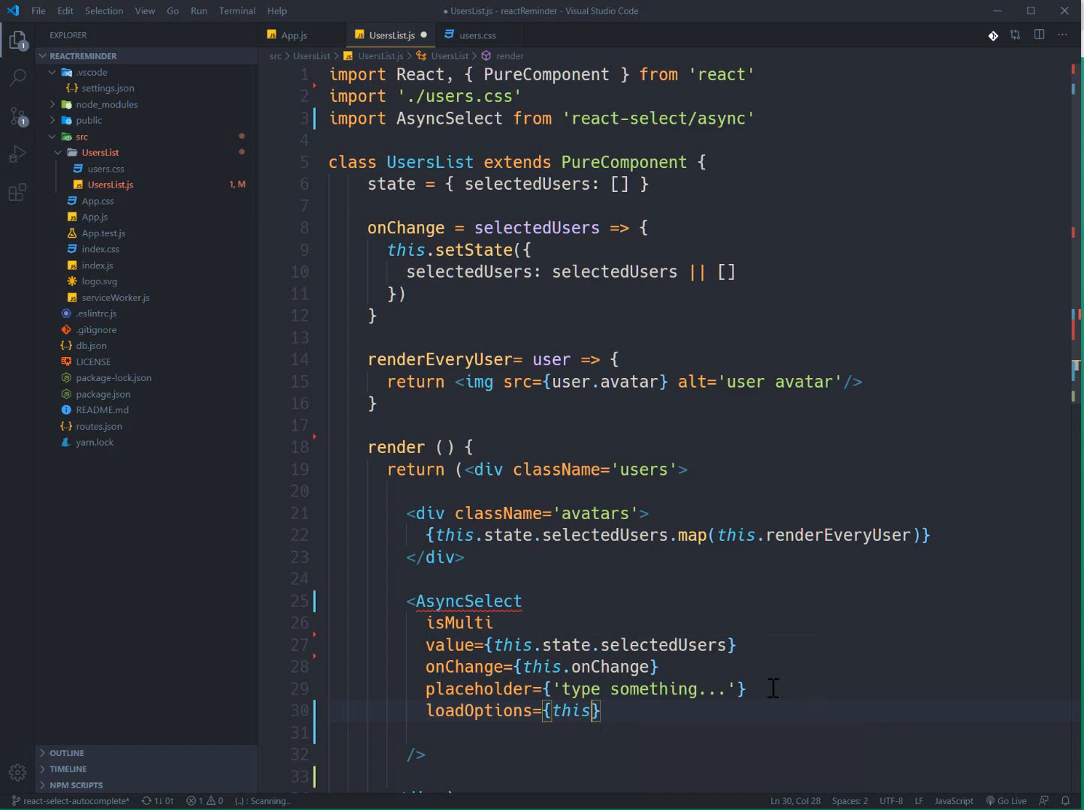
pyautogui.write('loadOptions')
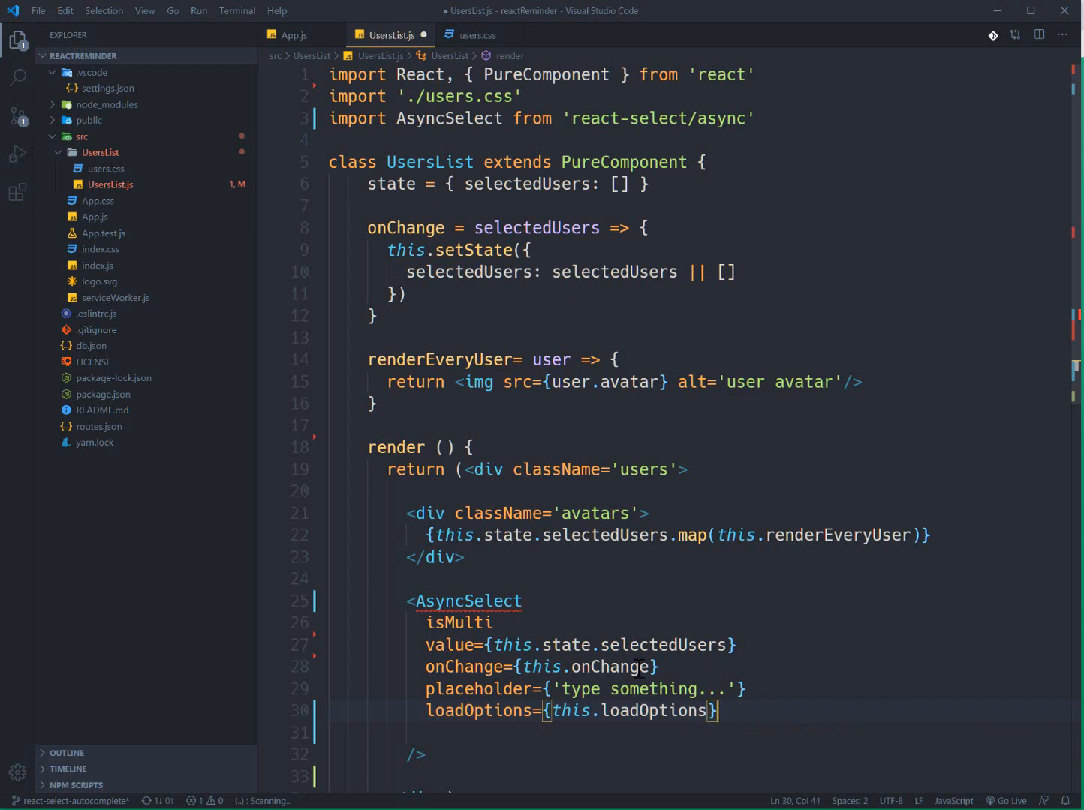
pyautogui.click(429, 426)
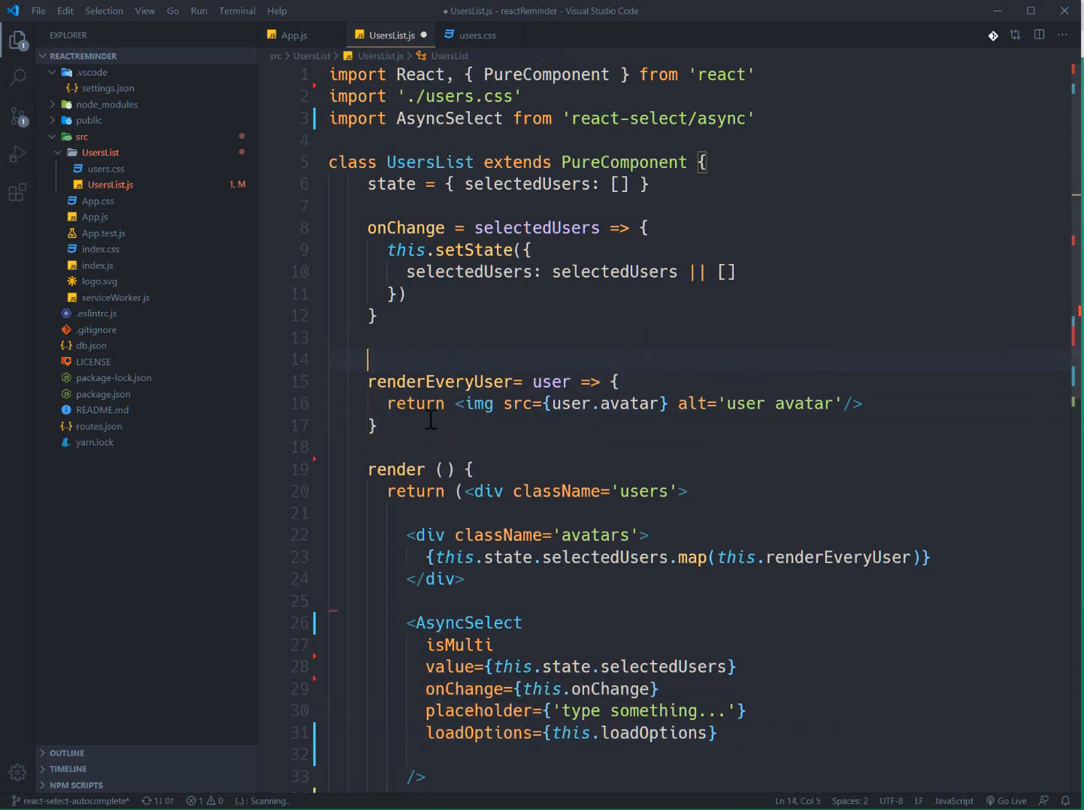
# Define loadOptions = async (inputText, callback) => { } with an empty body above renderEveryUser
pyautogui.write('loadOptions')
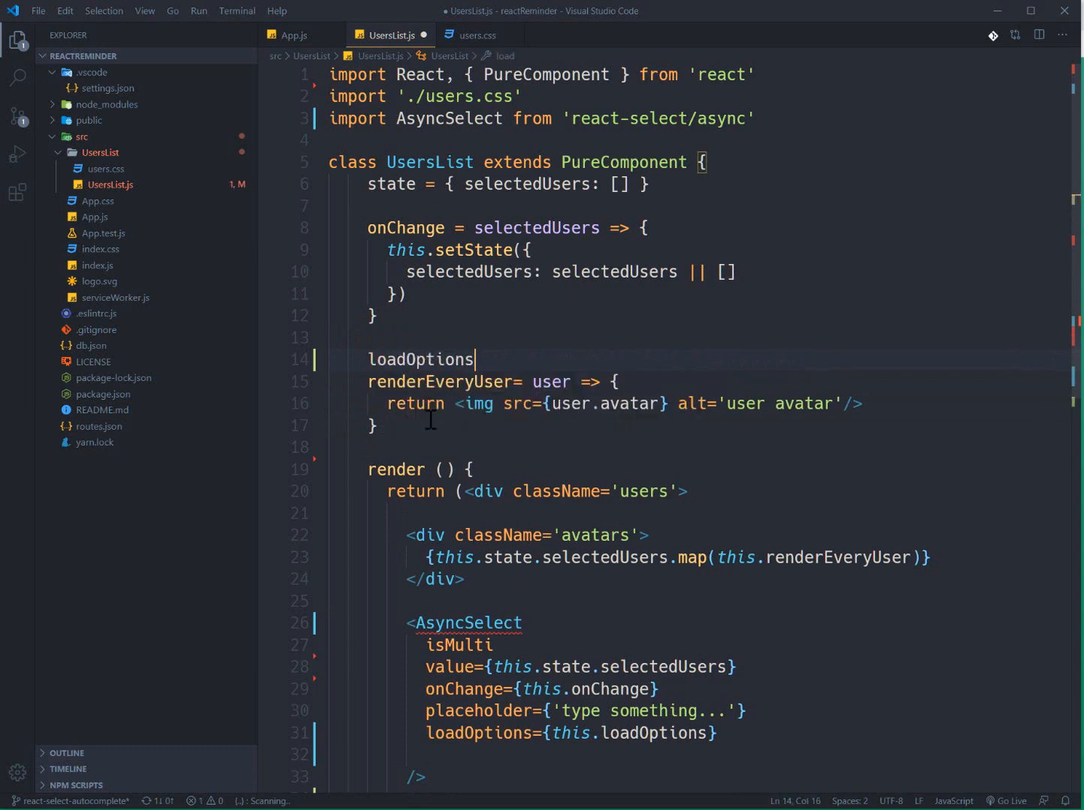
pyautogui.write('=()')
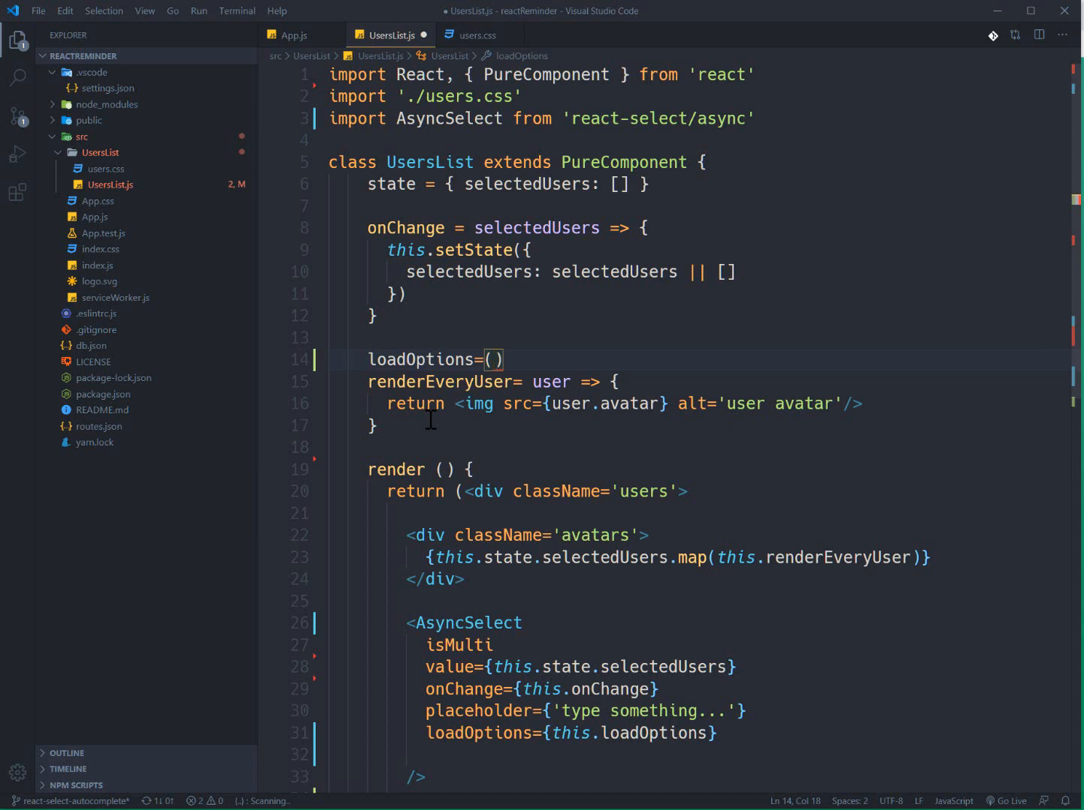
pyautogui.write('input')
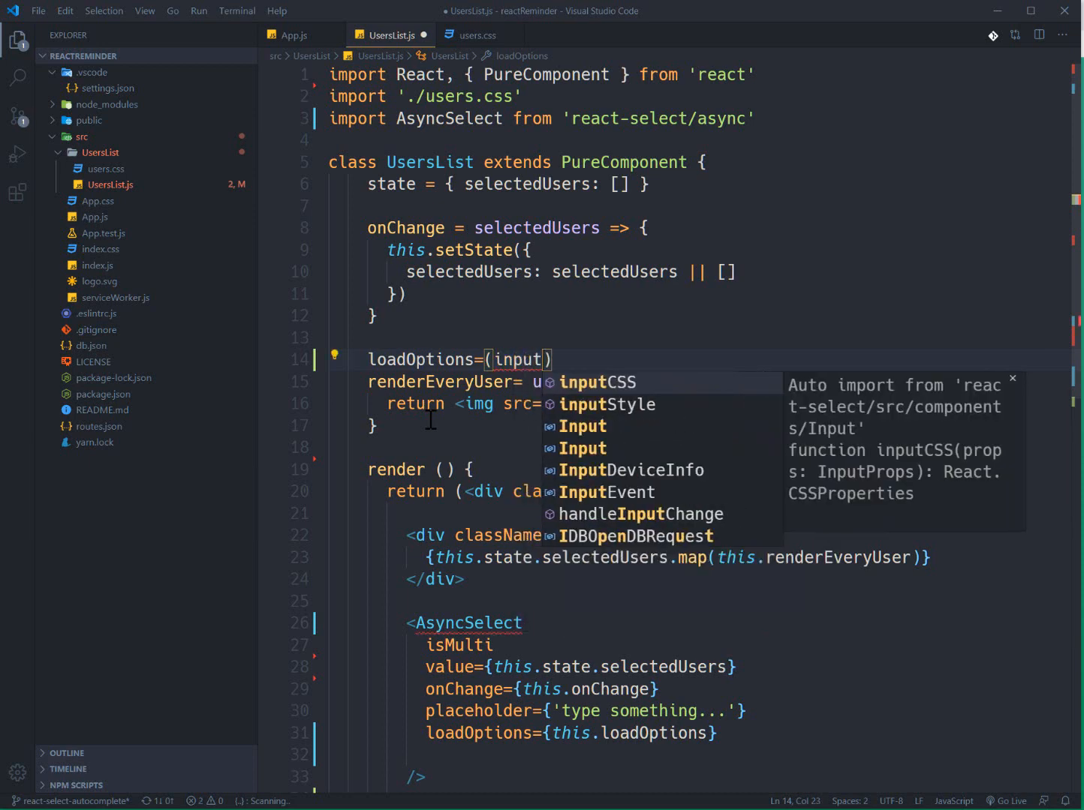
pyautogui.write('Text')
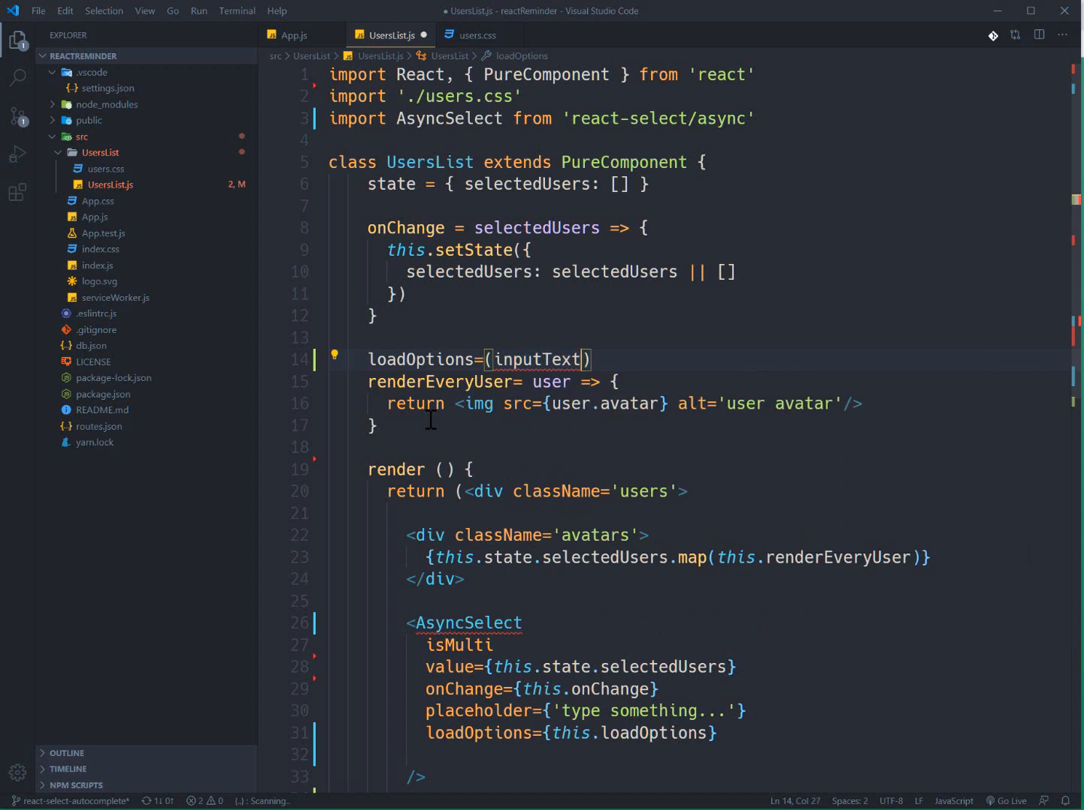
pyautogui.write(',c')
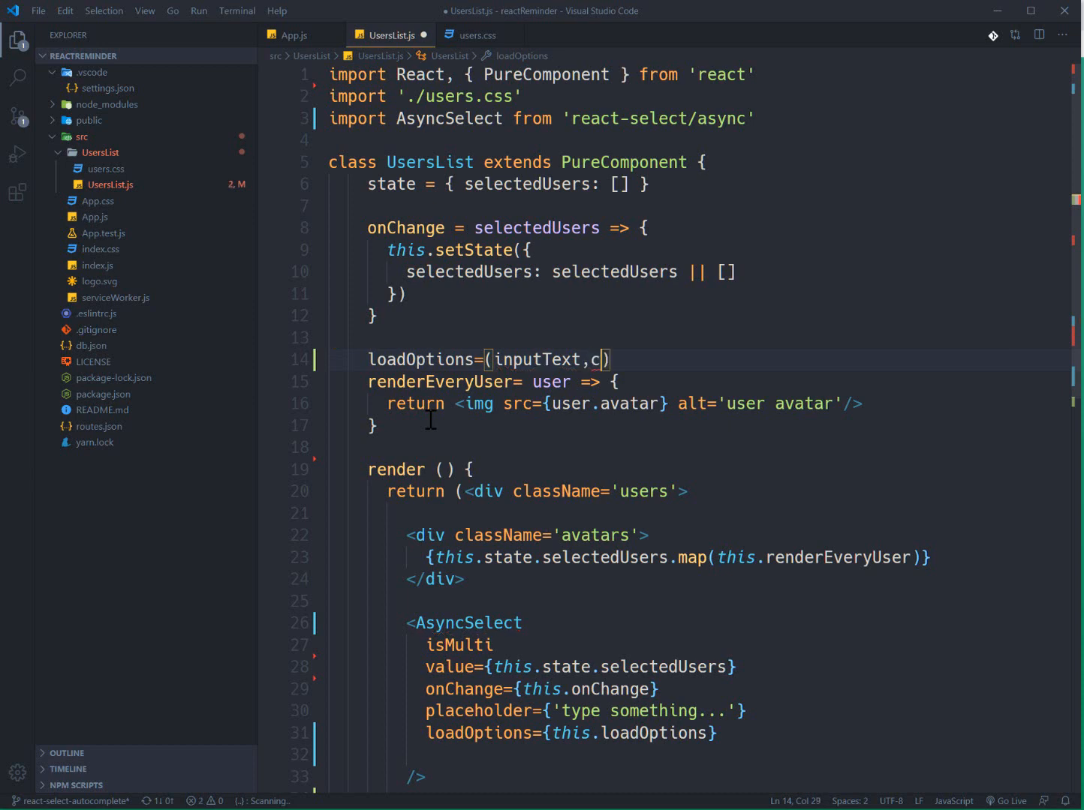
pyautogui.write('al')
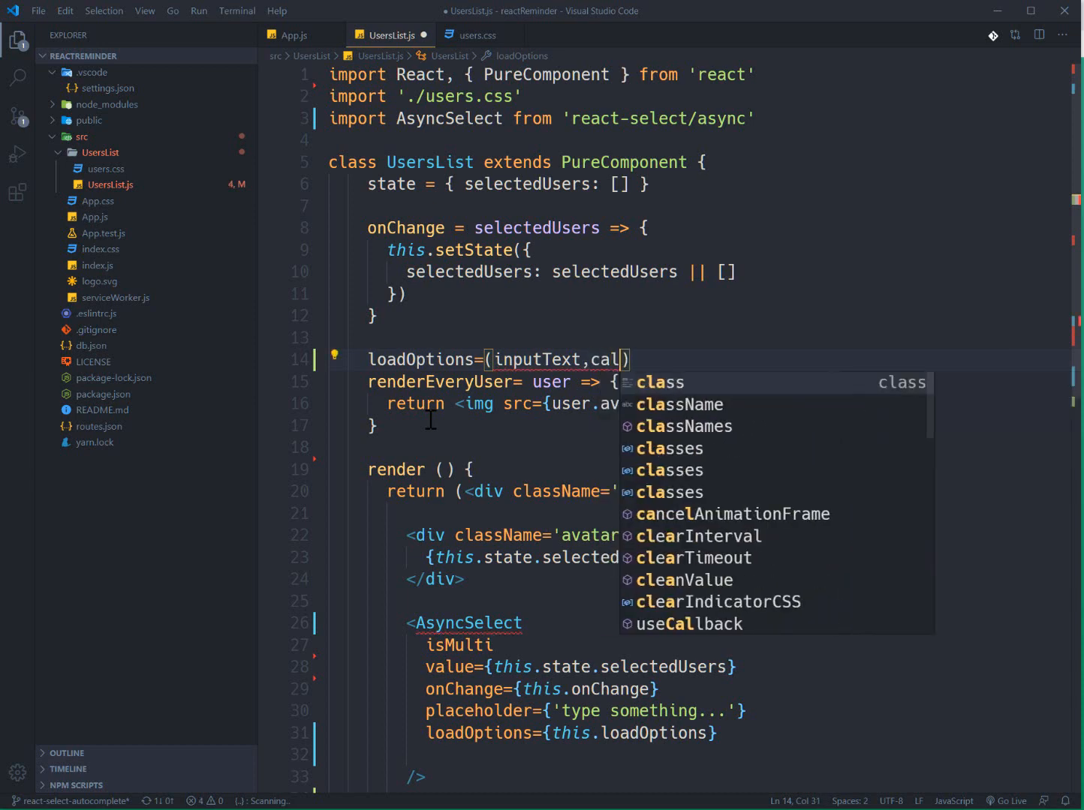
pyautogui.write('lback')
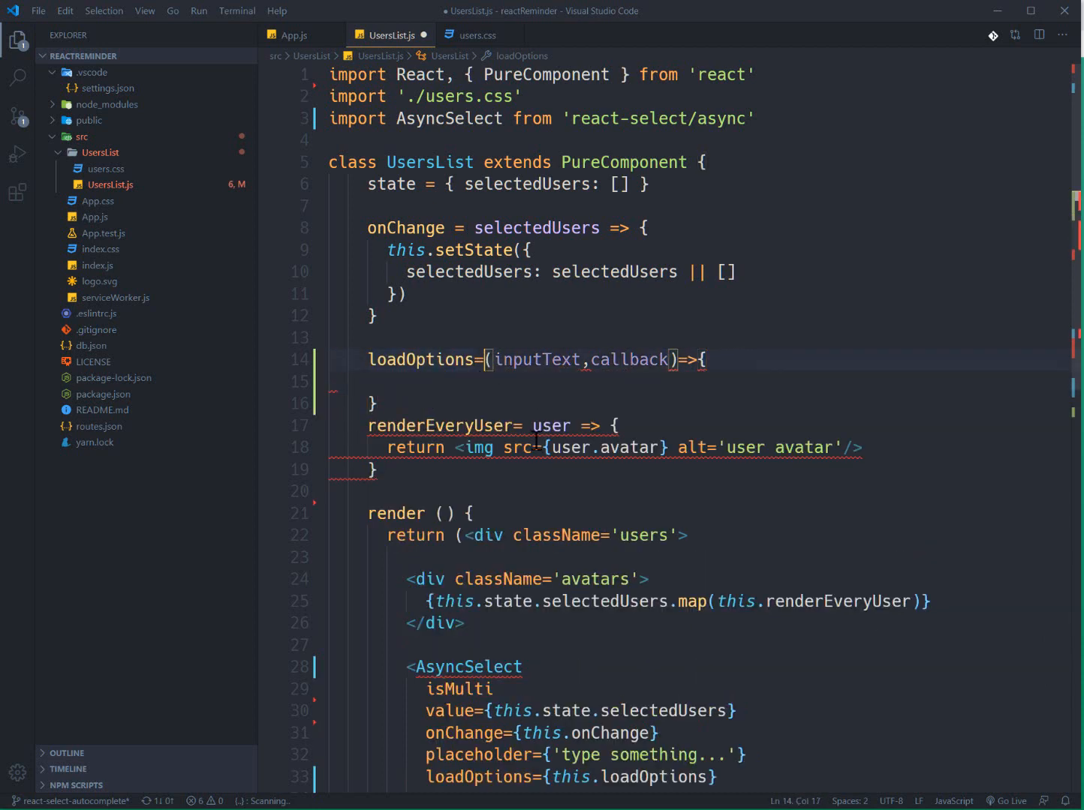
pyautogui.write('async')
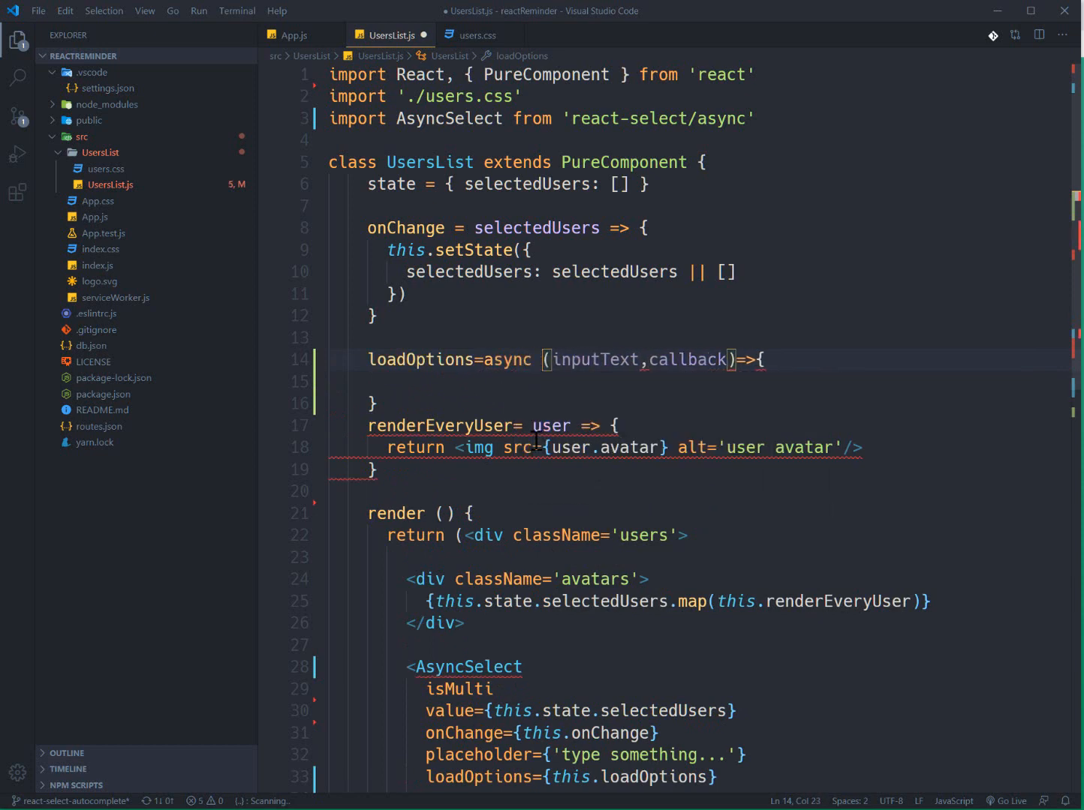
# Highlight the inputText and callback parameters in turn while explaining their roles
pyautogui.doubleClick(689, 360)
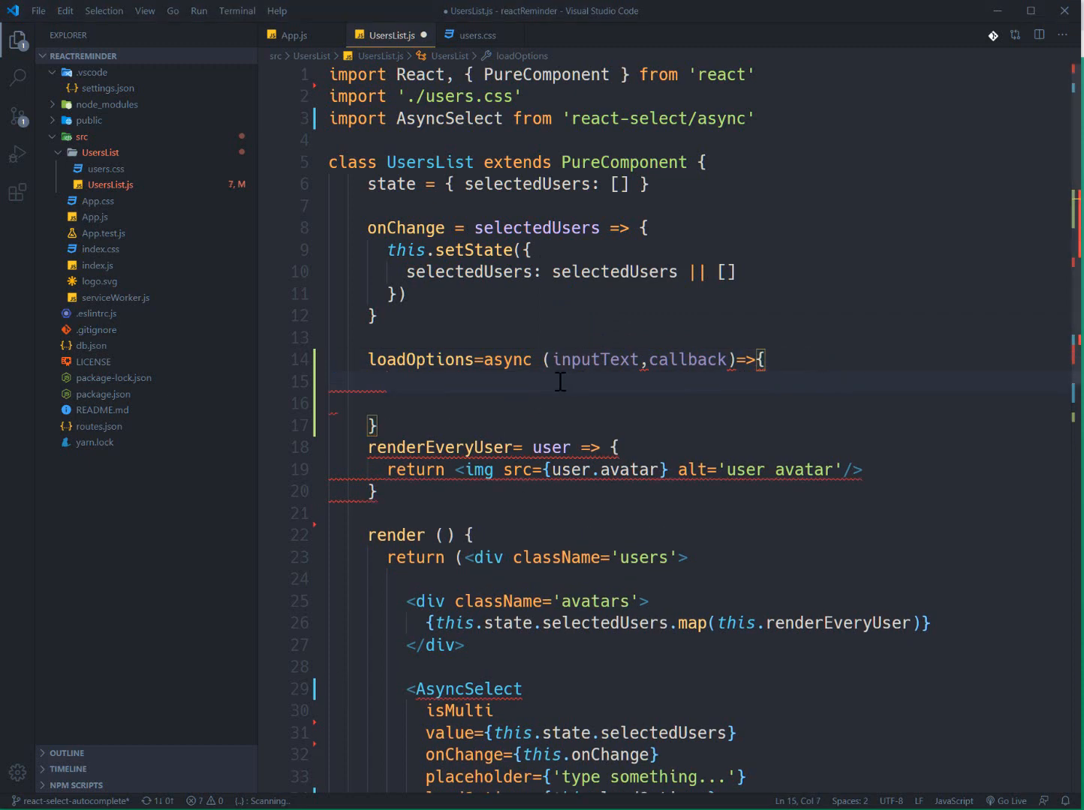
pyautogui.doubleClick(594, 360)
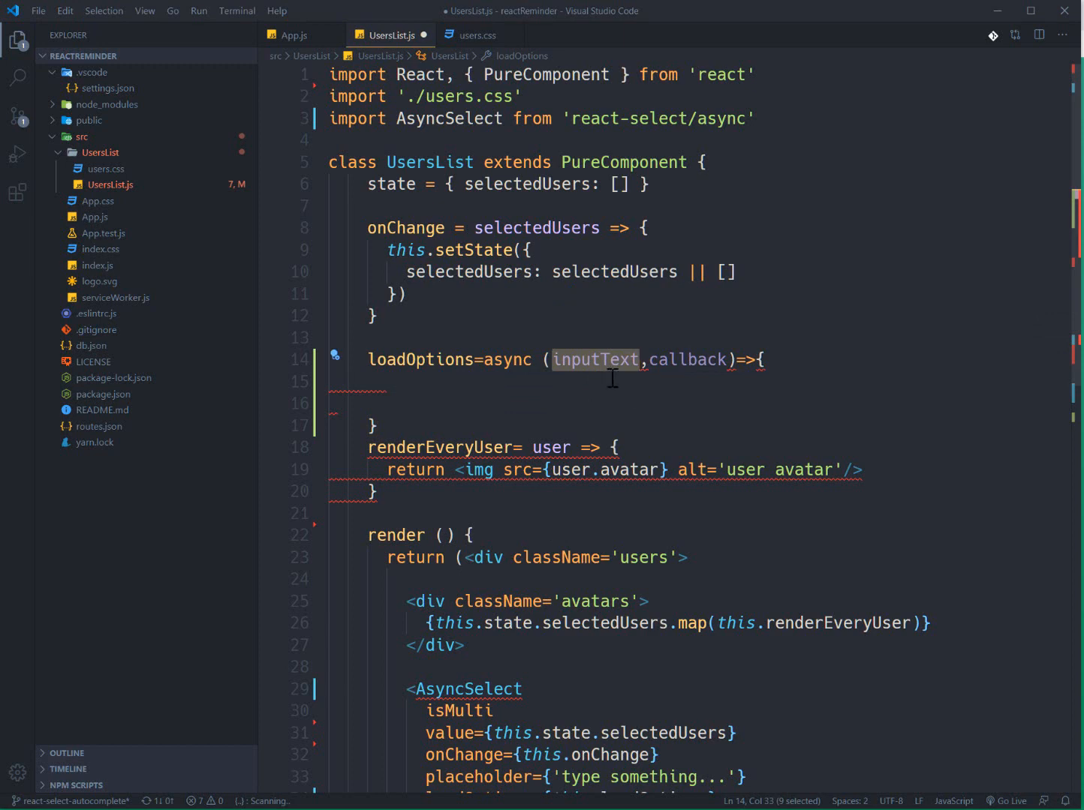
pyautogui.click(608, 360)
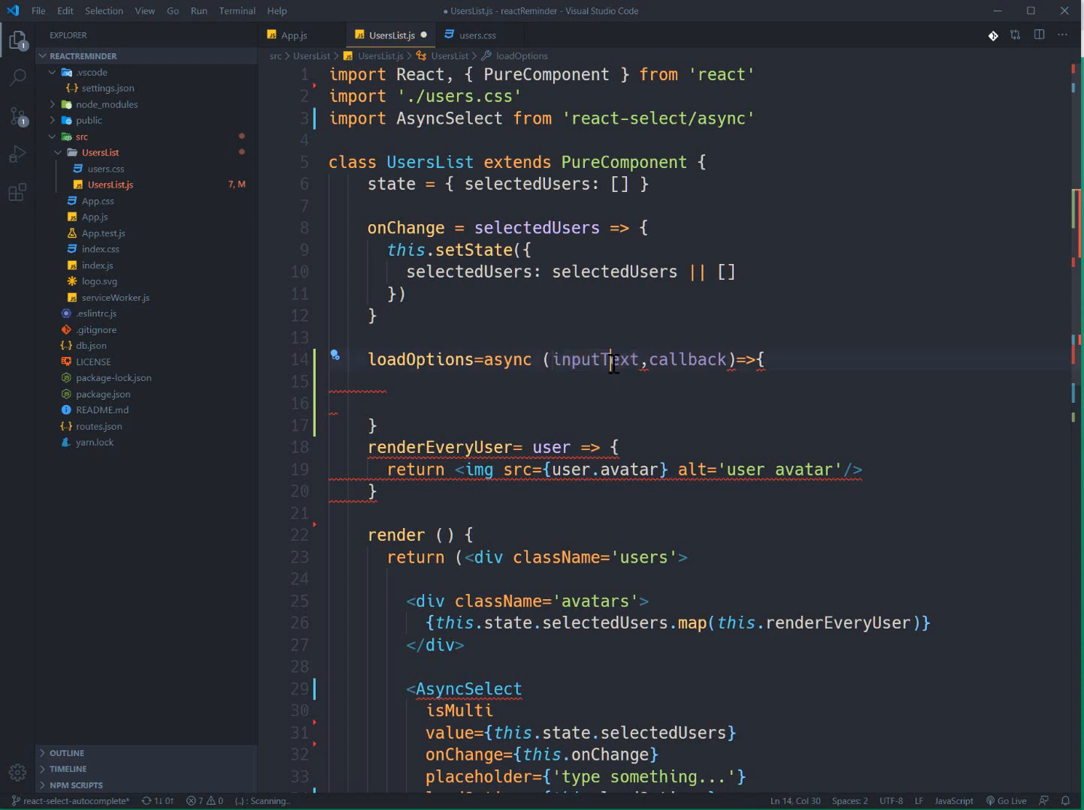
pyautogui.doubleClick(688, 360)
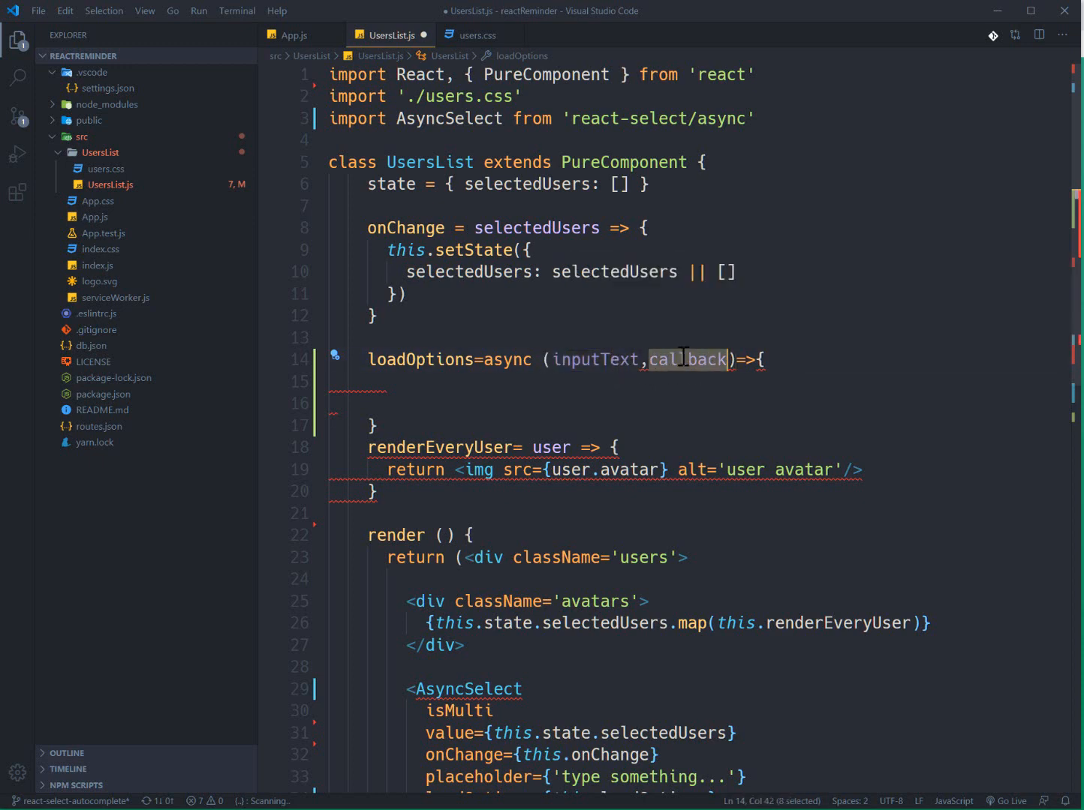
pyautogui.scroll(-3)
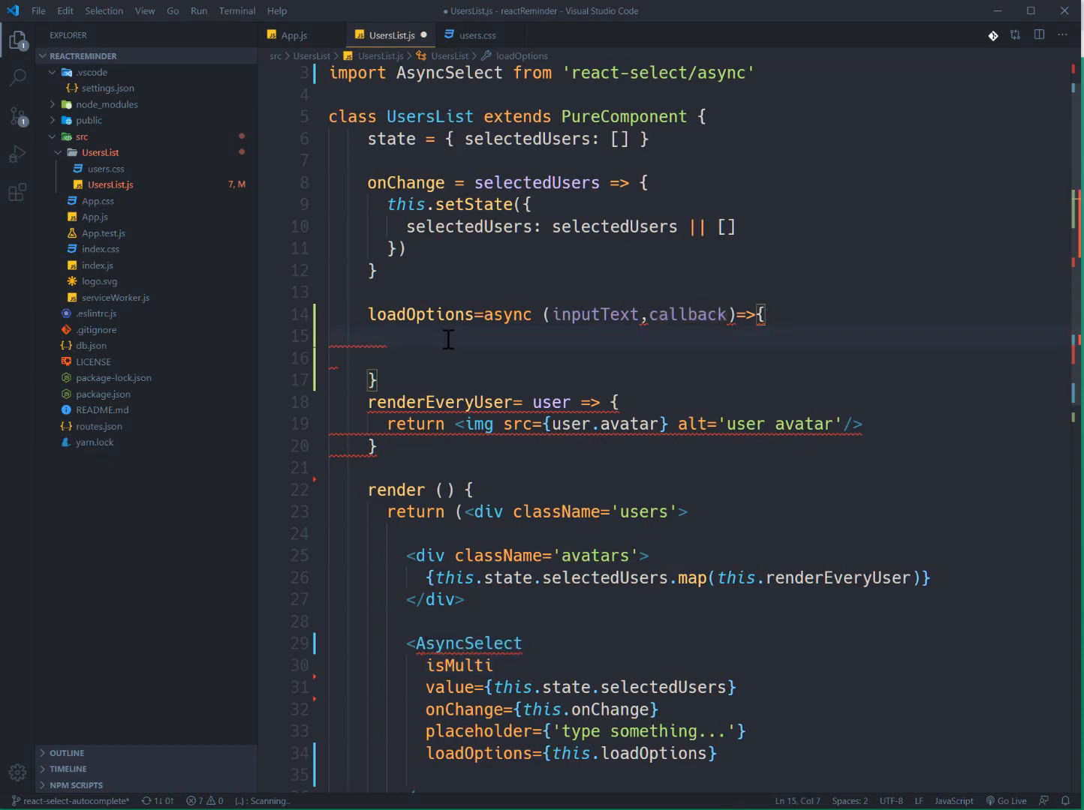
pyautogui.moveTo(453, 351)
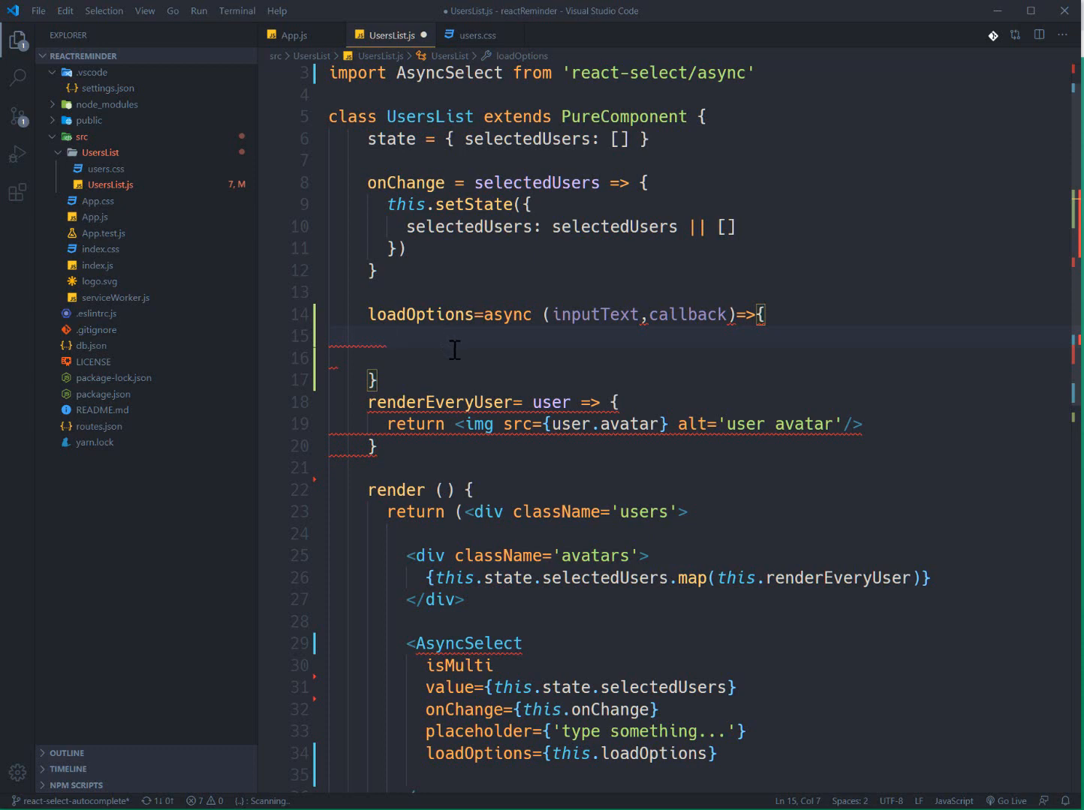
# Begin loadOptions with const responce = await fetch(`htt`) and check the local users API page for the URL
pyautogui.write('const')
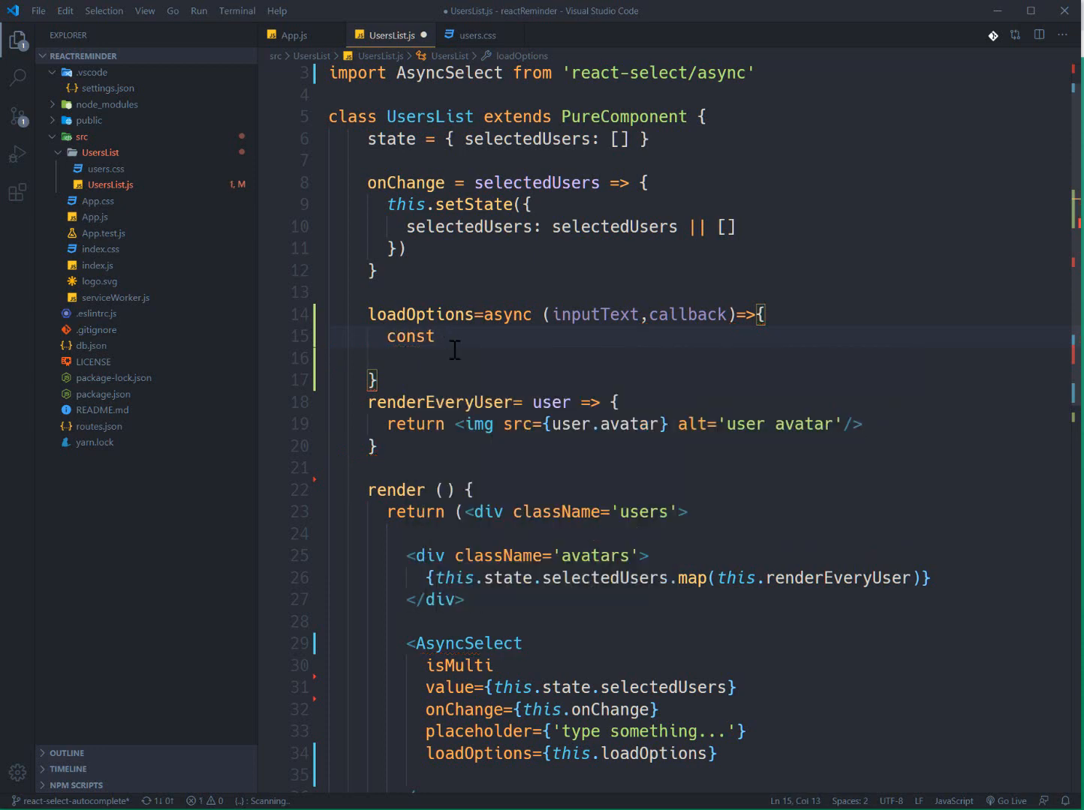
pyautogui.write('re')
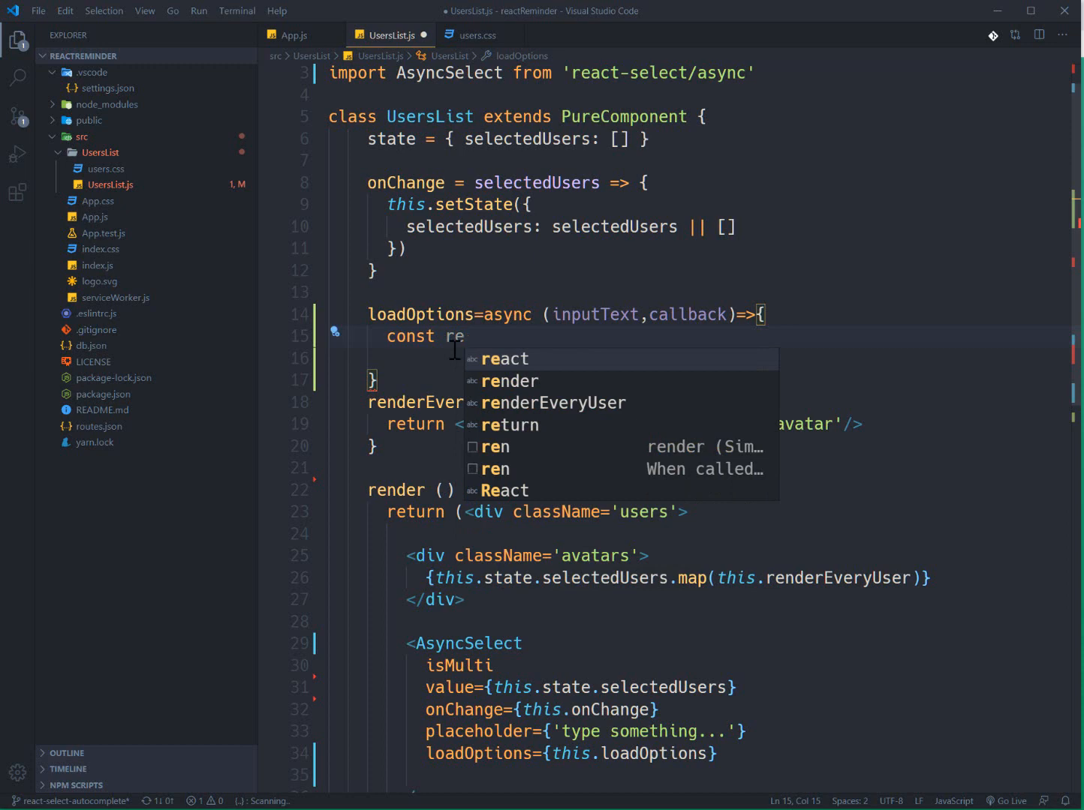
pyautogui.press('Escape')
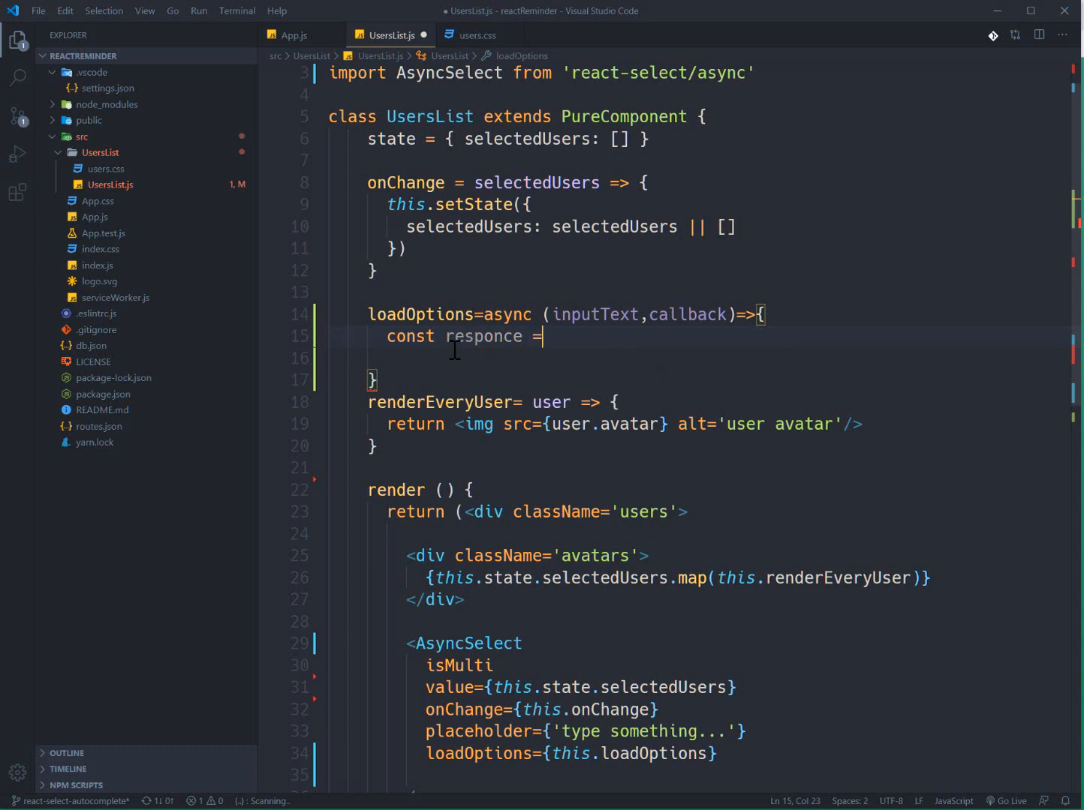
pyautogui.write('await')
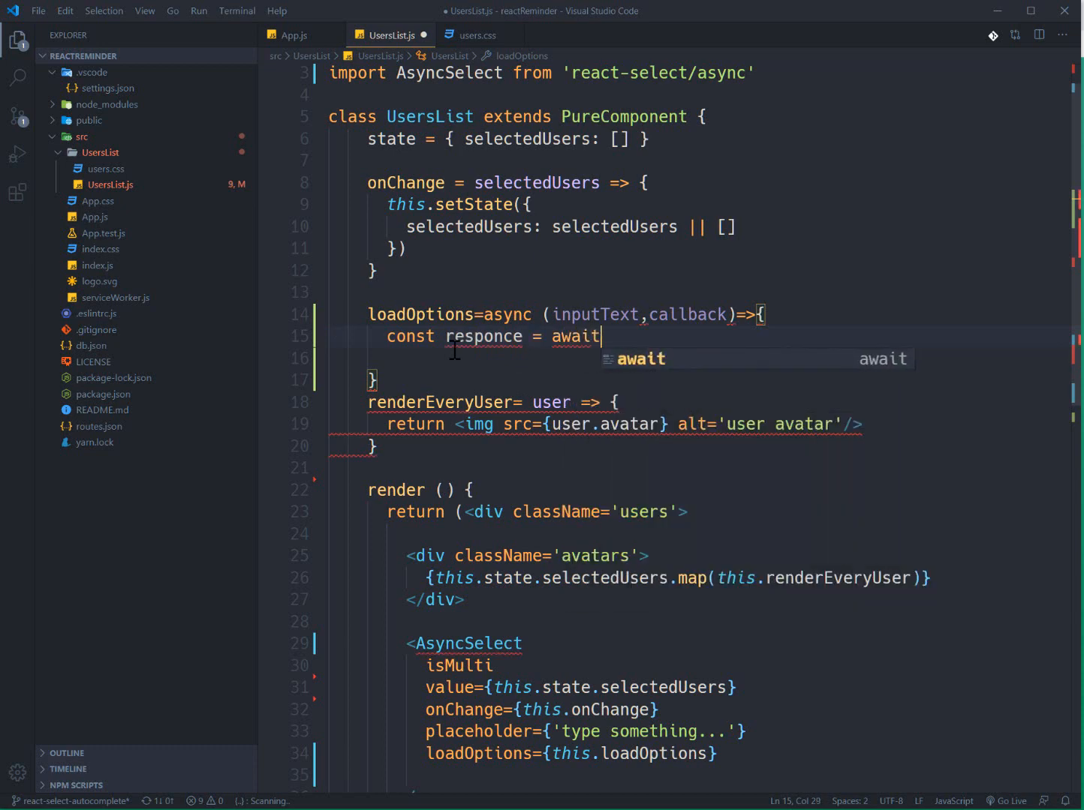
pyautogui.write('fetch')
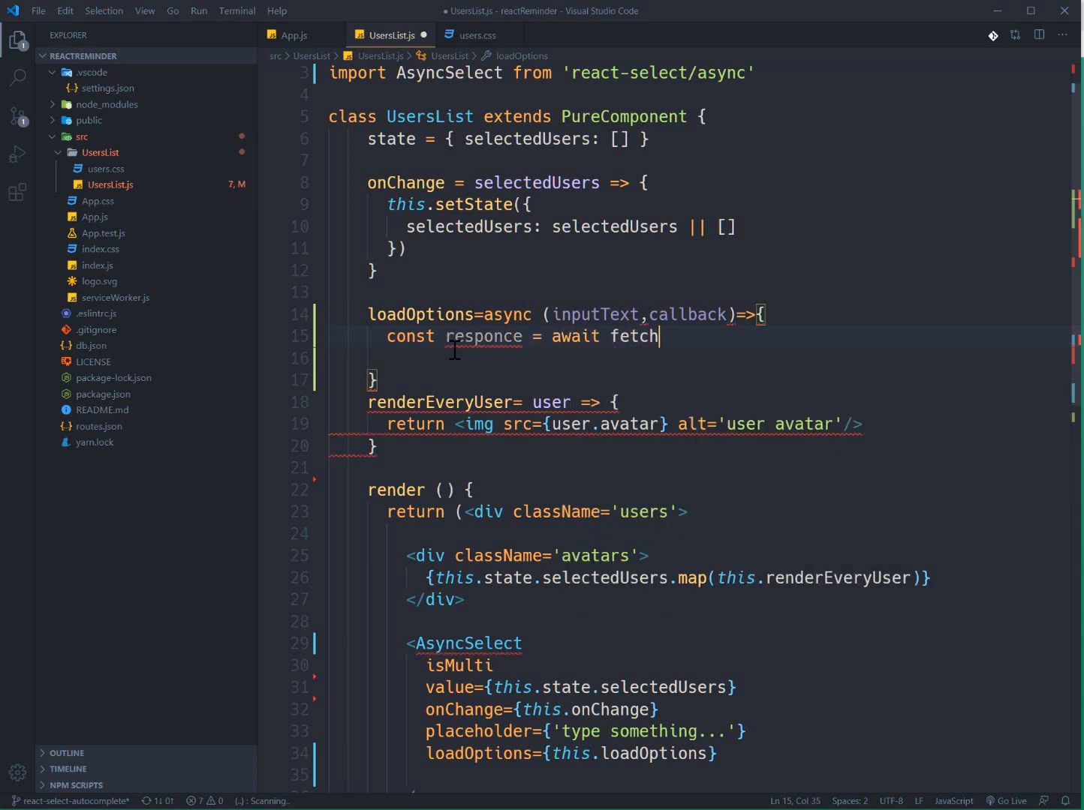
pyautogui.write('()')
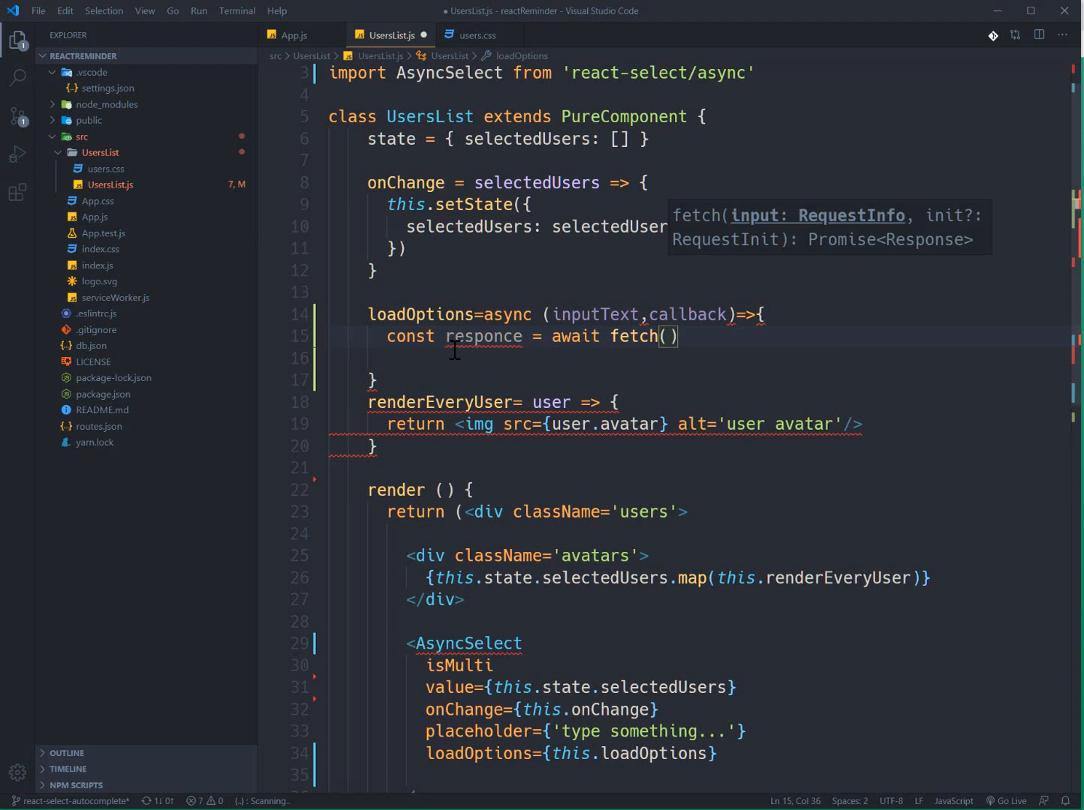
pyautogui.write('``')
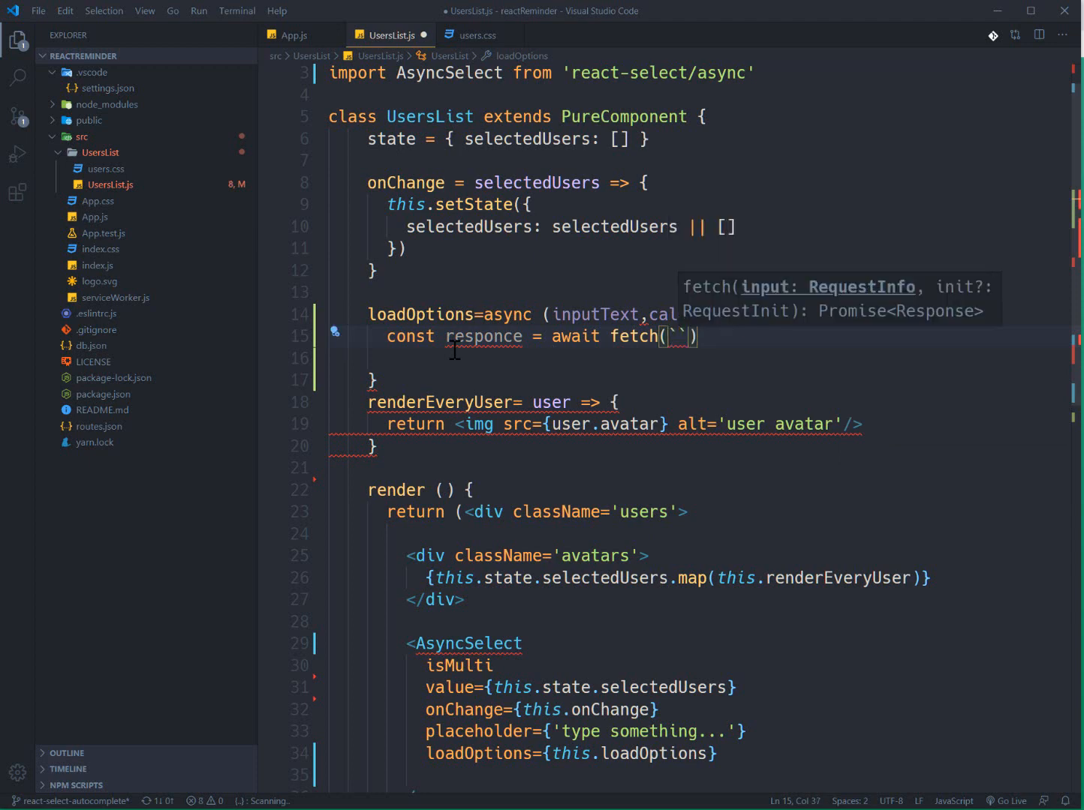
pyautogui.write('htt')
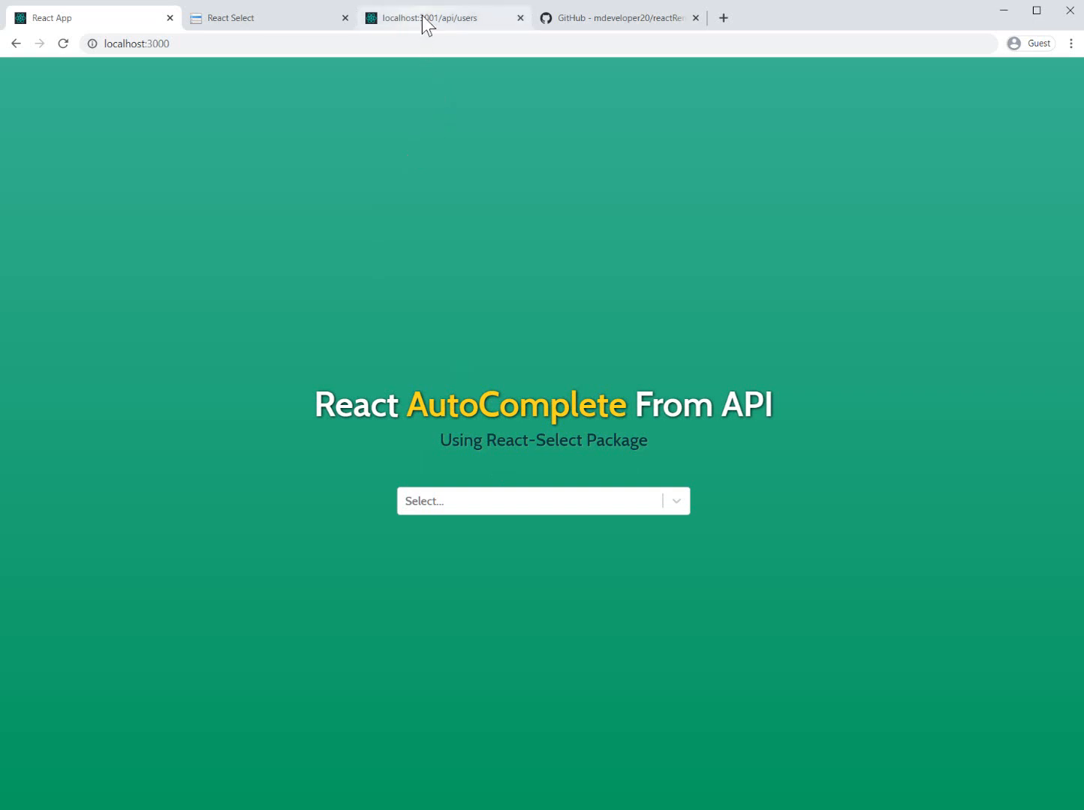
pyautogui.click(444, 18)
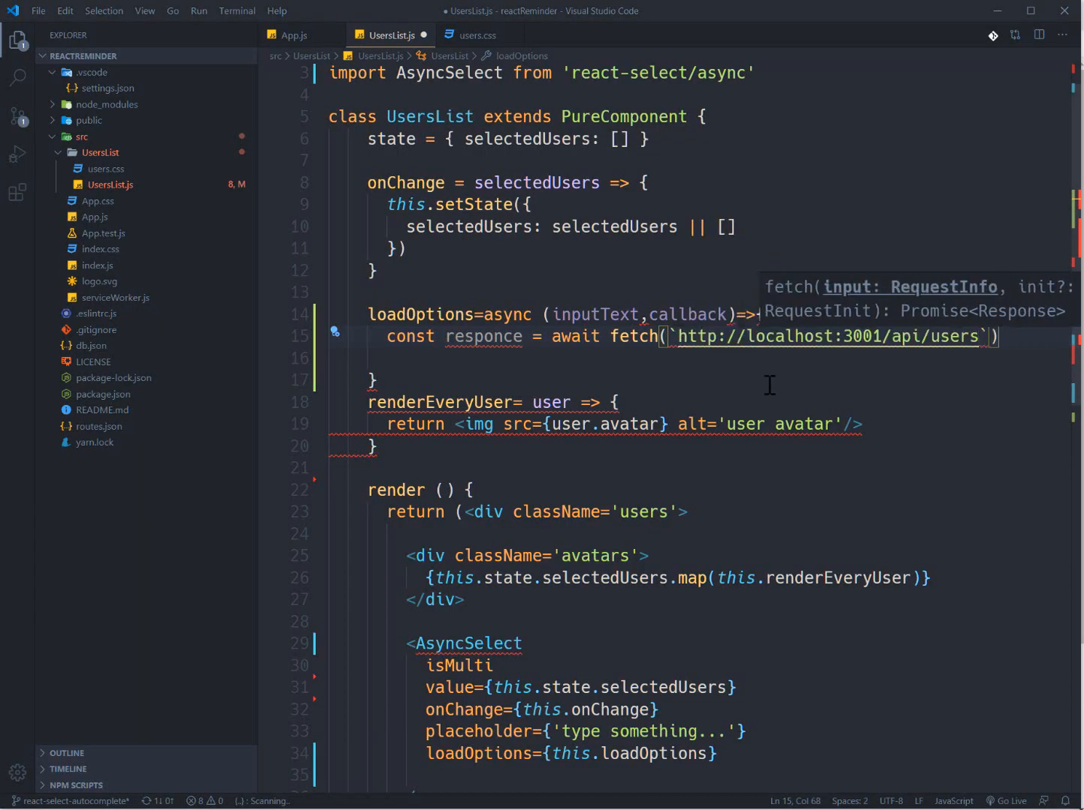
pyautogui.moveTo(799, 404)
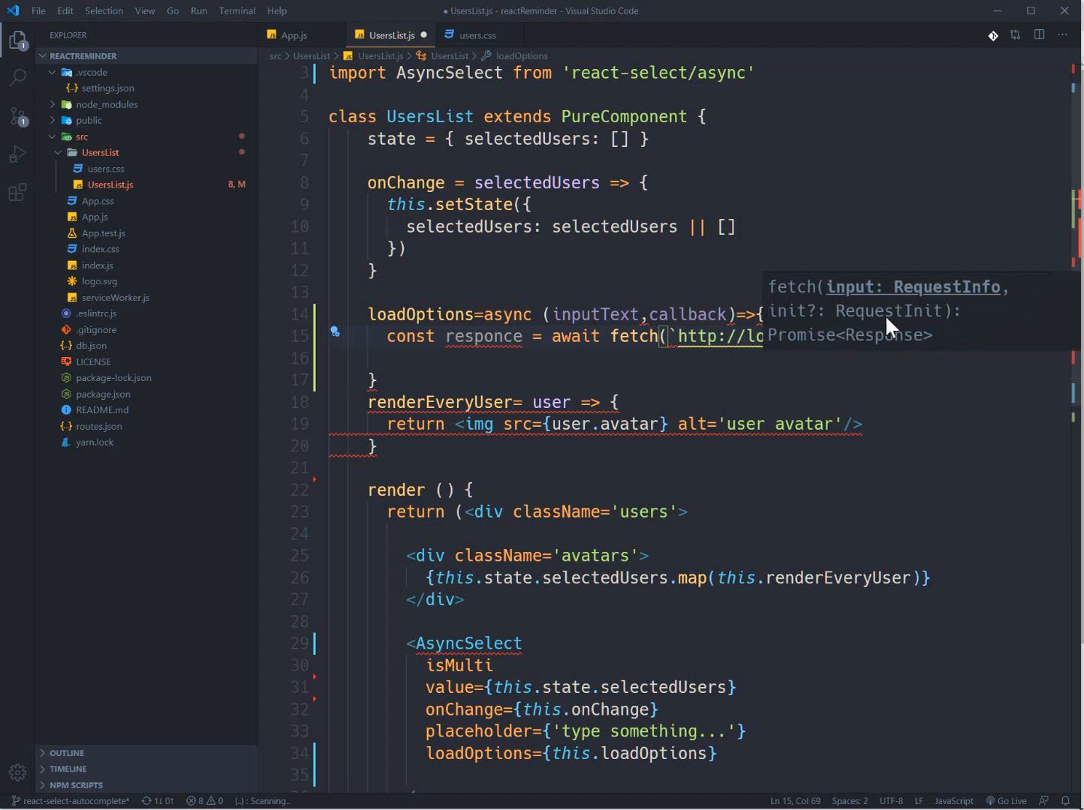
pyautogui.write('http://localhost:3001/api/users?`)')
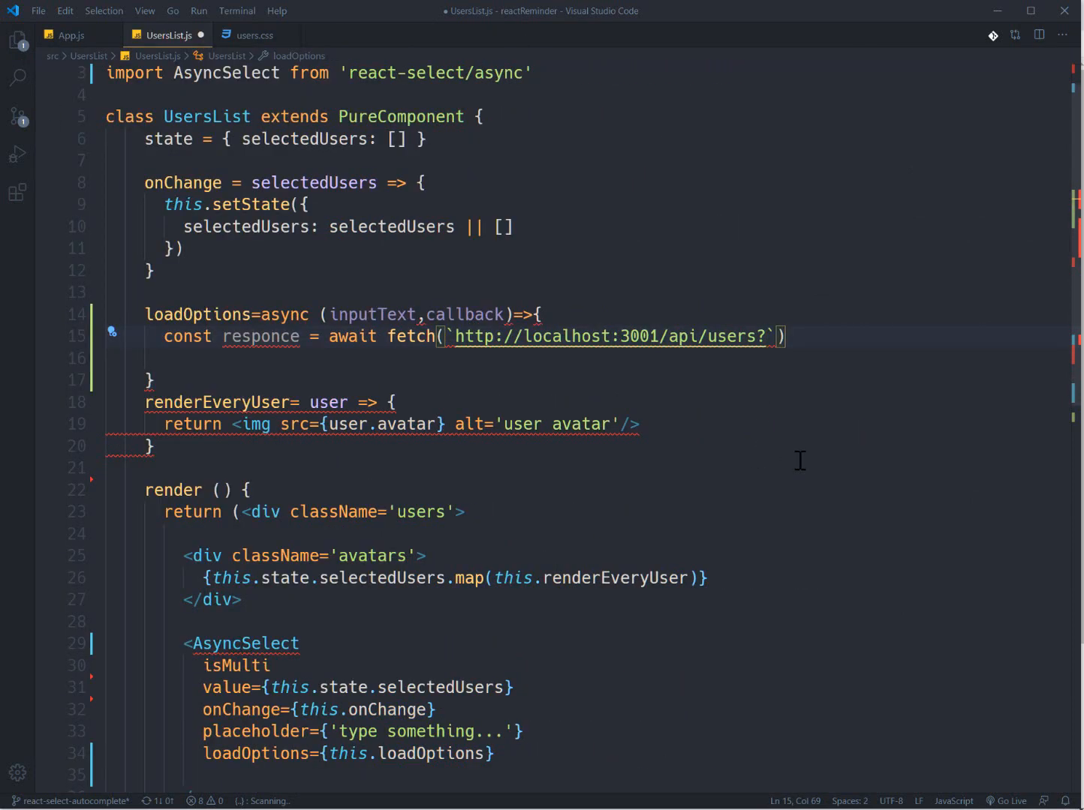
pyautogui.write('first_name_')
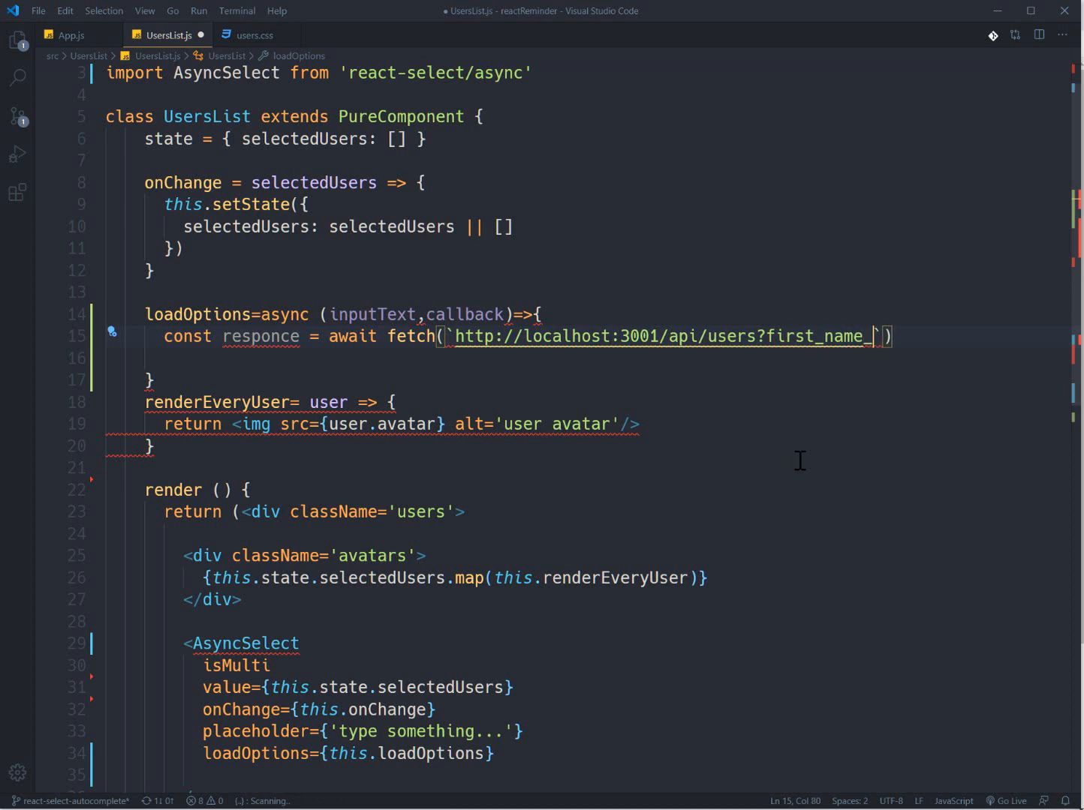
pyautogui.write('like')
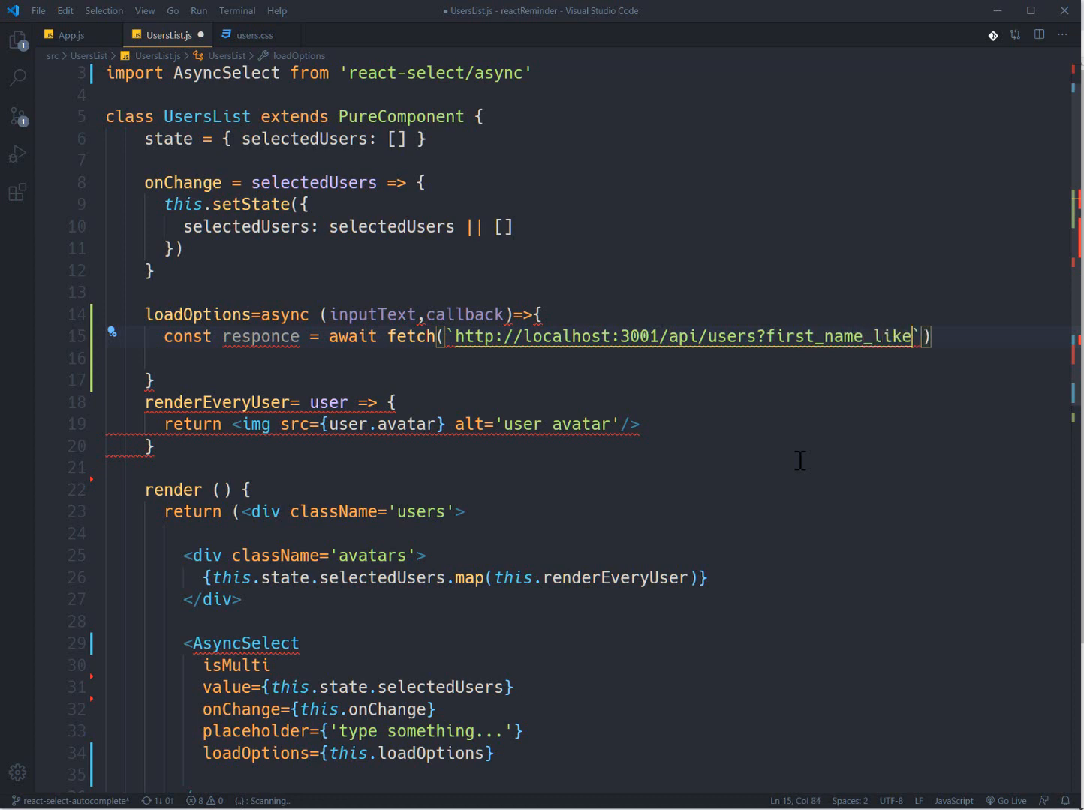
pyautogui.write('=')
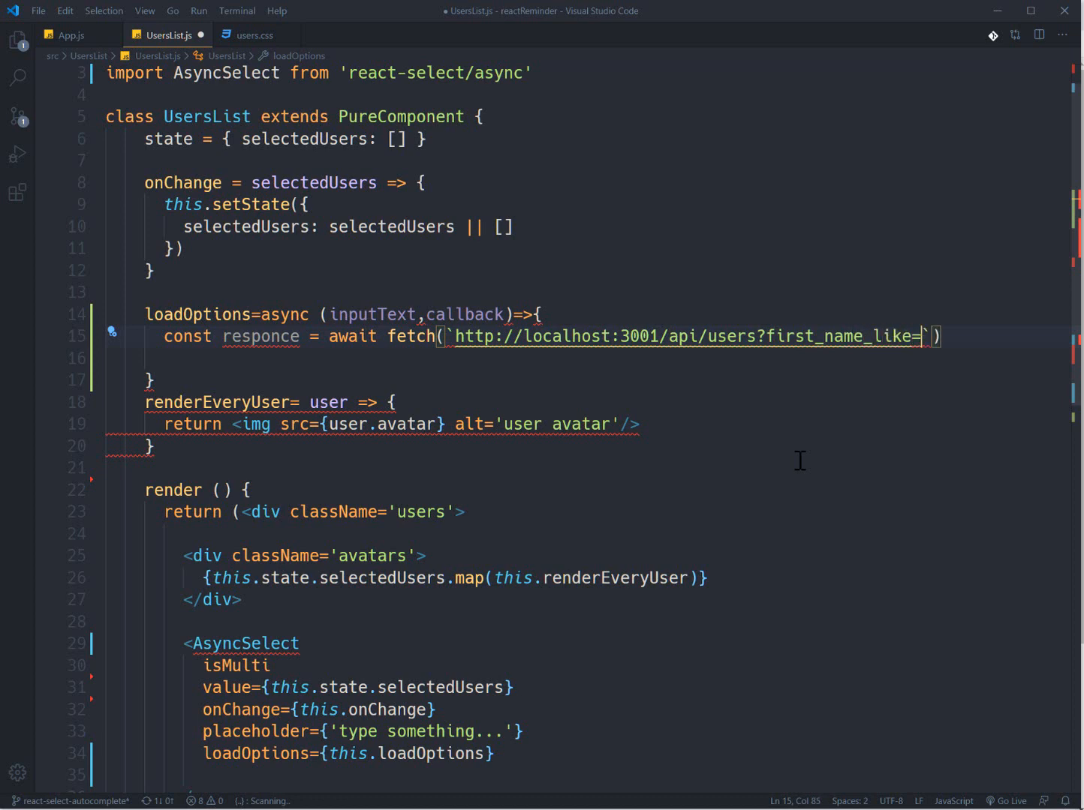
pyautogui.write('${}')
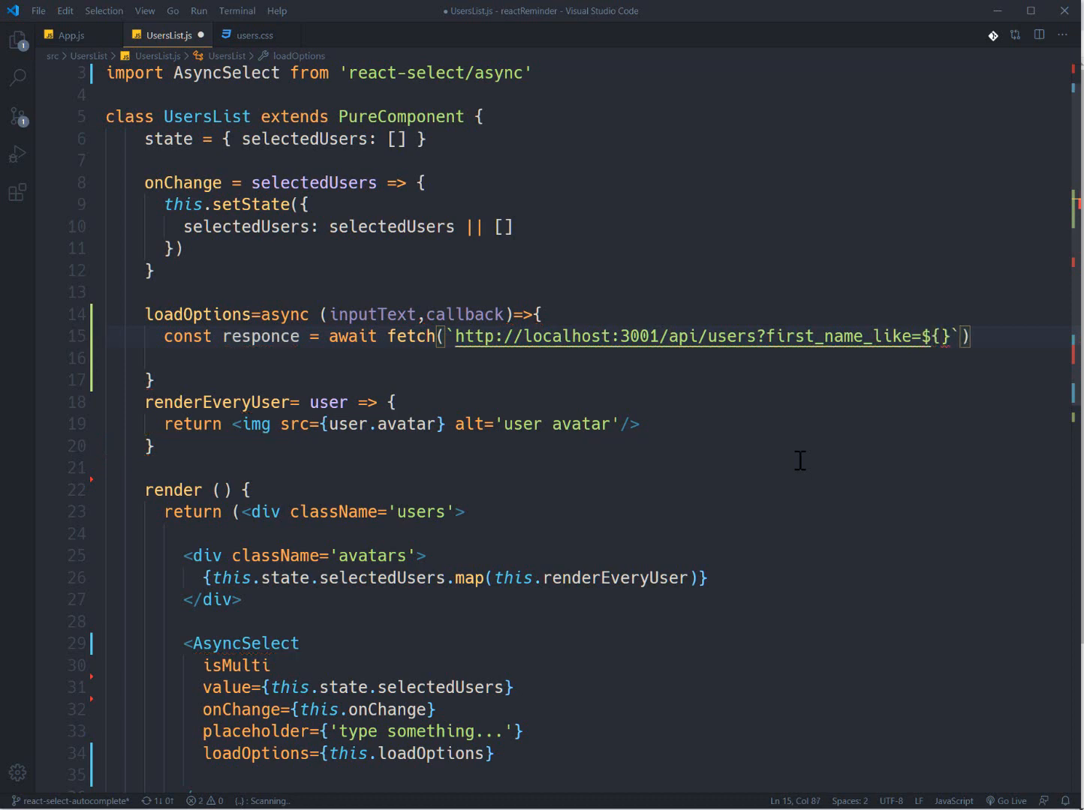
pyautogui.write('inputText')
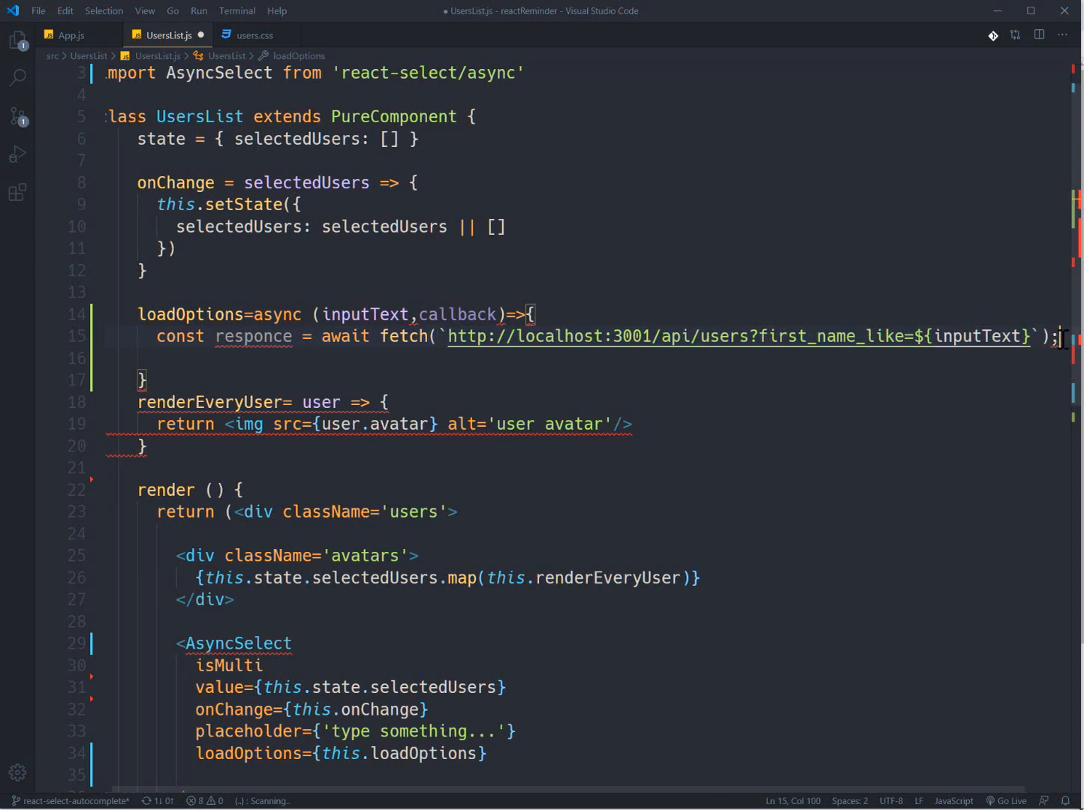
pyautogui.press('Backspace')
pyautogui.write('s')
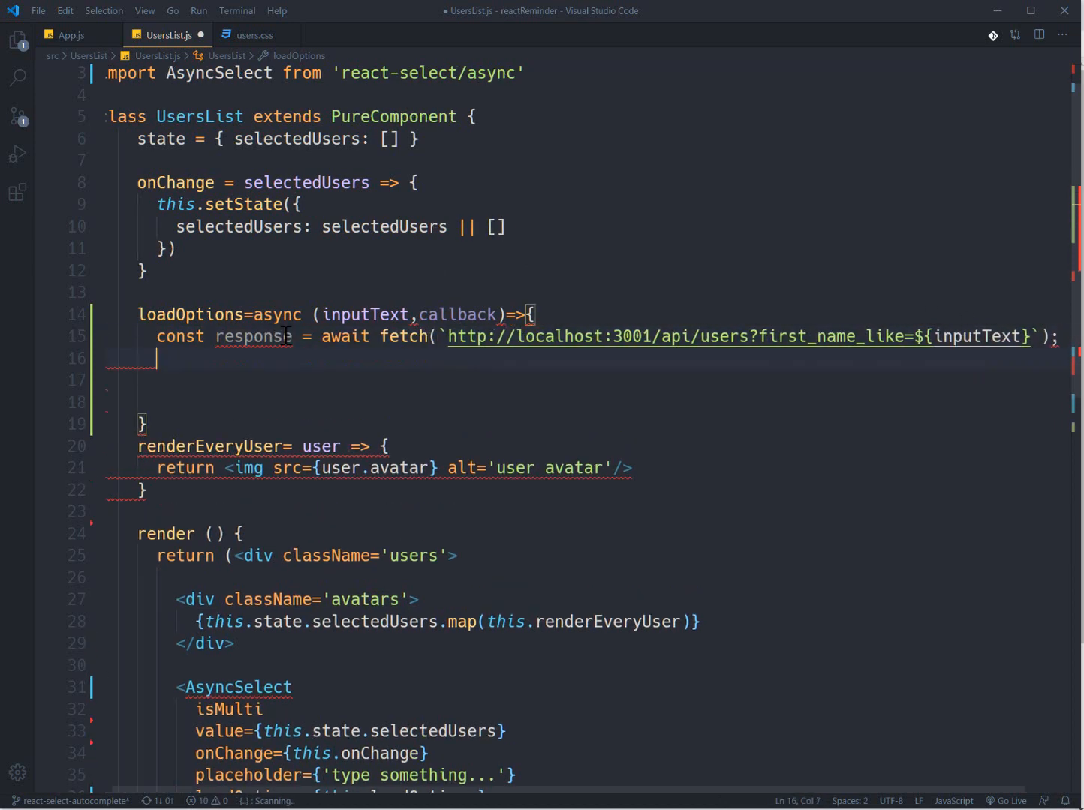
# Parse the reply with const json = await response.json(); below the fetch line
pyautogui.write('const')
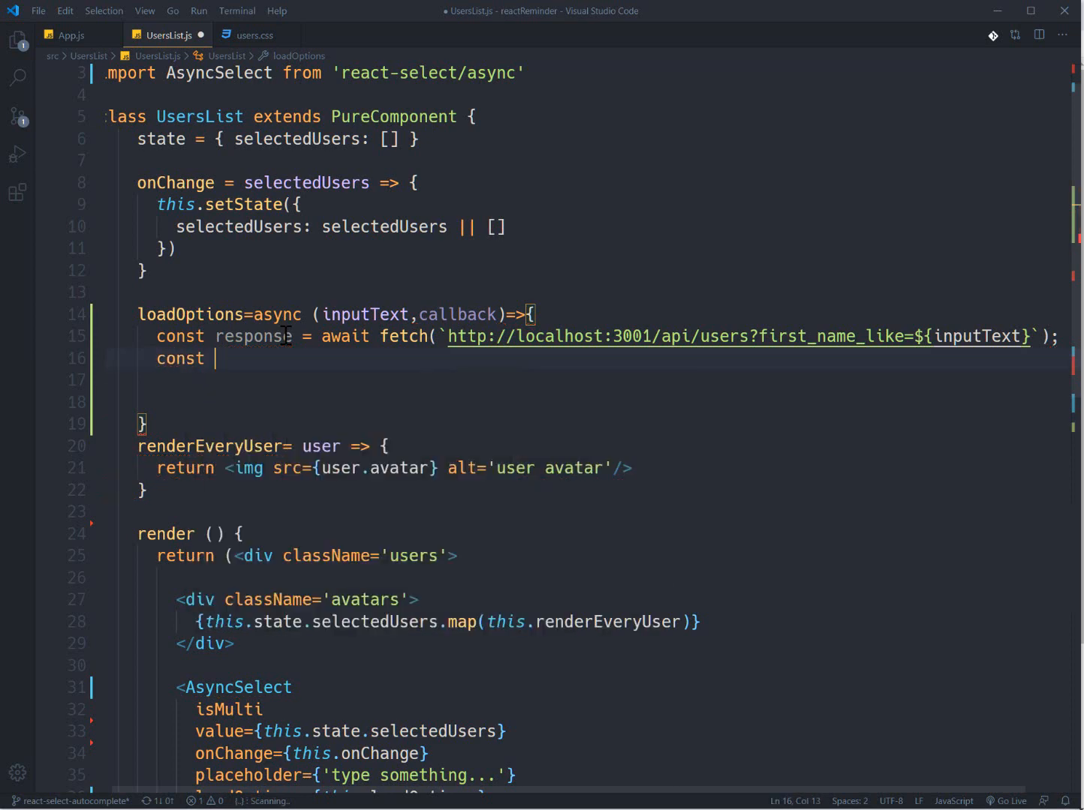
pyautogui.write('json=')
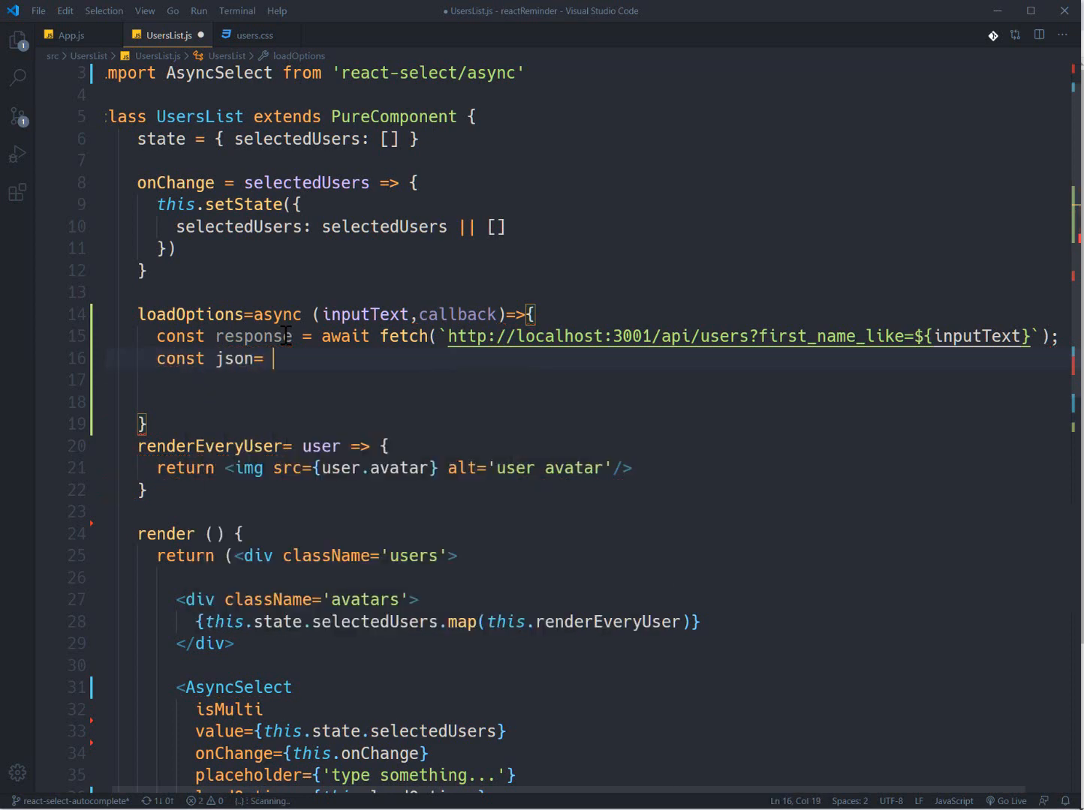
pyautogui.write('await')
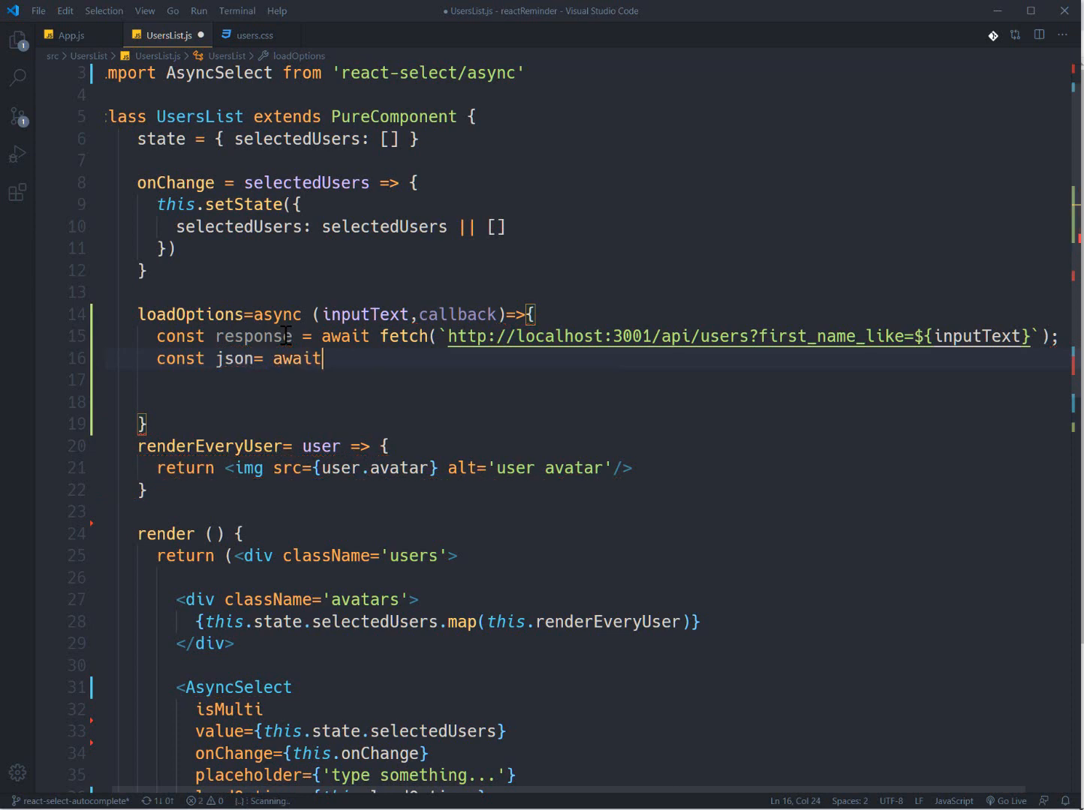
pyautogui.write('response.jso')
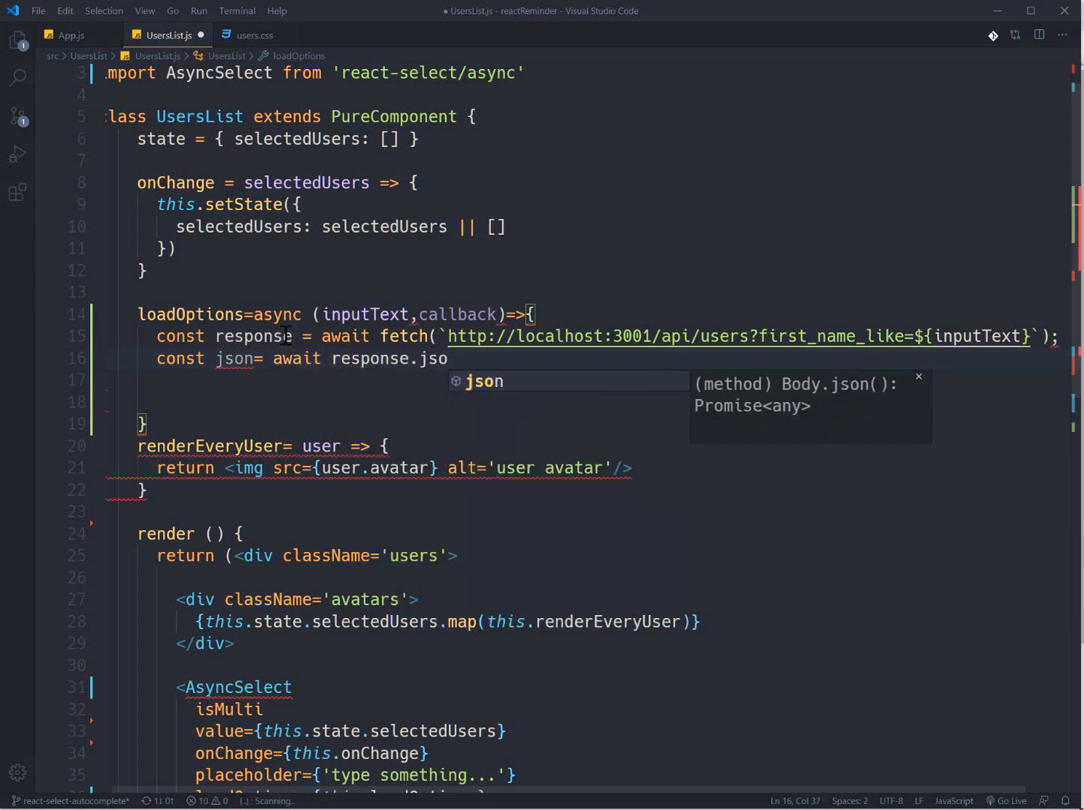
pyautogui.write('()')
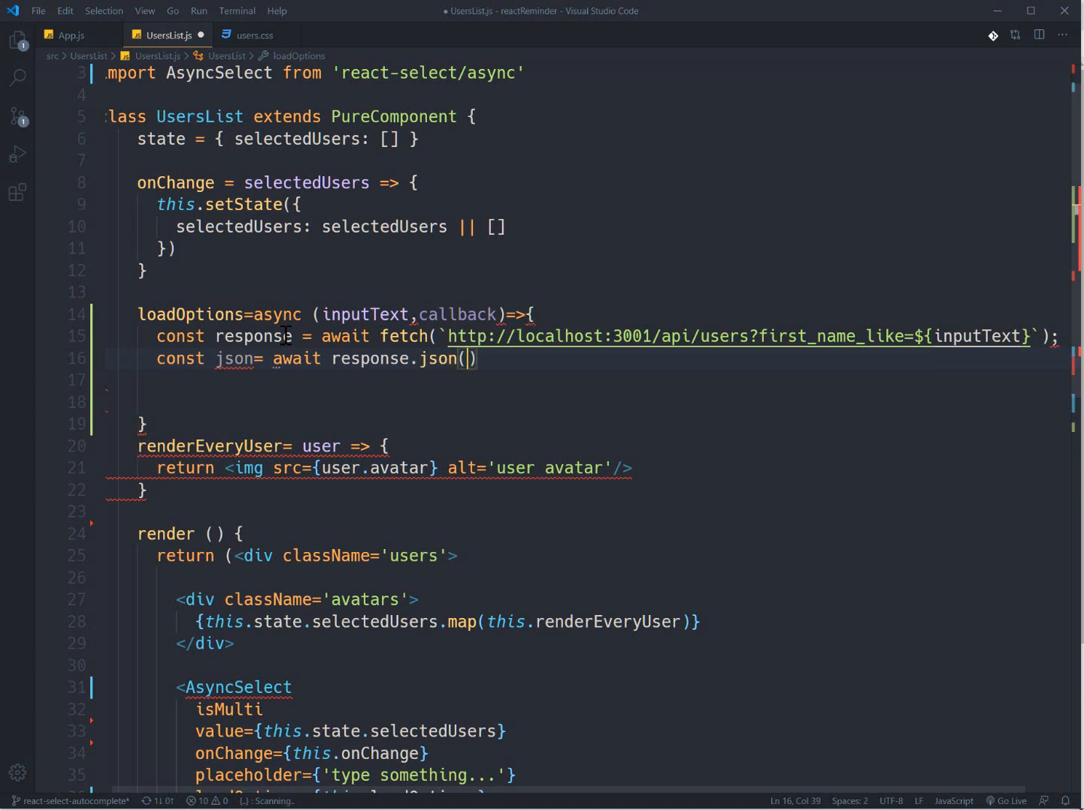
pyautogui.write(';')
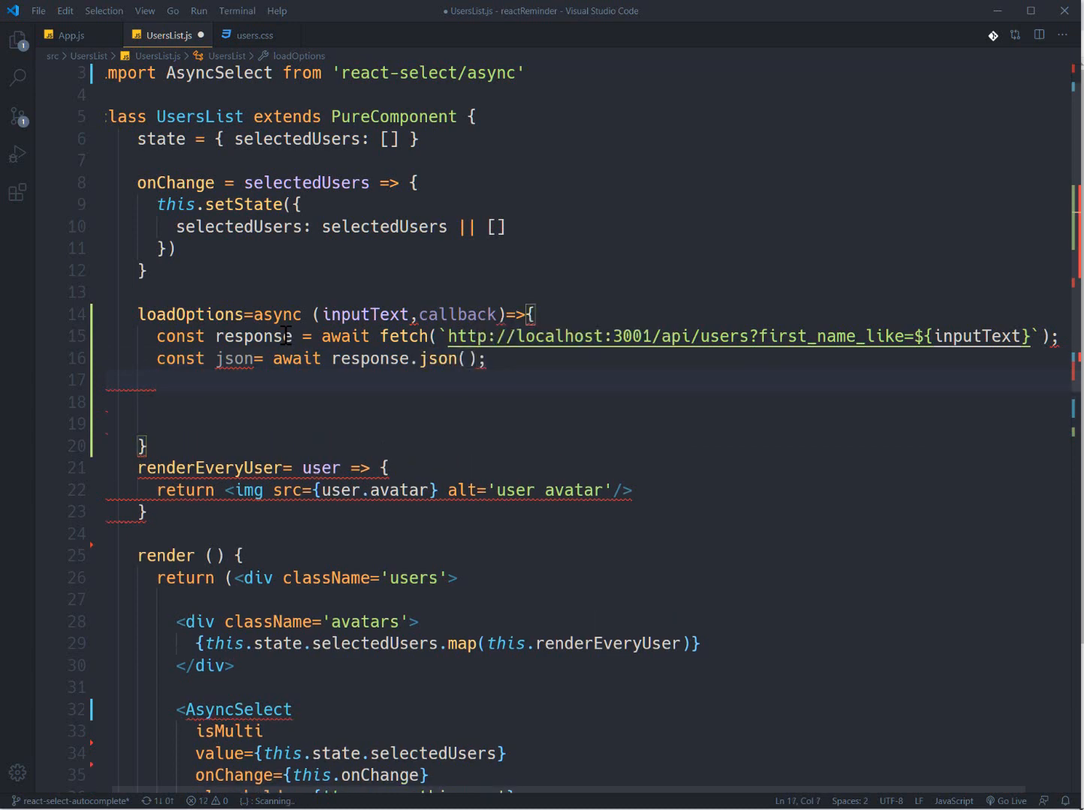
pyautogui.doubleClick(256, 336)
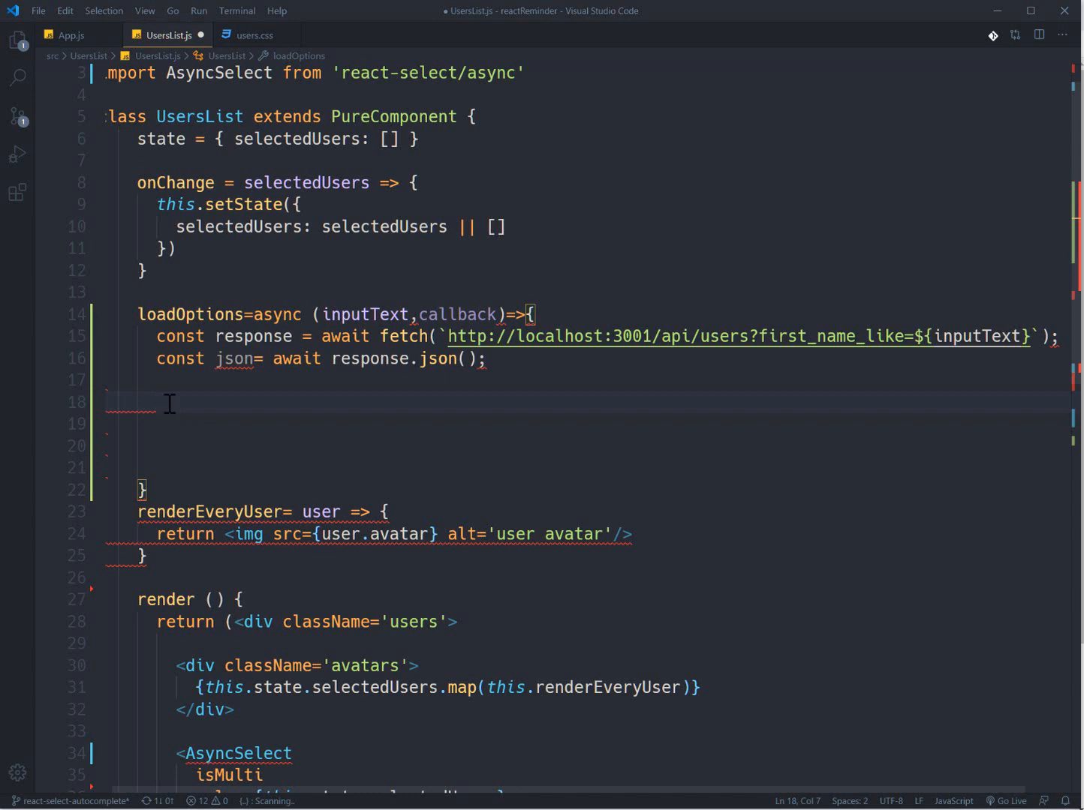
# In loadOptions, call callback with json.map turning each user into an object with label i.first_name
pyautogui.write('callback(')
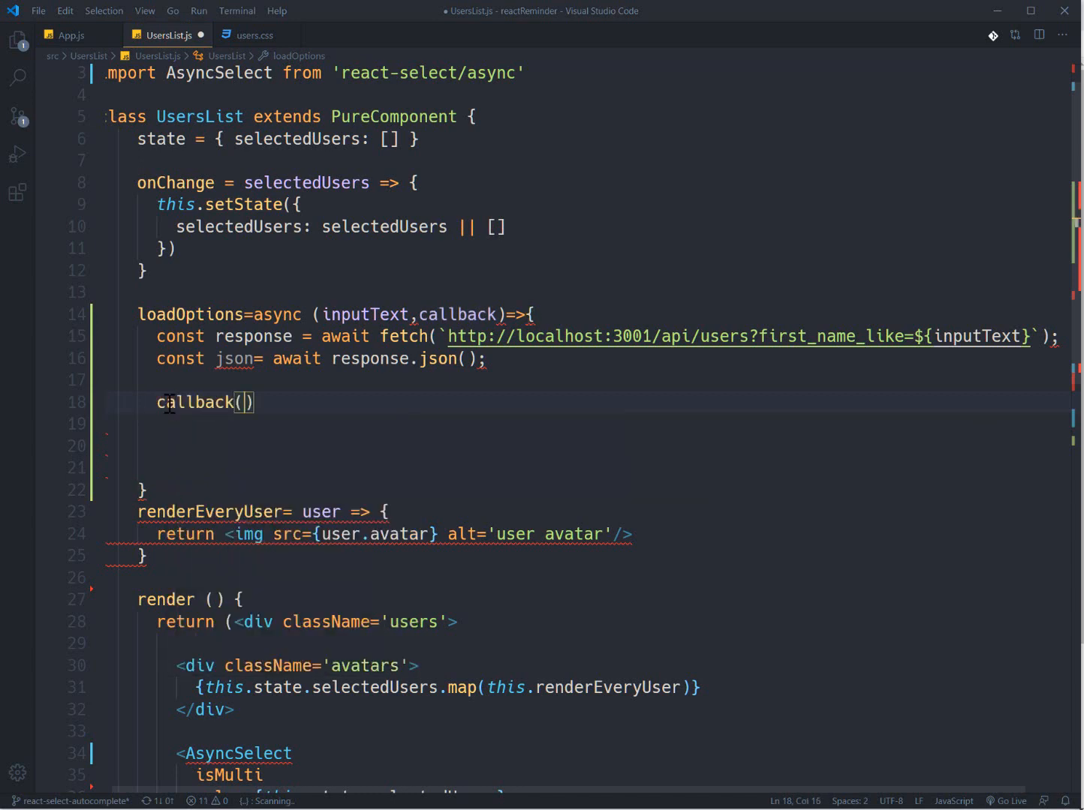
pyautogui.write('json')
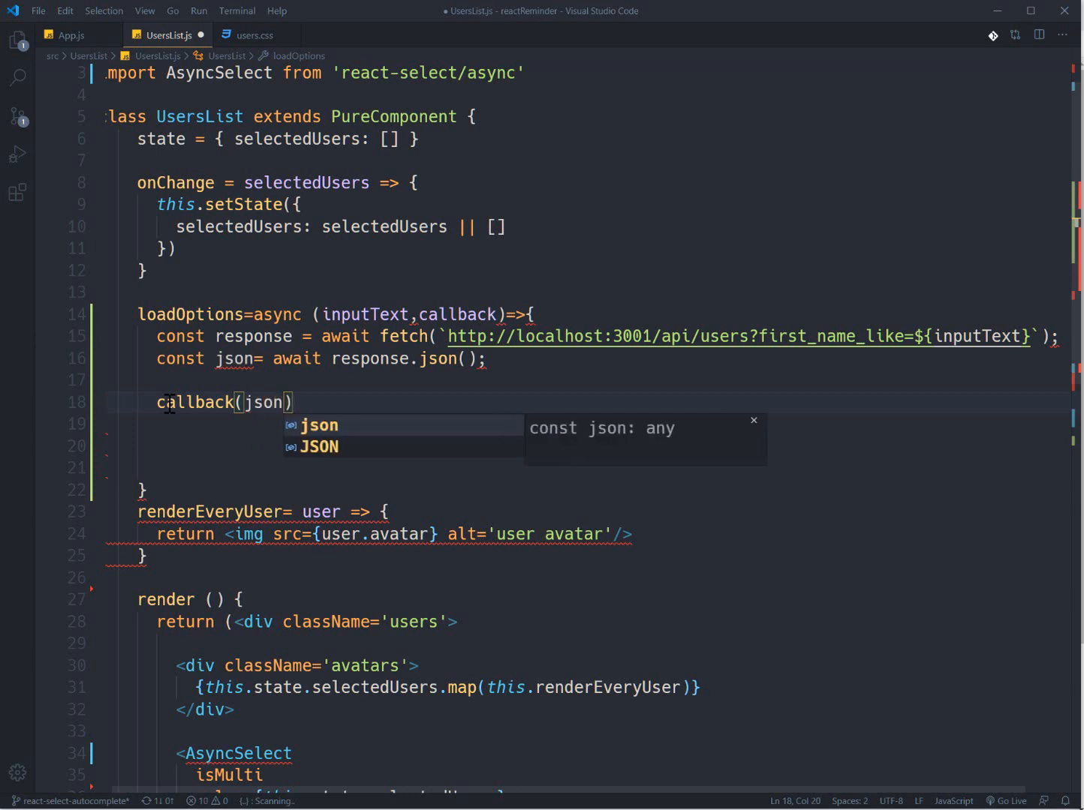
pyautogui.write('.')
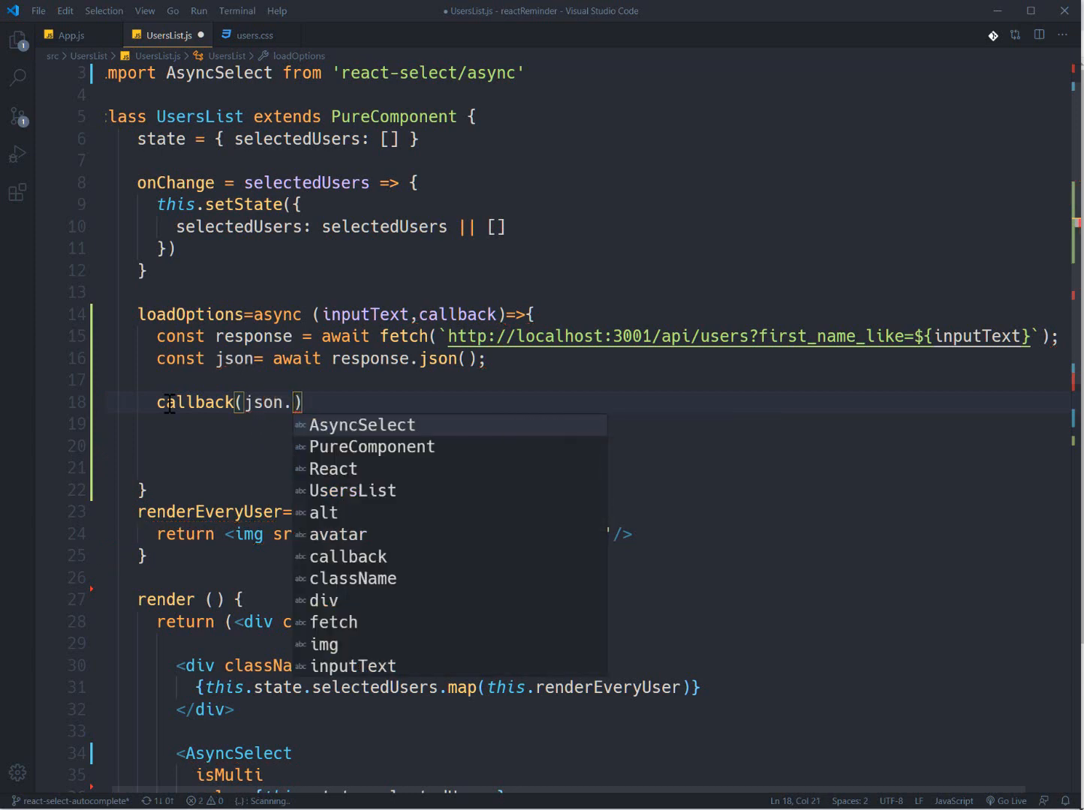
pyautogui.write('mao')
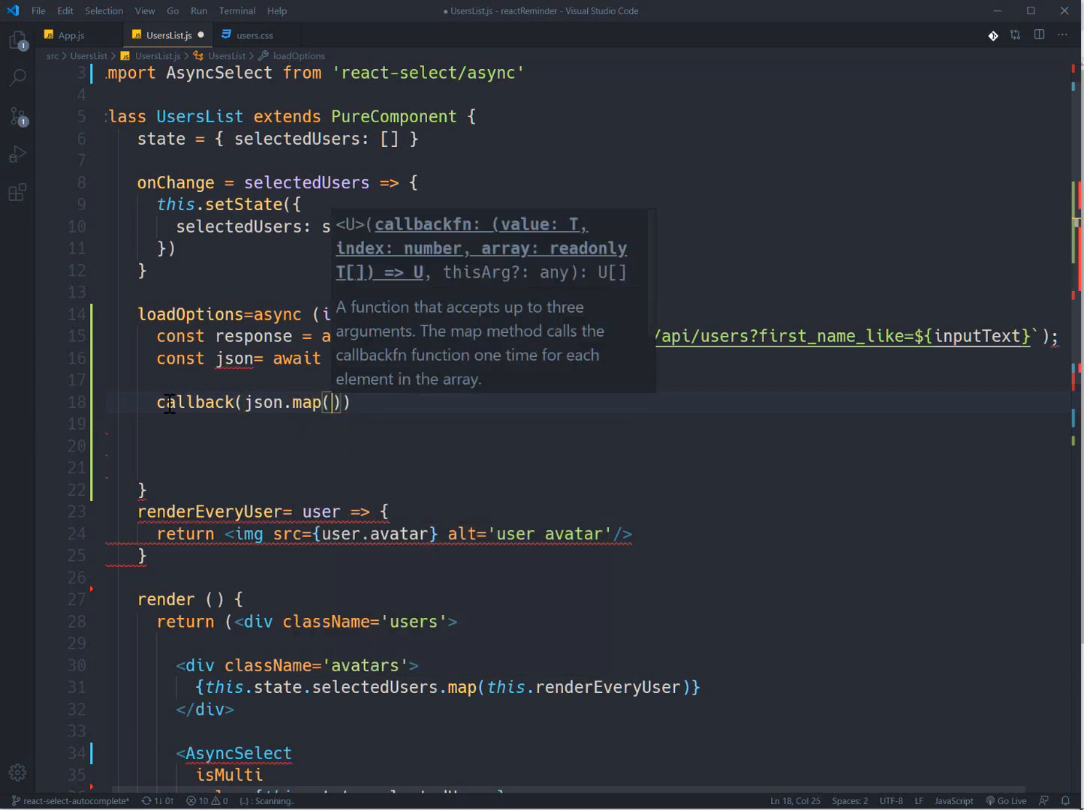
pyautogui.write('i=>(')
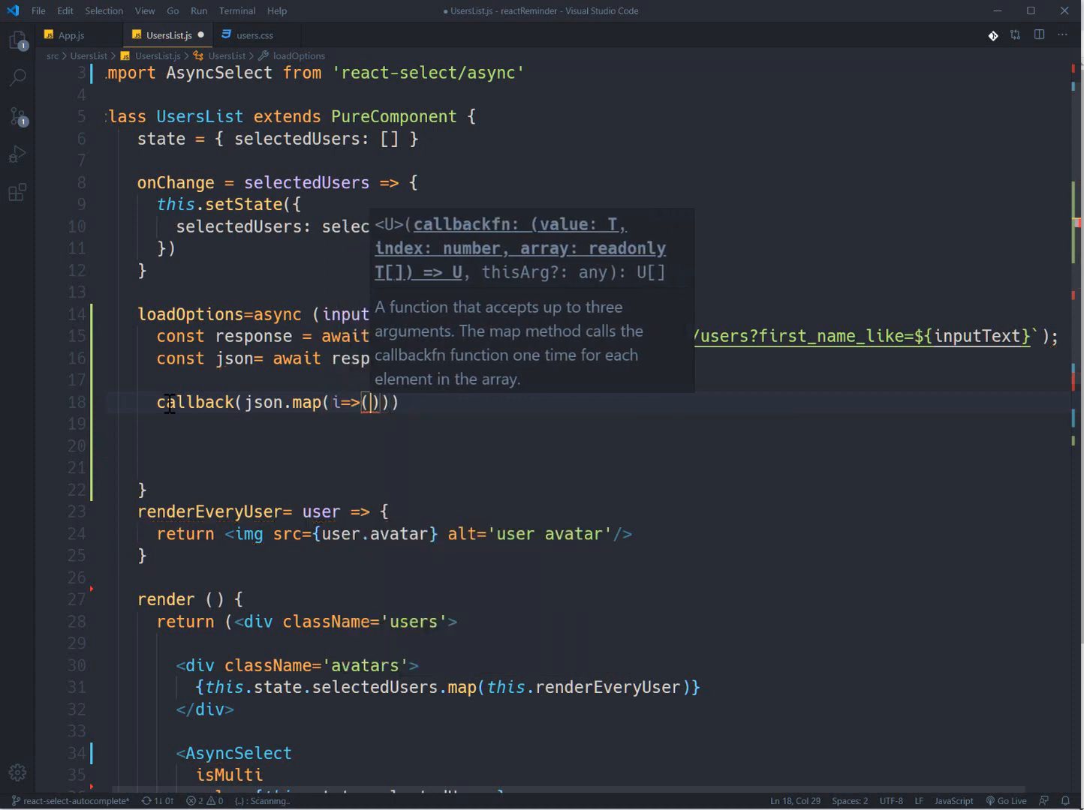
pyautogui.write('{')
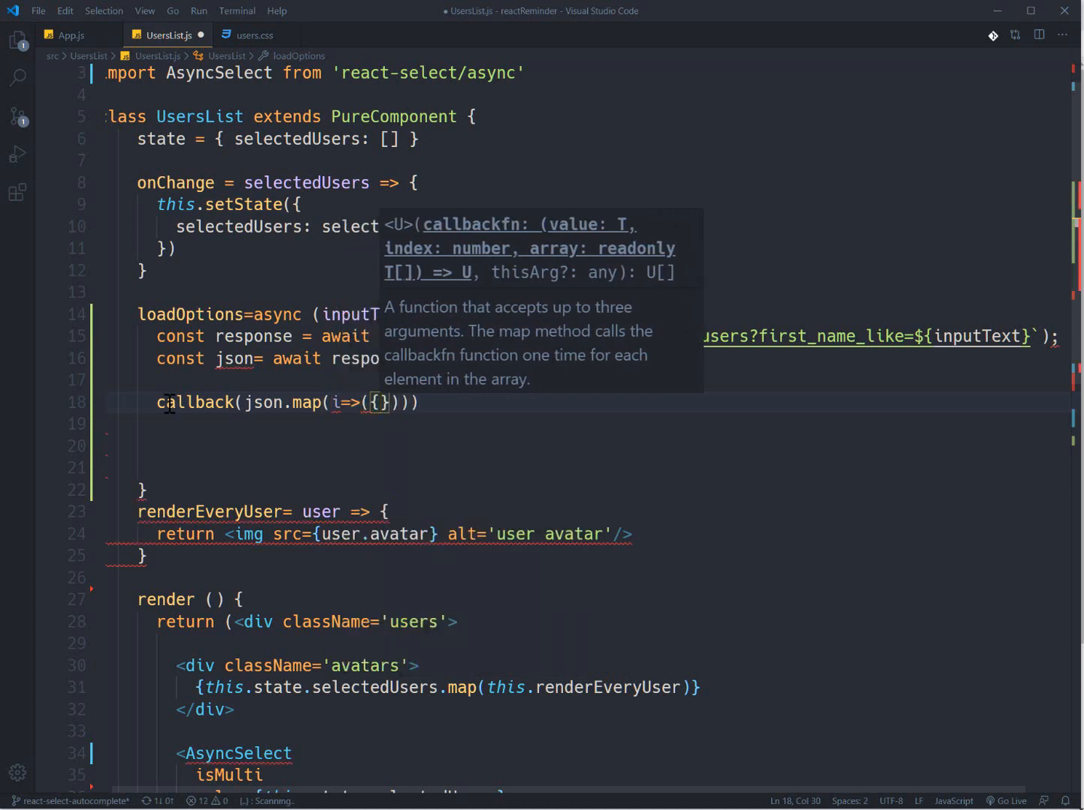
pyautogui.write('label:')
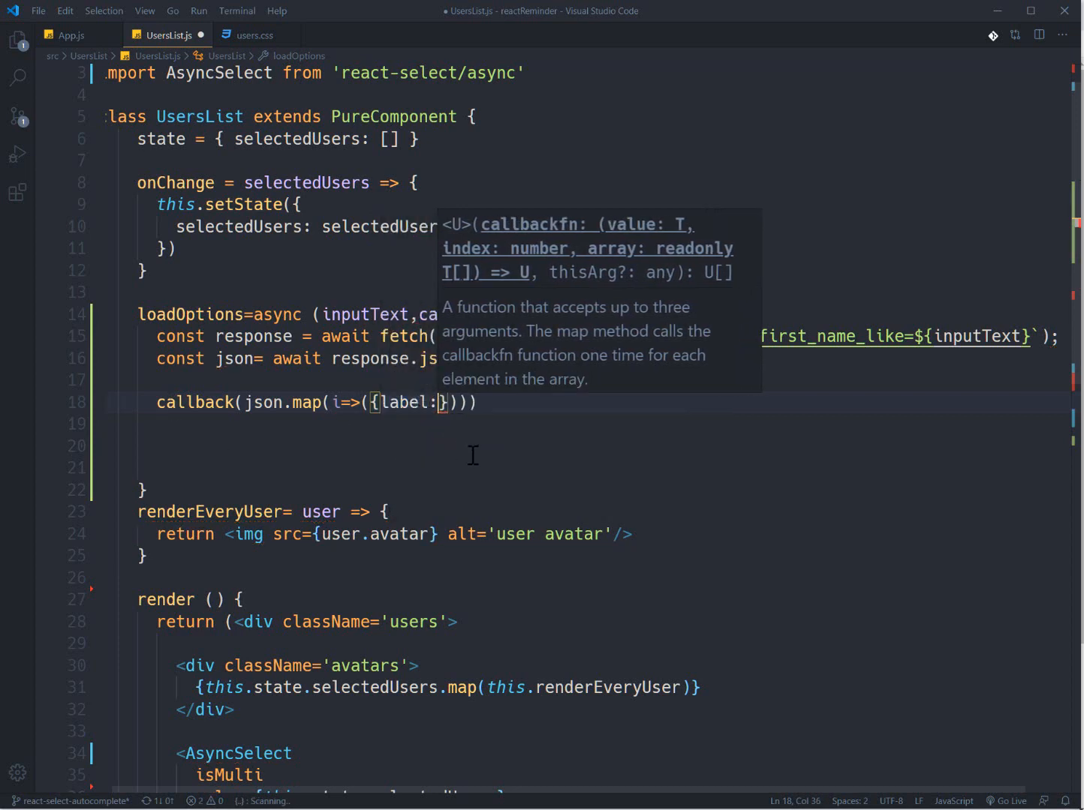
pyautogui.write('i')
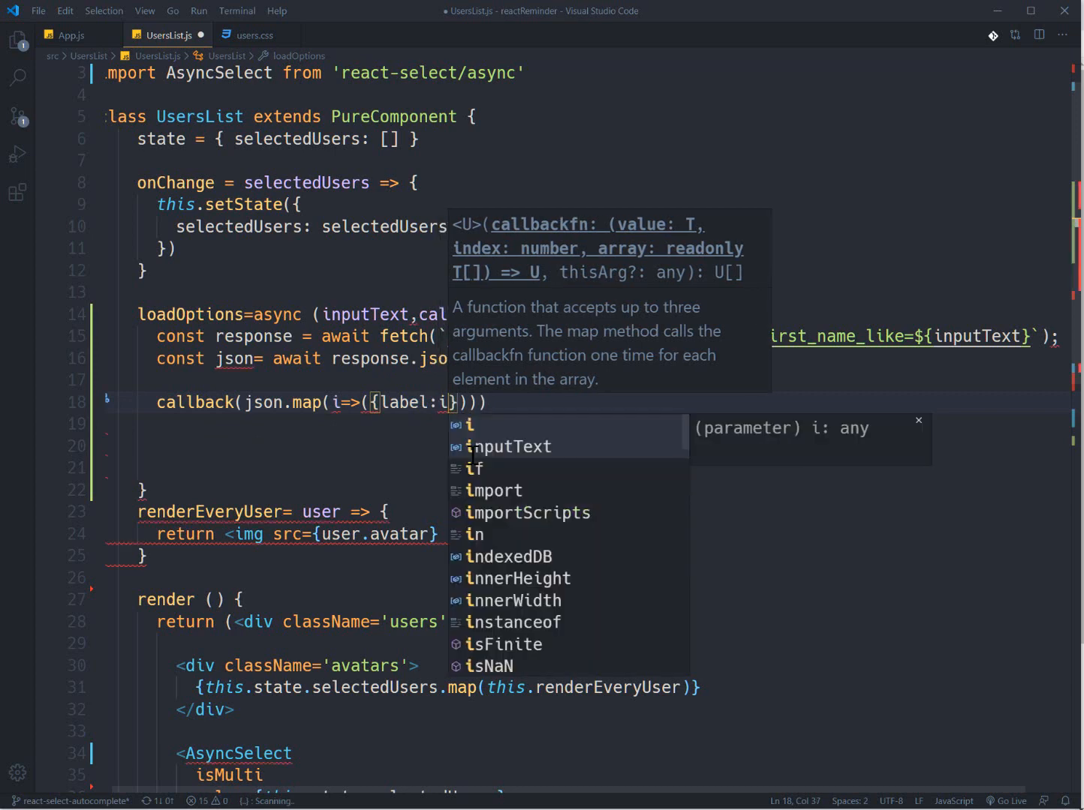
pyautogui.write('.first')
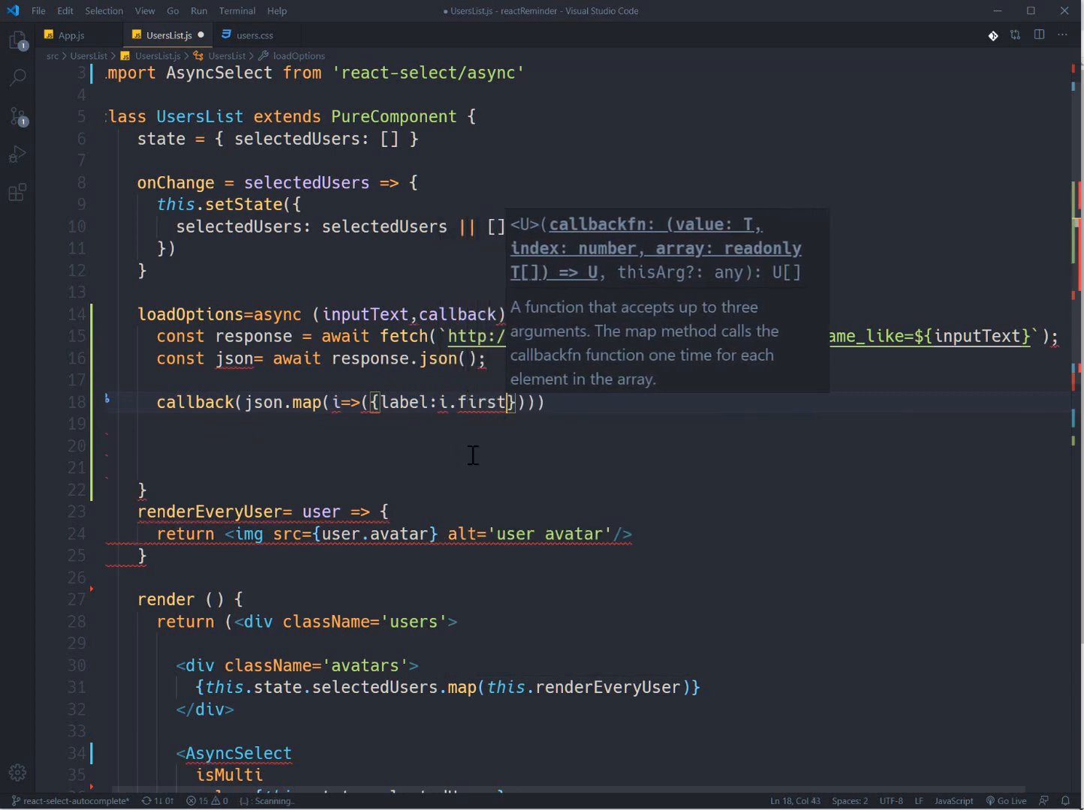
pyautogui.write('_name')
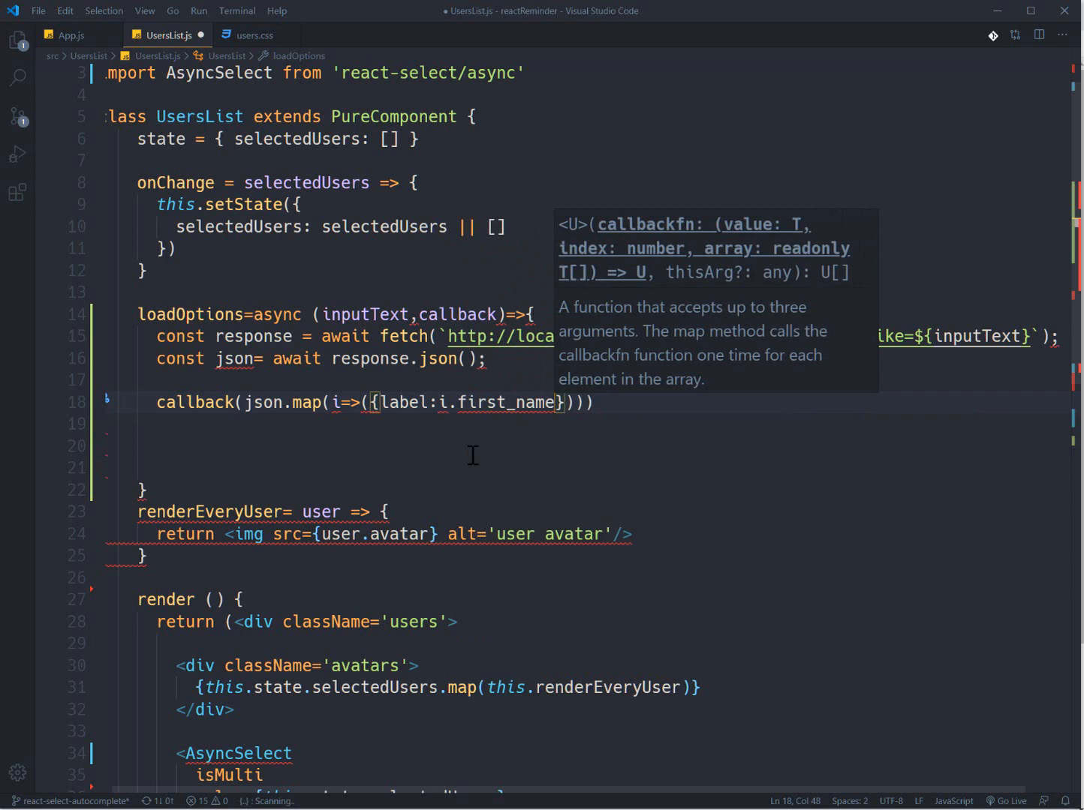
# Extend the mapped object with value: i.id and a started avatar: i.avatar field
pyautogui.write(',value:')
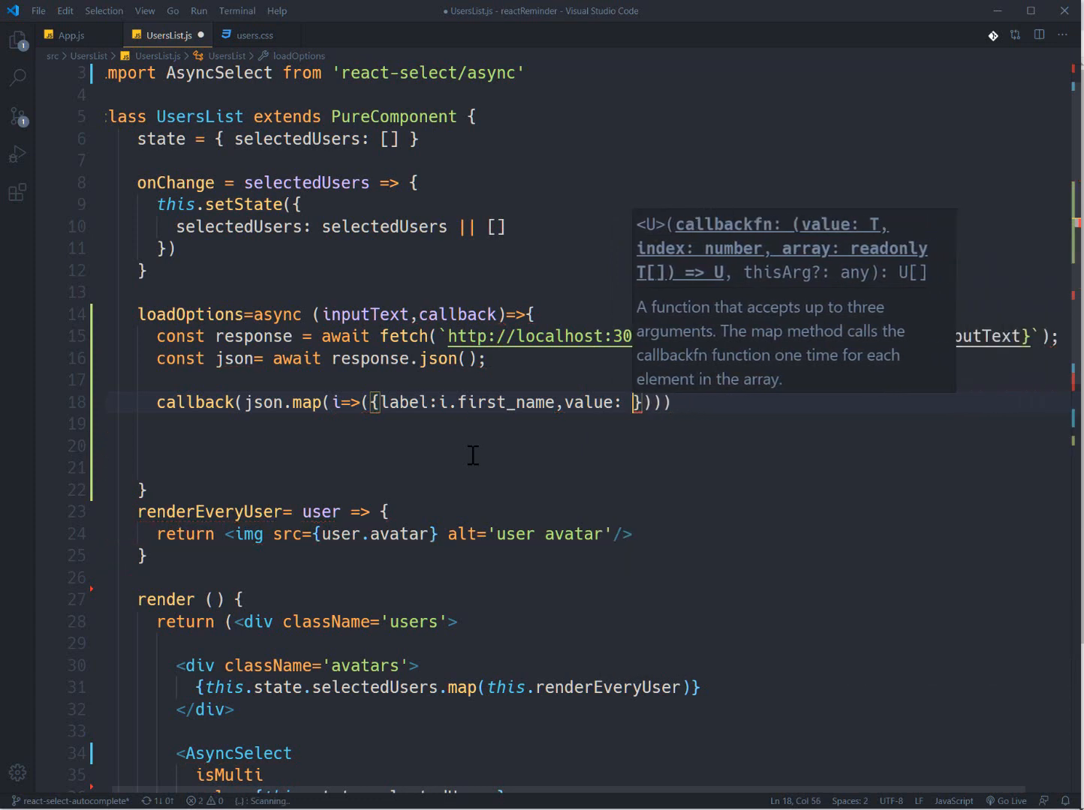
pyautogui.write('i.')
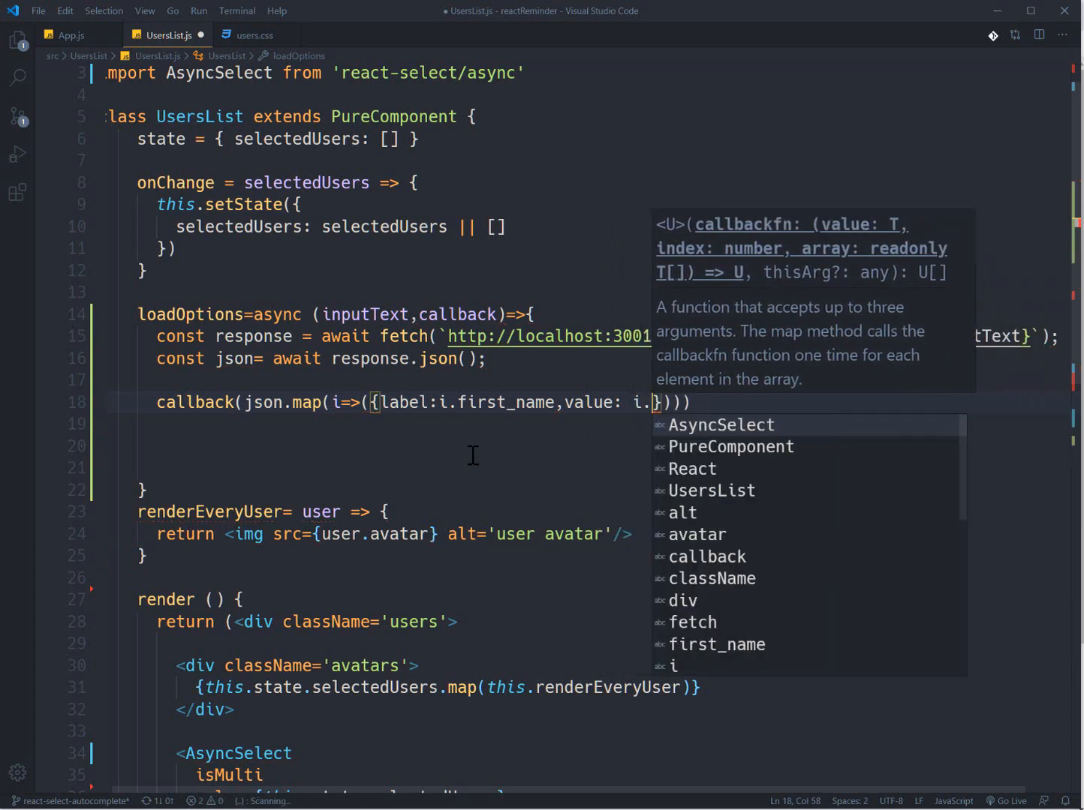
pyautogui.write('id')
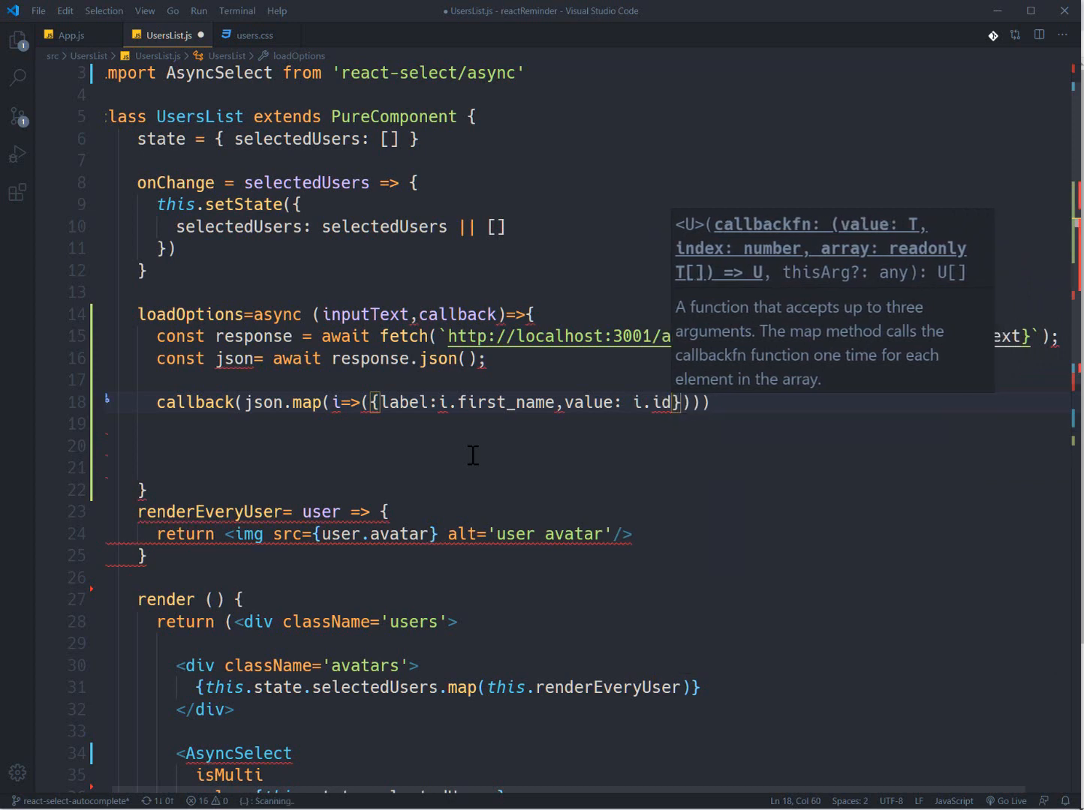
pyautogui.write(',')
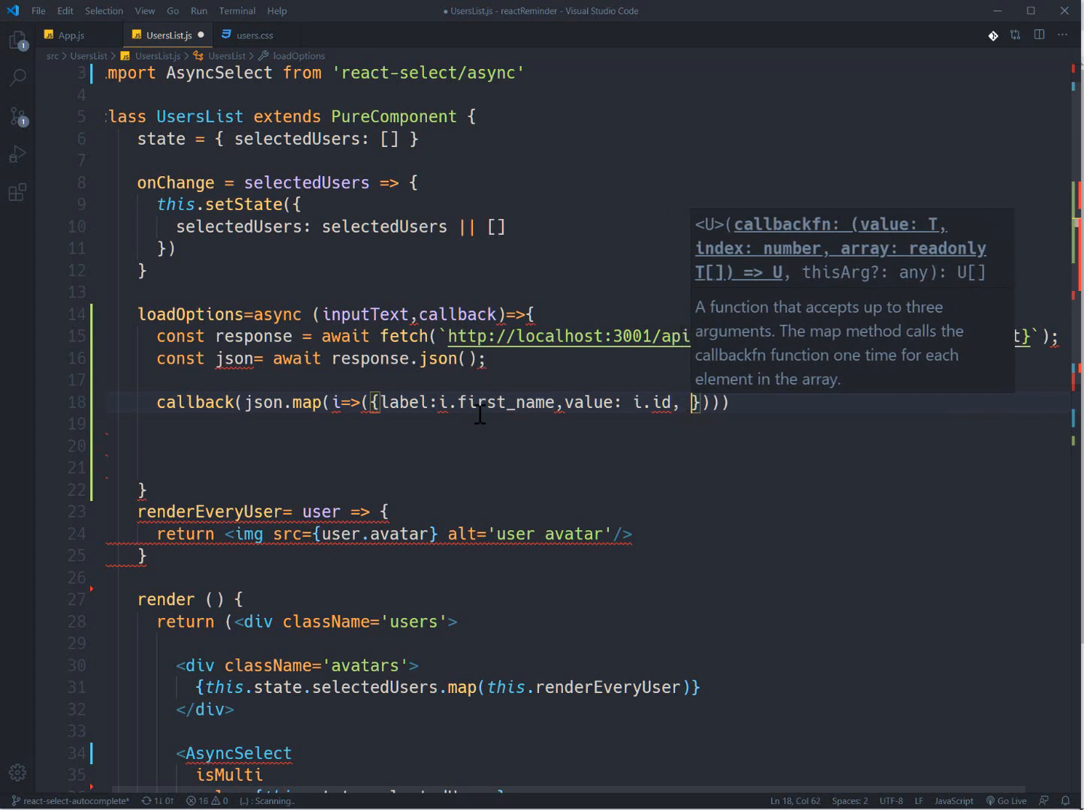
pyautogui.write('avatar:')
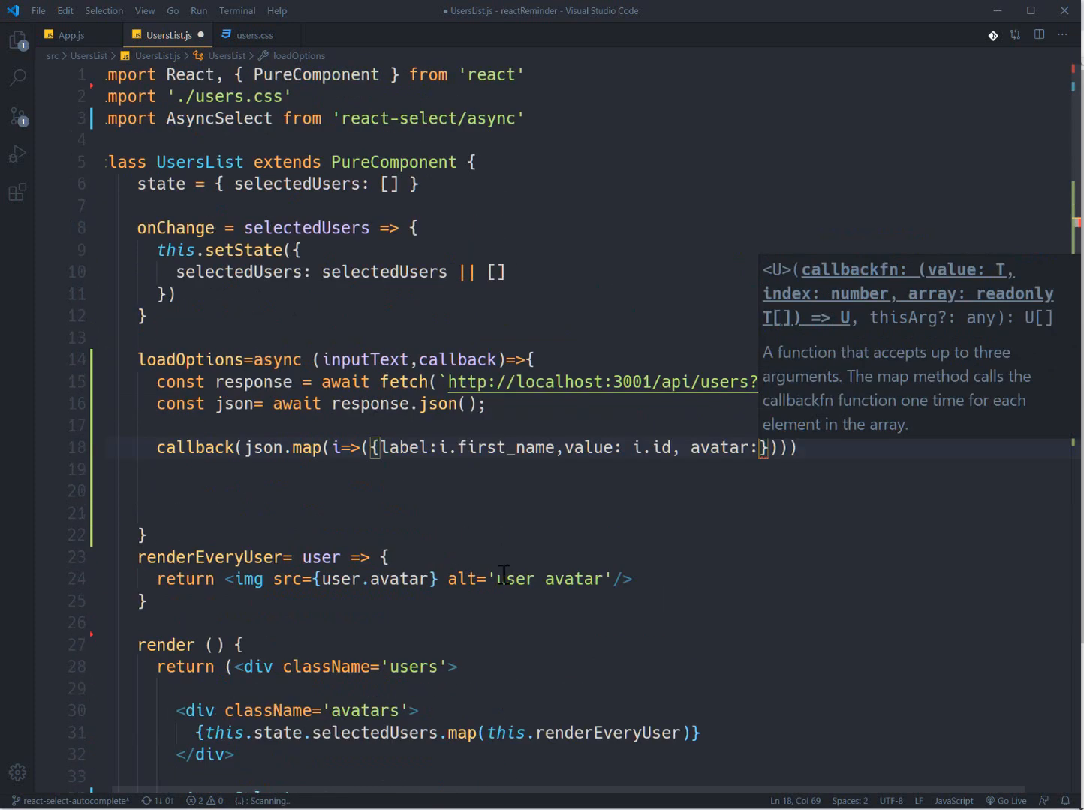
pyautogui.write('i.ava')
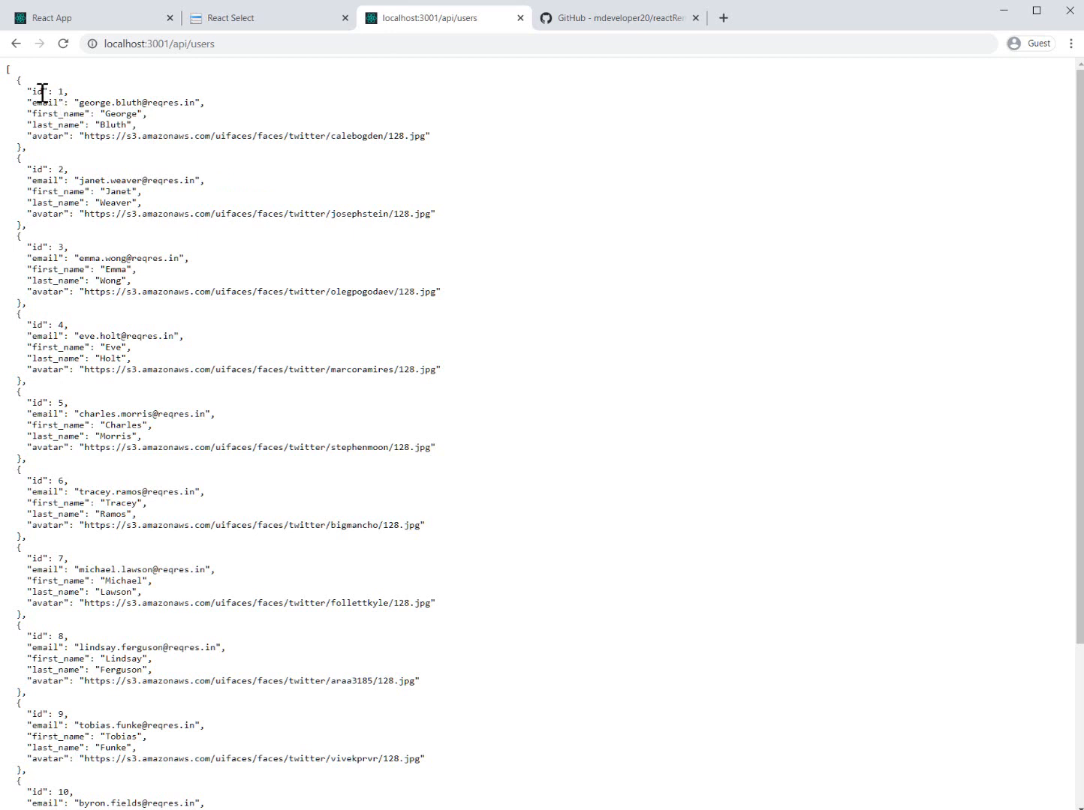
# Show the localhost:3001/api/users JSON list of users in Chrome
pyautogui.doubleClick(42, 92)
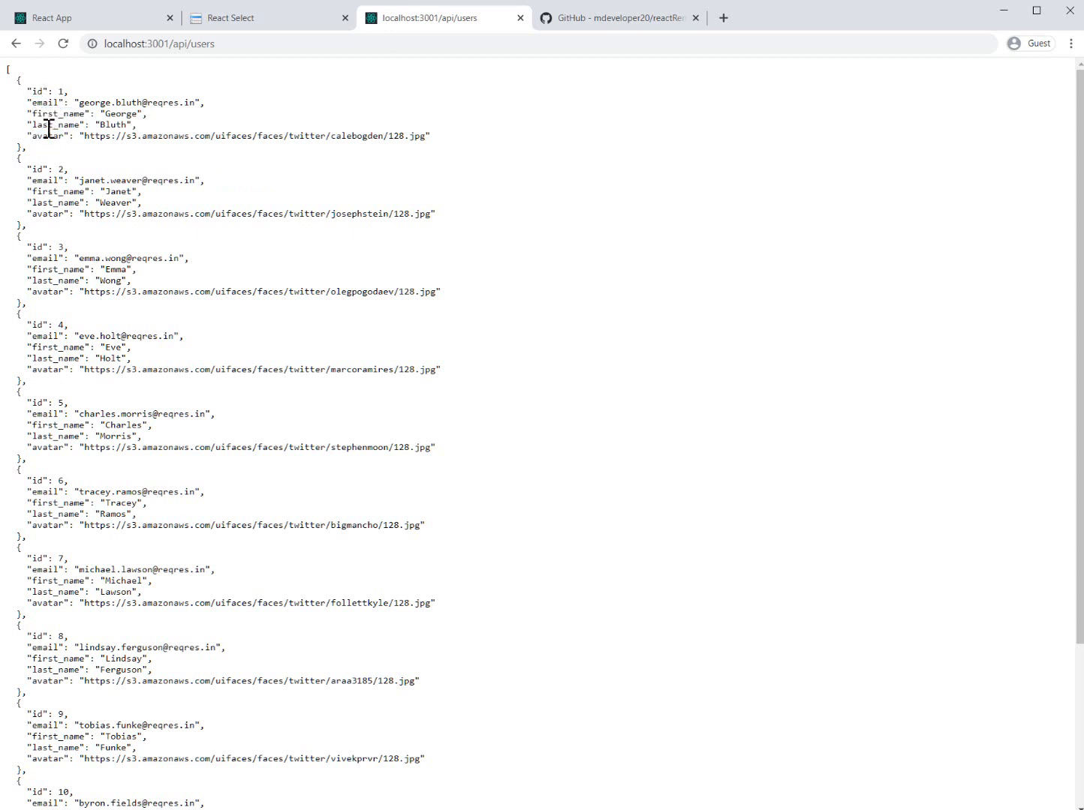
pyautogui.moveTo(130, 120)
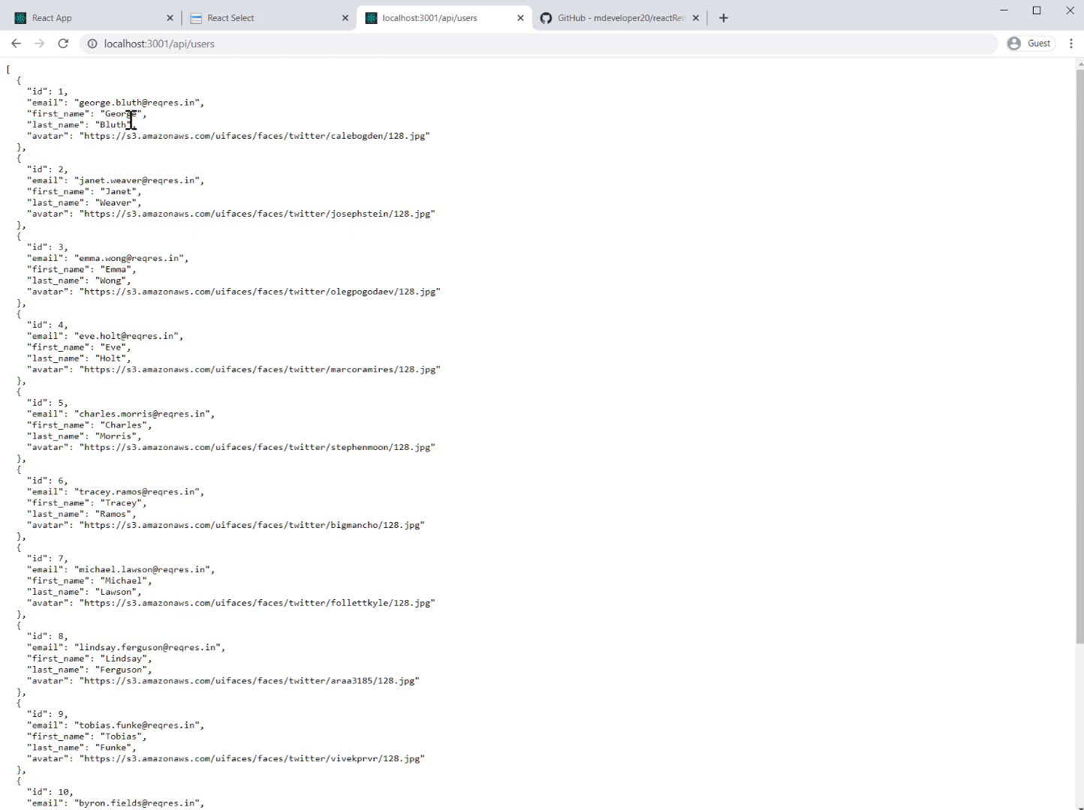
pyautogui.moveTo(457, 173)
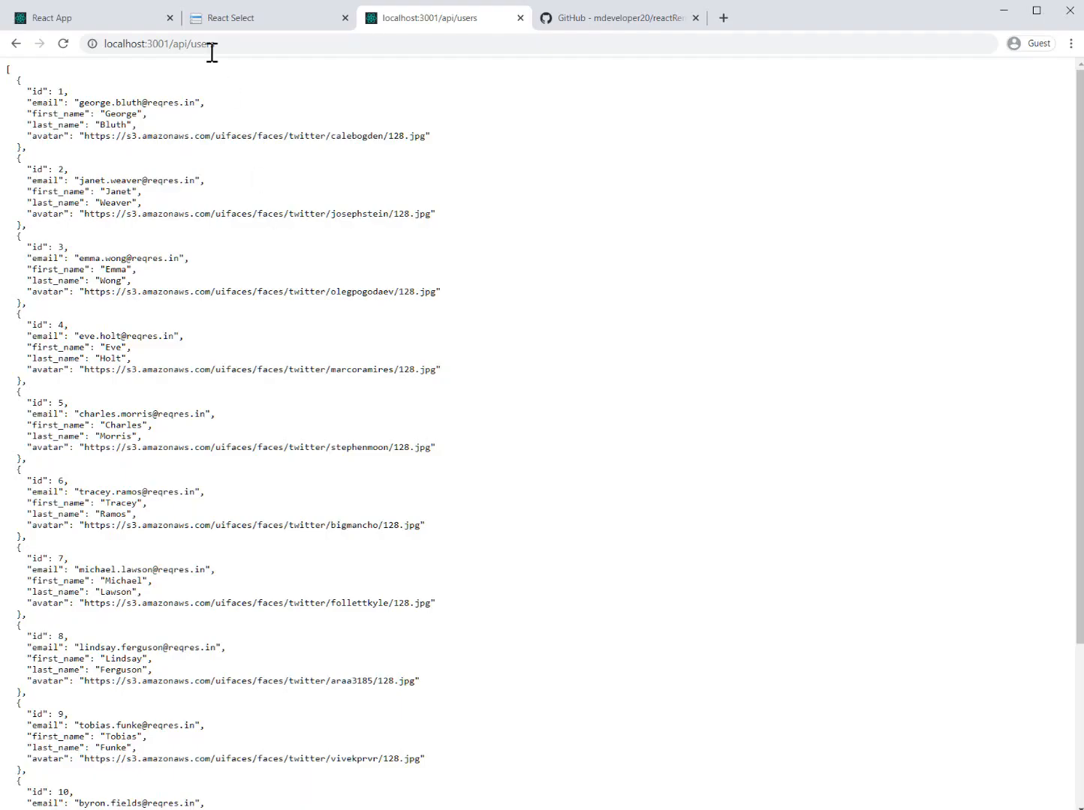
# On the React App page, search the user picker by typing letters and clear a previous selection
pyautogui.click(82, 18)
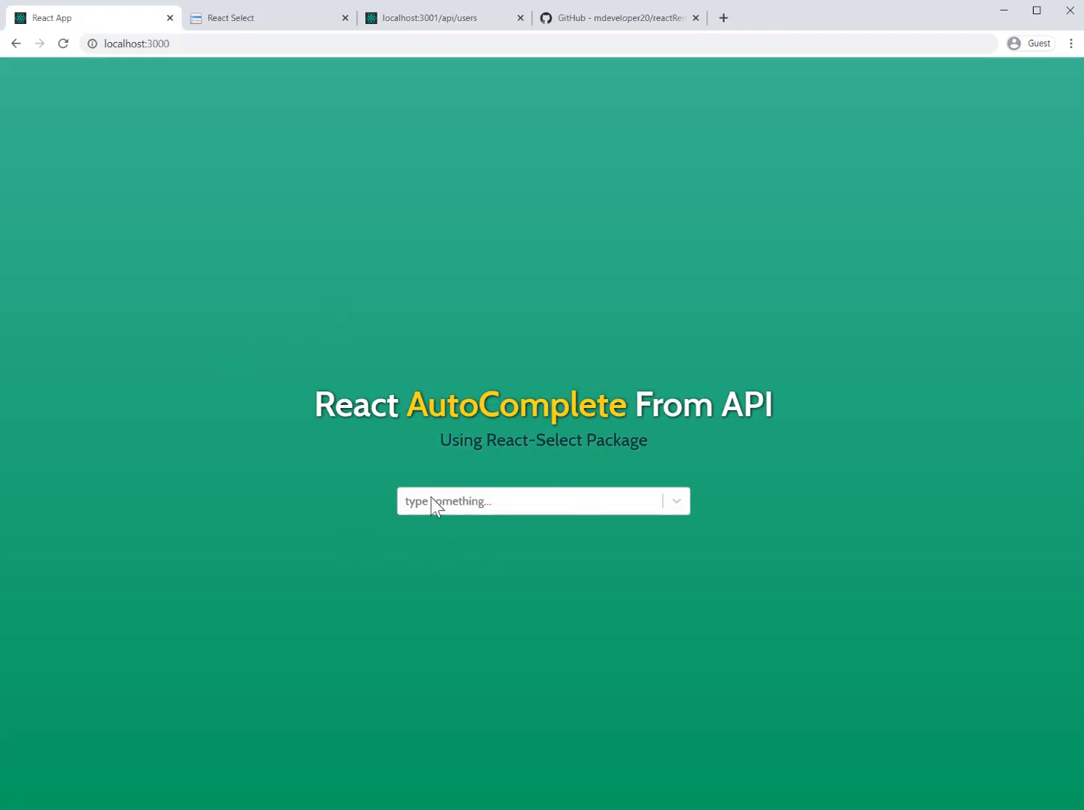
pyautogui.click(533, 501)
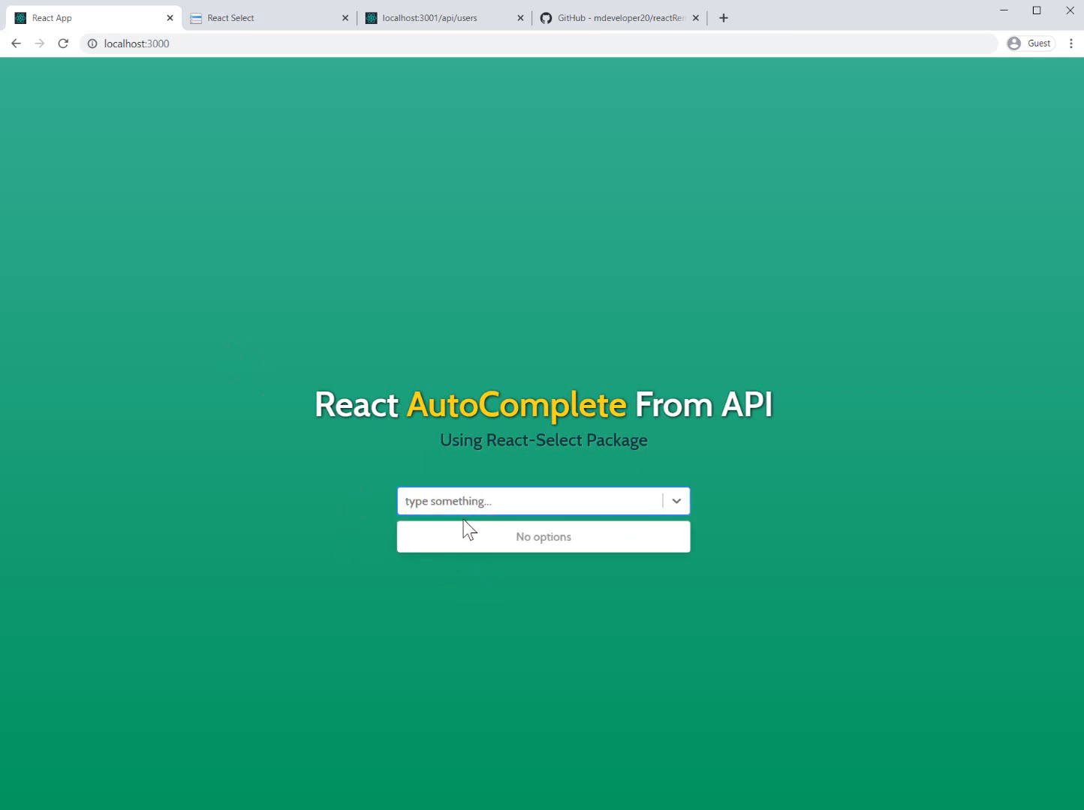
pyautogui.write('arles')
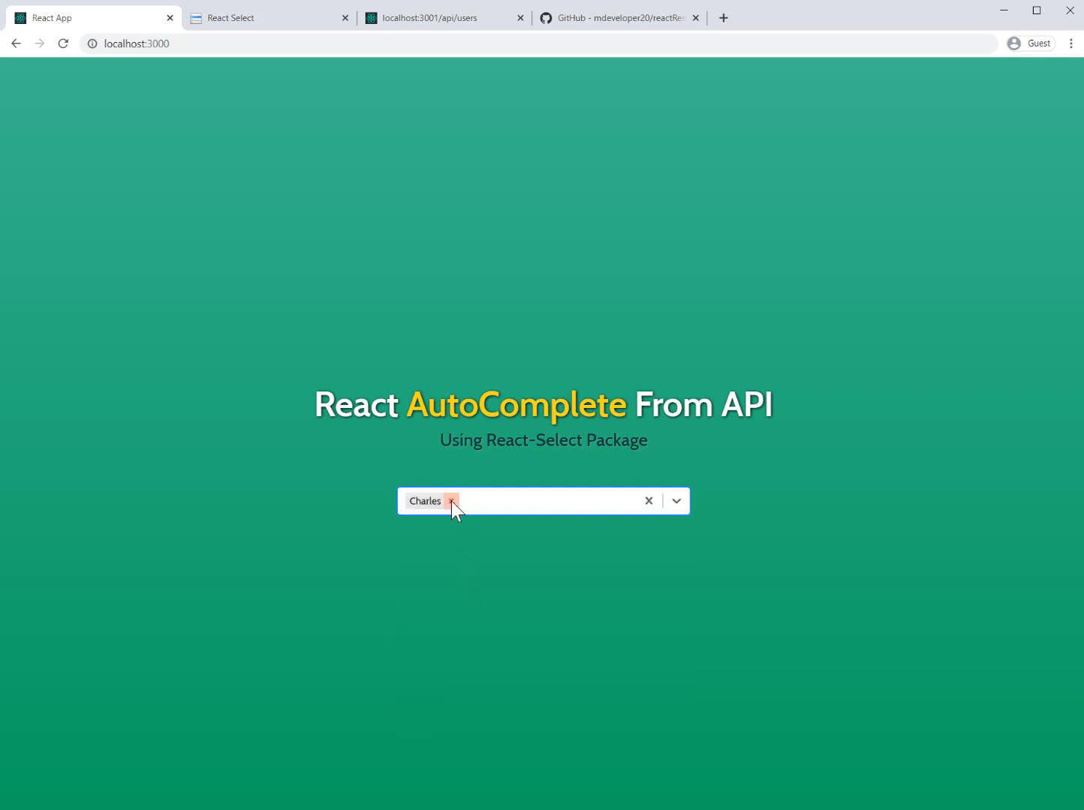
pyautogui.click(450, 502)
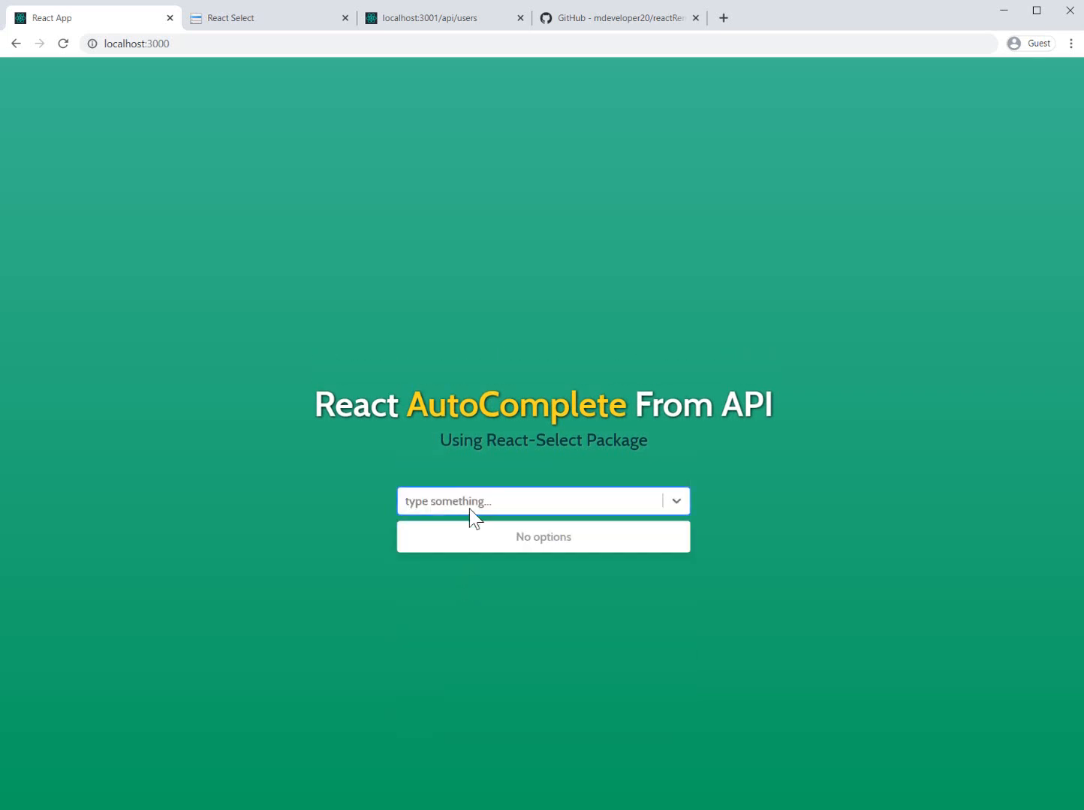
pyautogui.write('s')
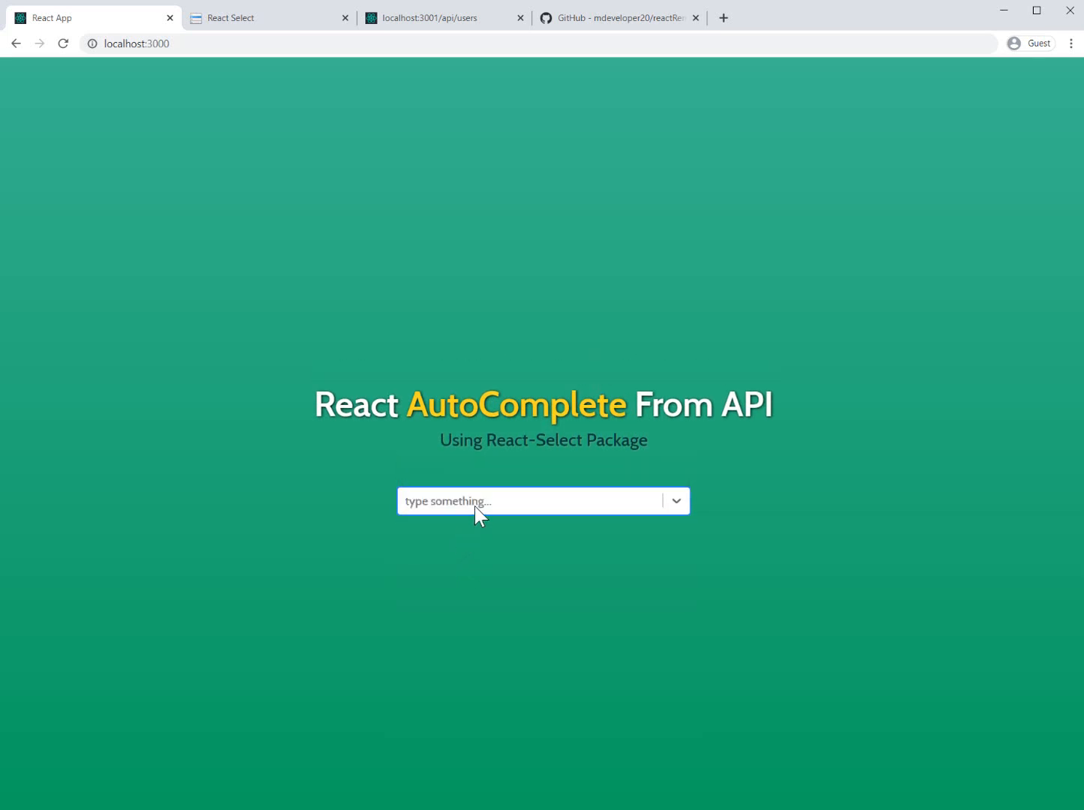
pyautogui.write('s')
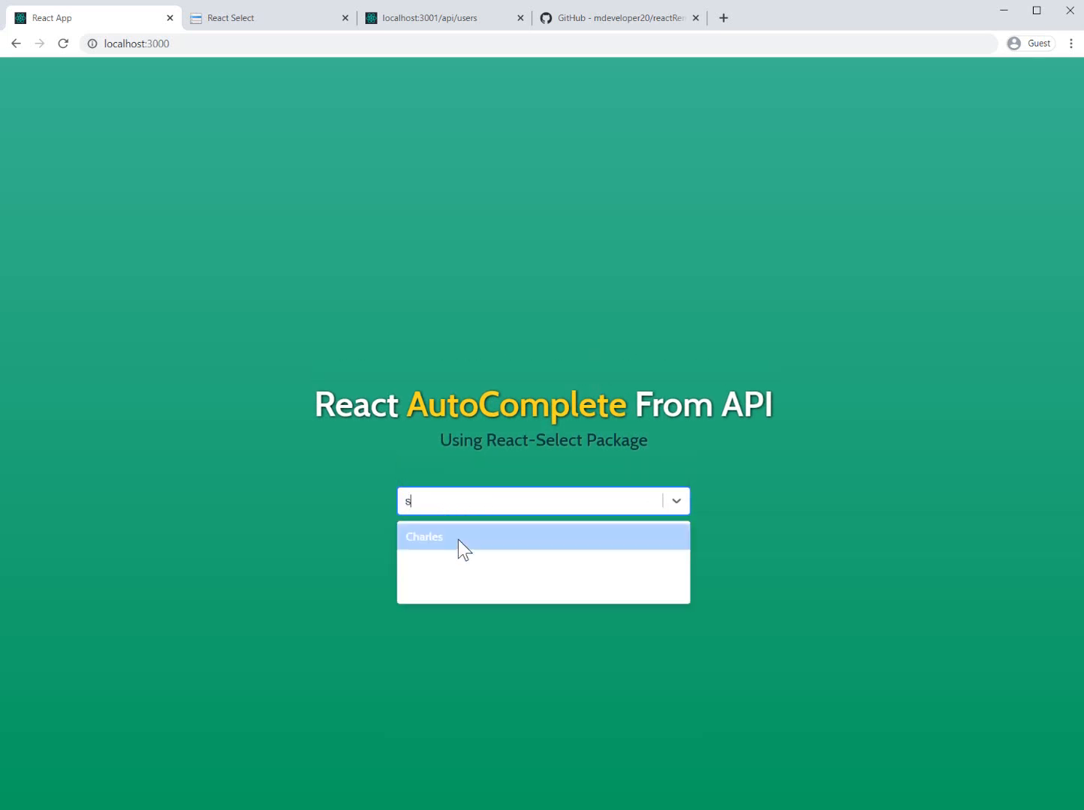
# Pick Charles from the suggestions, then remove his tag and search again with 'a'
pyautogui.click(424, 537)
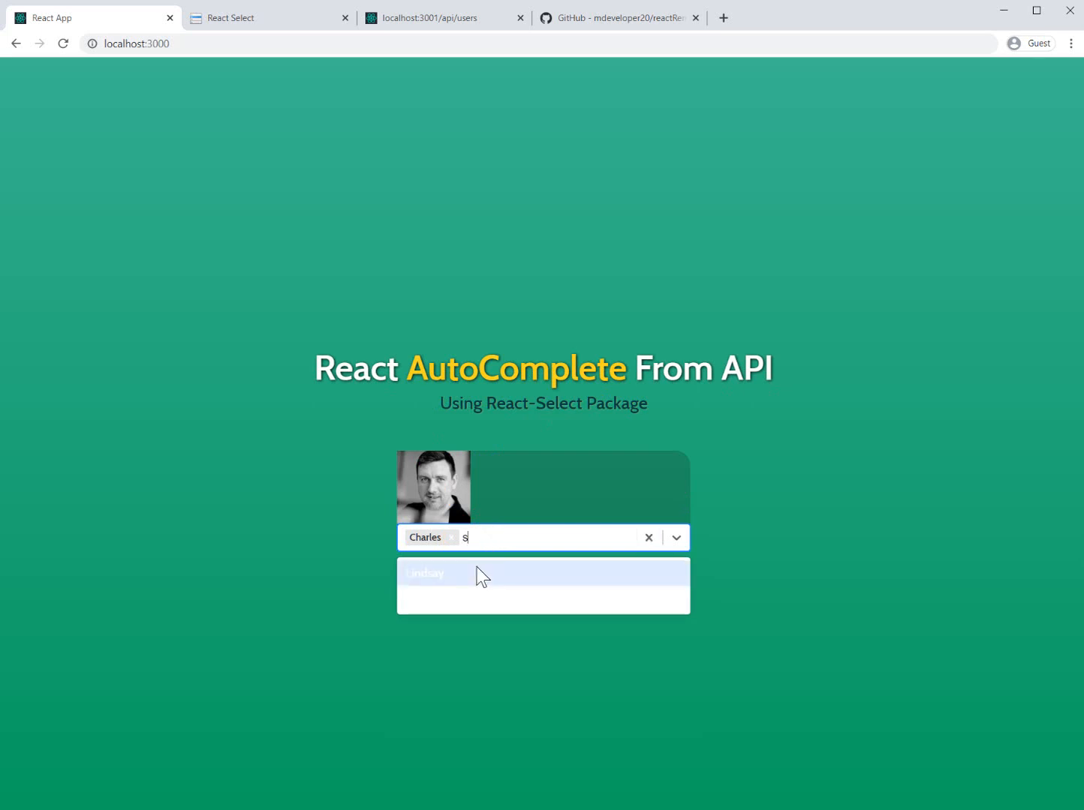
pyautogui.click(425, 573)
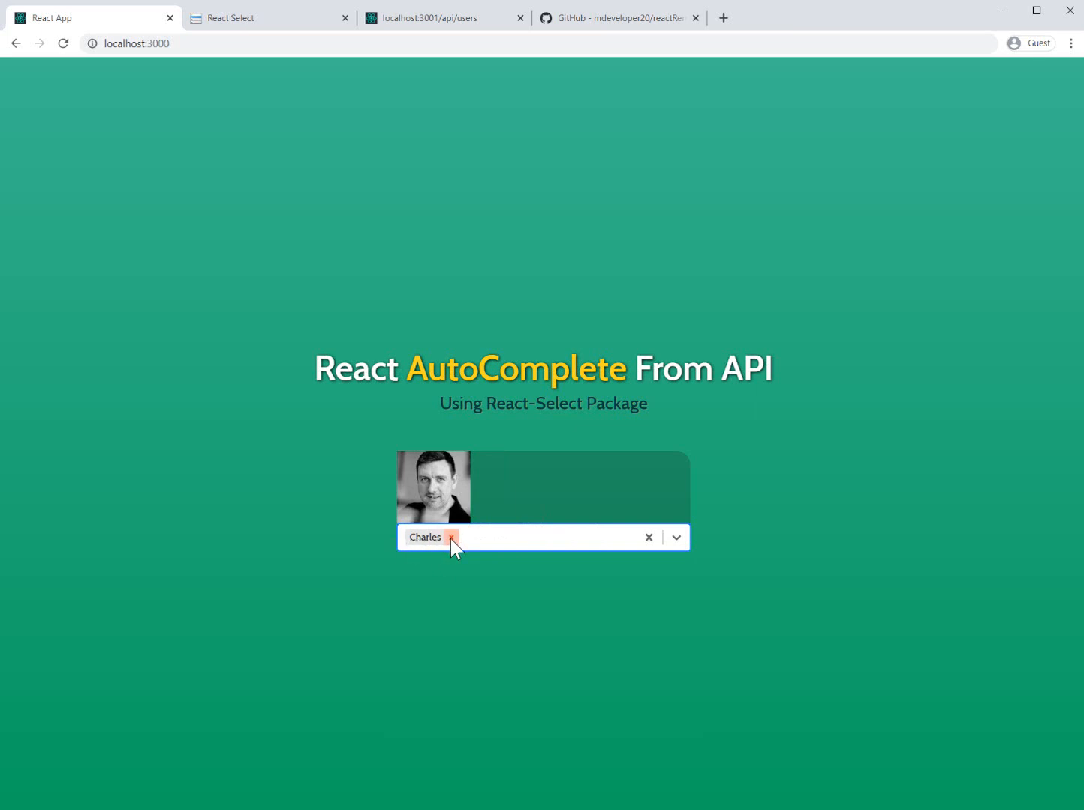
pyautogui.click(450, 537)
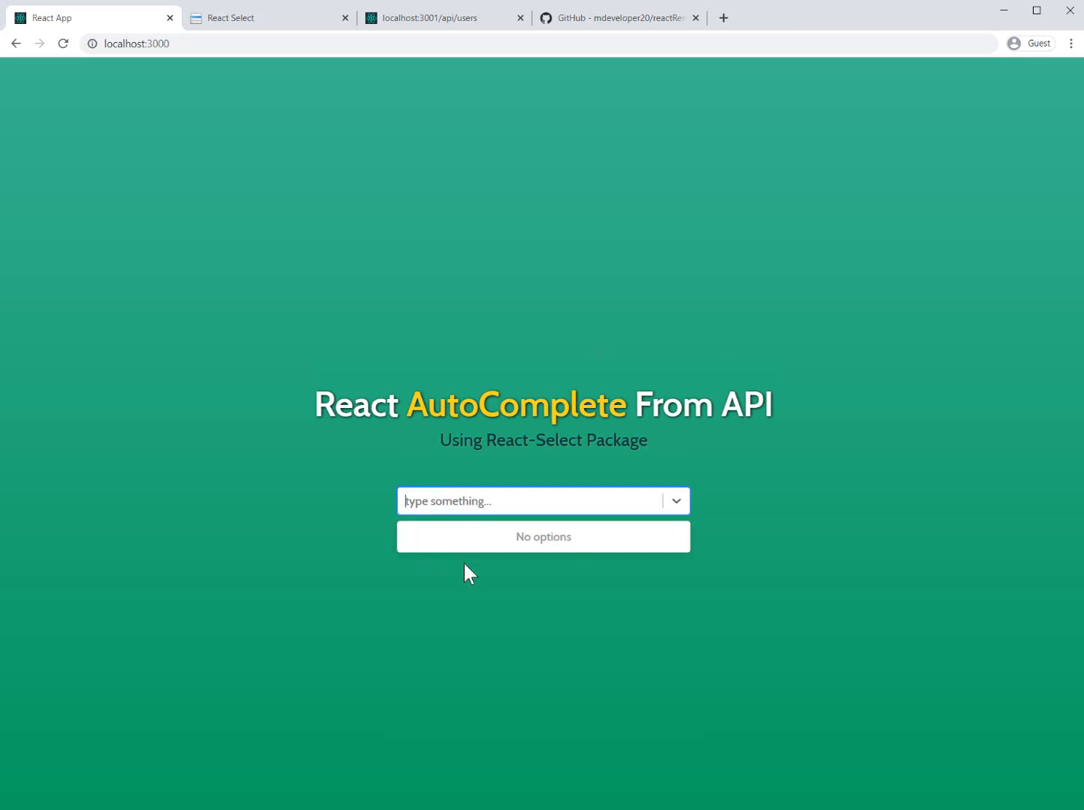
pyautogui.write('a')
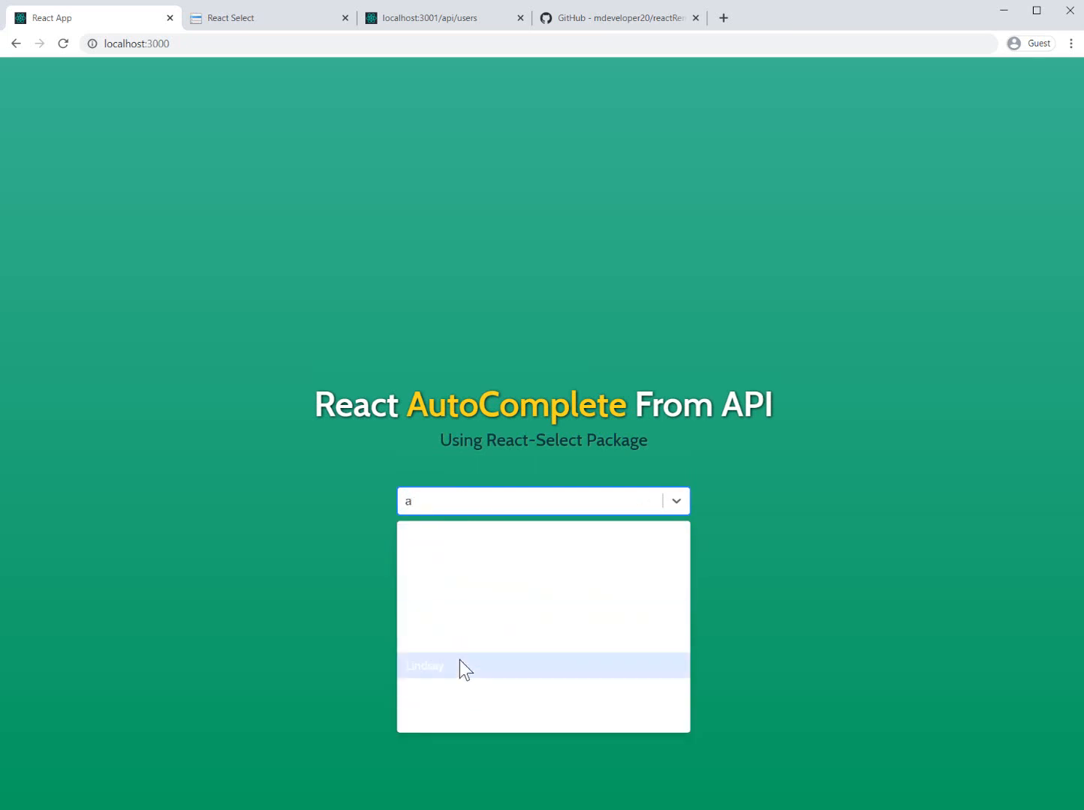
pyautogui.moveTo(450, 638)
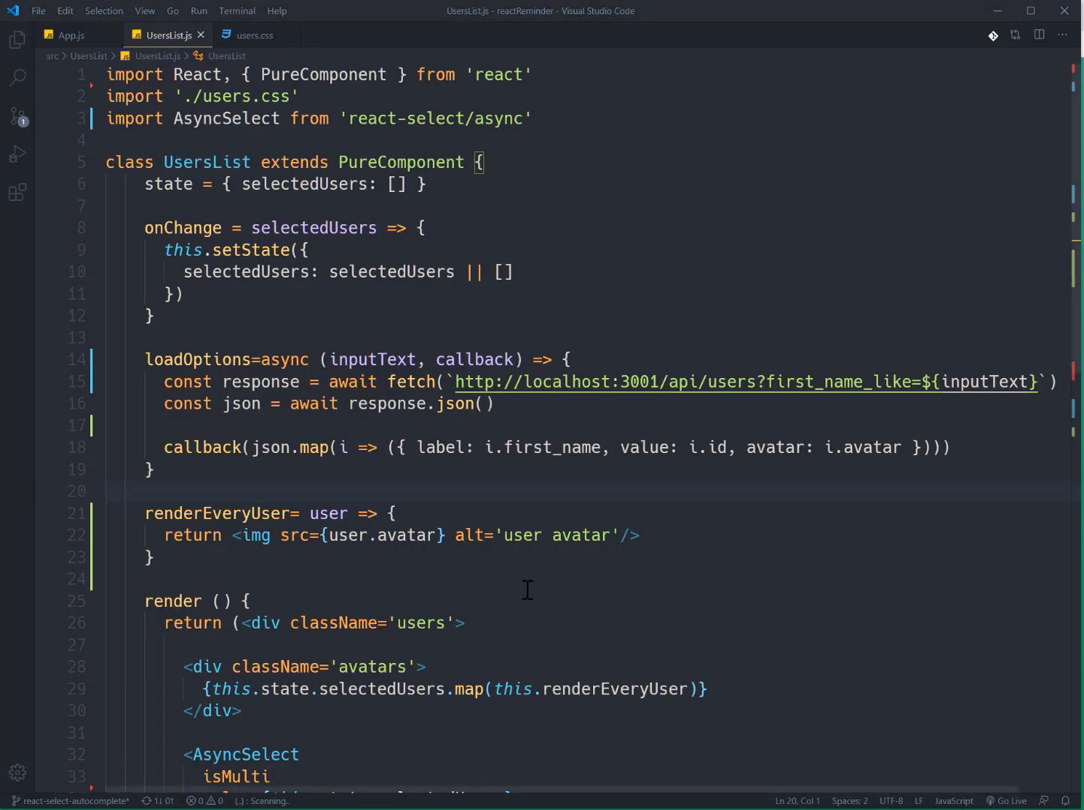
# Add import makeAnimated from 'react-select/animate' to UsersList.js
pyautogui.scroll(-3)
pyautogui.write(';')
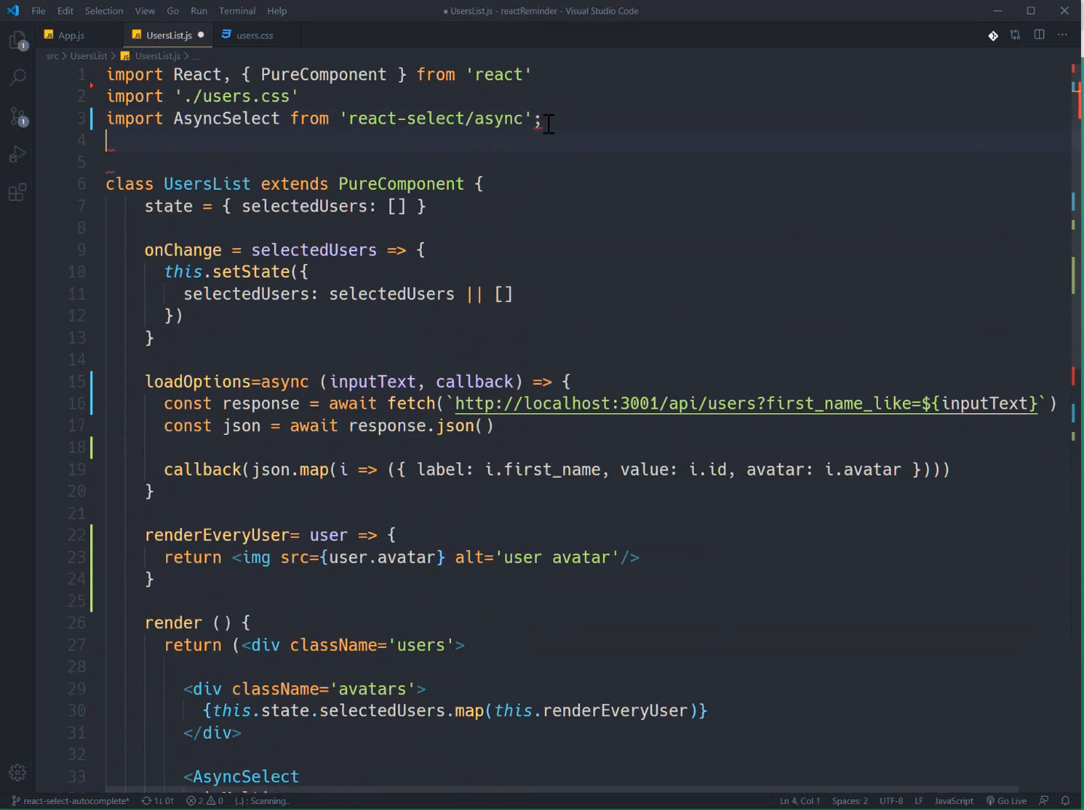
pyautogui.write('import')
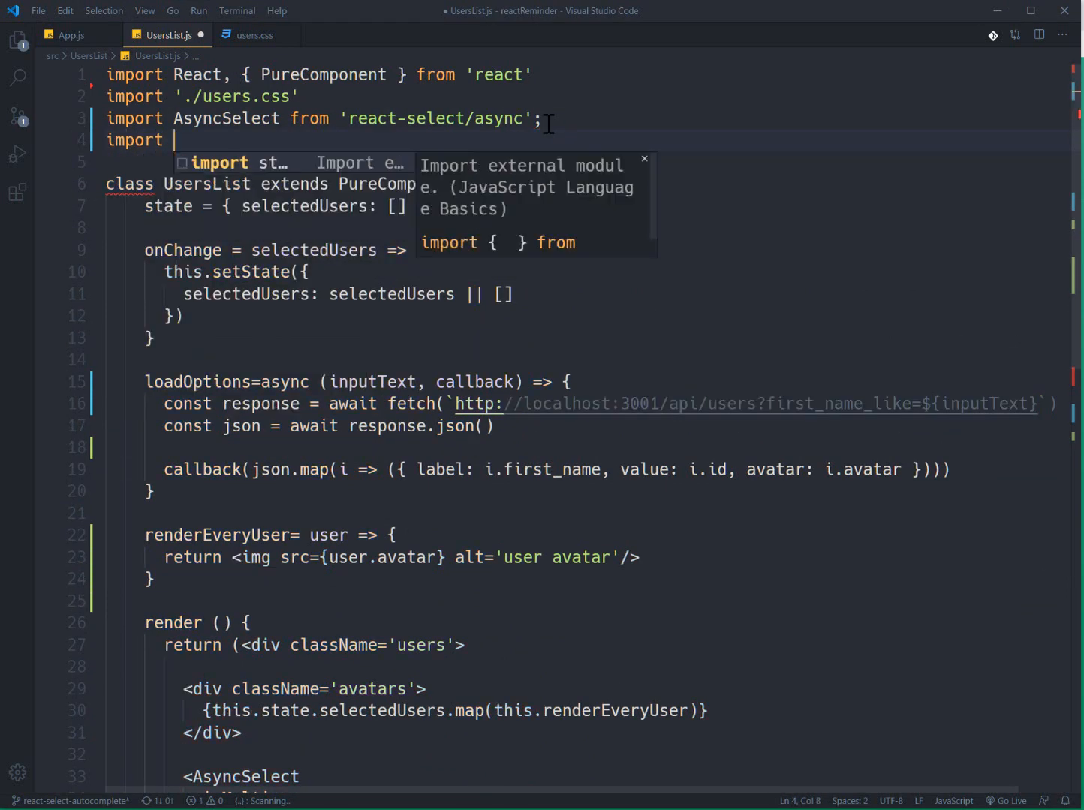
pyautogui.write('make')
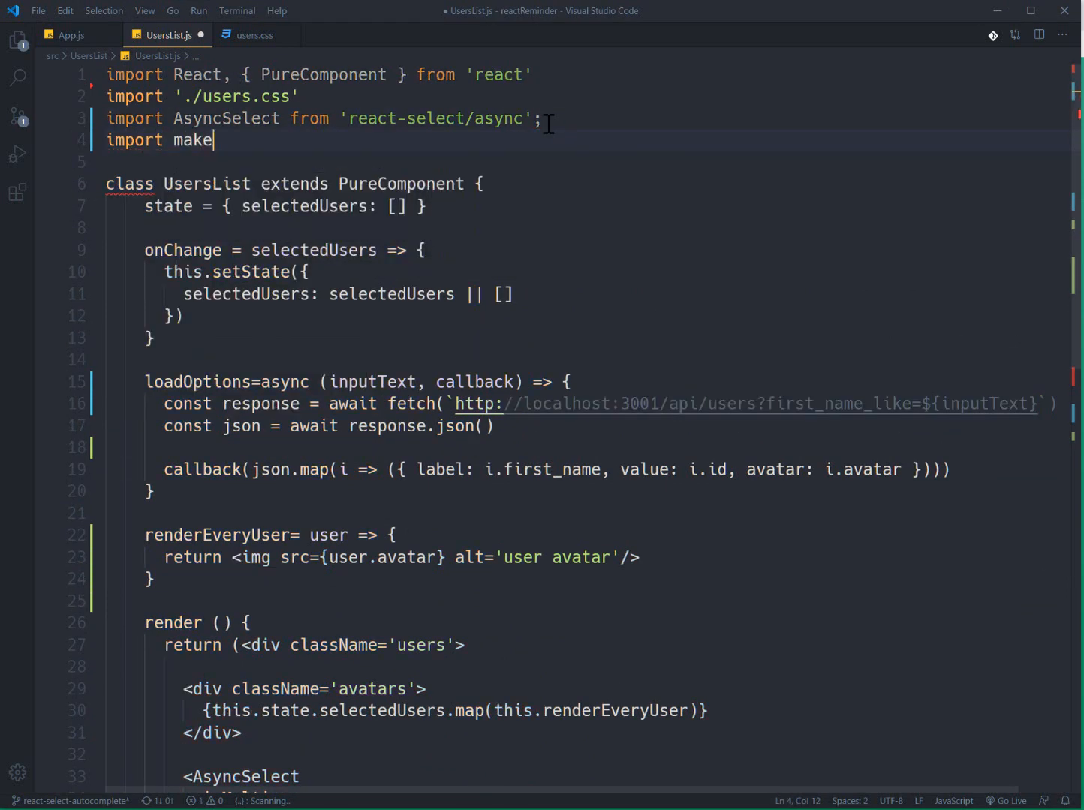
pyautogui.write('Animated')
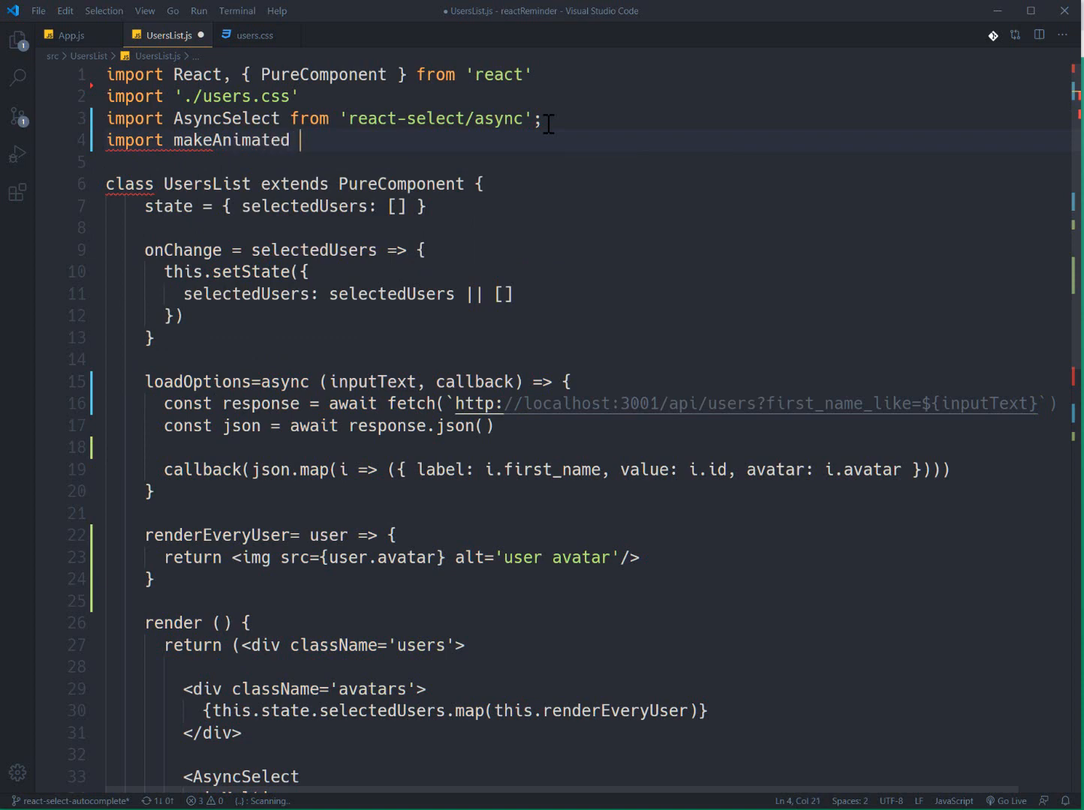
pyautogui.write("from 'react'")
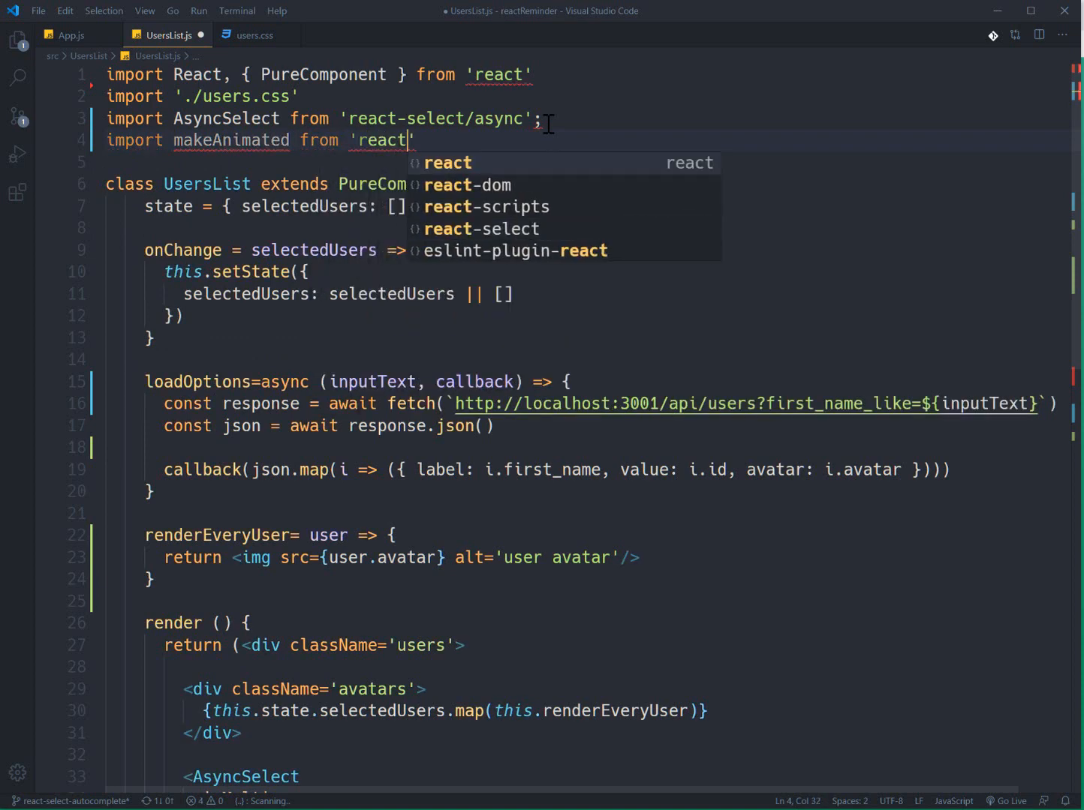
pyautogui.write('-select/a')
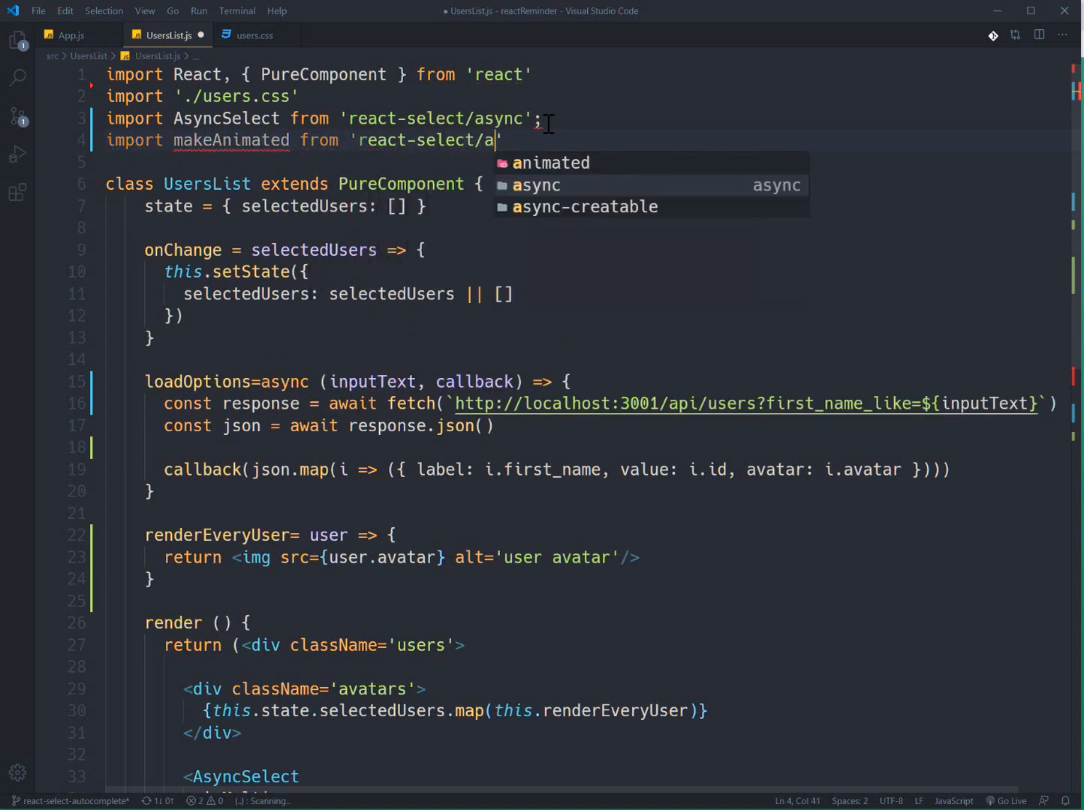
pyautogui.write('nimate')
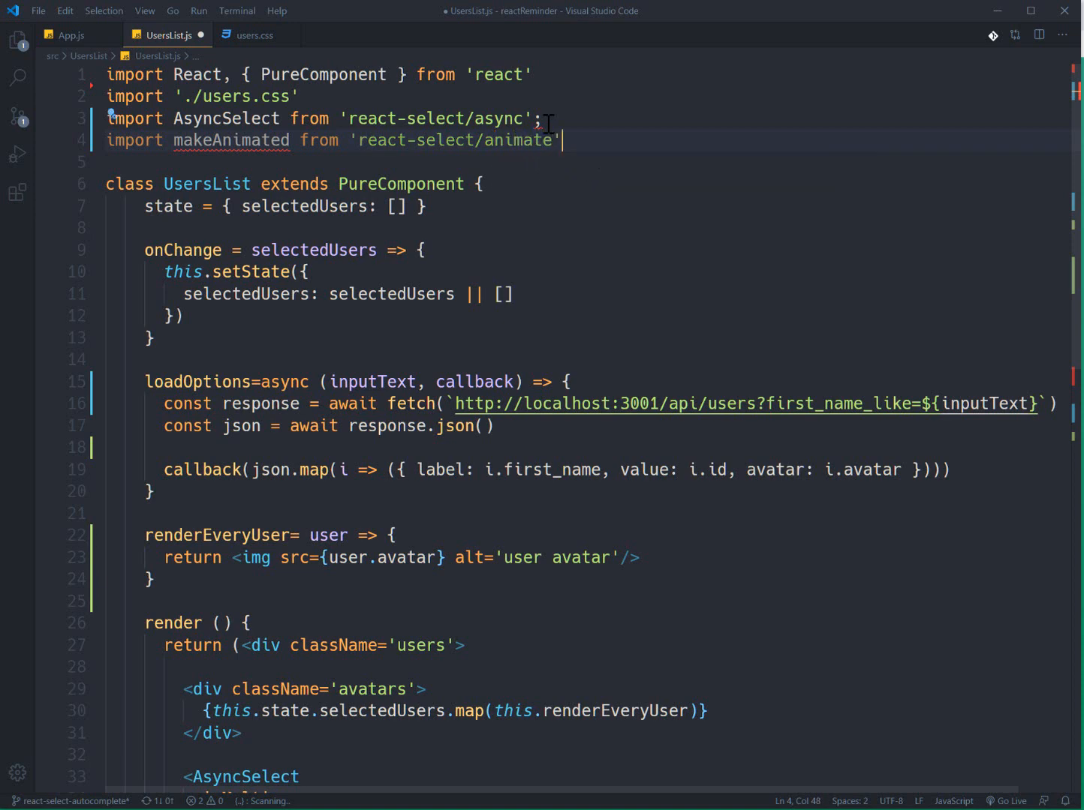
# Define const animatedComponent = makeAnimated() and give AsyncSelect components={animatedComponent} after isMulti
pyautogui.write('const')
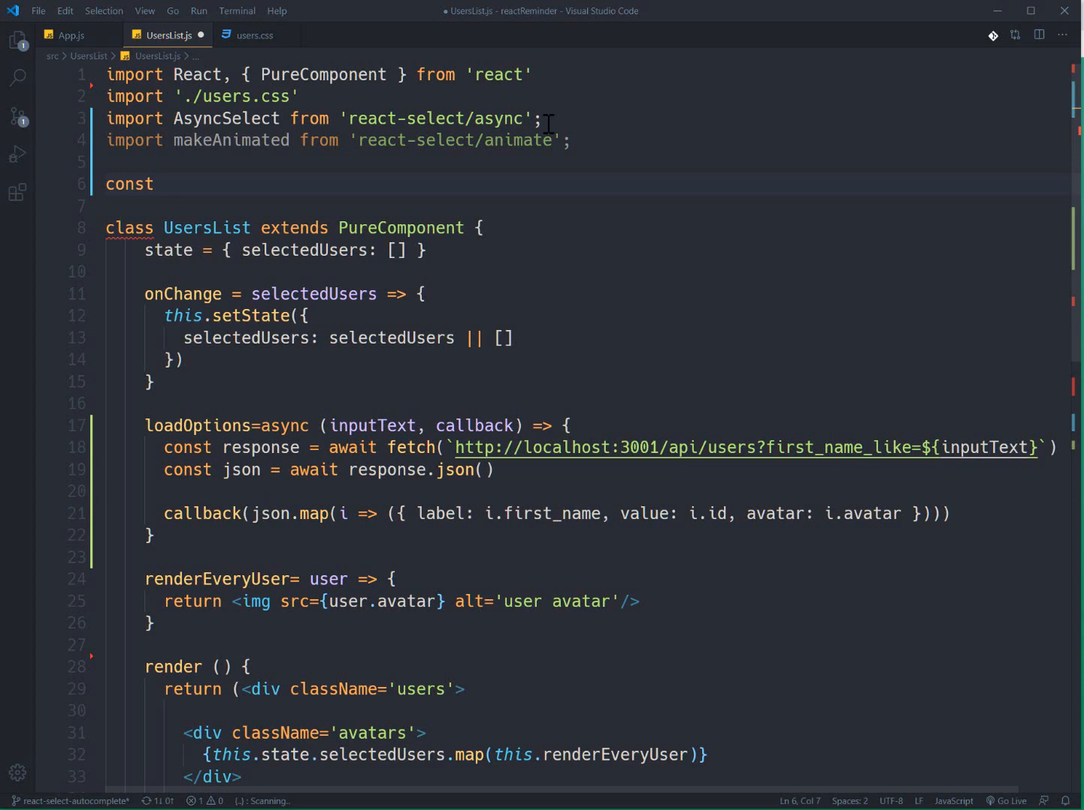
pyautogui.moveTo(288, 212)
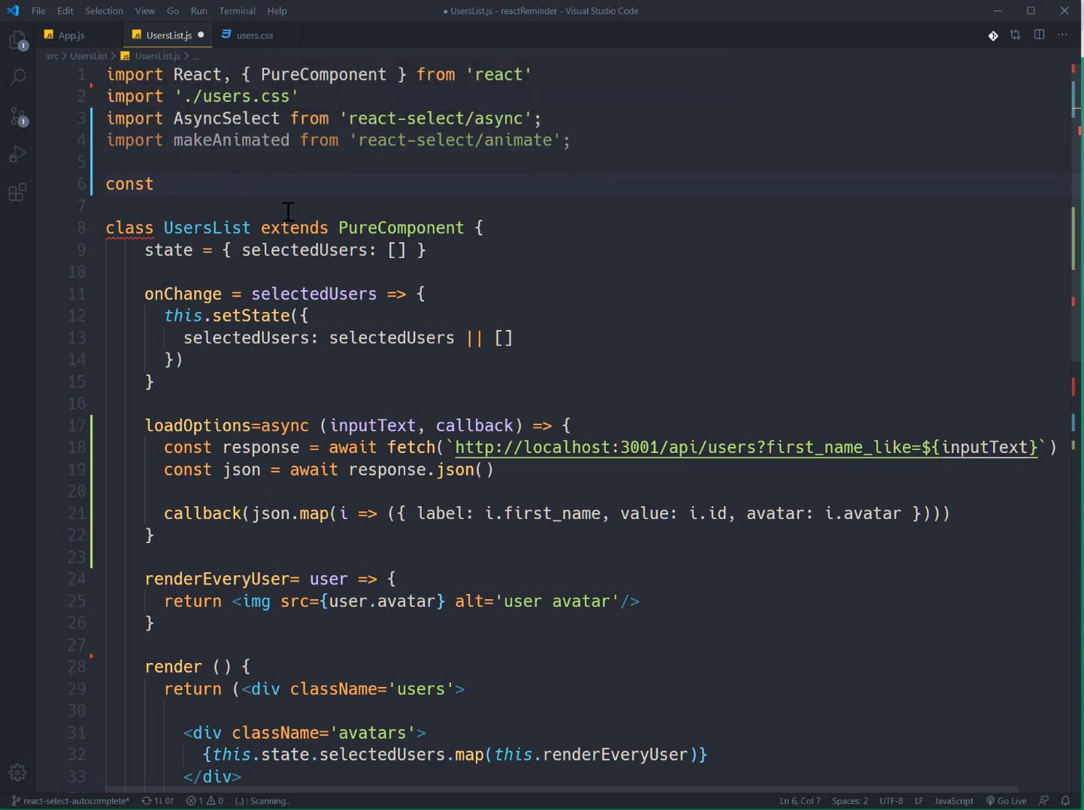
pyautogui.write('animatedCompone')
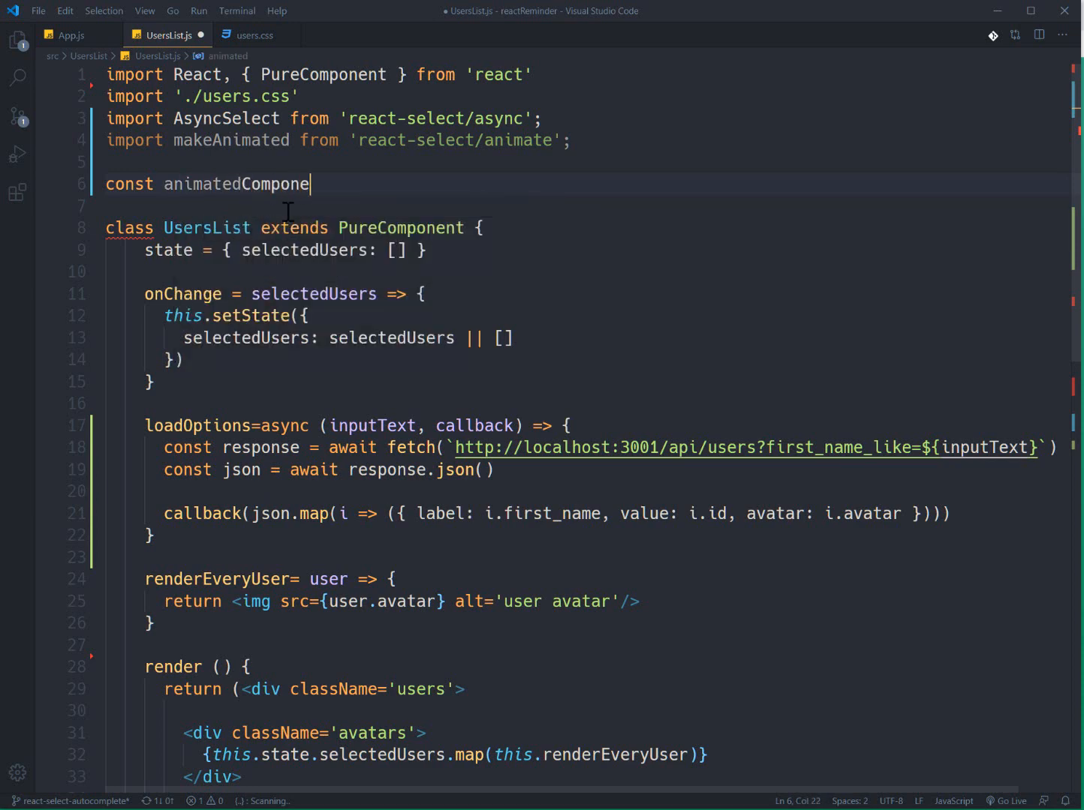
pyautogui.write('nt=')
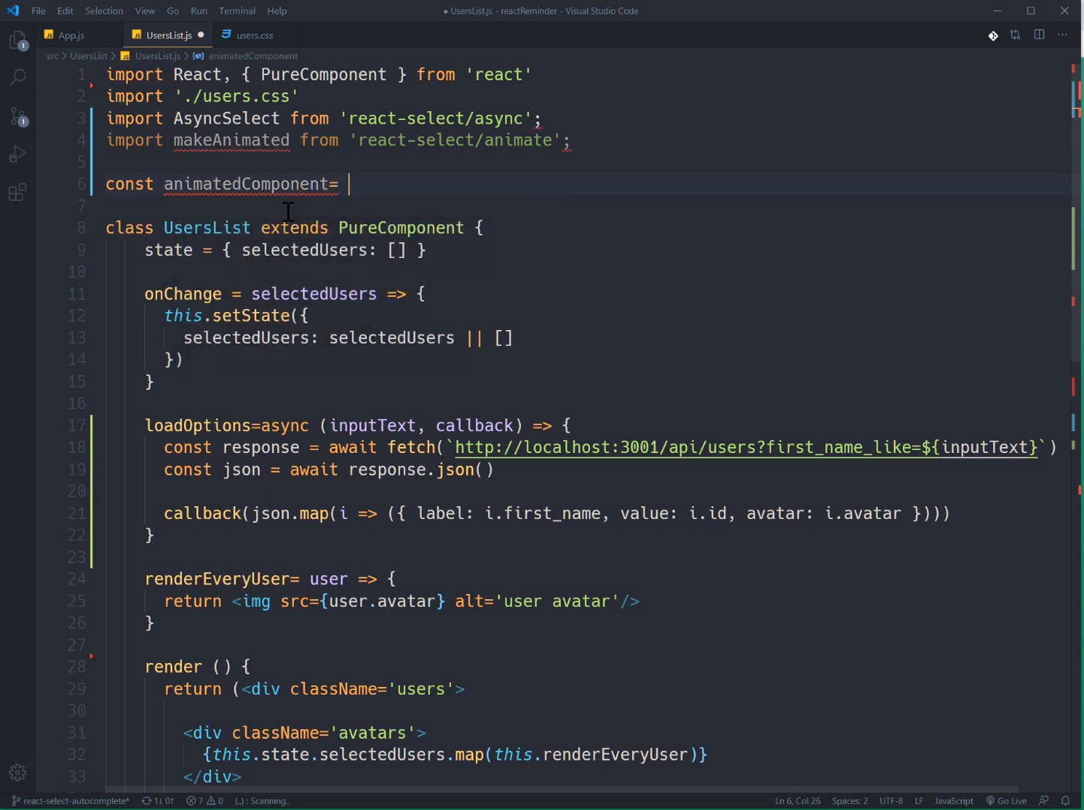
pyautogui.write('makeAnimated()')
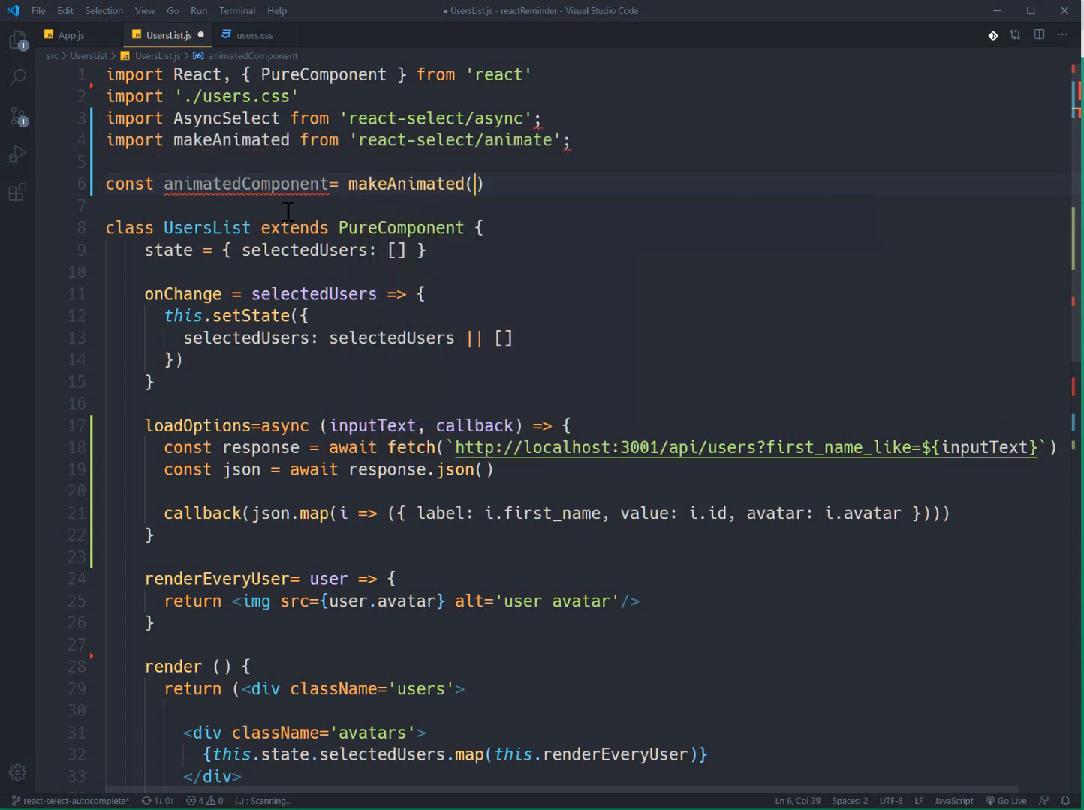
pyautogui.doubleClick(246, 183)
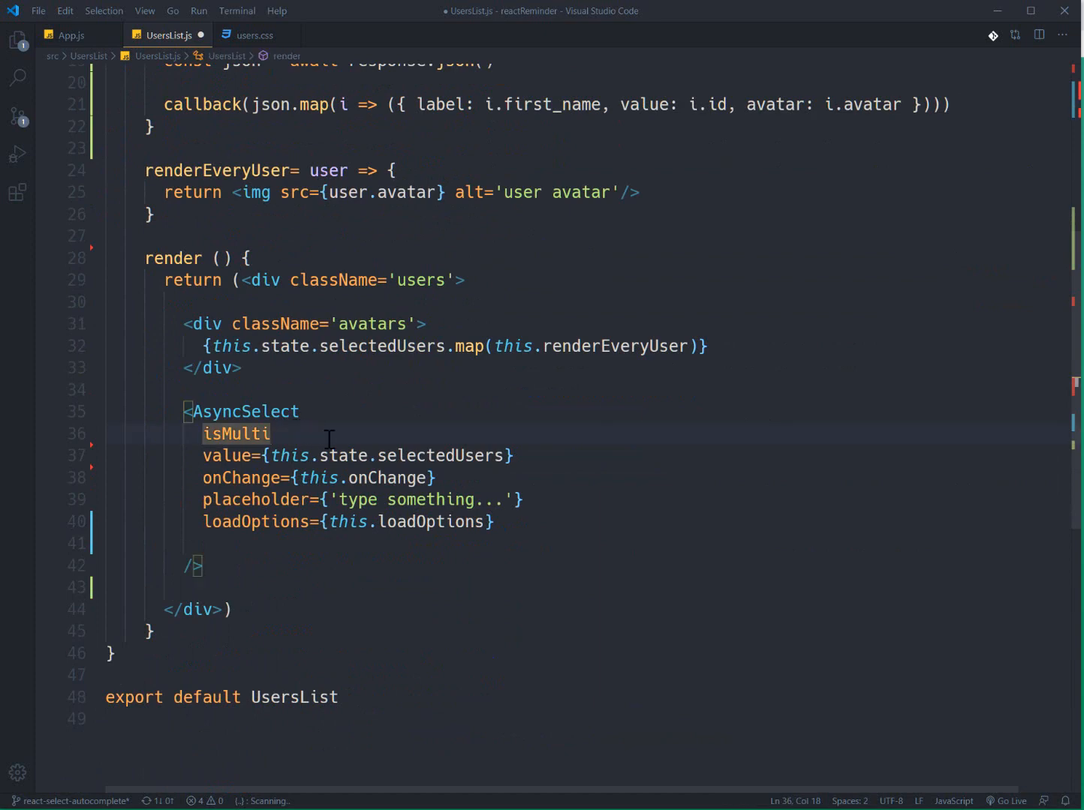
pyautogui.write('com')
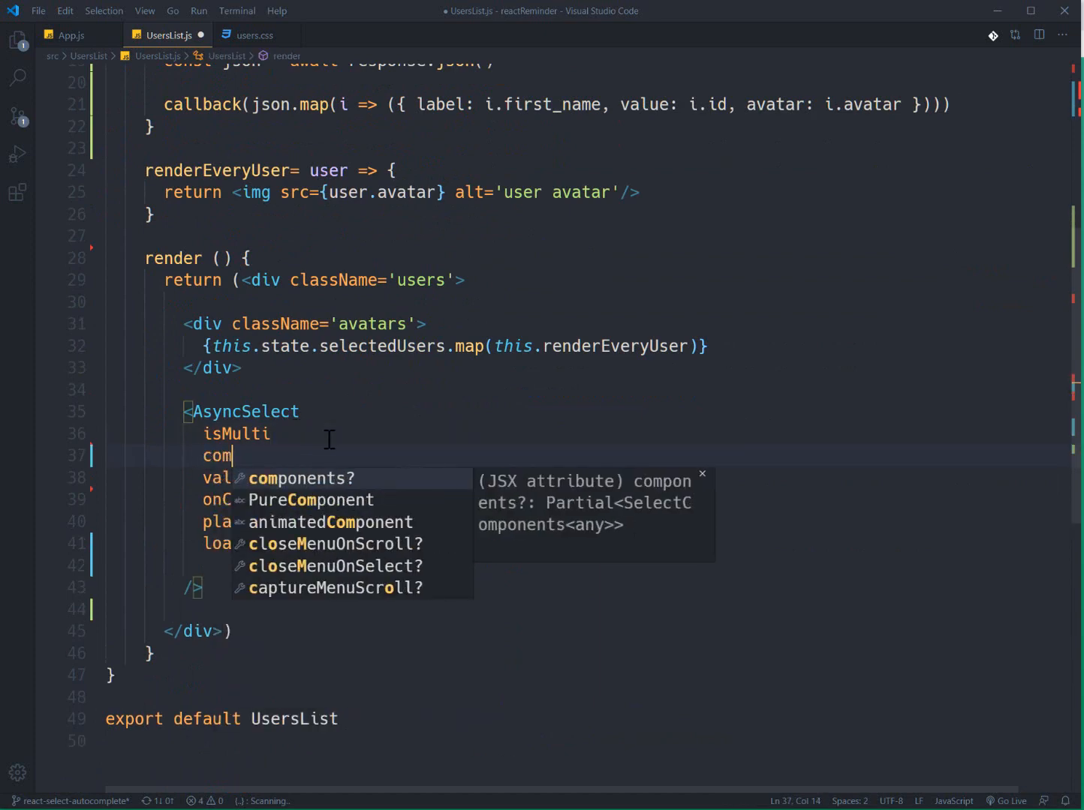
pyautogui.press('Tab')
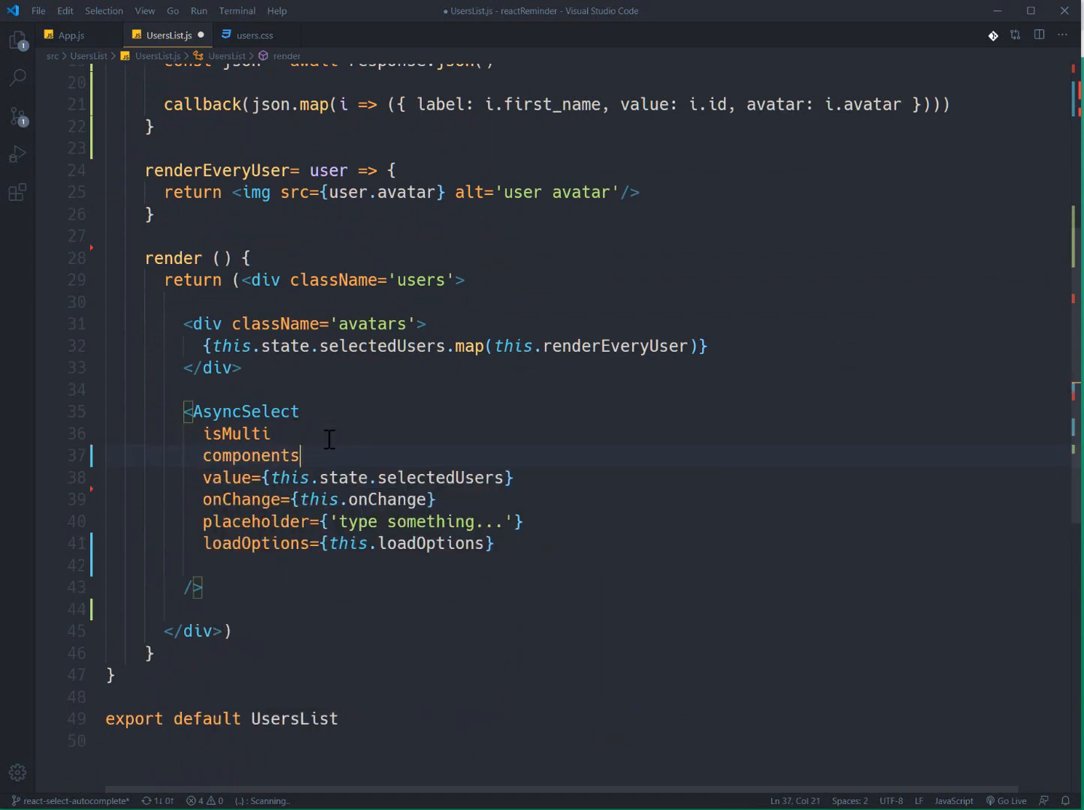
pyautogui.write('={animatedComponent}')
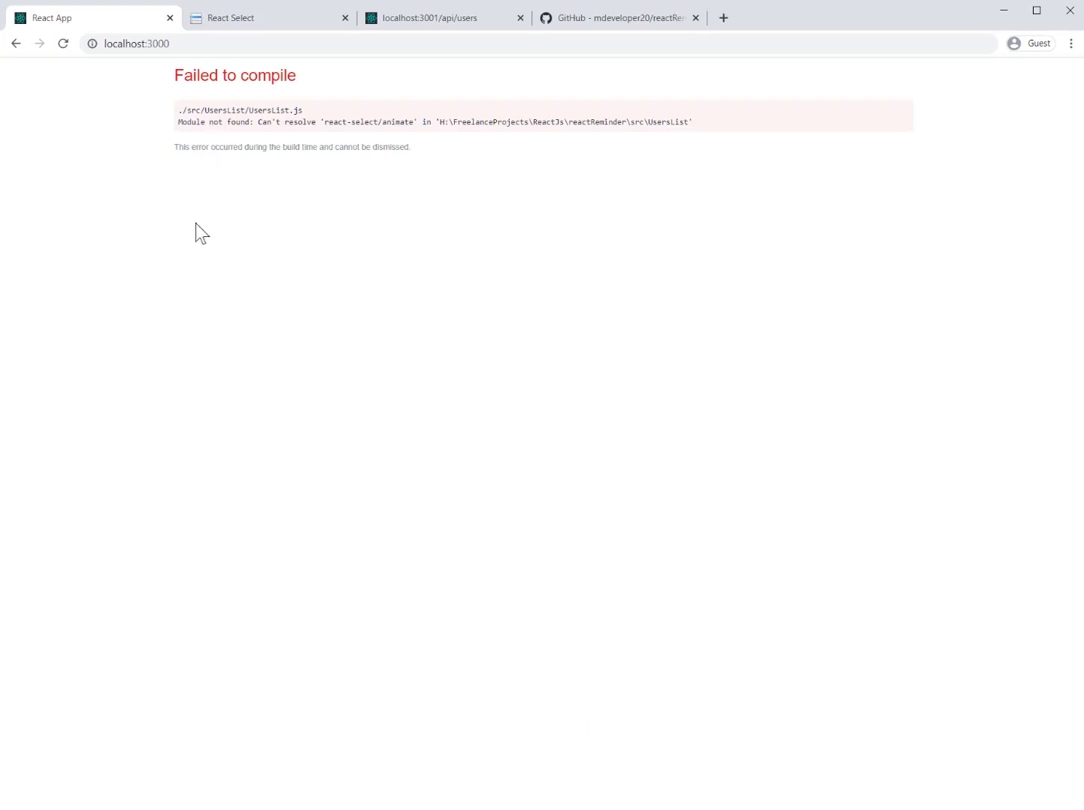
pyautogui.moveTo(542, 519)
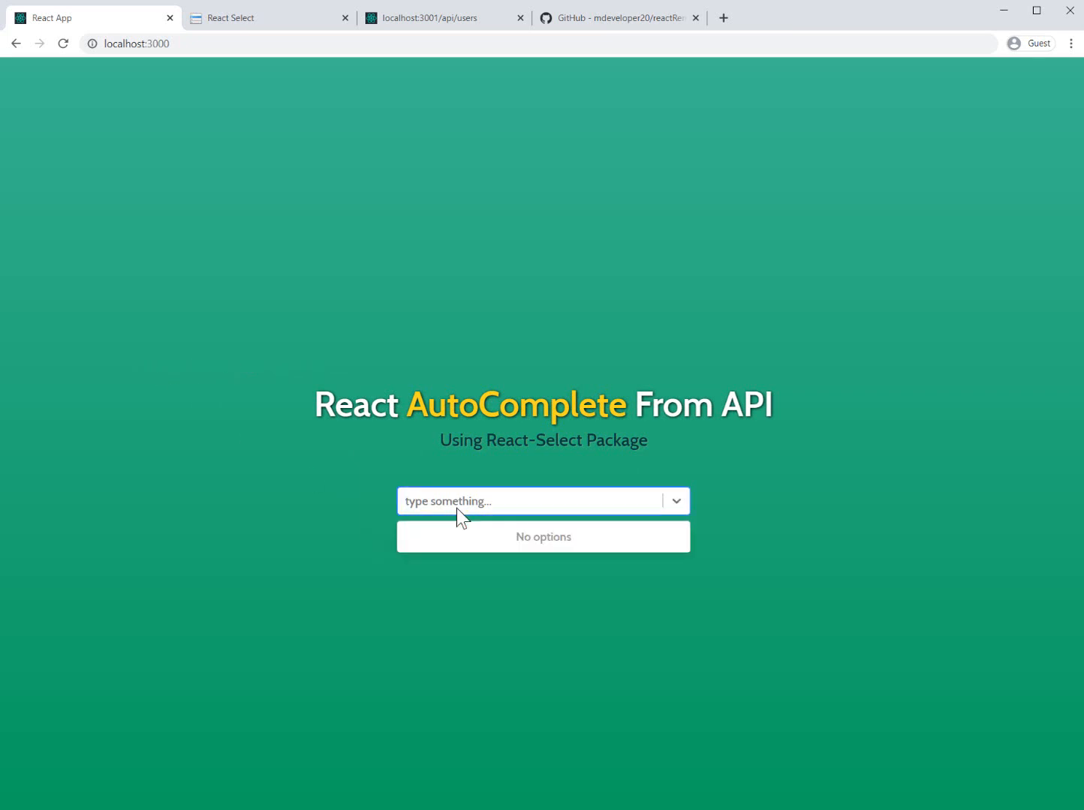
# Test the animated picker: remove Janet's tag, reopen the empty select and type 'a'
pyautogui.write('a')
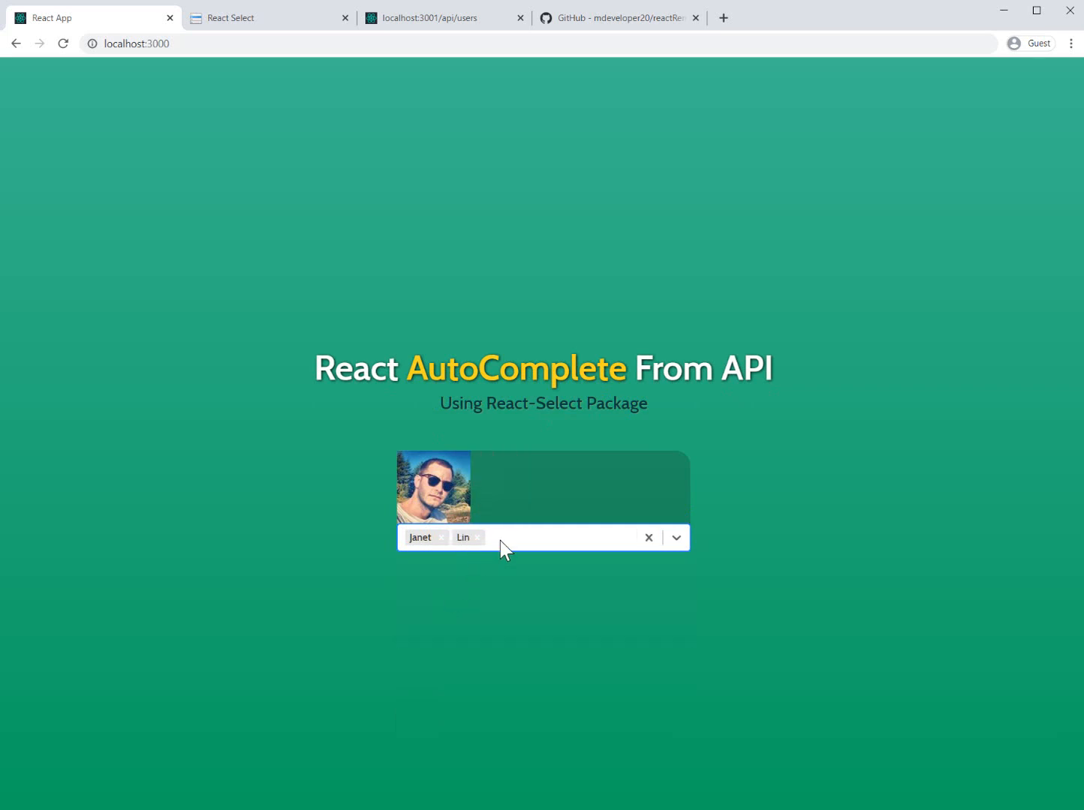
pyautogui.click(477, 537)
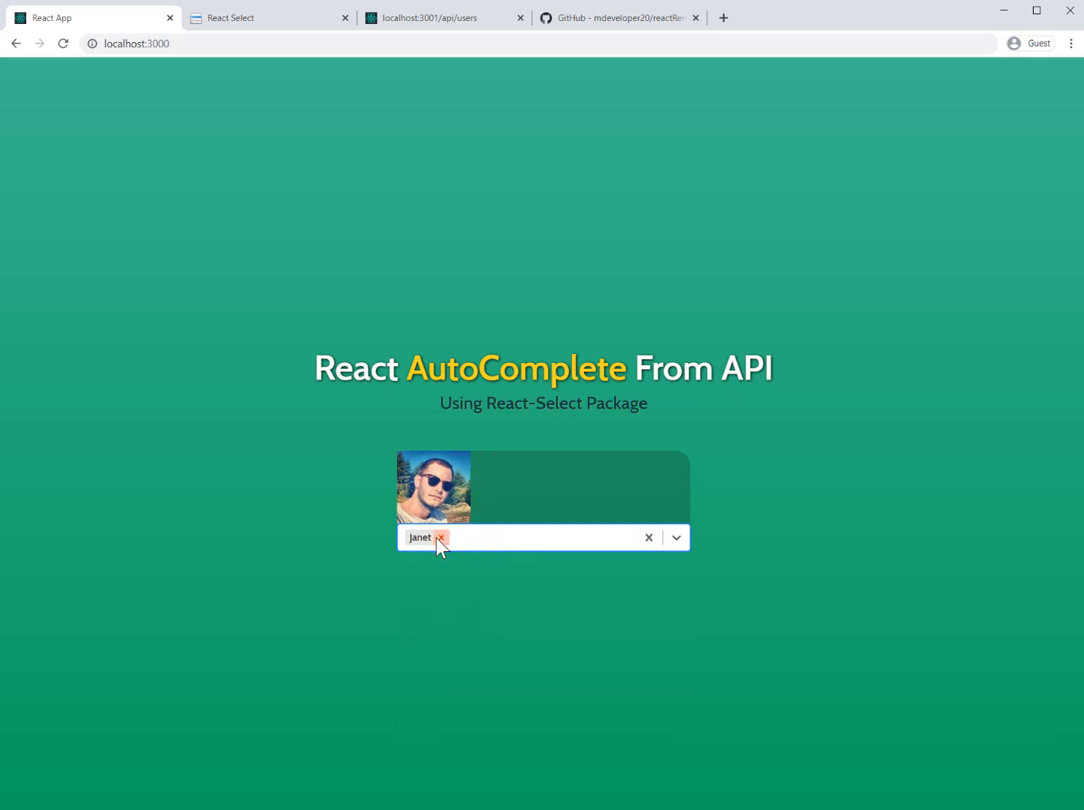
pyautogui.click(441, 537)
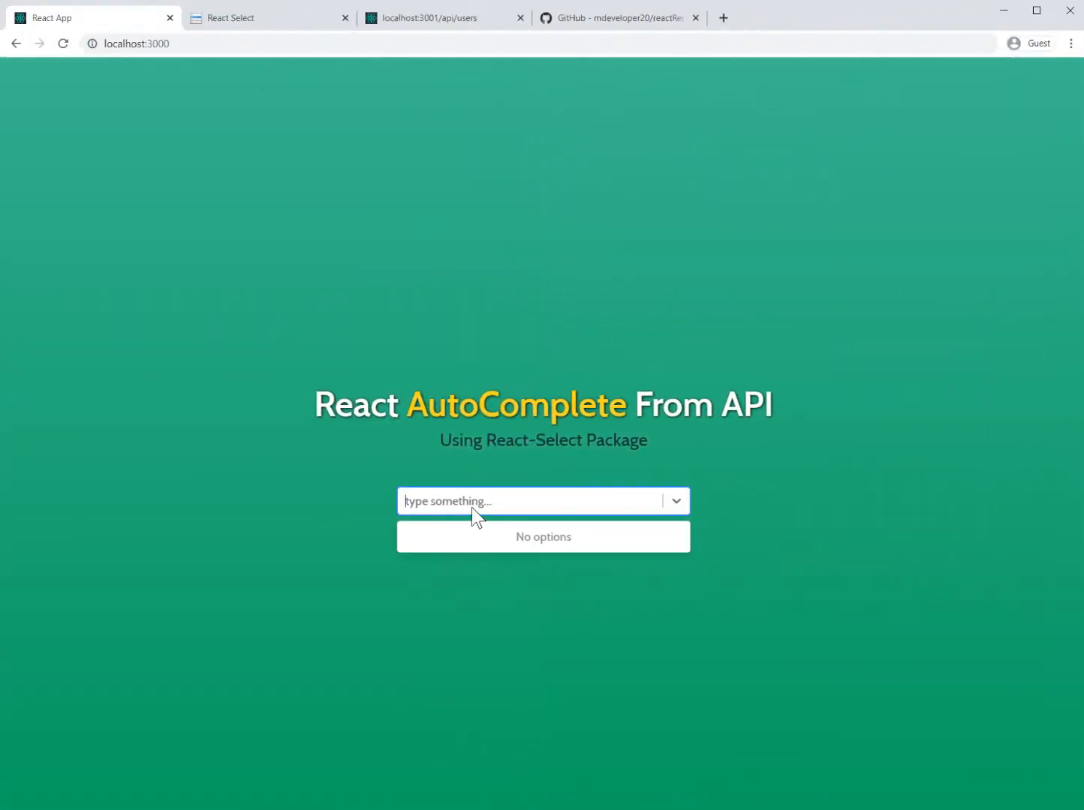
pyautogui.write('a')
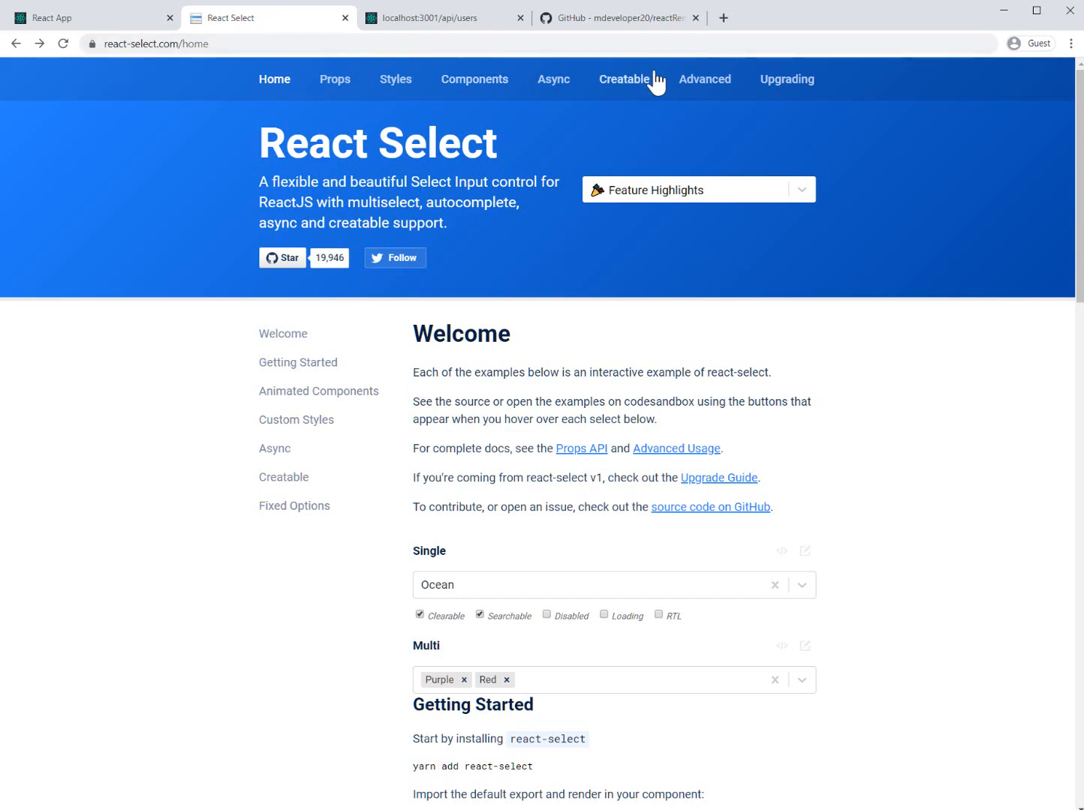
pyautogui.moveTo(396, 78)
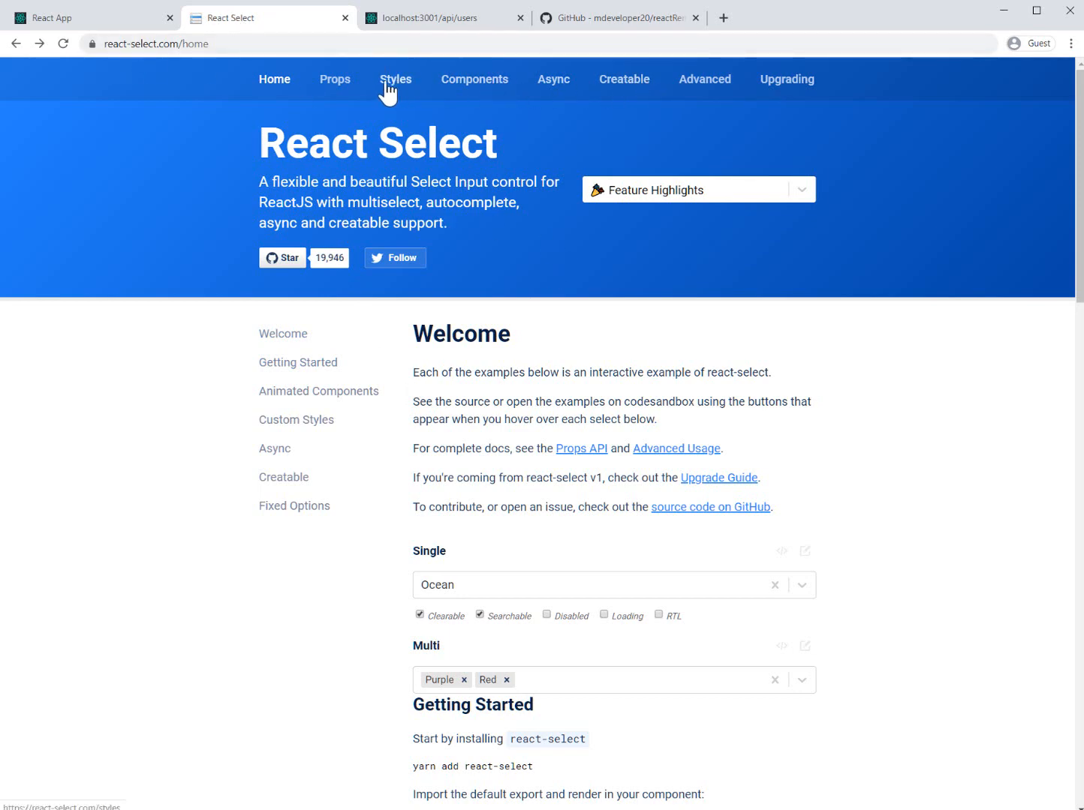
# In the React Select docs Styles page, reveal the Customised theme example's source code
pyautogui.click(396, 78)
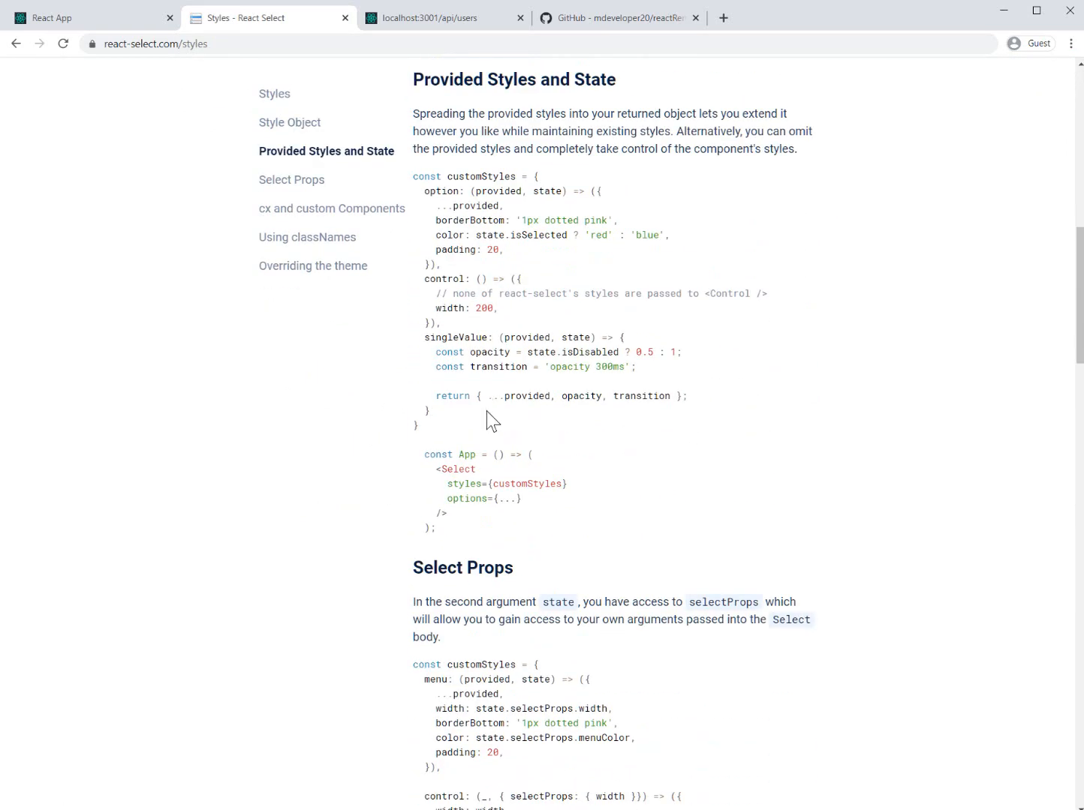
pyautogui.scroll(-3)
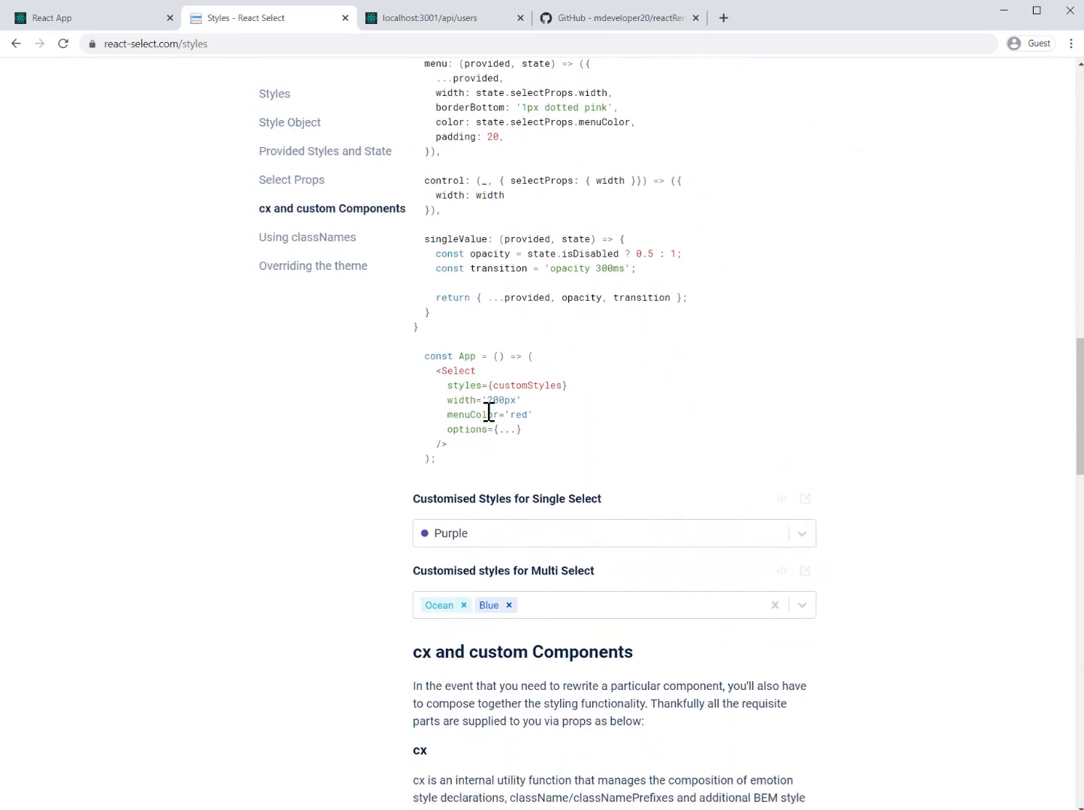
pyautogui.scroll(-3)
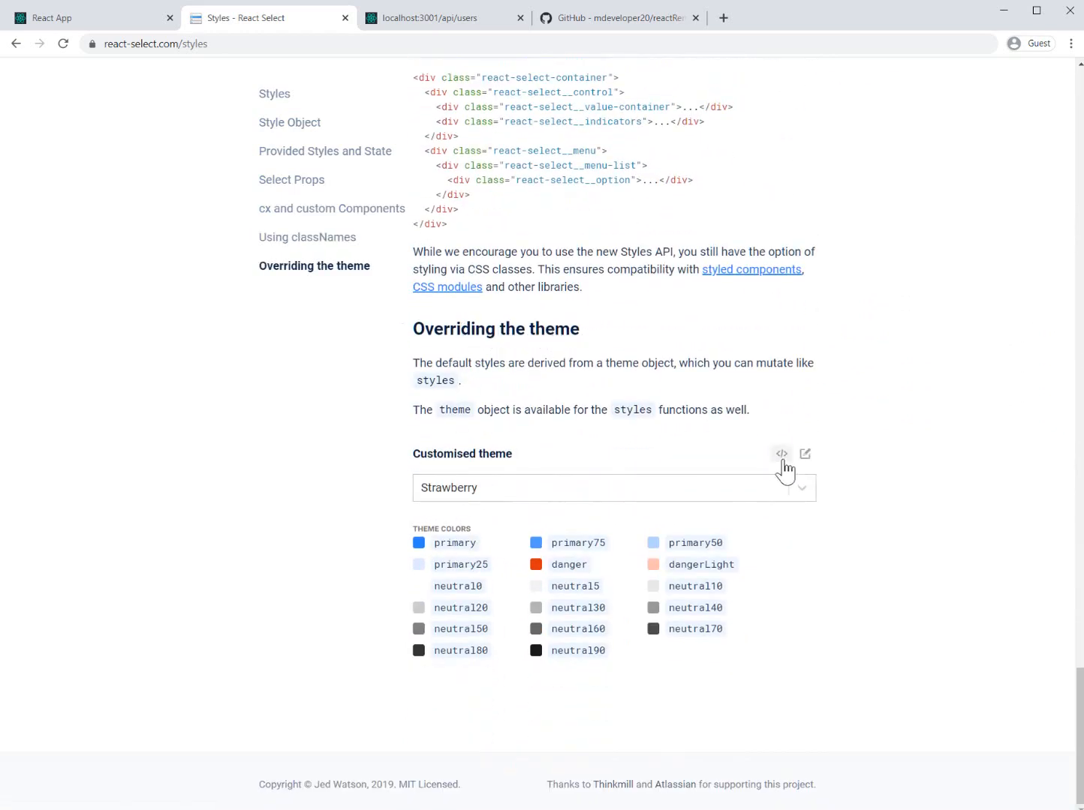
pyautogui.click(781, 454)
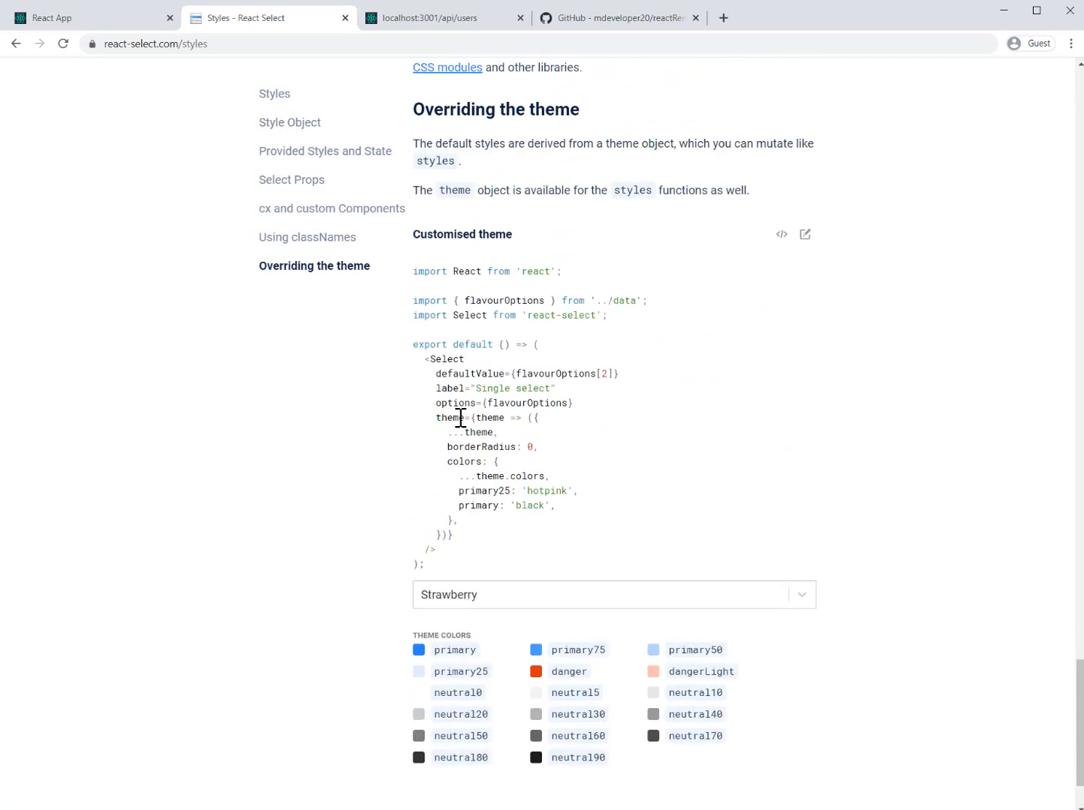
# Select the whole theme override block with borderRadius 0 and hotpink/black colours to copy
pyautogui.moveTo(438, 417); pyautogui.dragTo(467, 447)
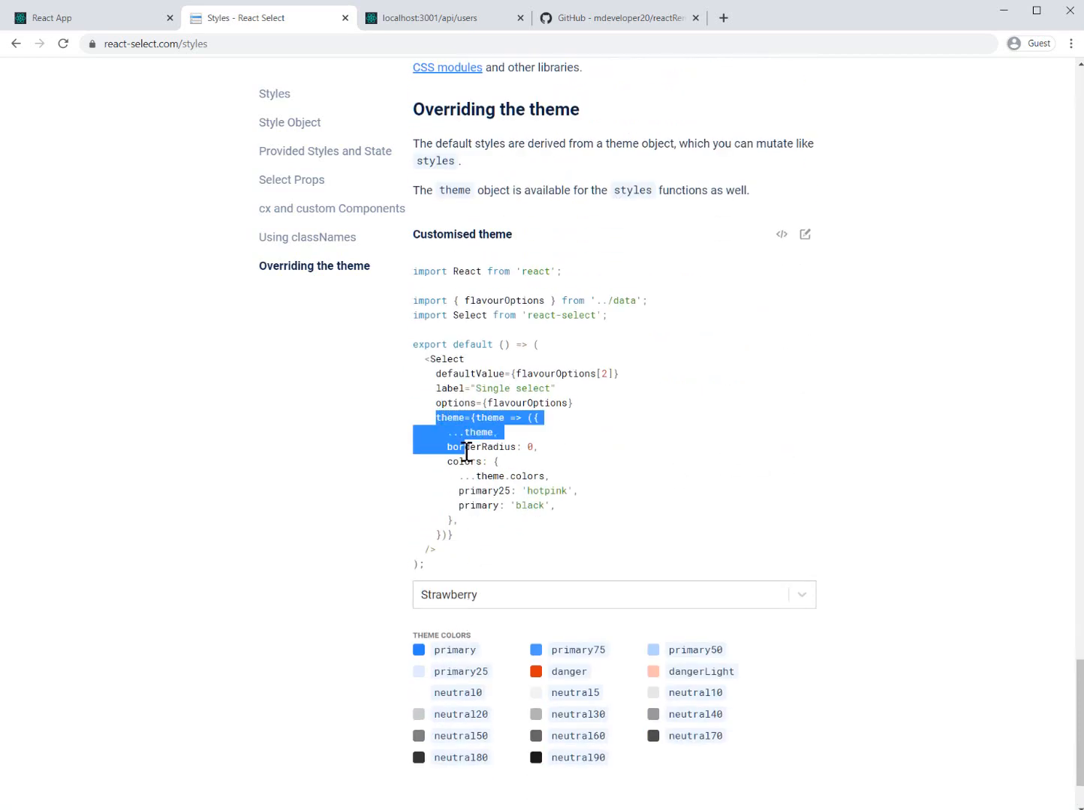
pyautogui.moveTo(468, 452); pyautogui.dragTo(453, 537)
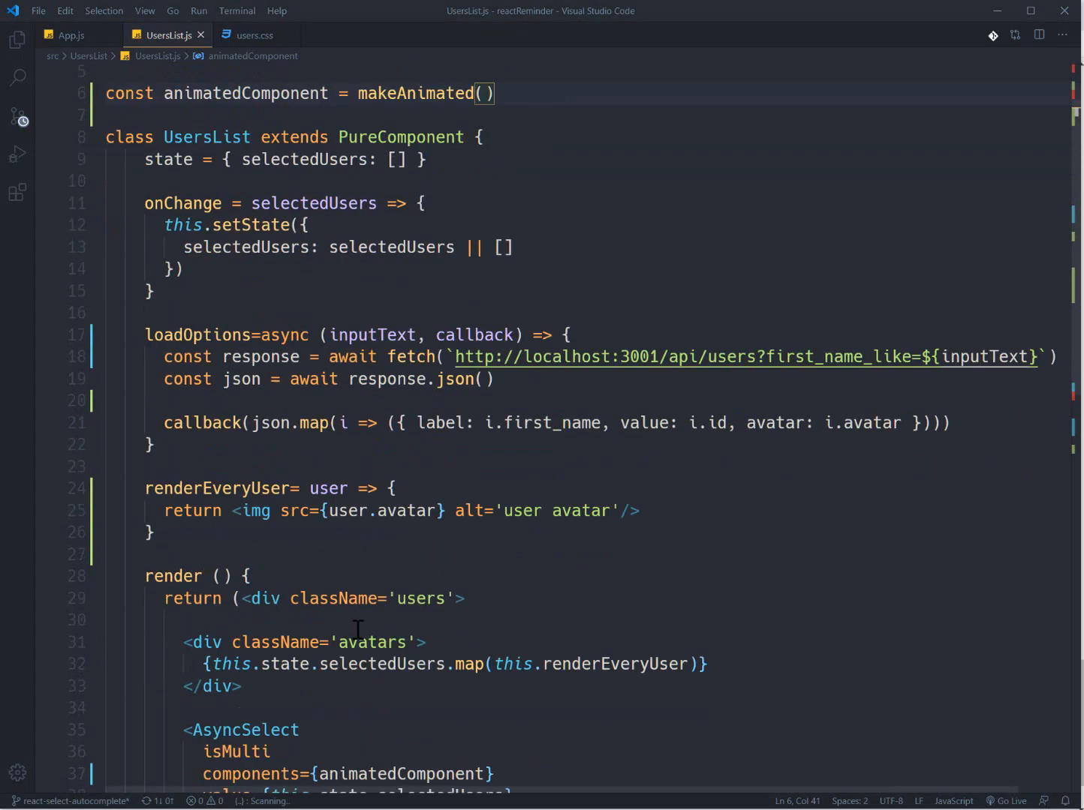
pyautogui.scroll(-3)
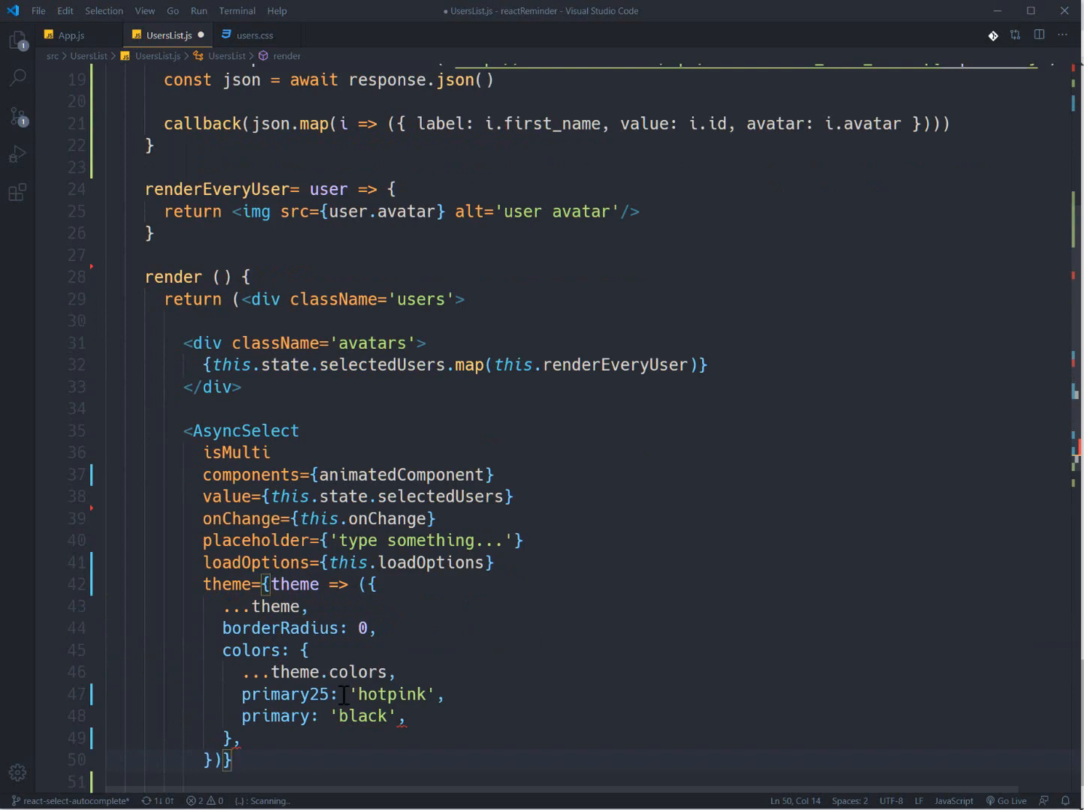
# Back in the docs theme example, try the themed select and pick out the primary75 colour name
pyautogui.click(258, 18)
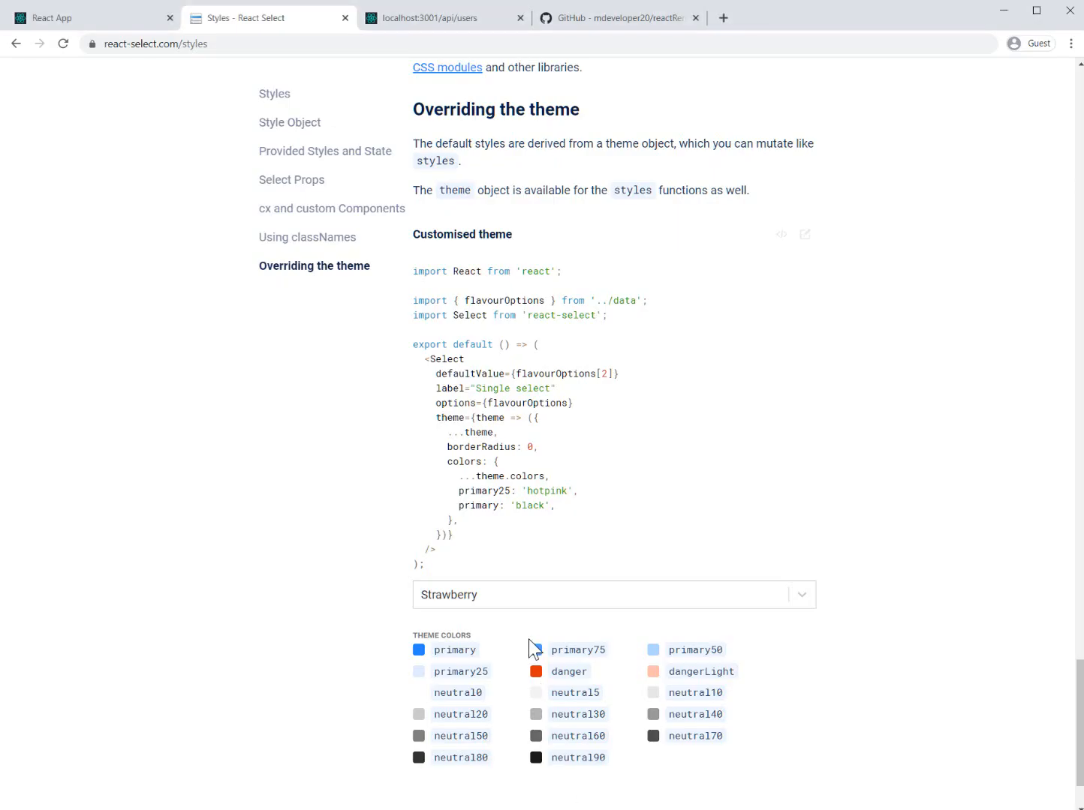
pyautogui.scroll(-3)
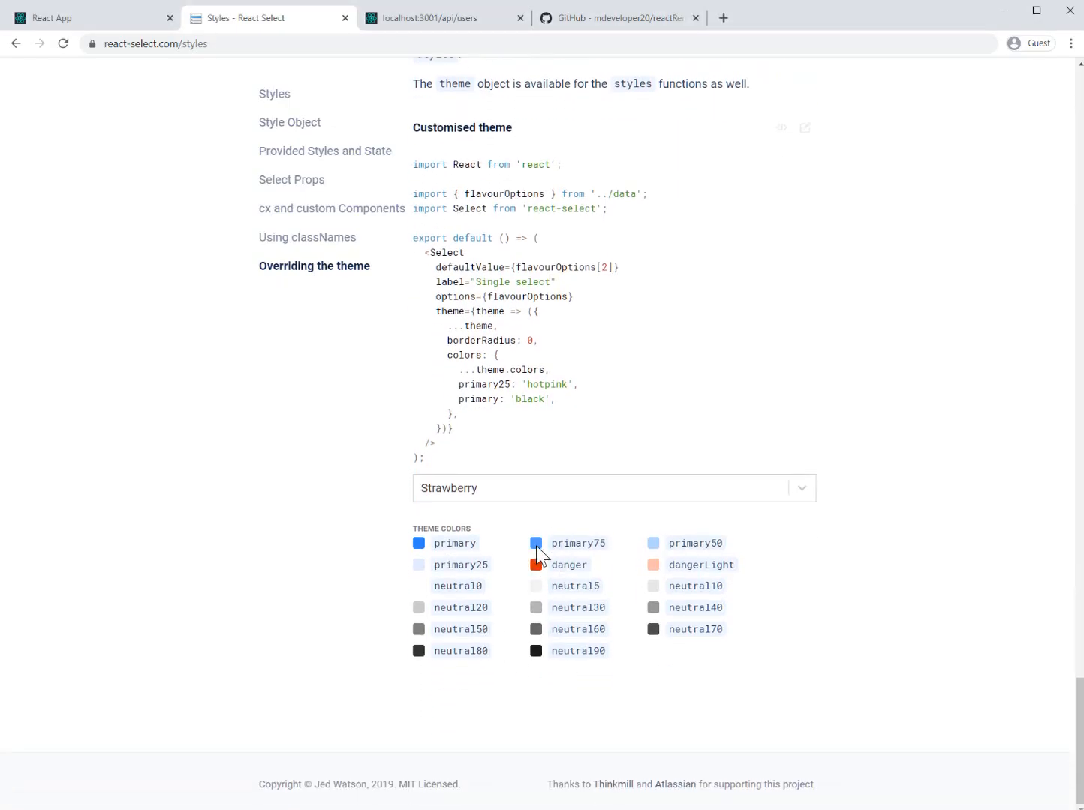
pyautogui.click(607, 489)
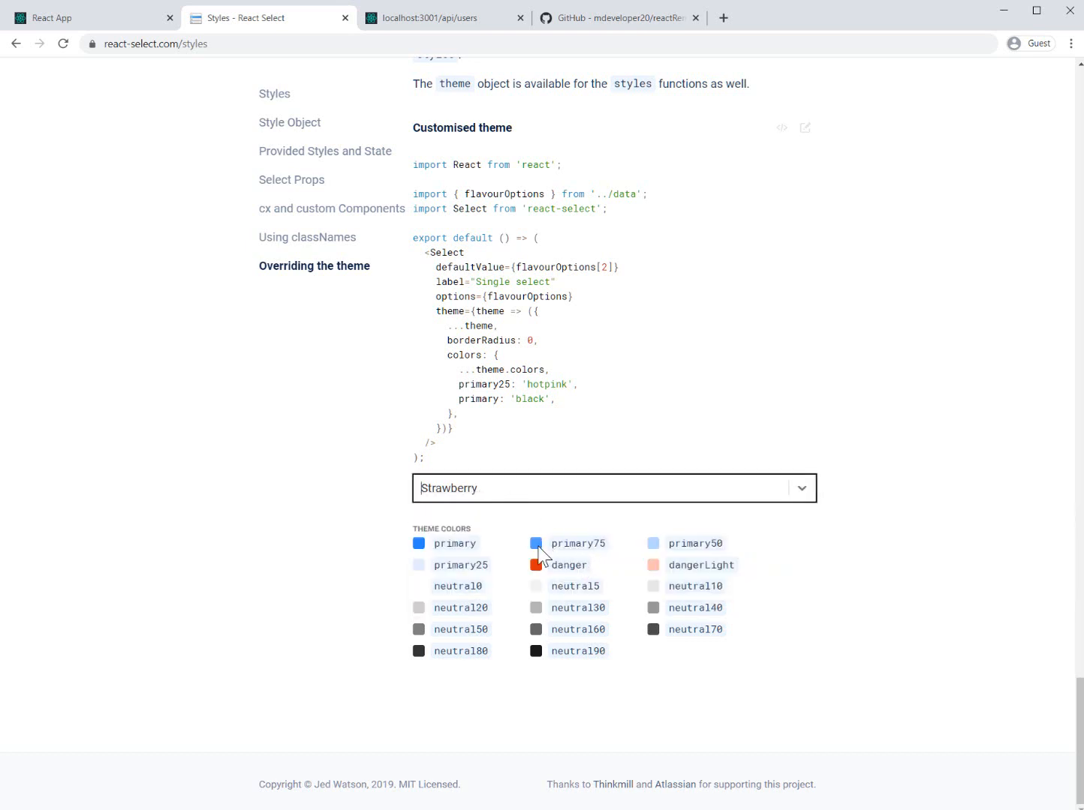
pyautogui.click(614, 488)
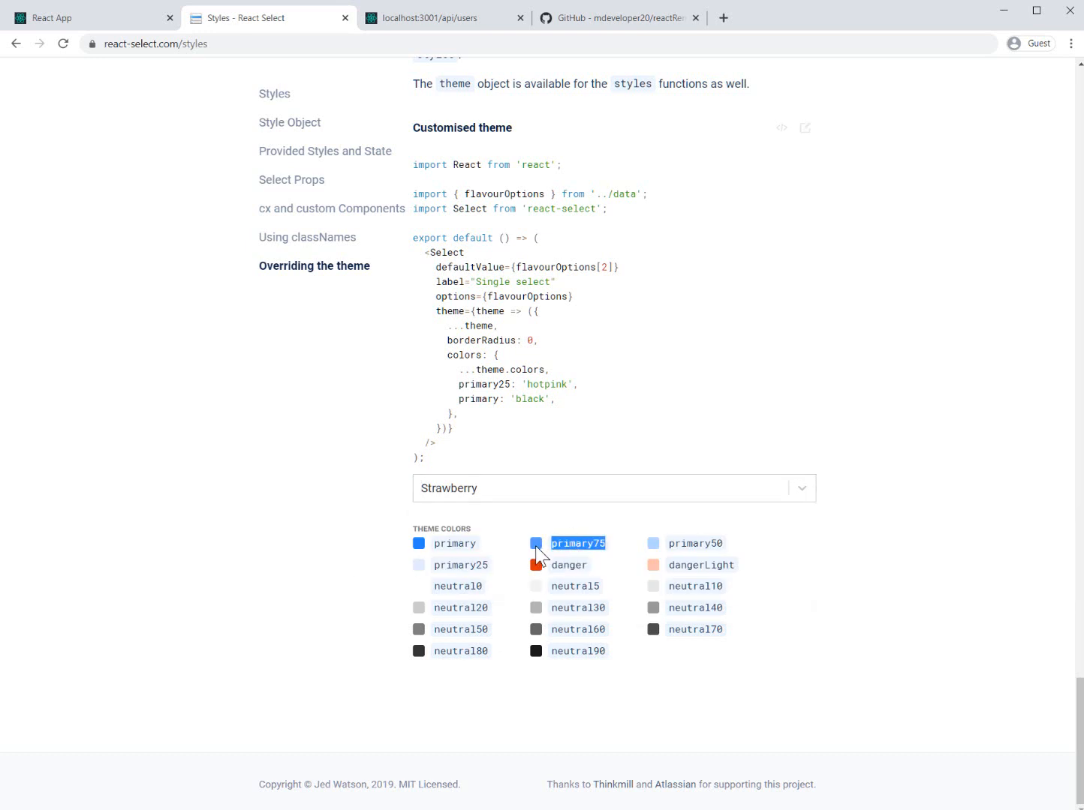
pyautogui.moveTo(536, 543)
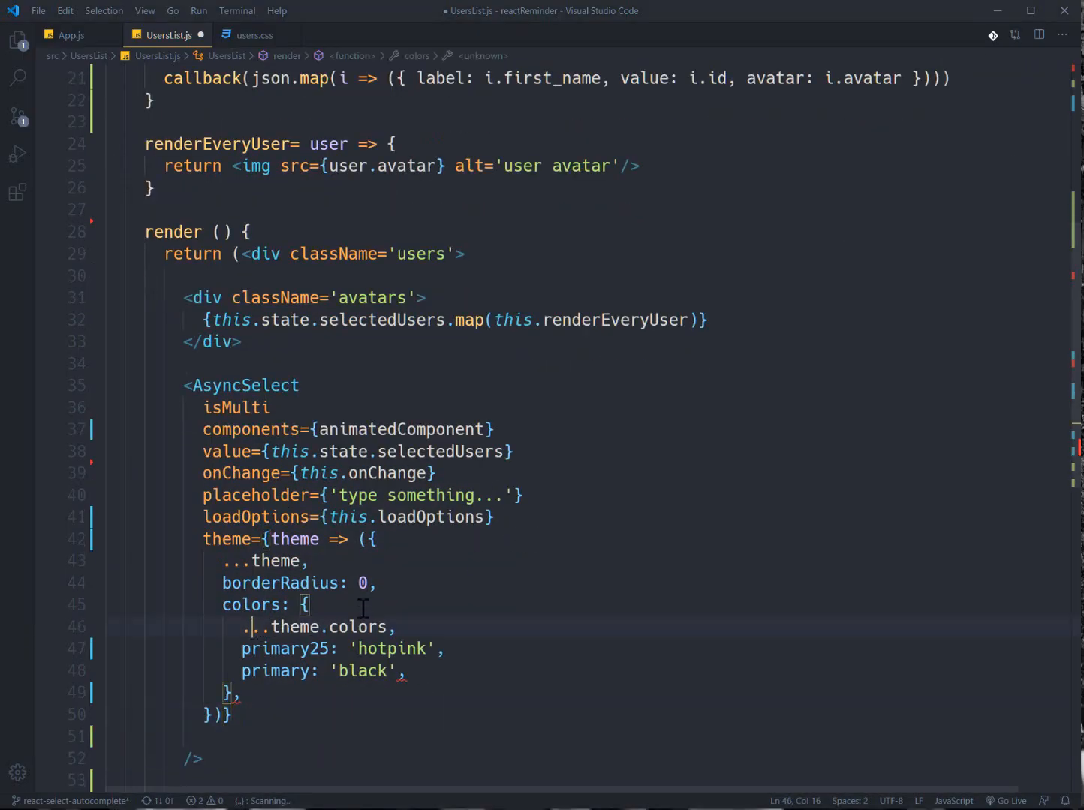
# Change the AsyncSelect theme's primary25 colour to 'green'
pyautogui.click(362, 583)
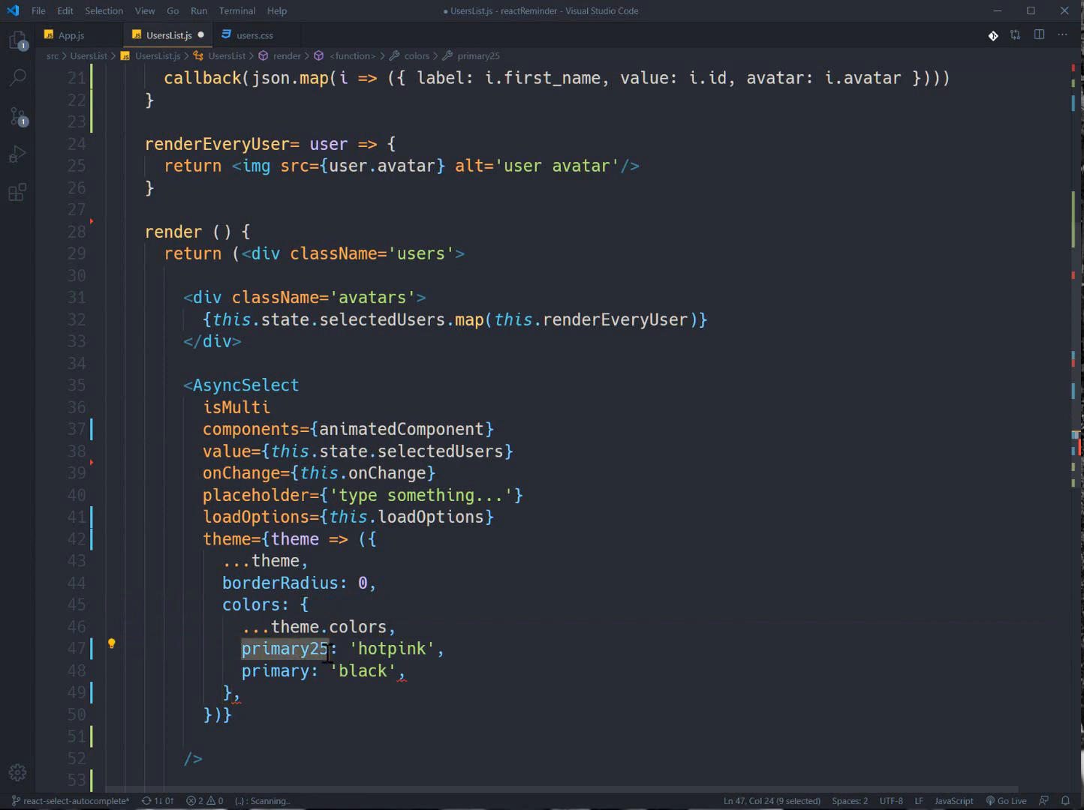
pyautogui.moveTo(283, 648)
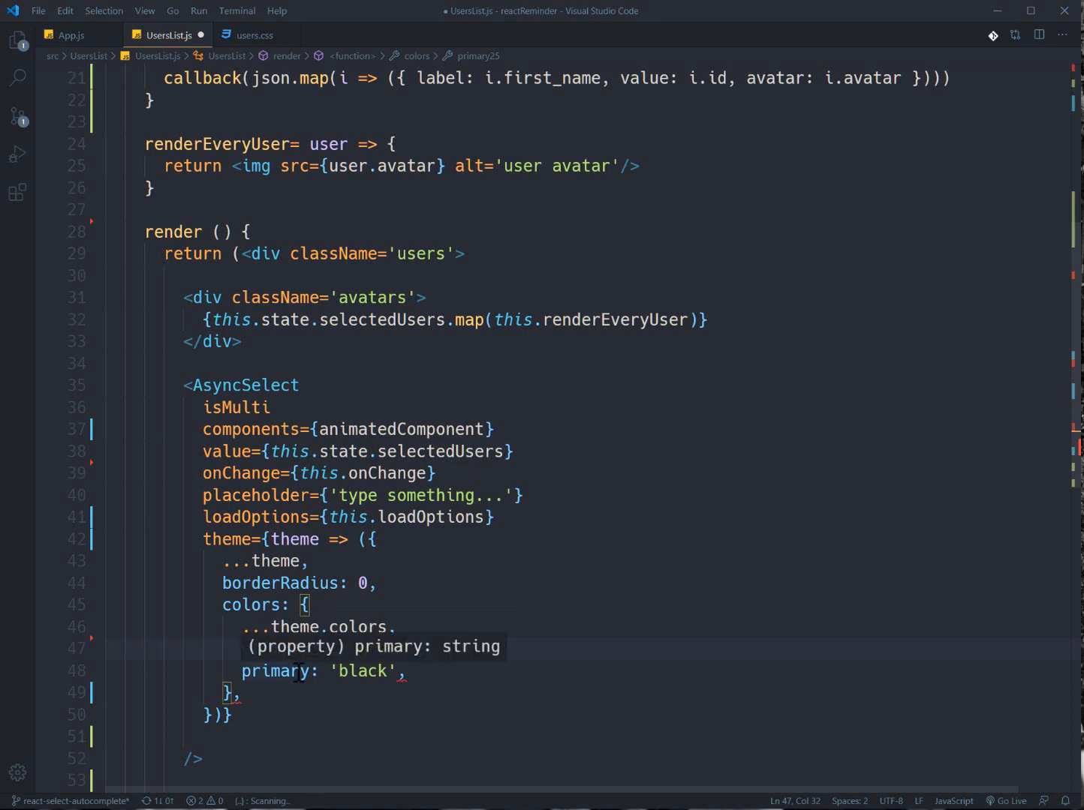
pyautogui.write("primary25: 'green',")
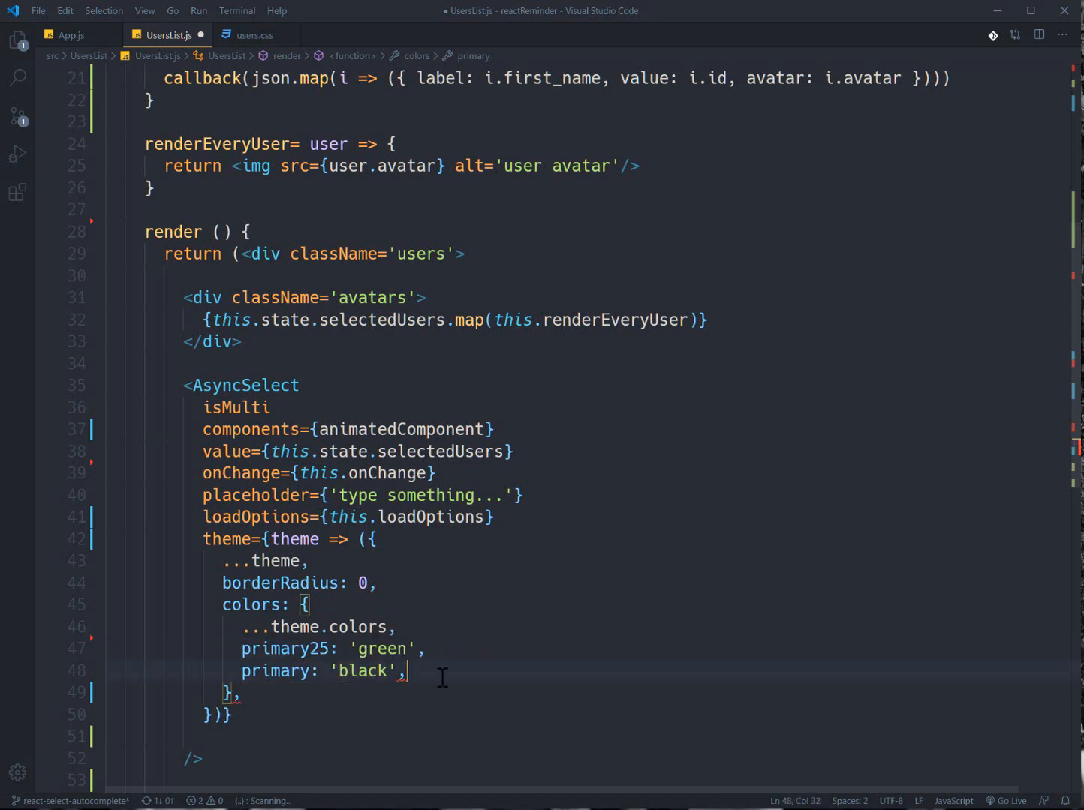
pyautogui.press('enter')
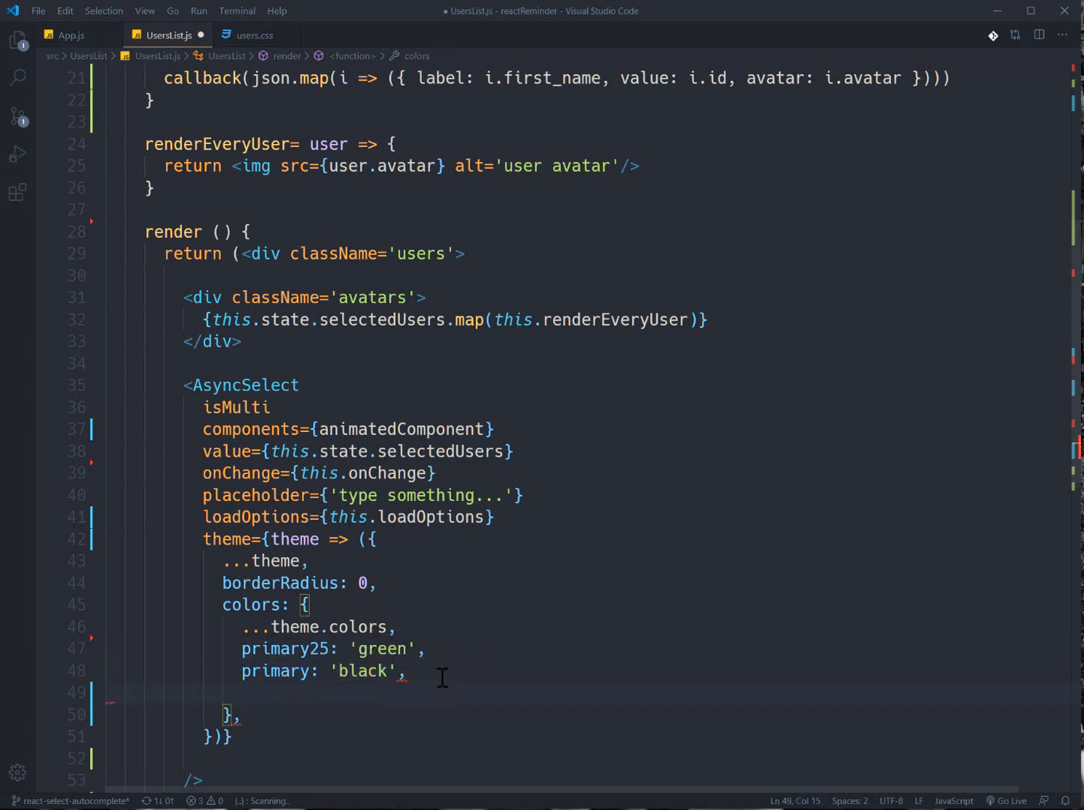
# Add neutral0: '#c8c8c8' and a neutral90 white entry to the theme colours
pyautogui.write('neutr')
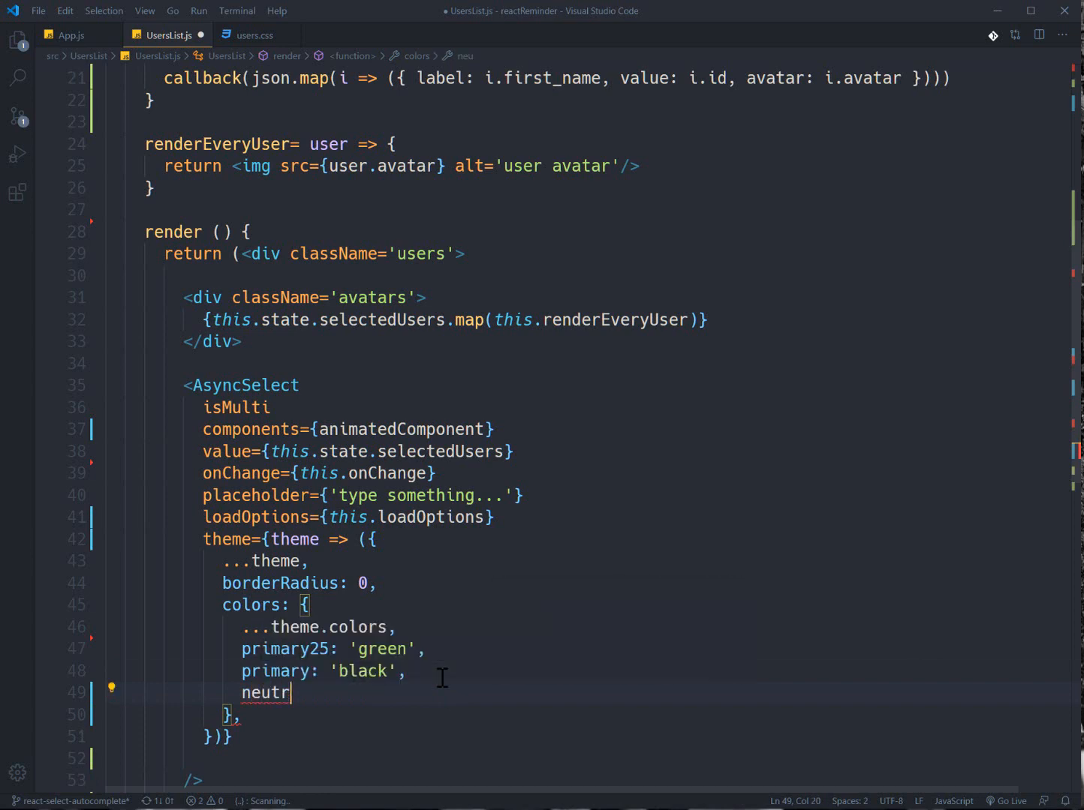
pyautogui.write('al0:')
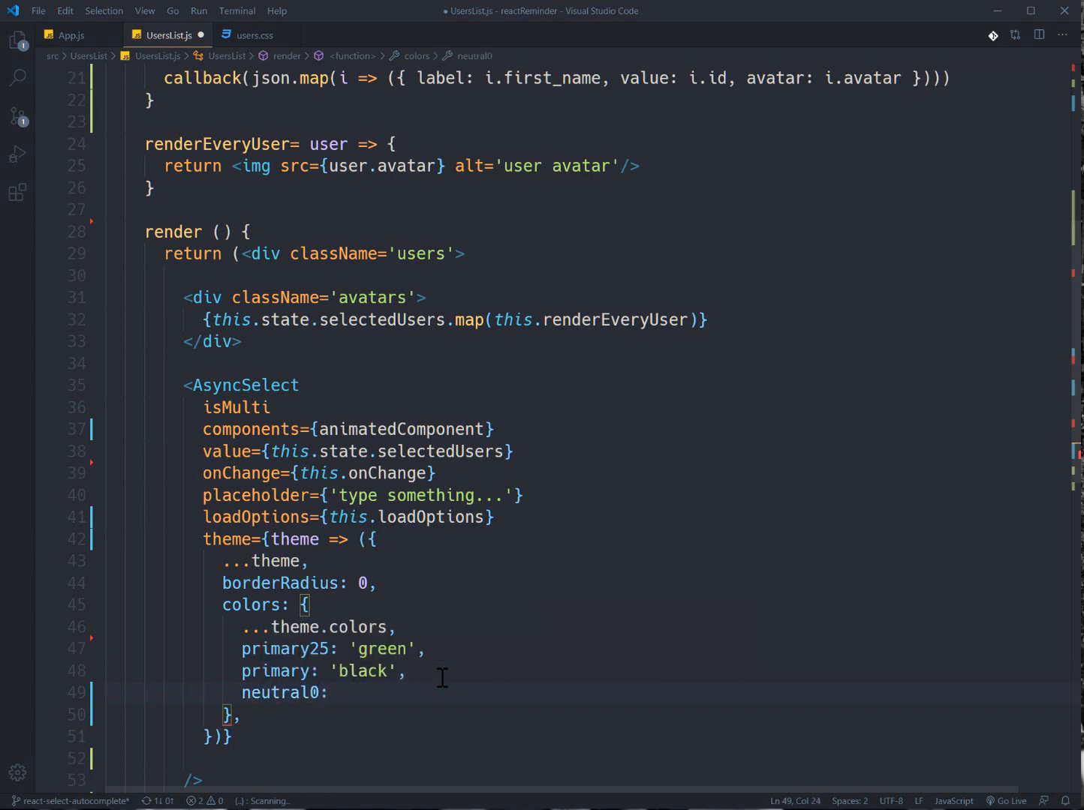
pyautogui.write("'")
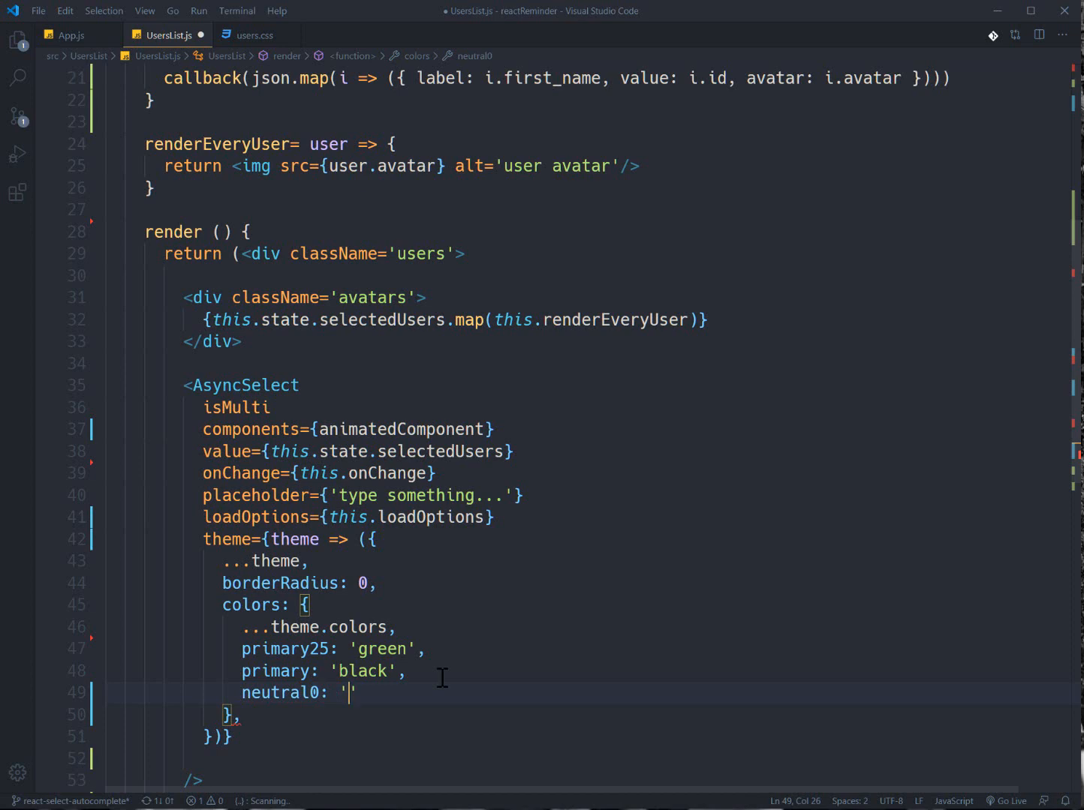
pyautogui.write('#c8')
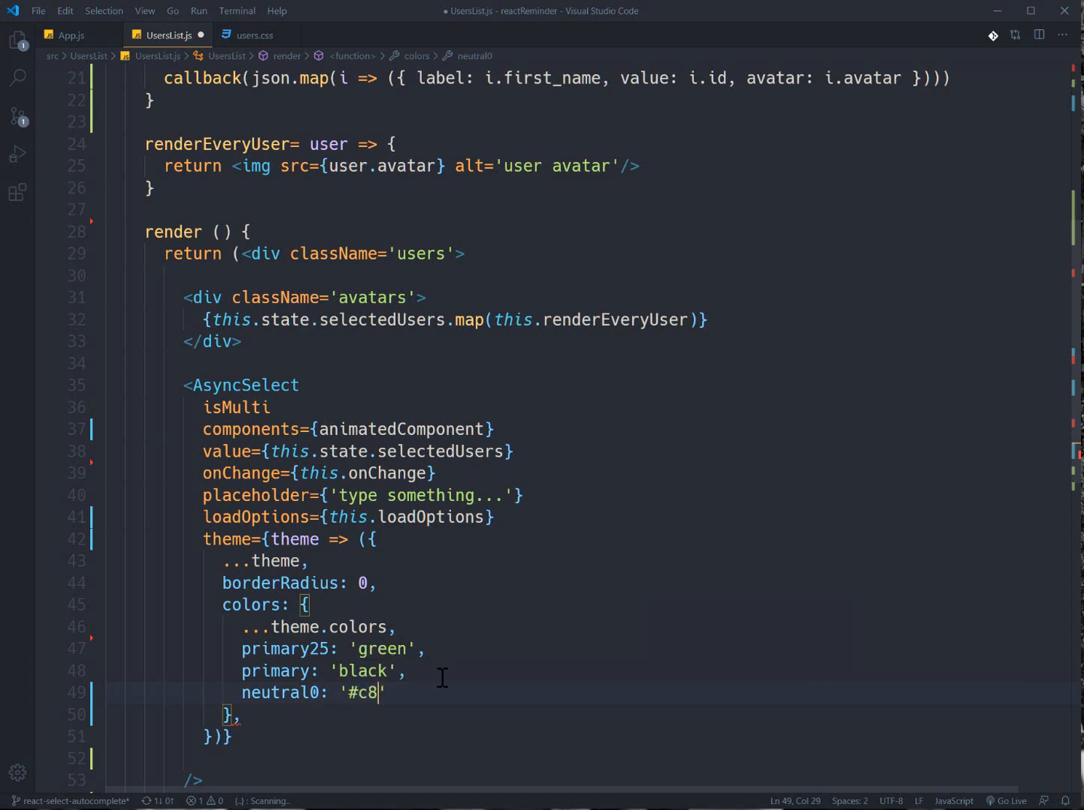
pyautogui.write('c8c8')
pyautogui.write('n')
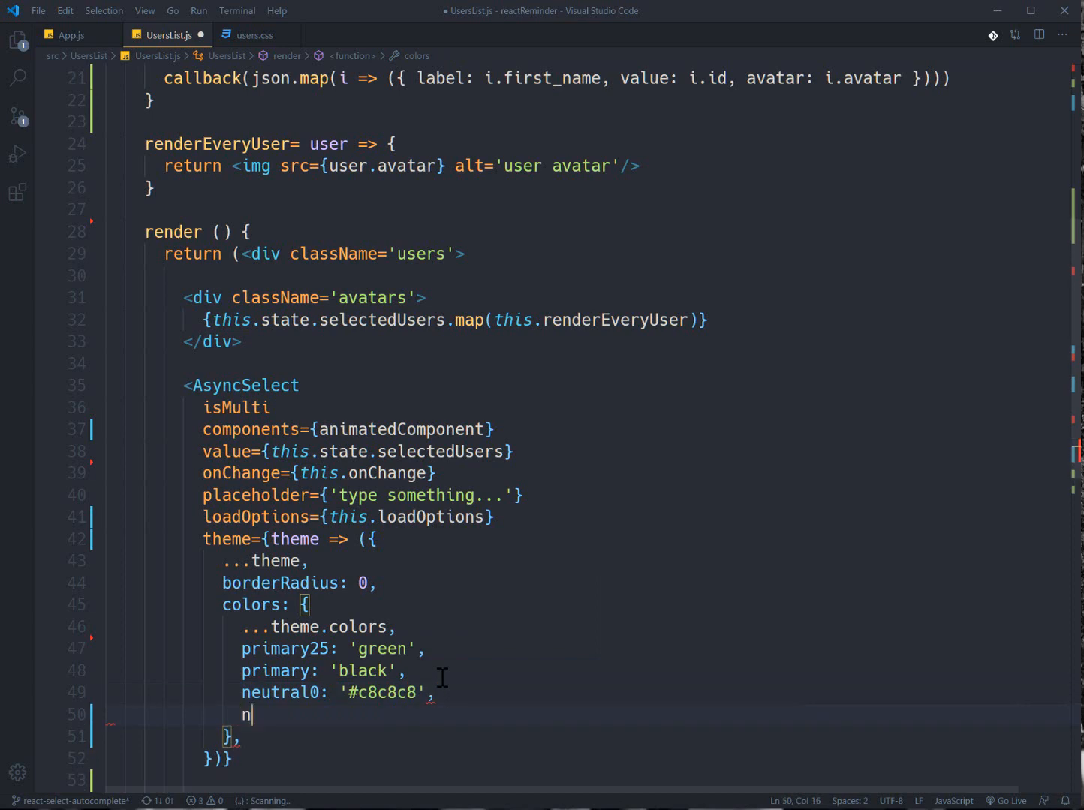
pyautogui.write('eutral0')
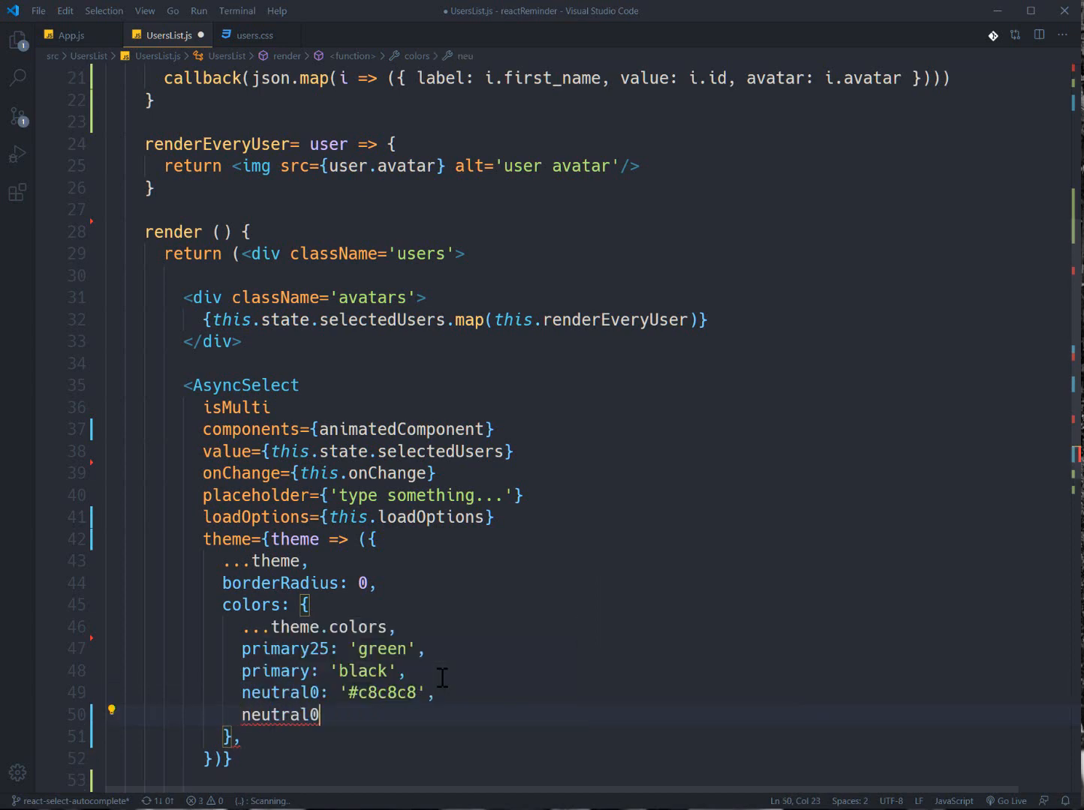
pyautogui.write("90:''")
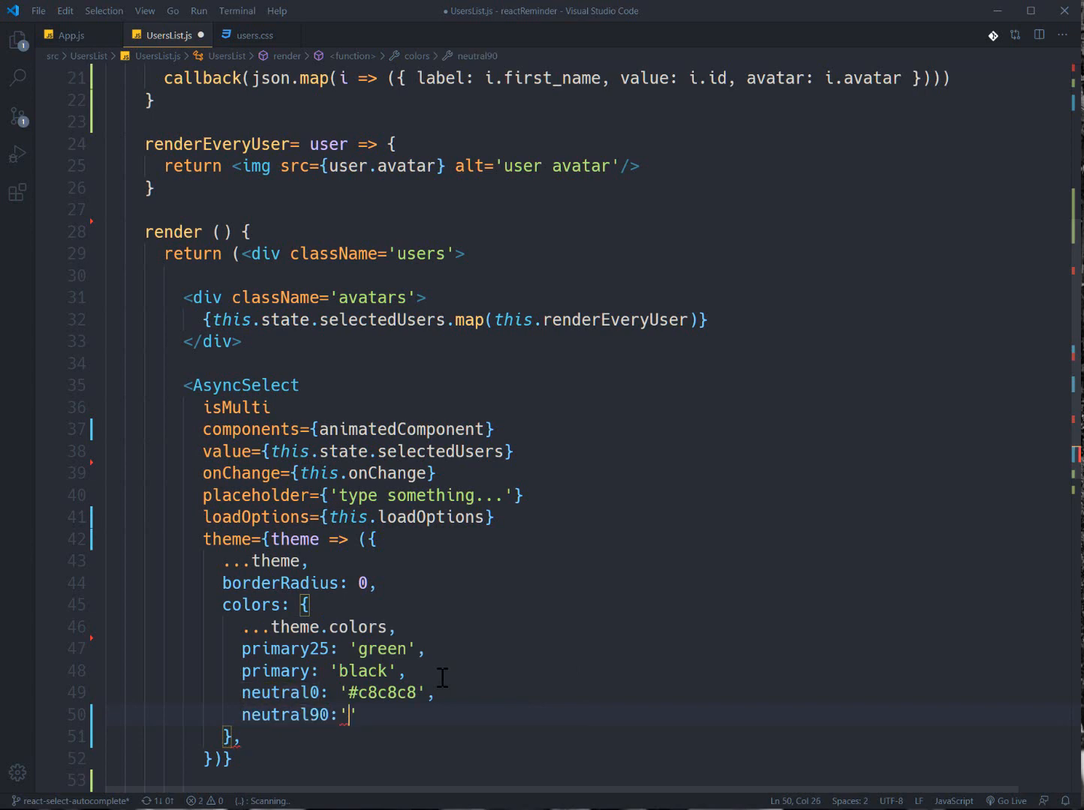
pyautogui.write('white')
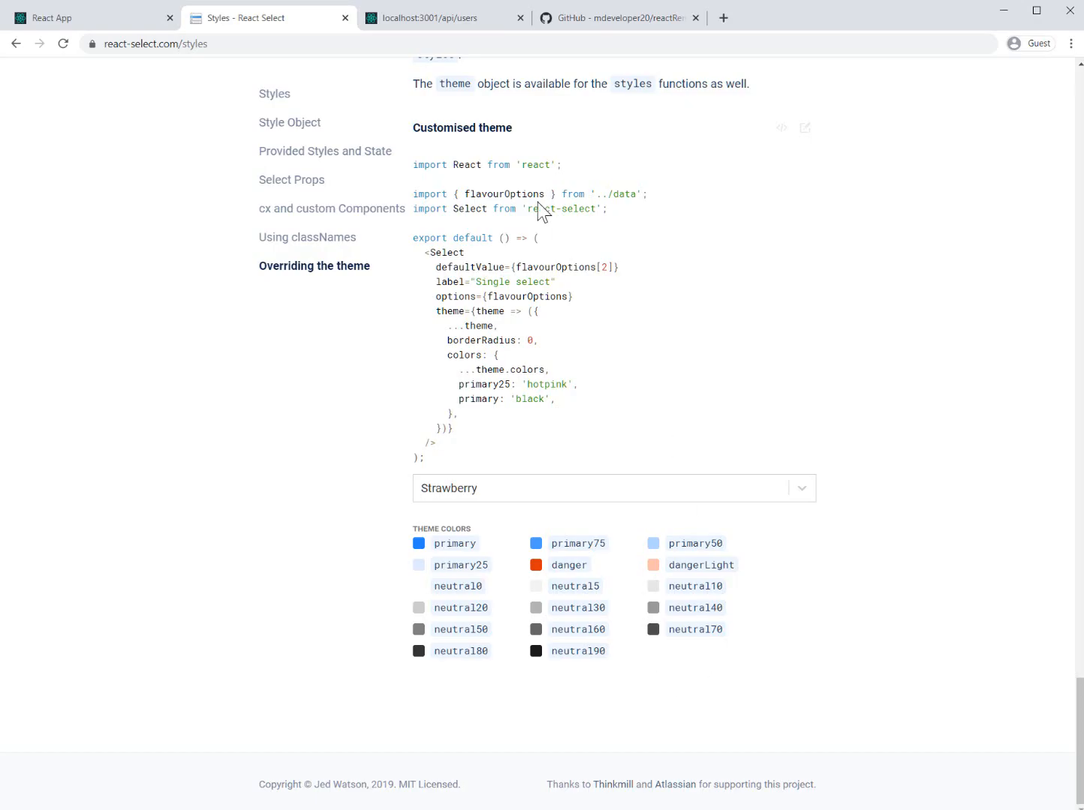
# Return to the React App and type 'a' in the restyled grey-themed user picker
pyautogui.click(91, 18)
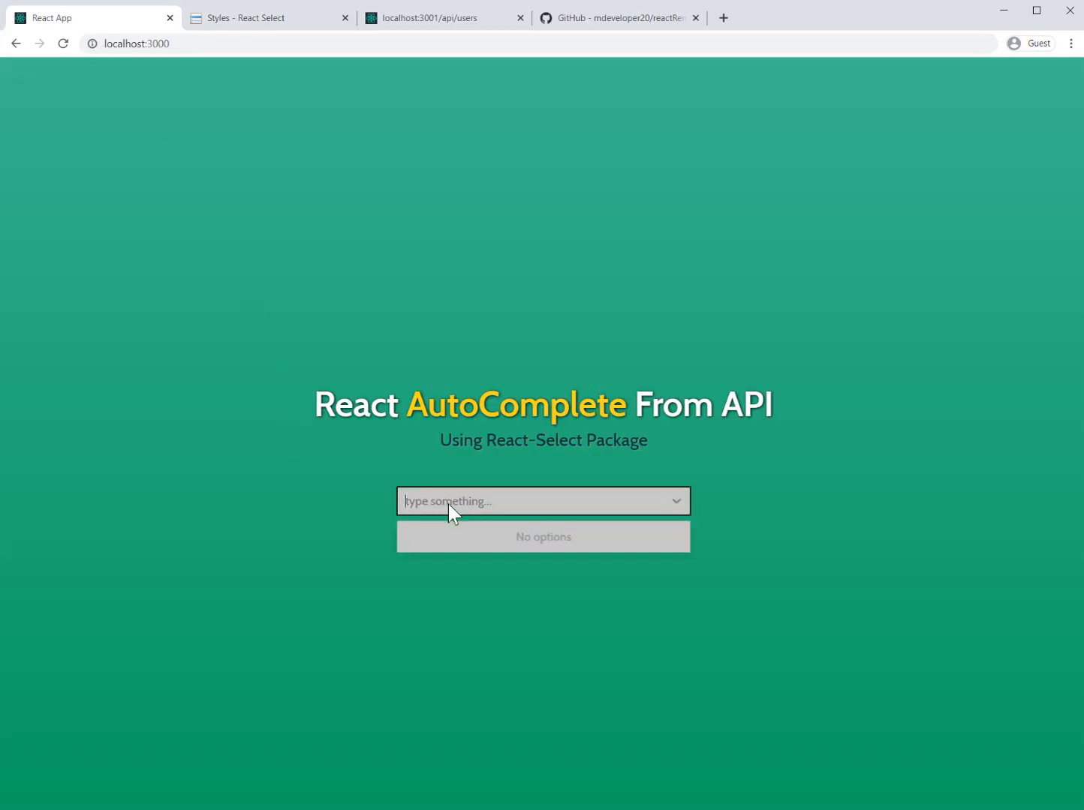
pyautogui.write('a')
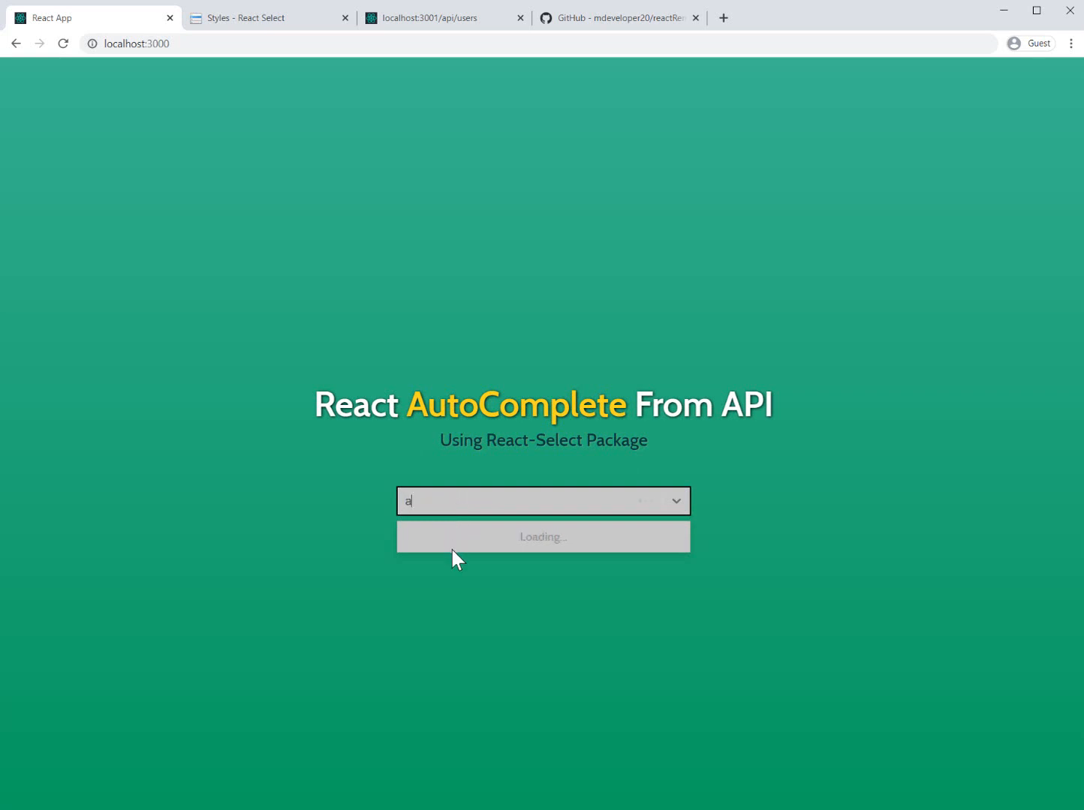